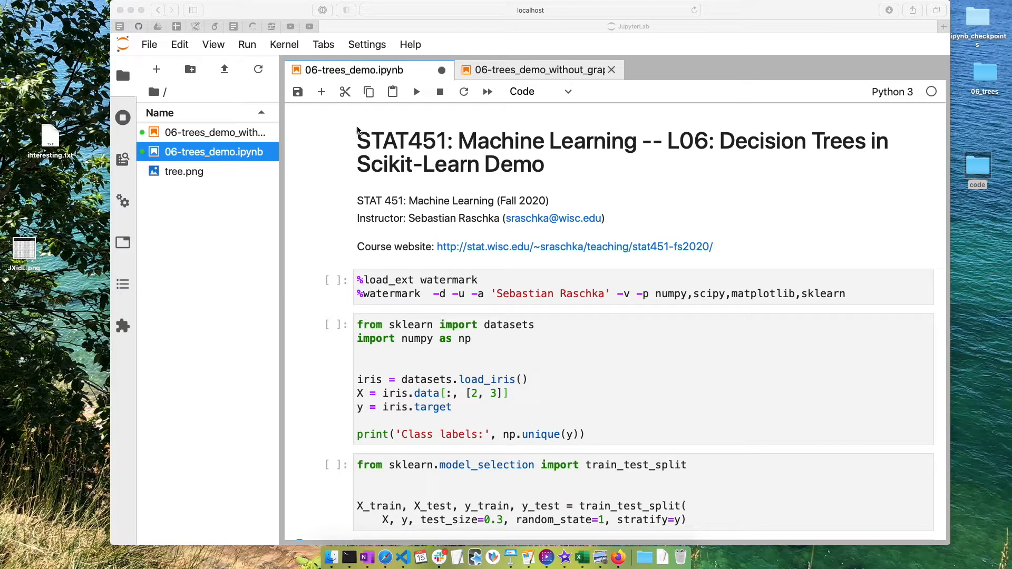
mouse_move(471, 128)
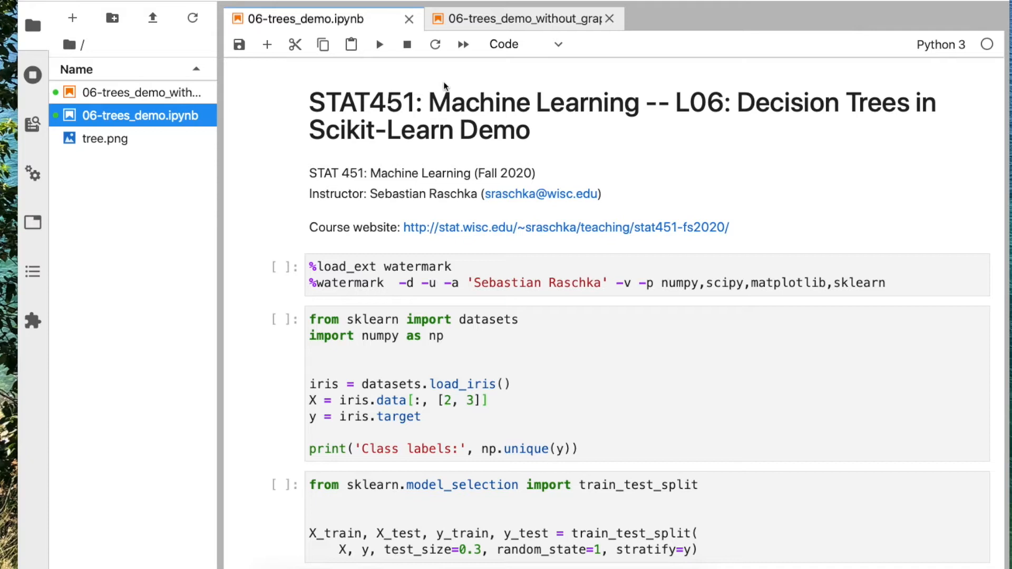
mouse_move(782, 132)
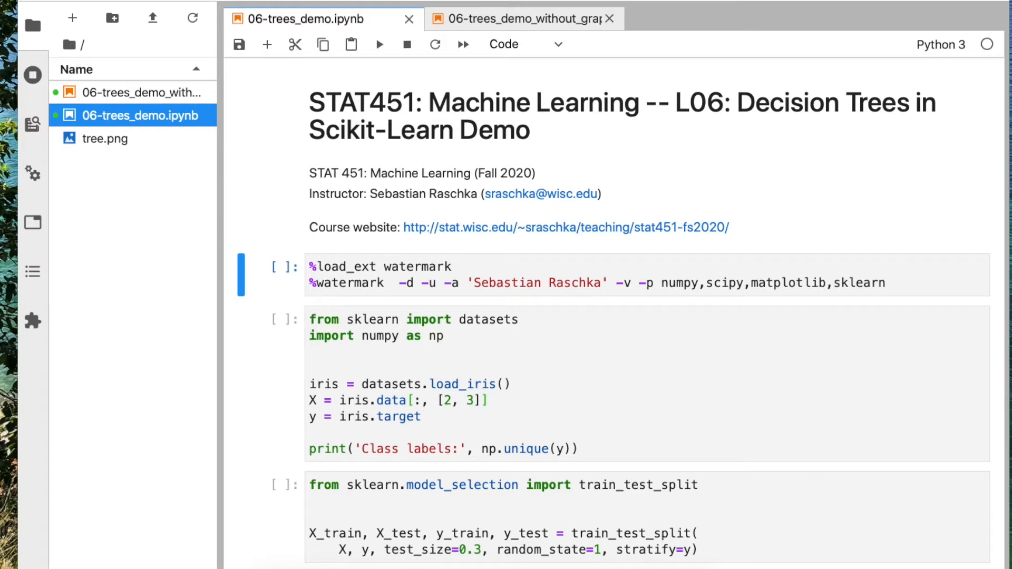
- Run the watermark cell and scroll down to the iris-loading and split cells
click(380, 44)
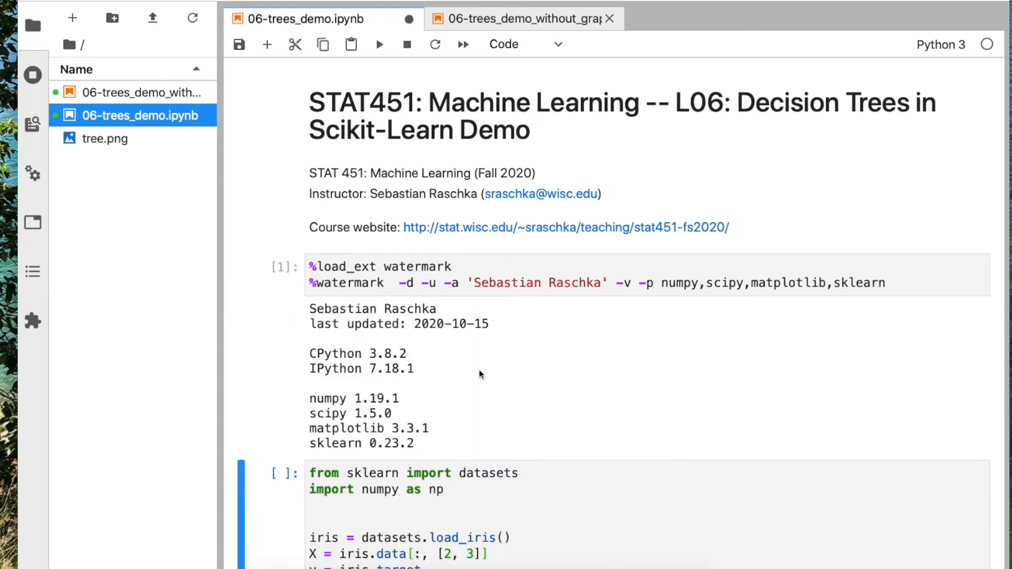
mouse_move(481, 354)
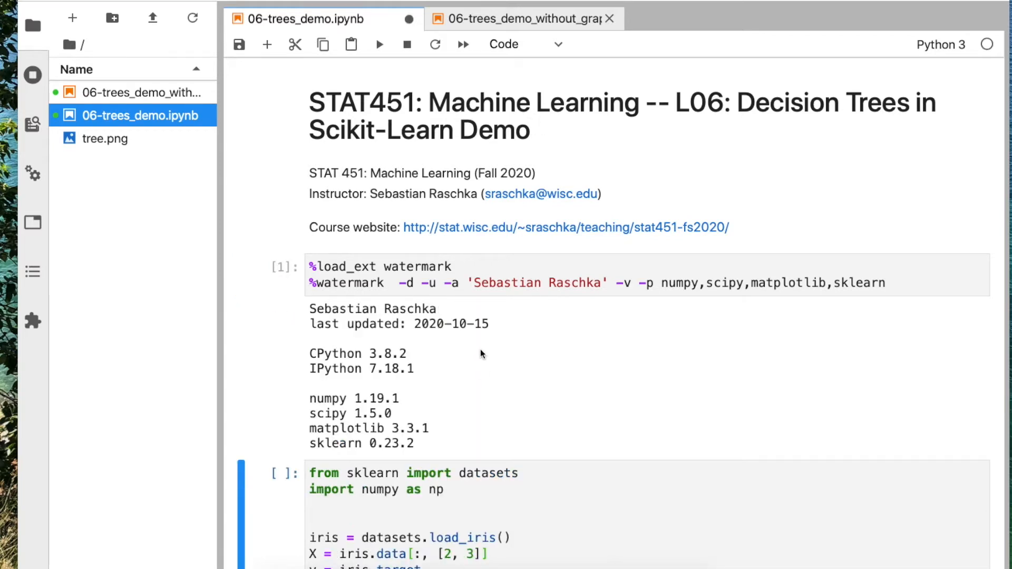
scroll(down, 3)
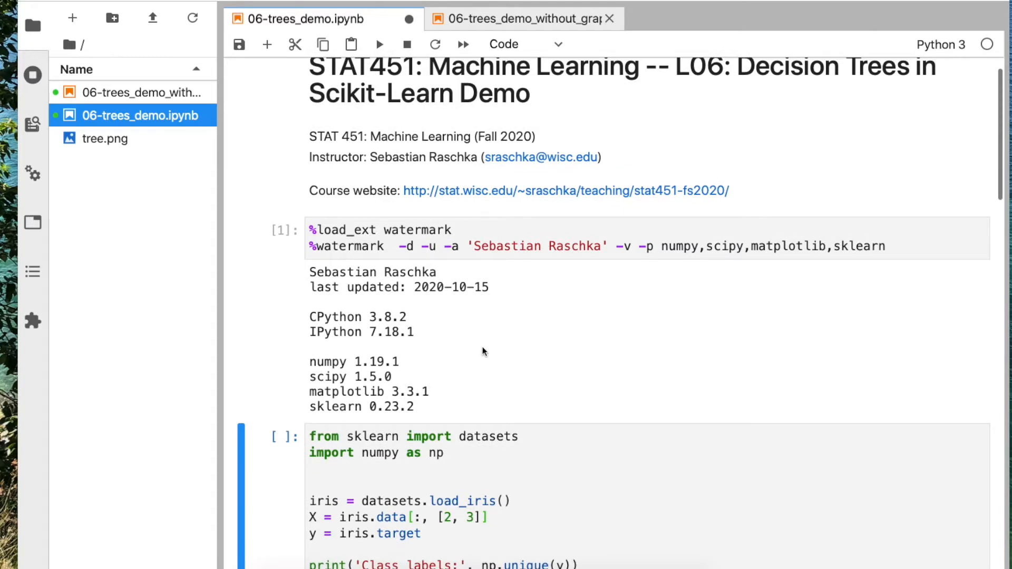
scroll(down, 3)
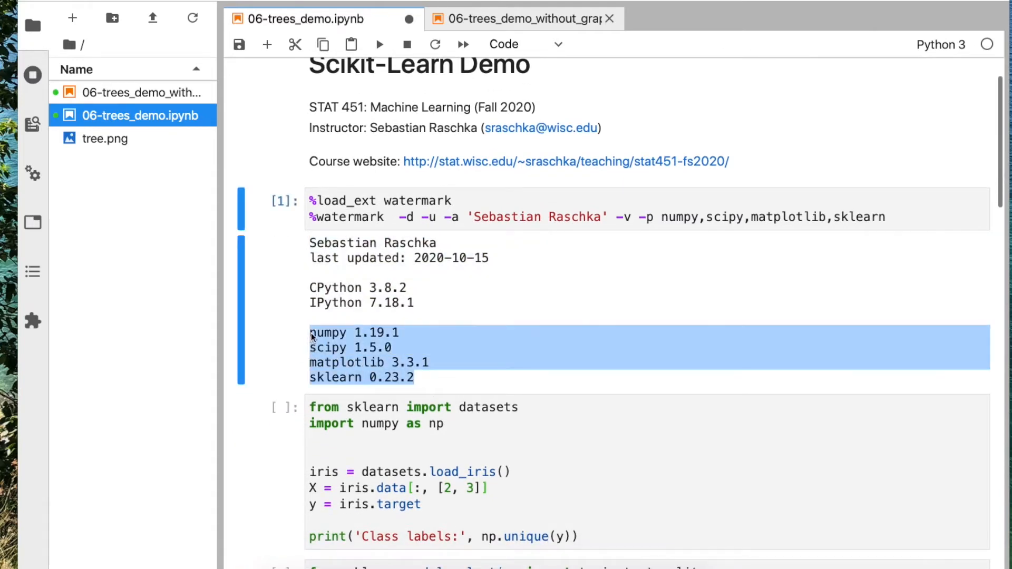
click(407, 342)
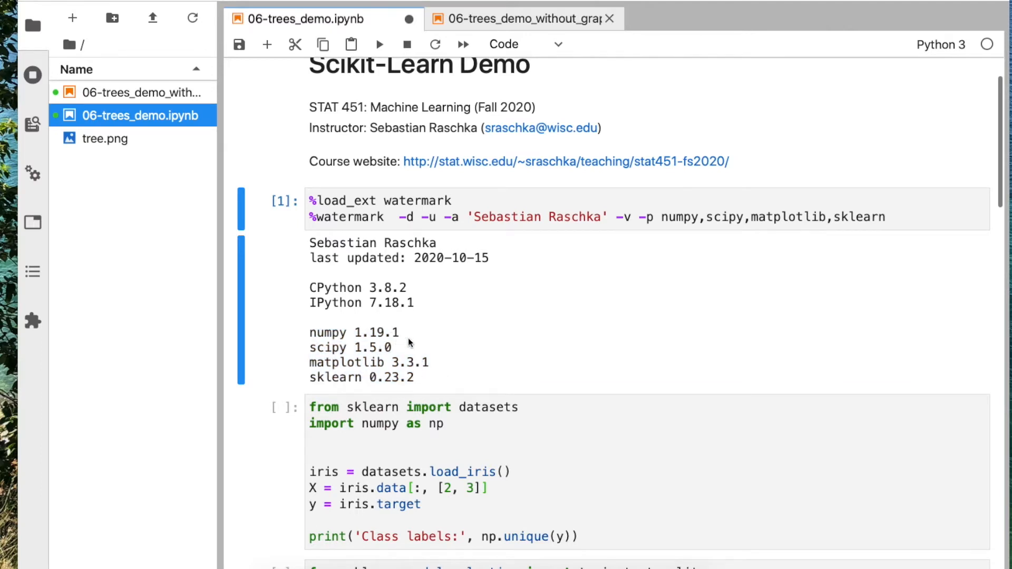
scroll(down, 3)
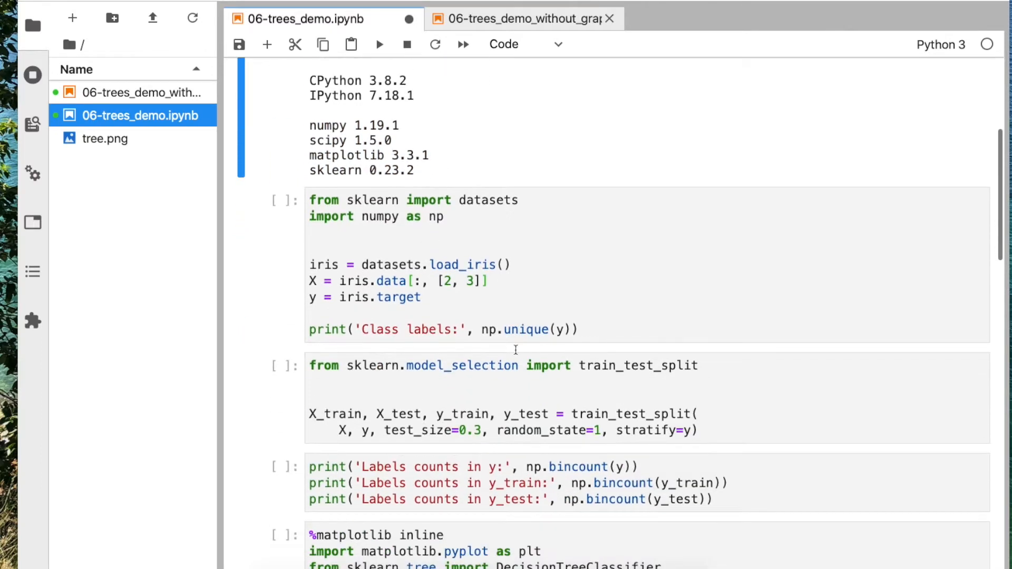
- Review load_iris and the petal columns [2, 3] in the iris cell, then run it to print class labels [0 1 2]
click(532, 273)
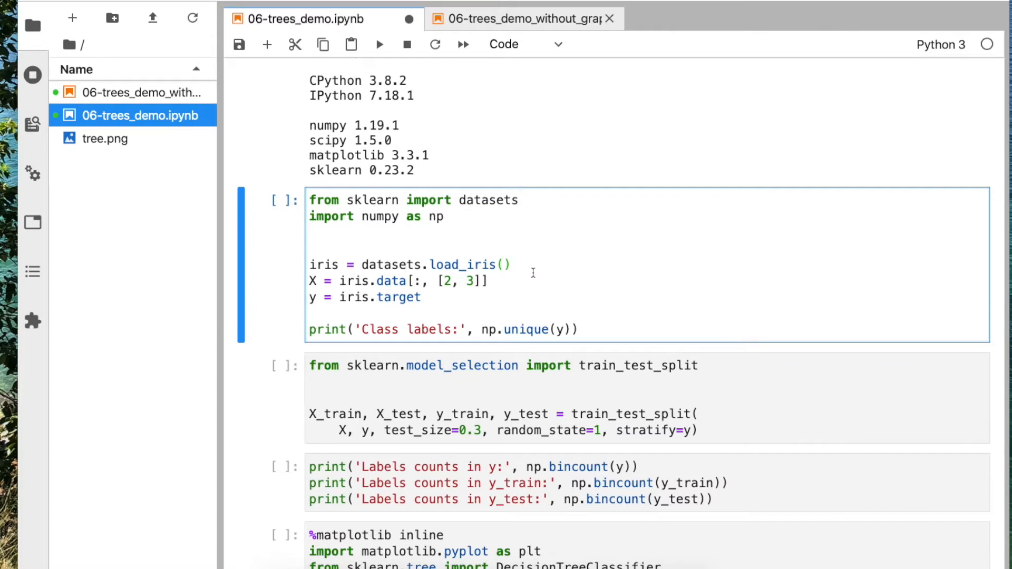
double_click(462, 265)
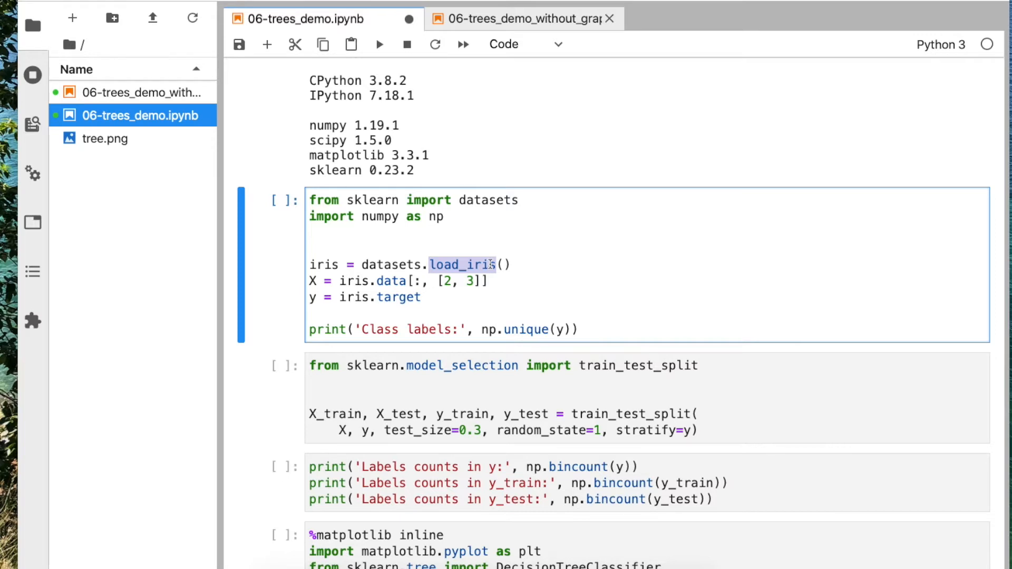
mouse_move(532, 291)
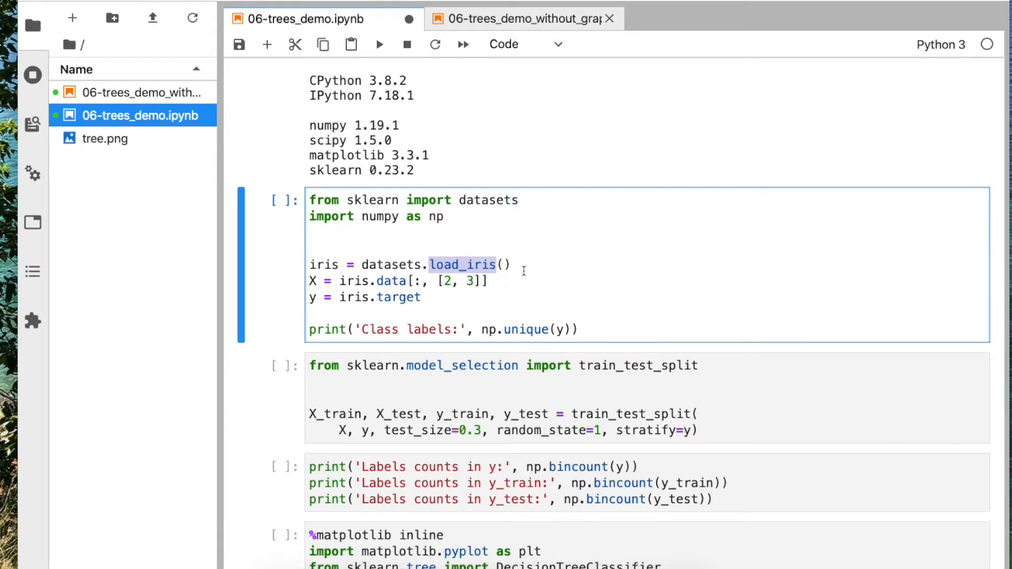
scroll(down, 3)
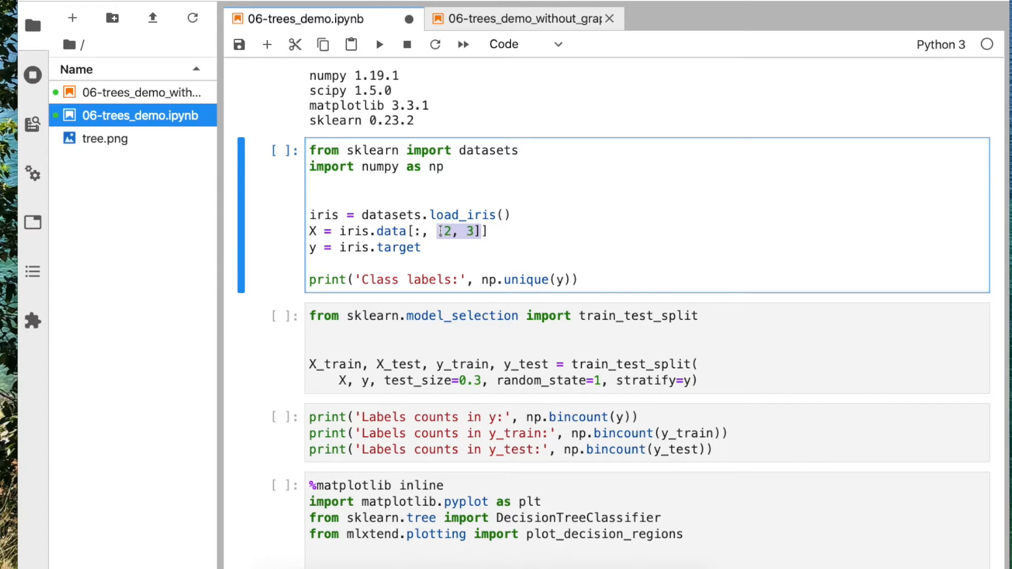
click(442, 201)
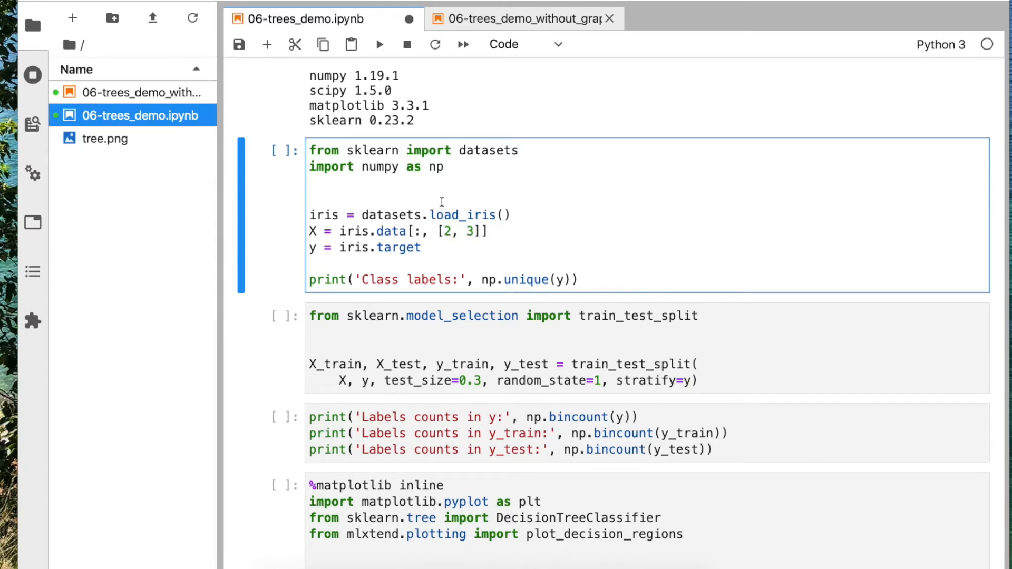
click(311, 197)
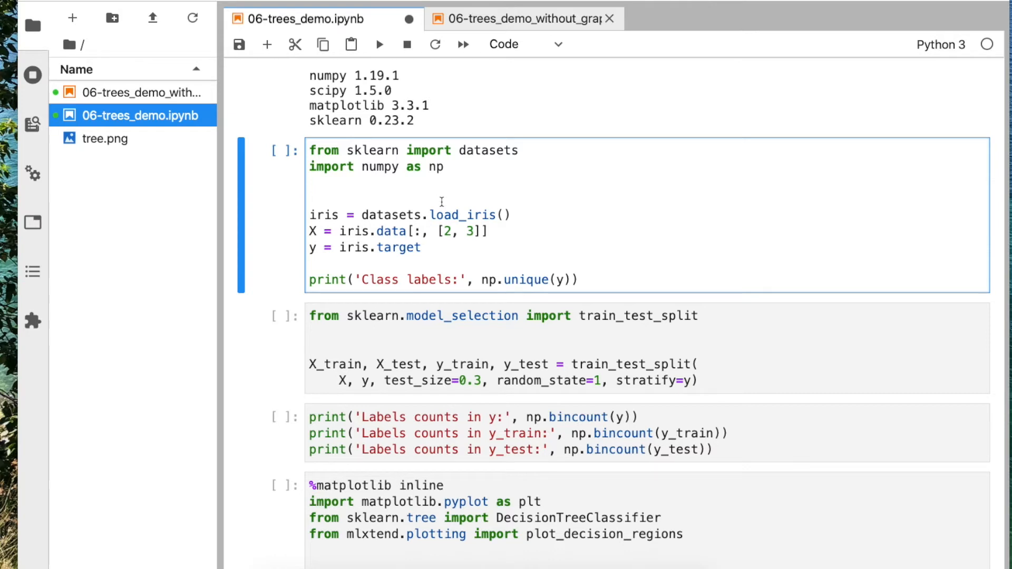
scroll(down, 3)
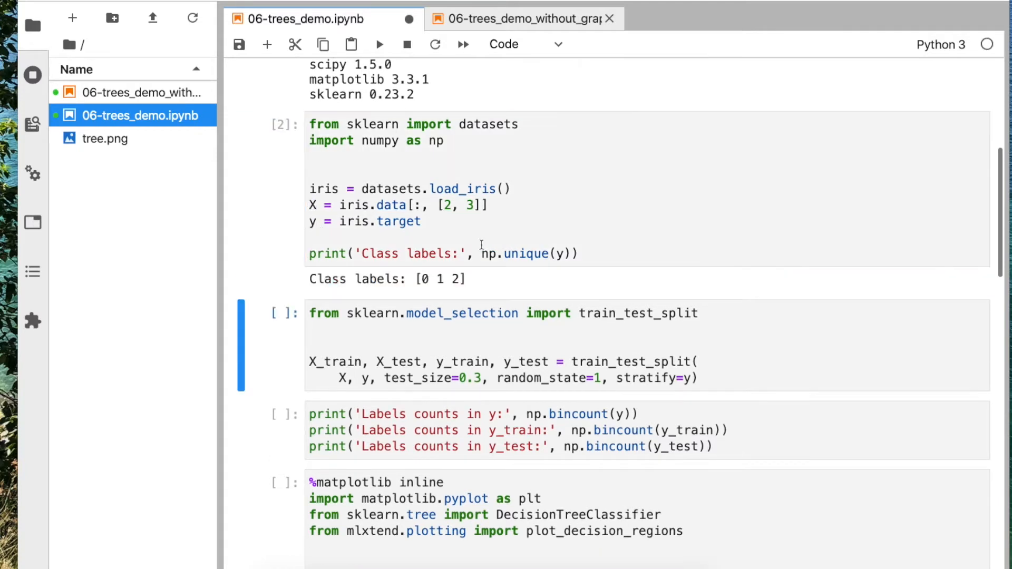
click(418, 279)
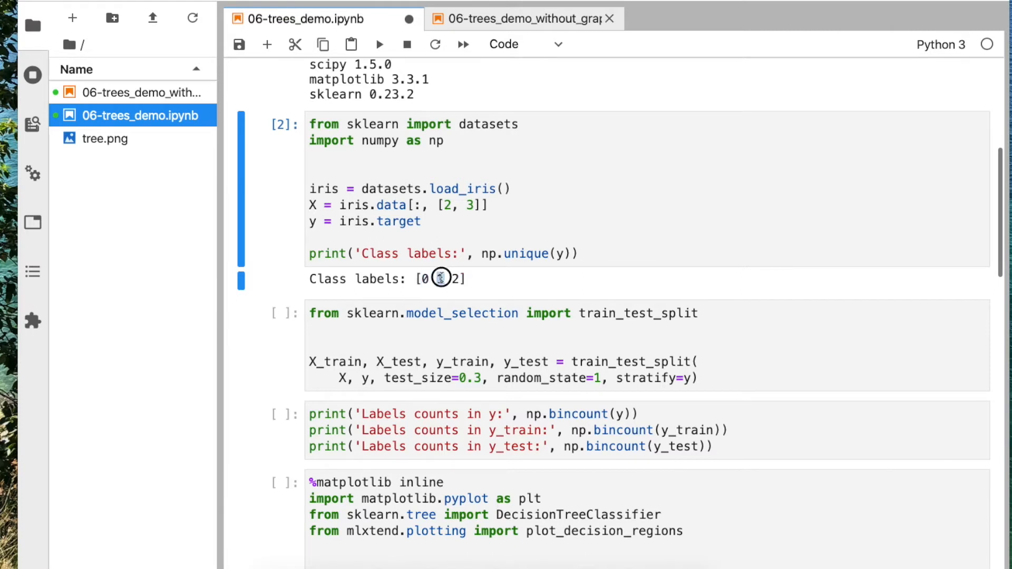
mouse_move(452, 294)
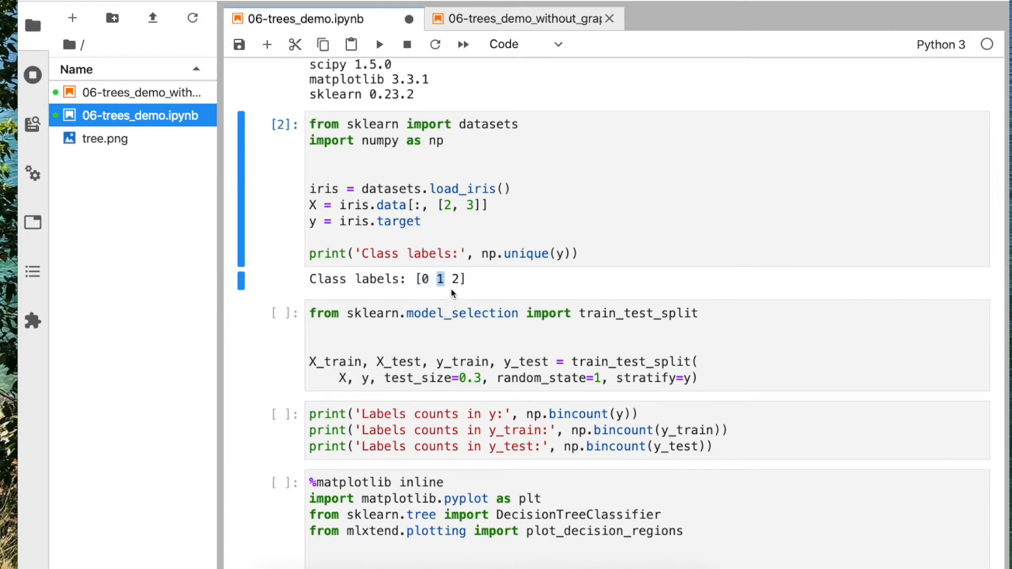
mouse_move(429, 278)
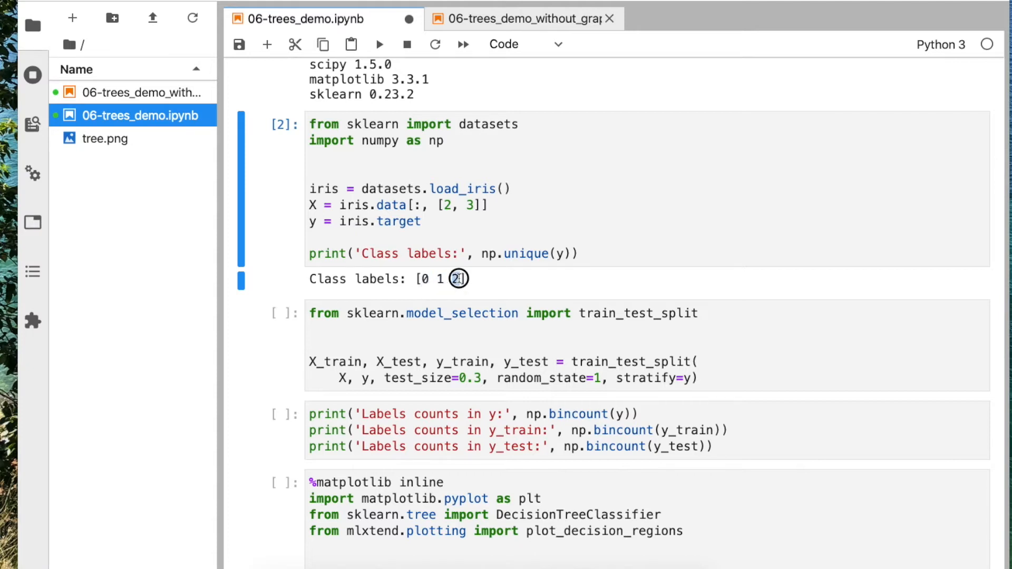
scroll(down, 3)
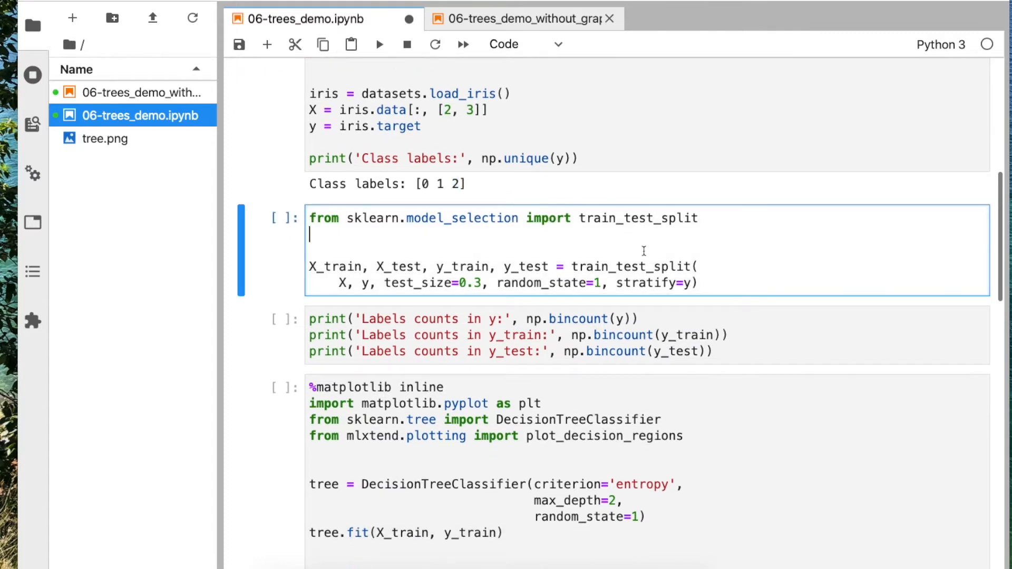
mouse_move(332, 274)
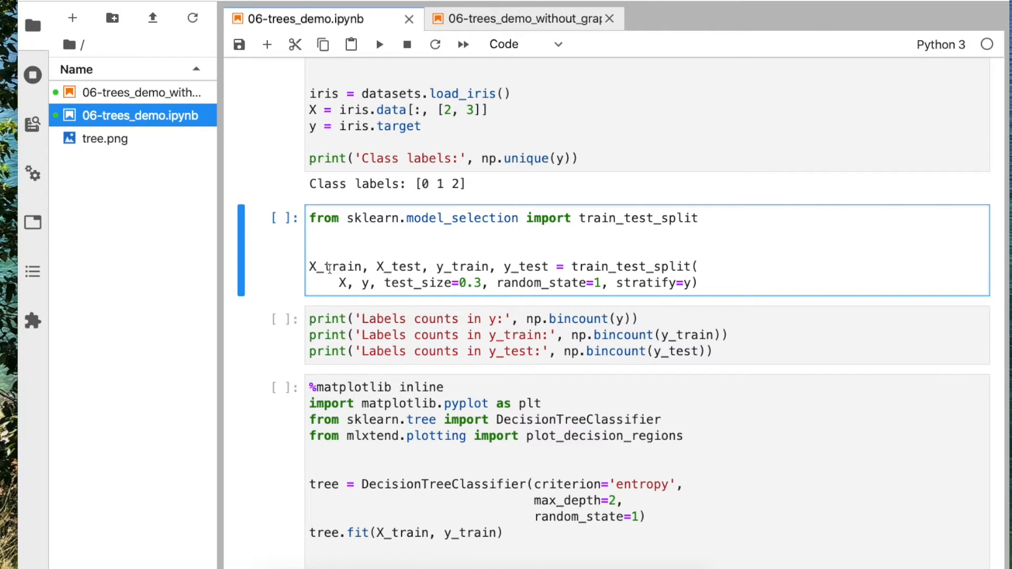
click(310, 236)
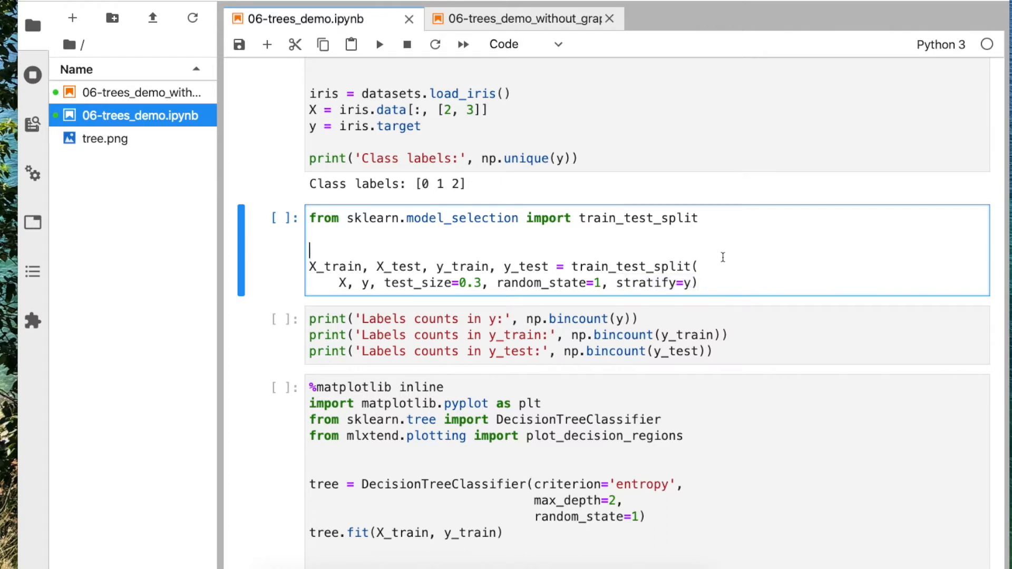
- Run the train_test_split and bincount cells and highlight the counts [50 50 50], [35 35 35], [15 15 15]
key(Shift+Enter)
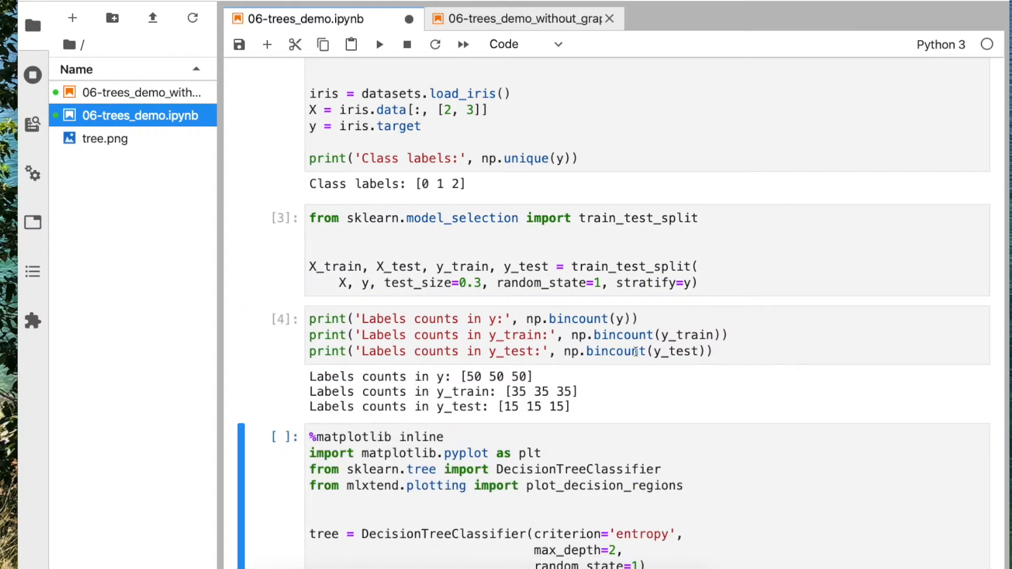
scroll(down, 3)
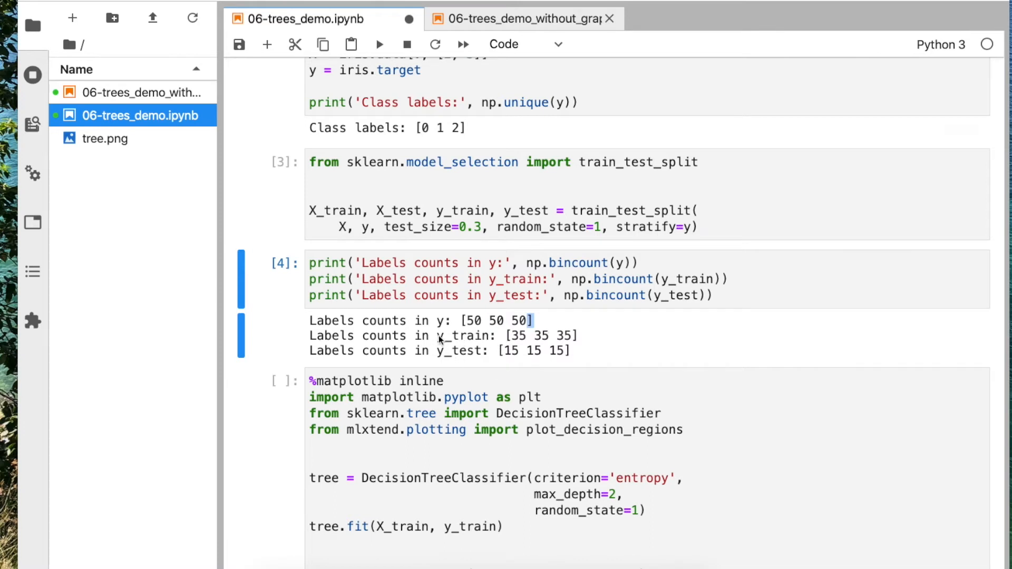
double_click(515, 336)
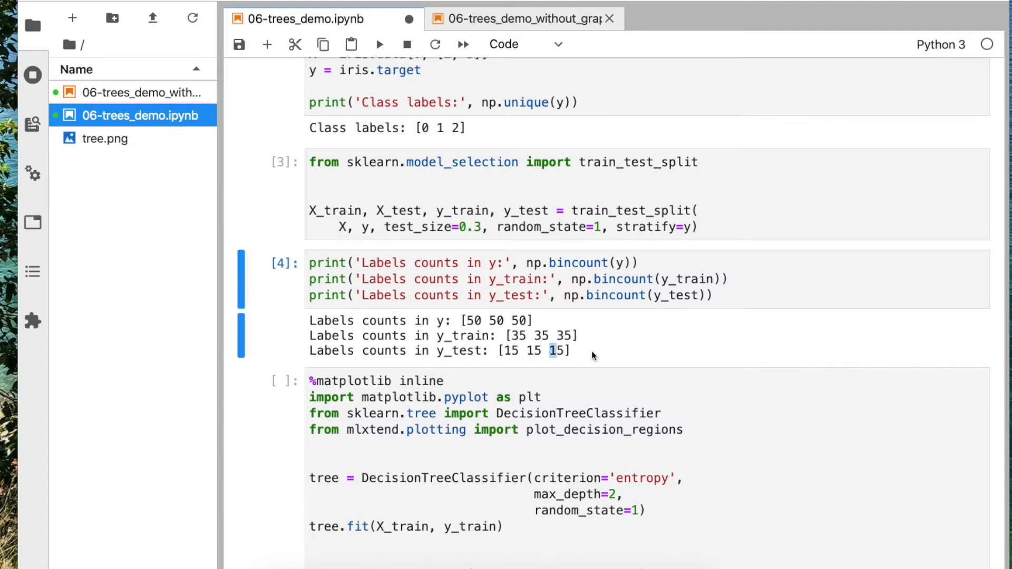
scroll(down, 3)
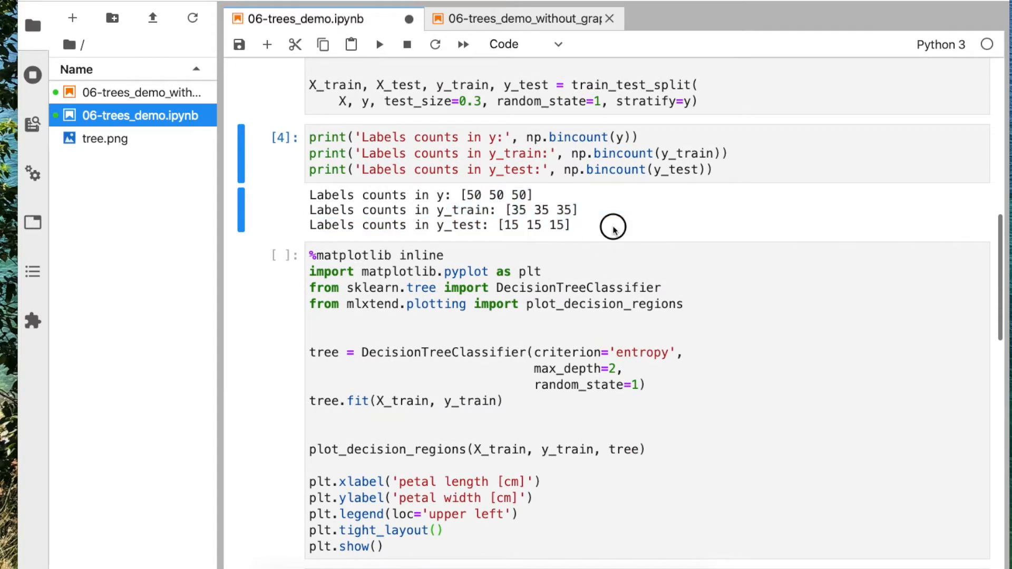
double_click(541, 209)
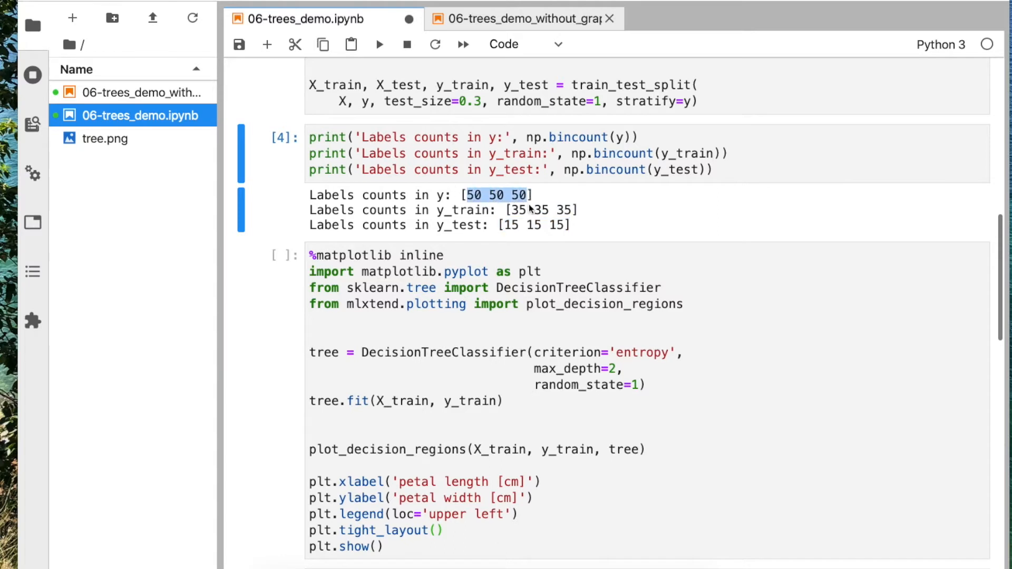
scroll(down, 3)
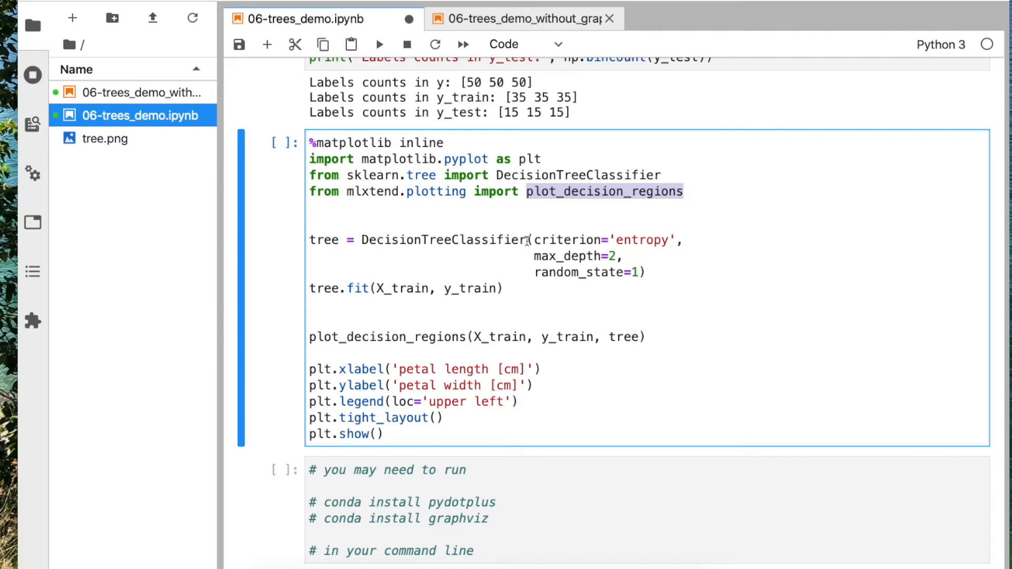
double_click(444, 240)
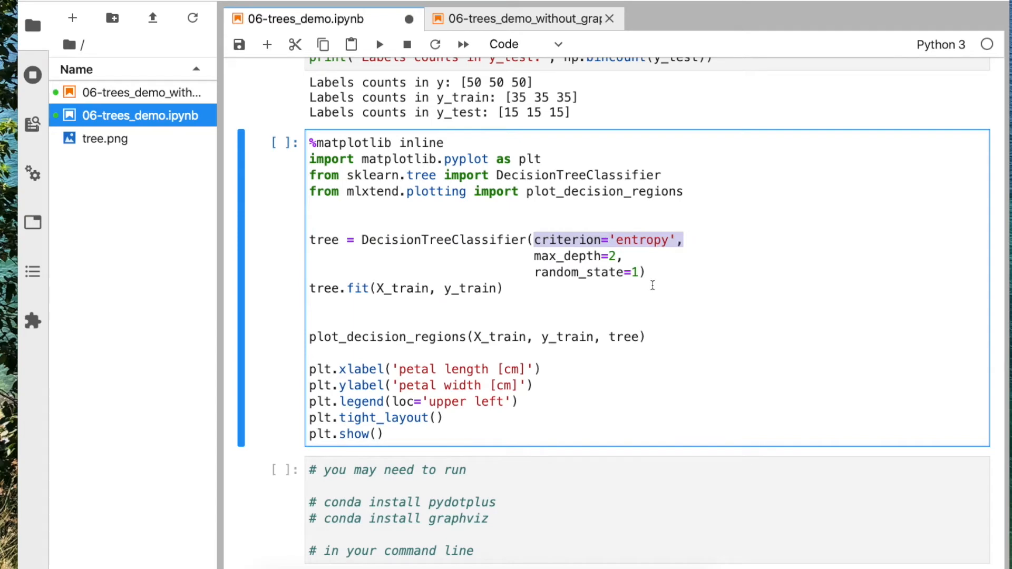
click(631, 239)
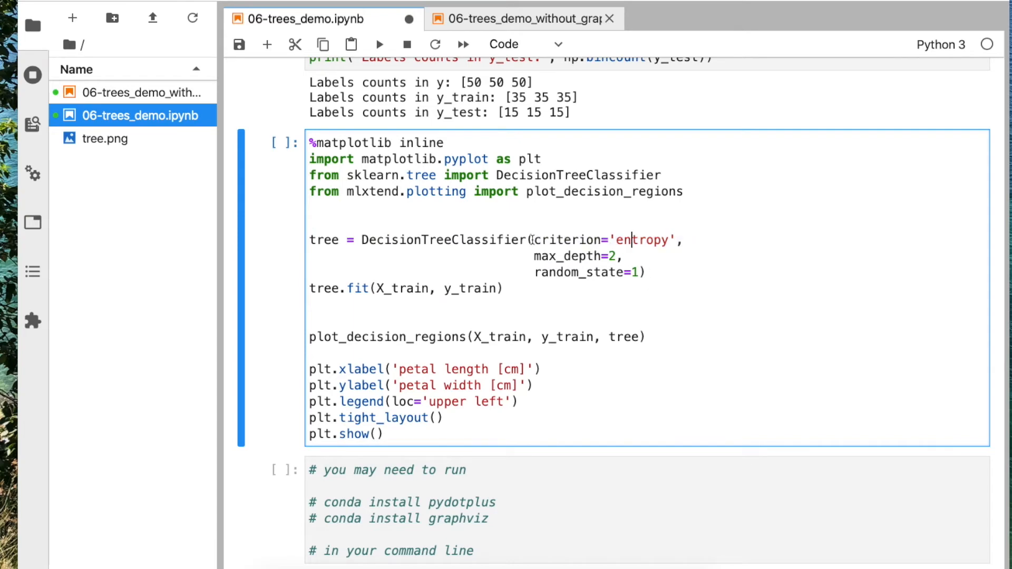
double_click(566, 241)
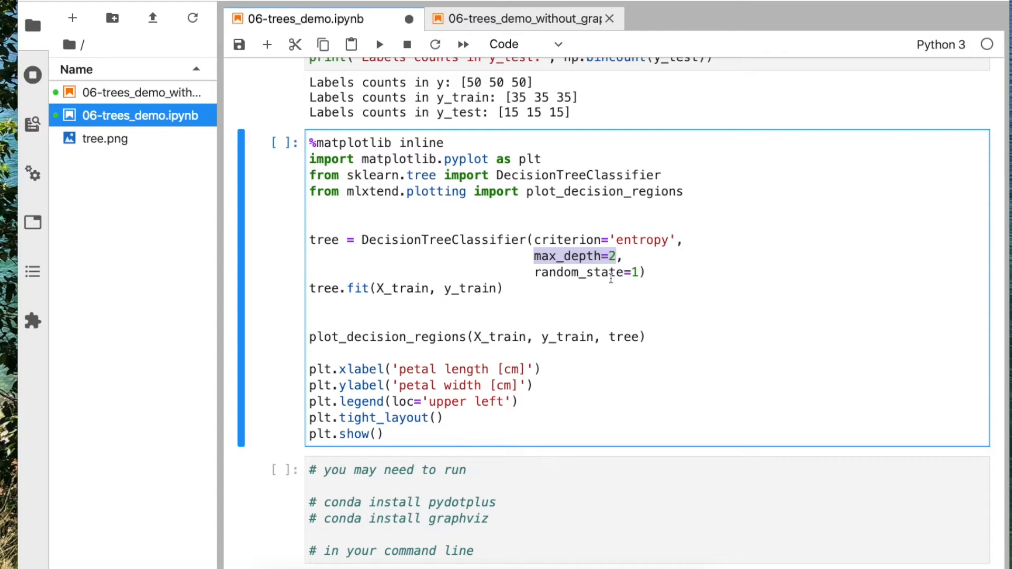
scroll(down, 3)
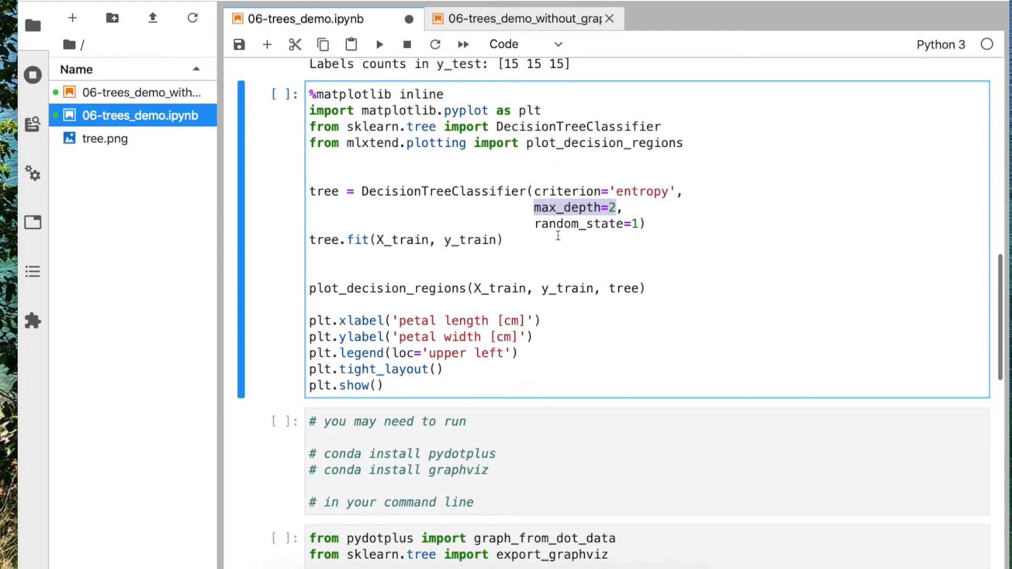
mouse_move(597, 276)
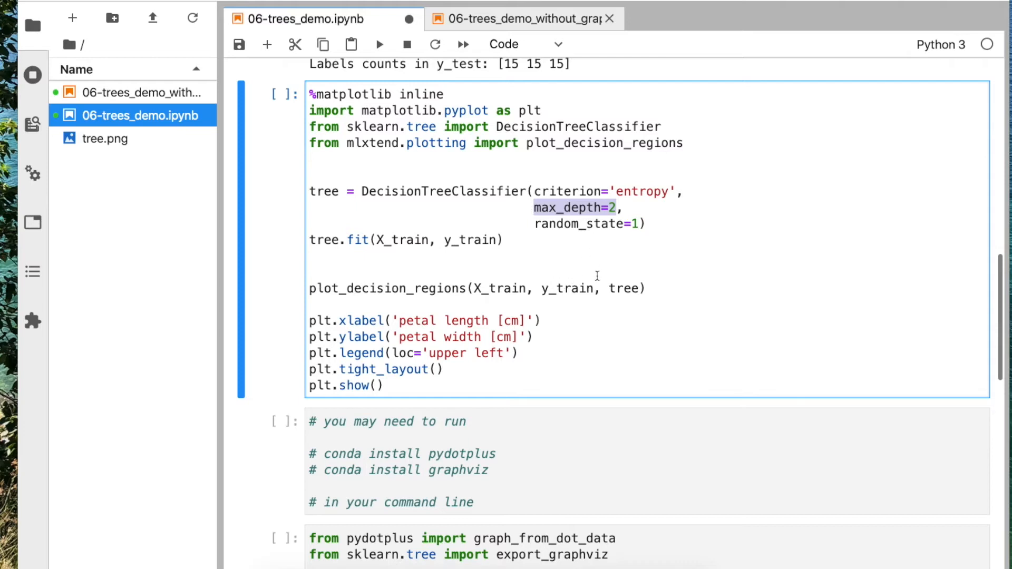
mouse_move(729, 195)
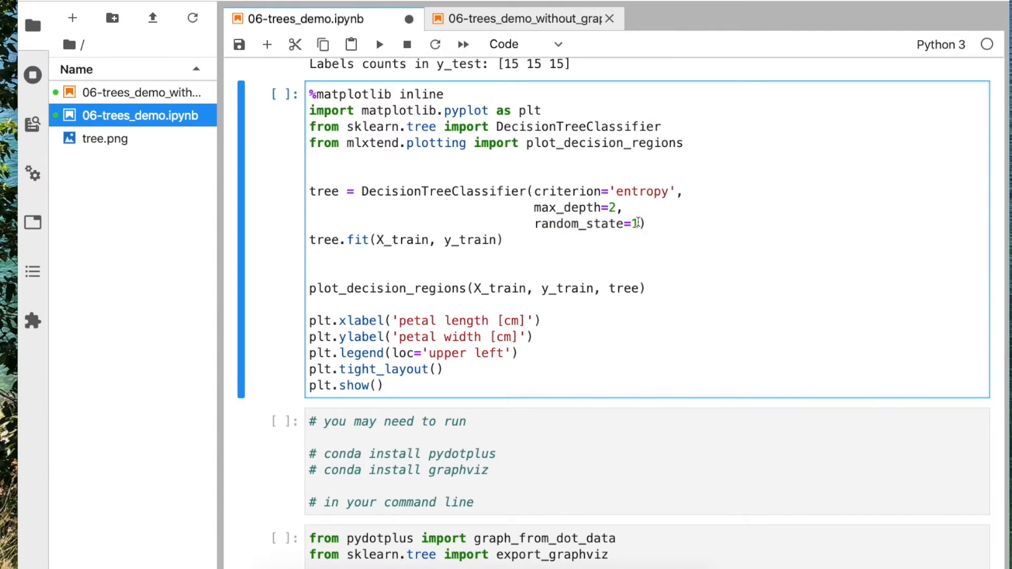
double_click(585, 224)
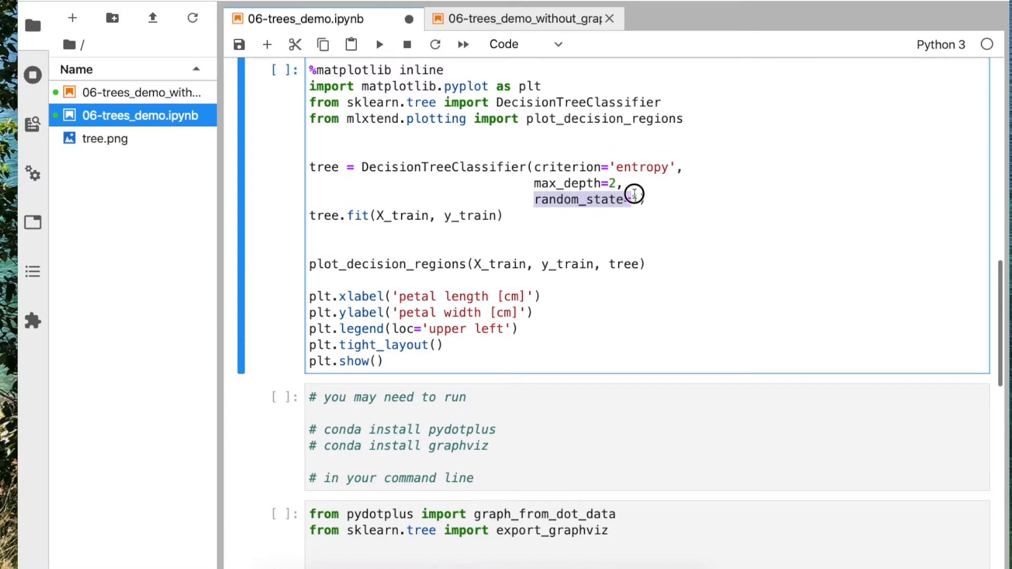
text(1)
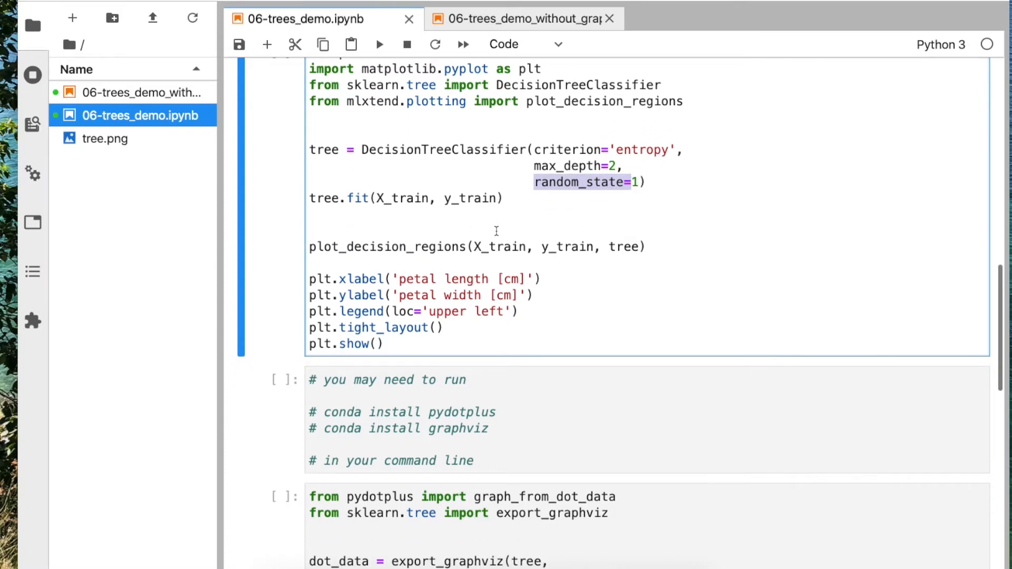
scroll(up, 3)
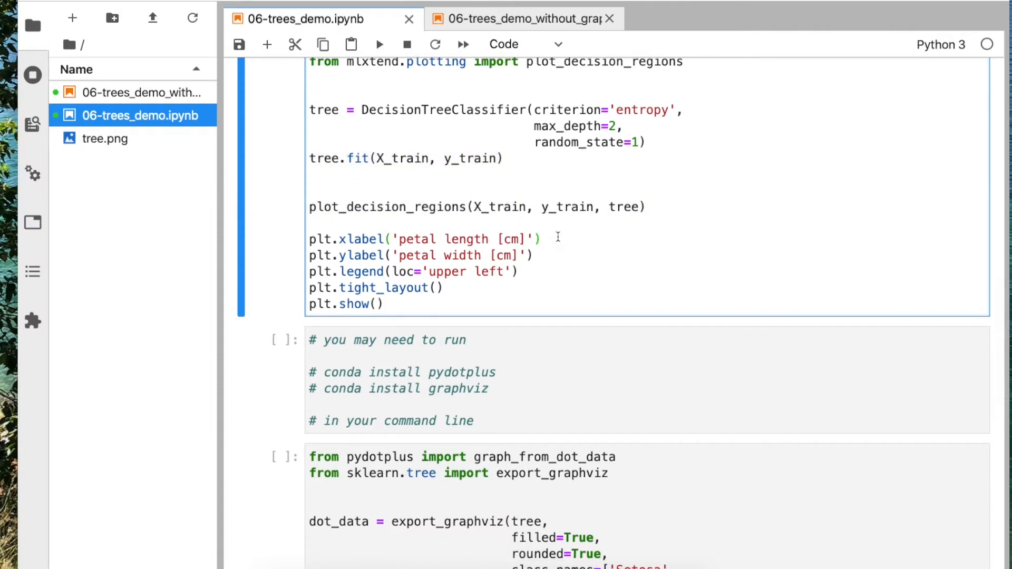
- Run the depth-2 DecisionTreeClassifier cell and view its petal length vs petal width decision-regions plot
click(380, 44)
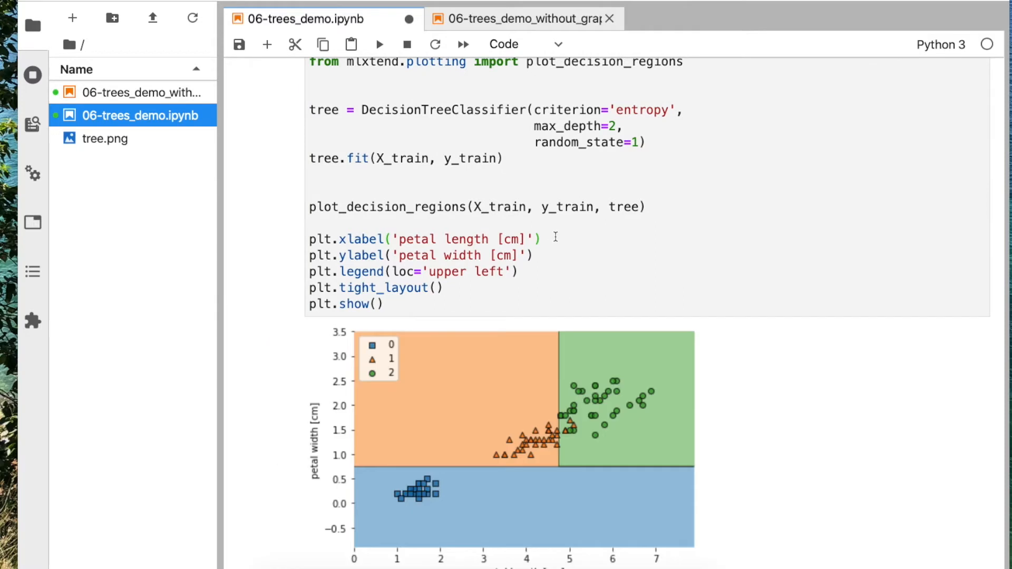
scroll(down, 3)
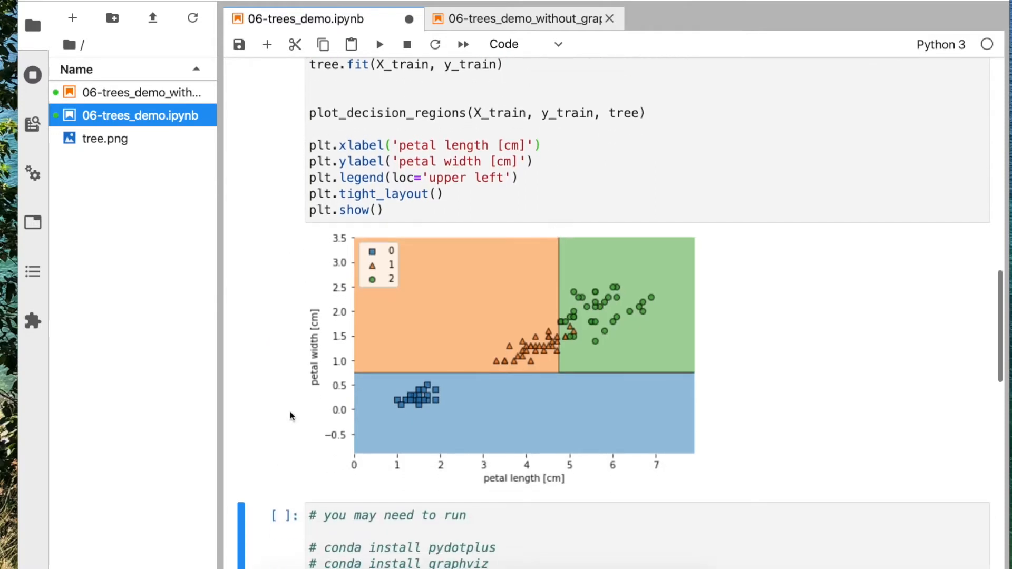
mouse_move(673, 356)
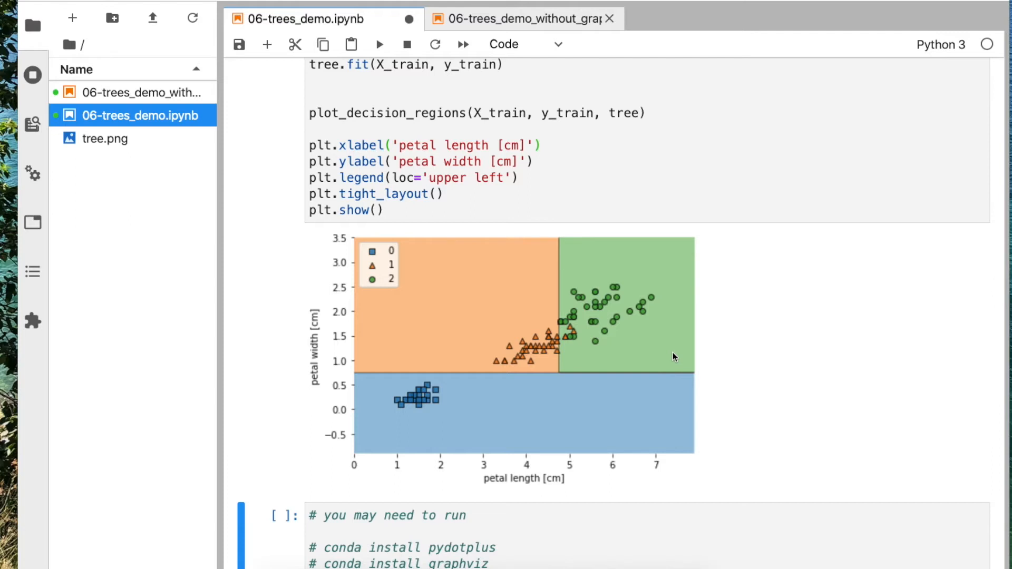
mouse_move(396, 374)
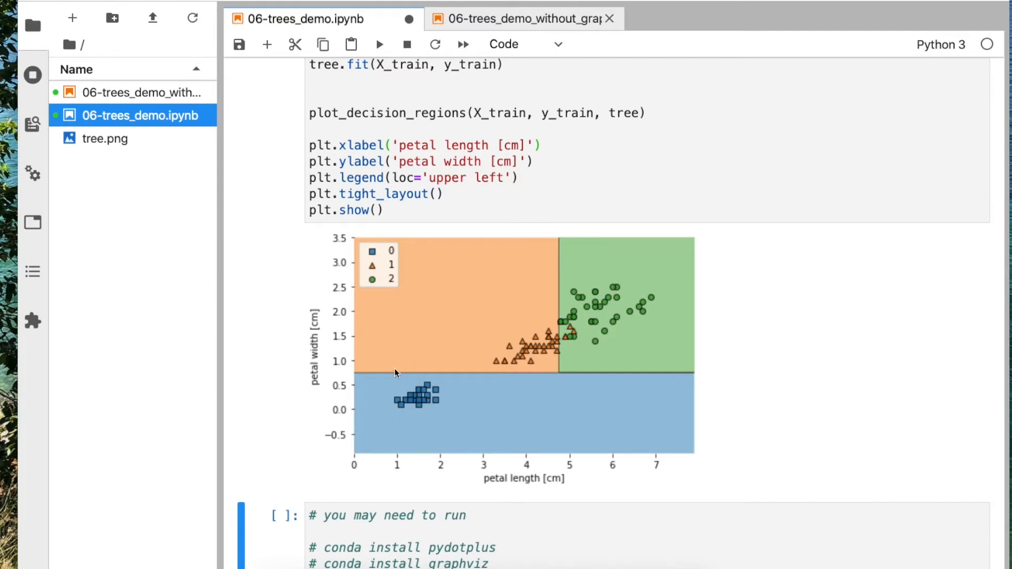
mouse_move(560, 403)
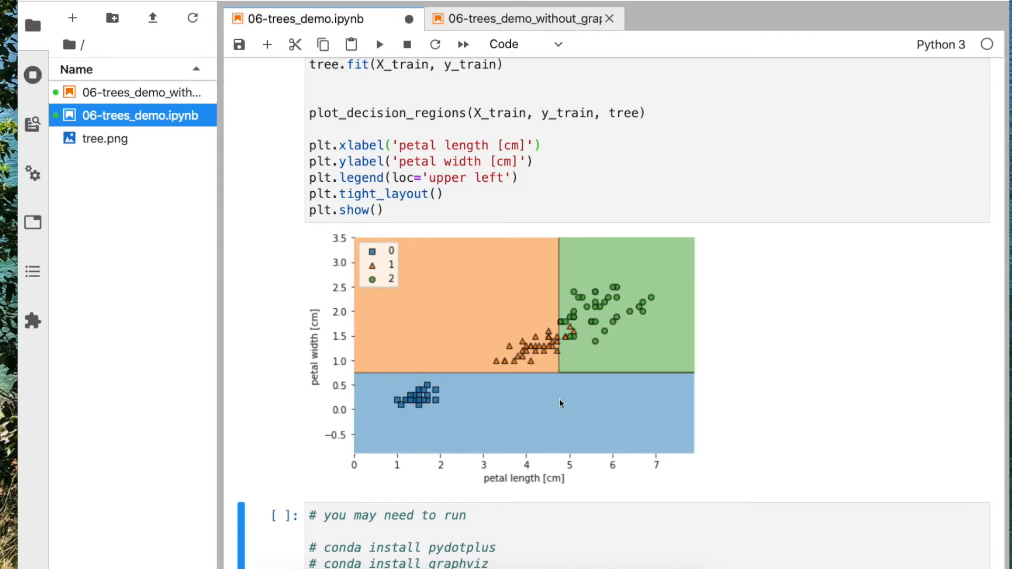
scroll(up, 3)
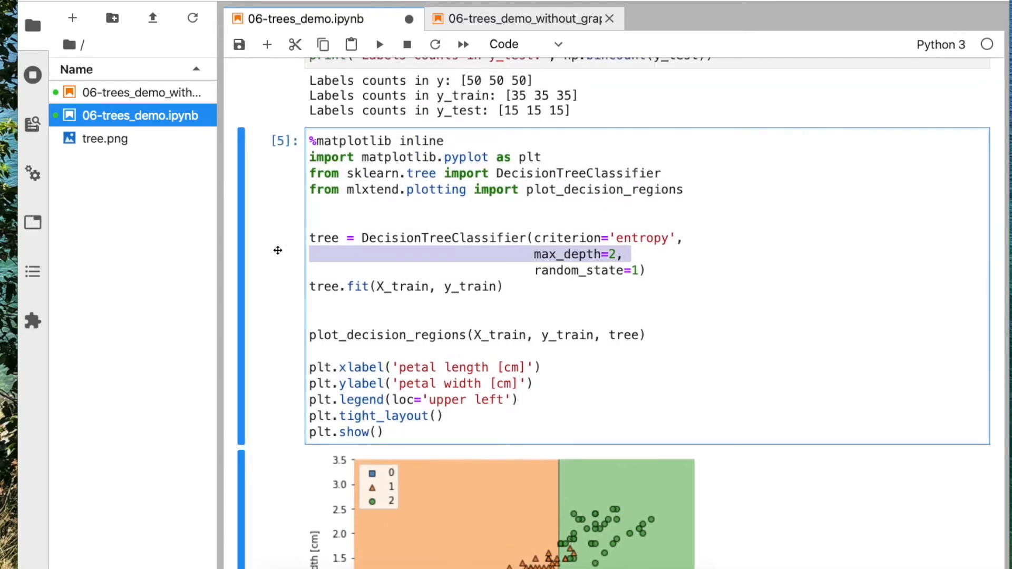
- Change max_depth from 2 to None and redraw the decision-regions plot for the unlimited-depth tree
click(622, 253)
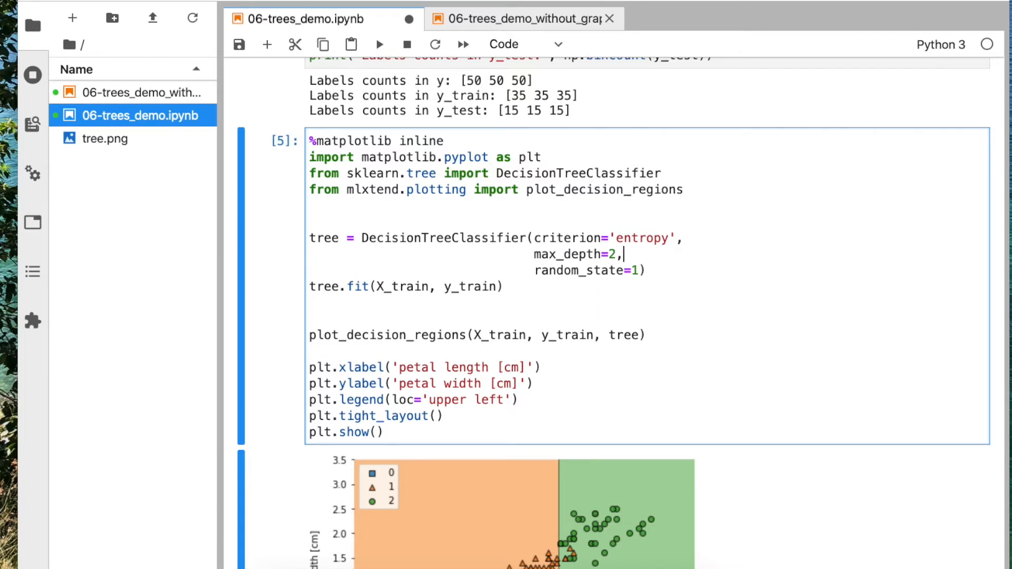
text(N)
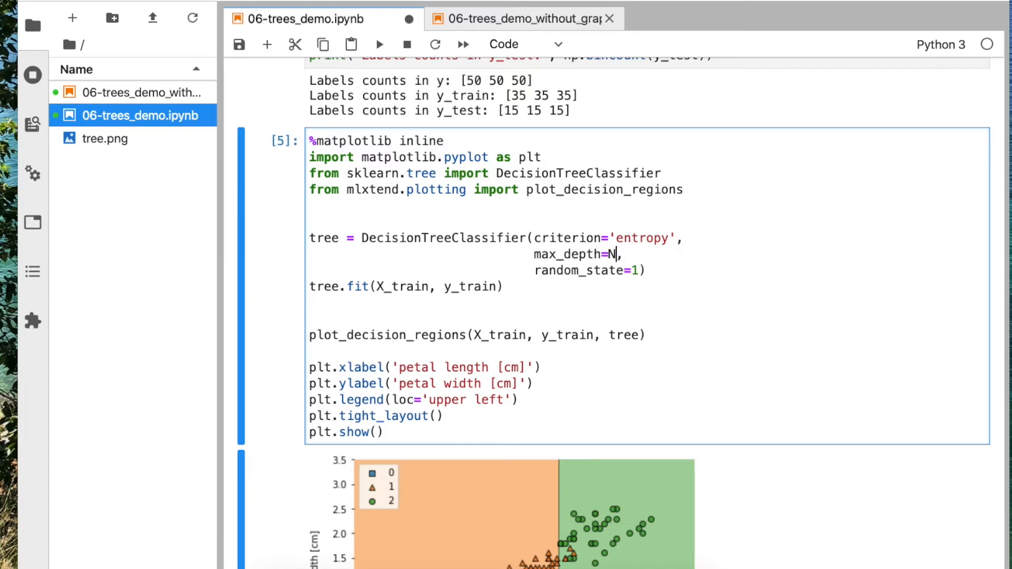
text(one)
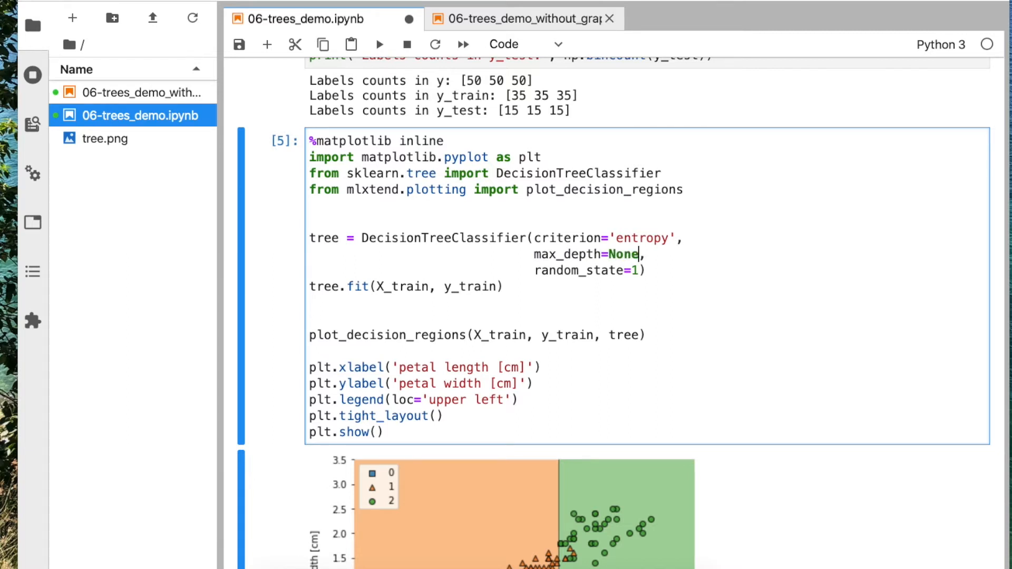
scroll(down, 3)
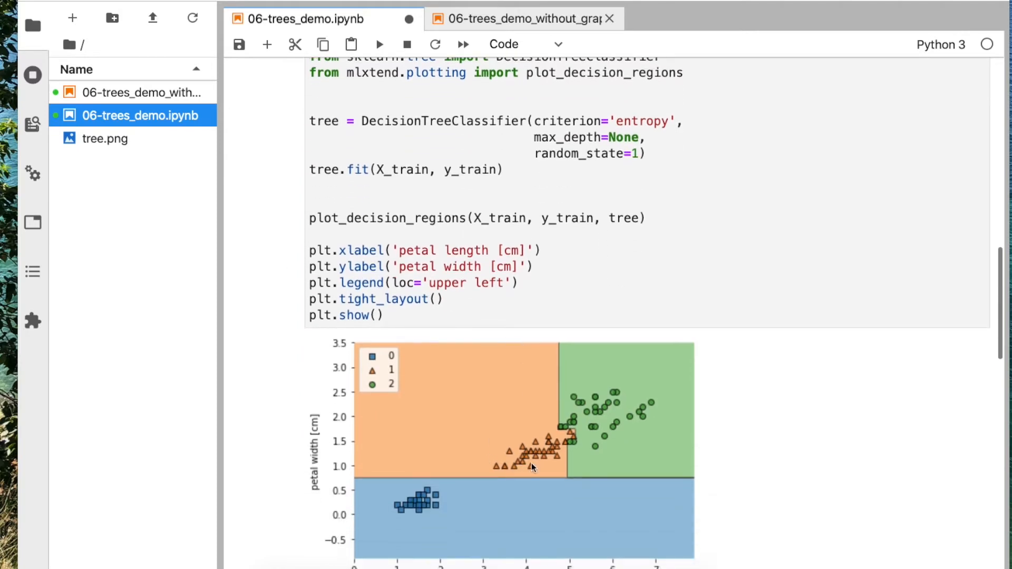
mouse_move(578, 442)
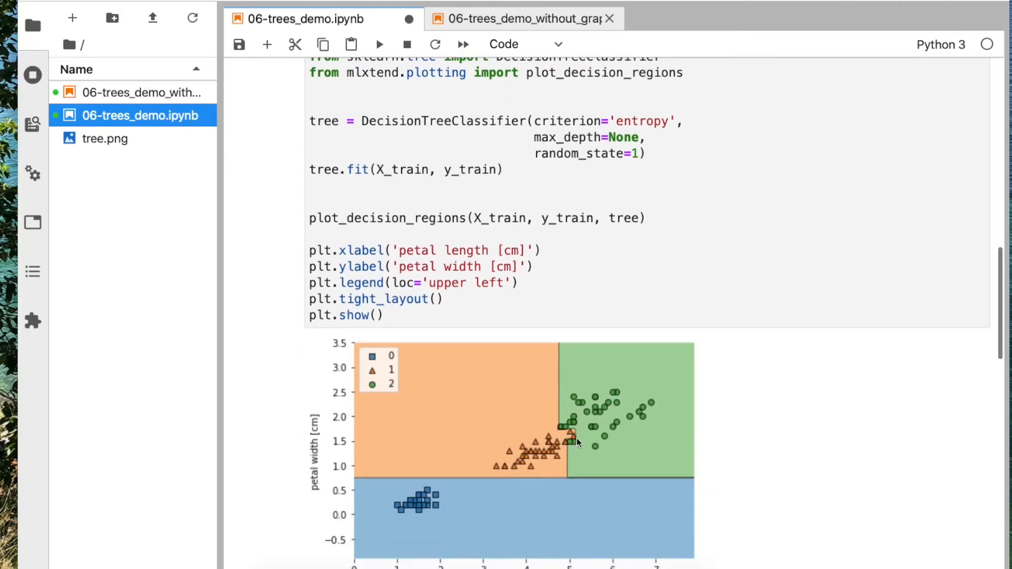
mouse_move(581, 439)
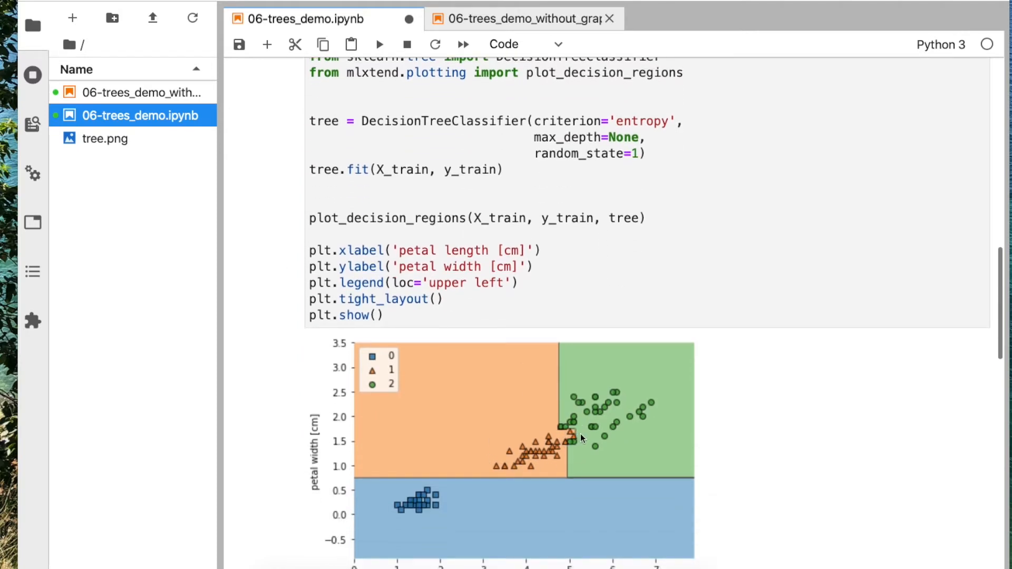
mouse_move(568, 452)
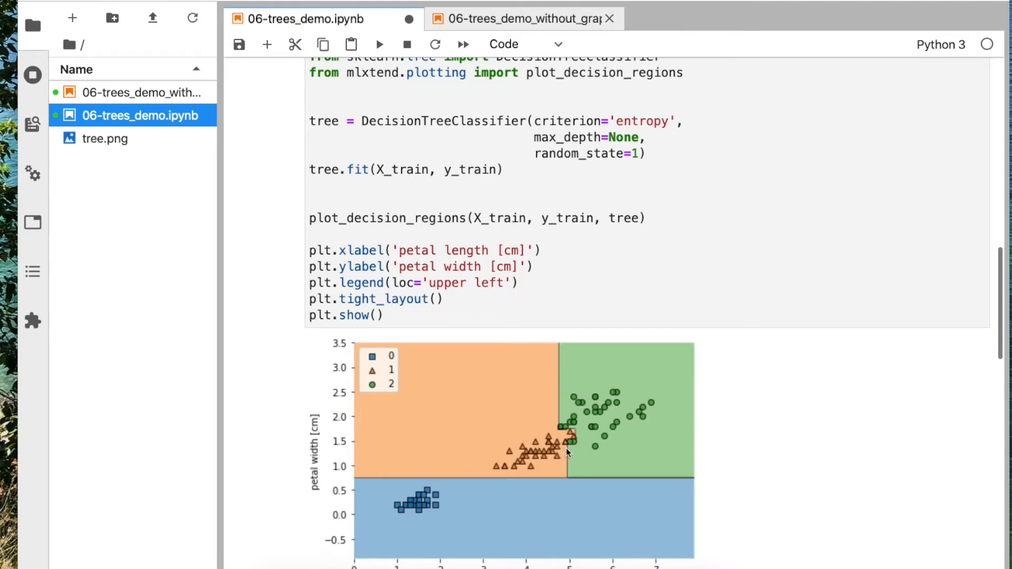
mouse_move(573, 436)
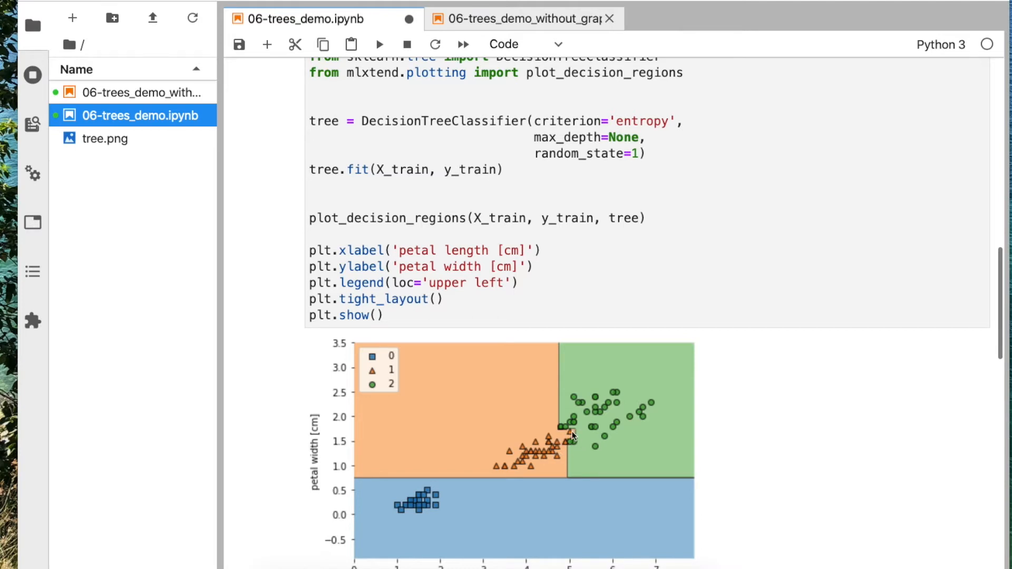
mouse_move(568, 444)
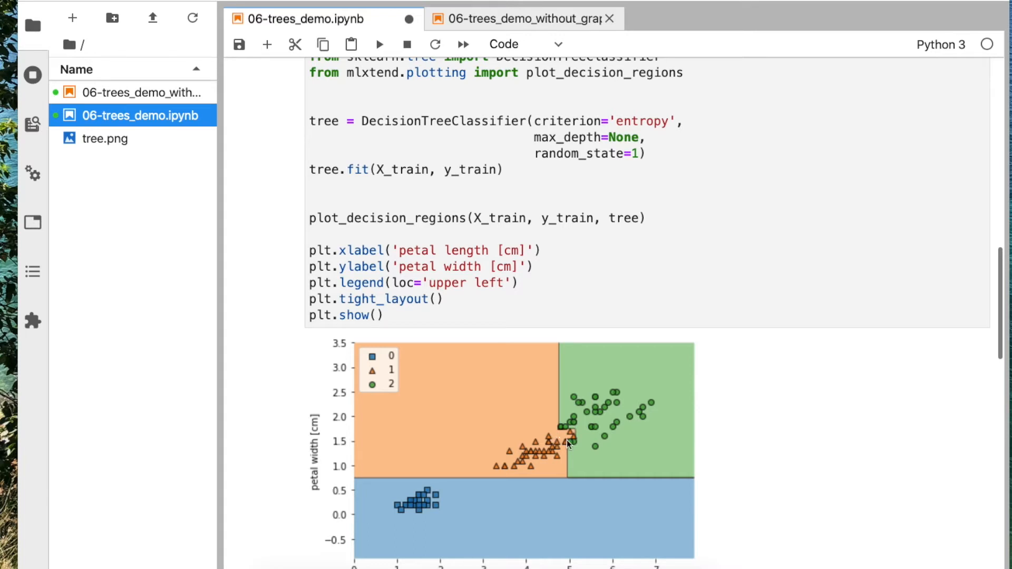
mouse_move(578, 433)
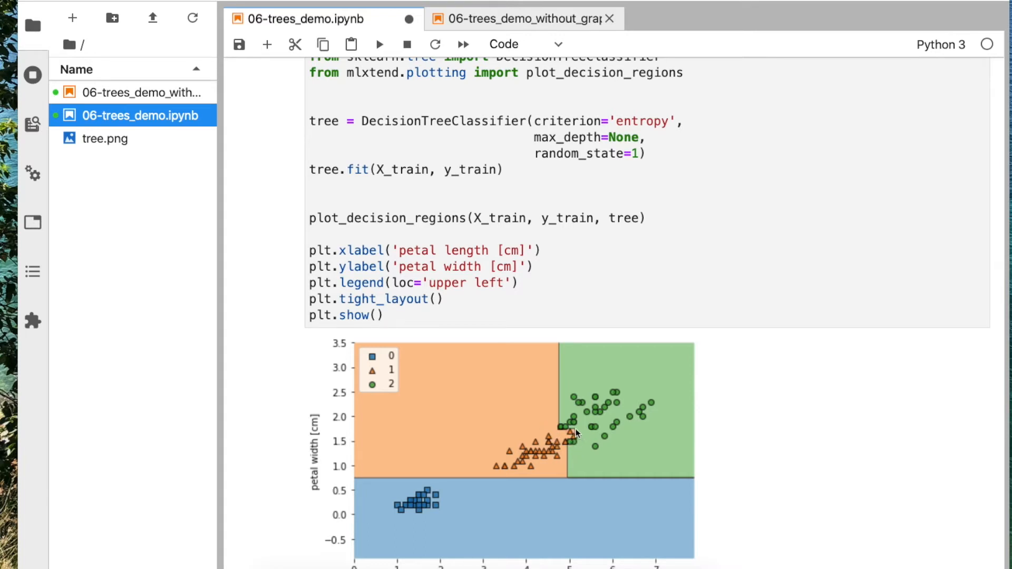
mouse_move(575, 444)
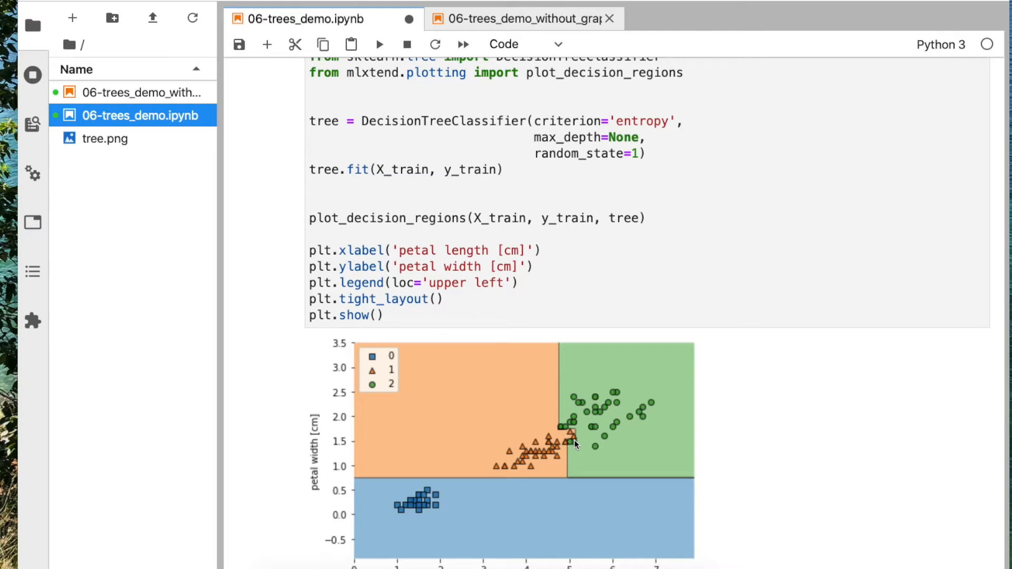
mouse_move(558, 444)
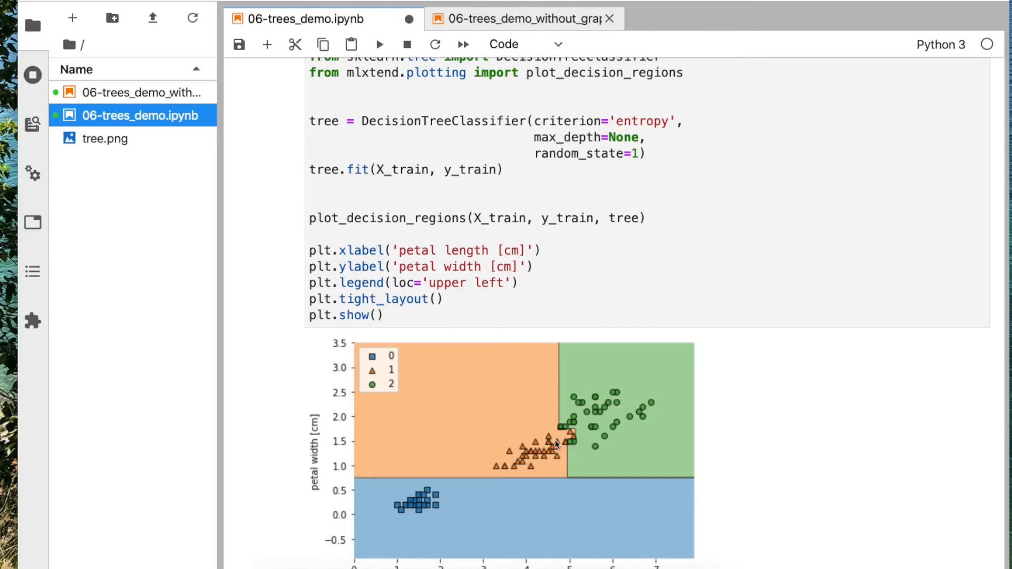
double_click(623, 137)
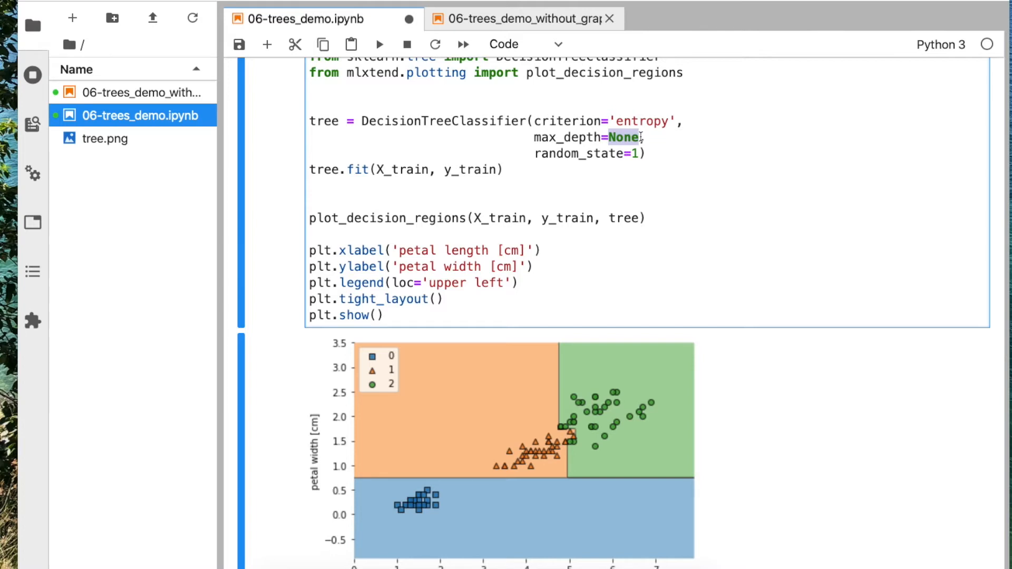
- Restore max_depth=2 and view the redrawn plot with three simple rectangular regions
text(2)
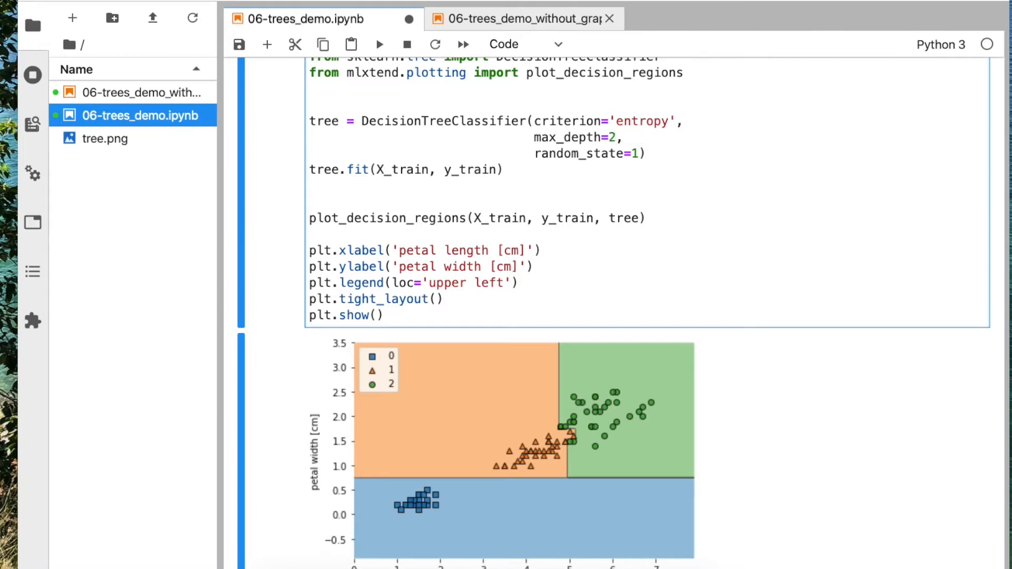
scroll(down, 3)
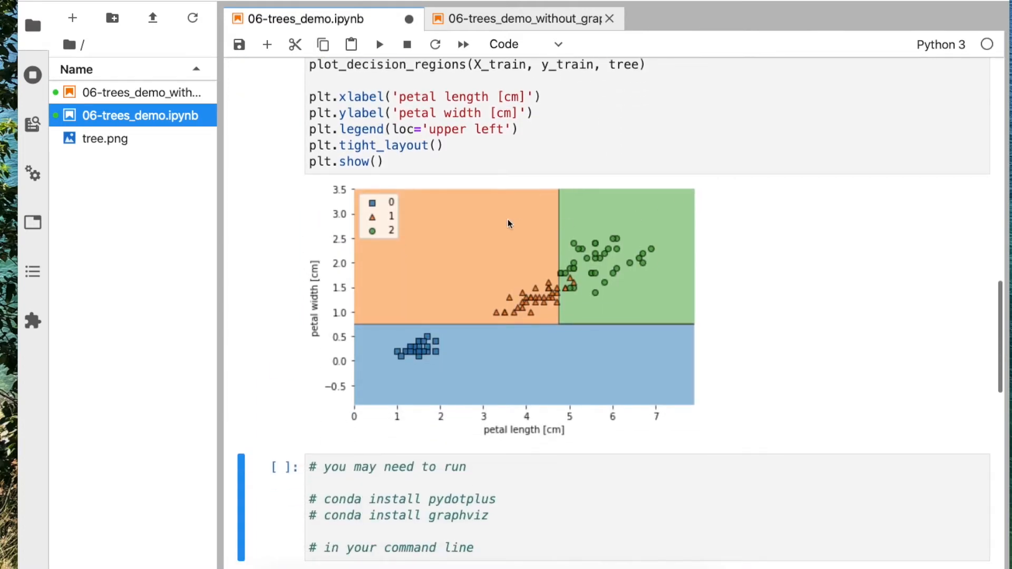
scroll(up, 3)
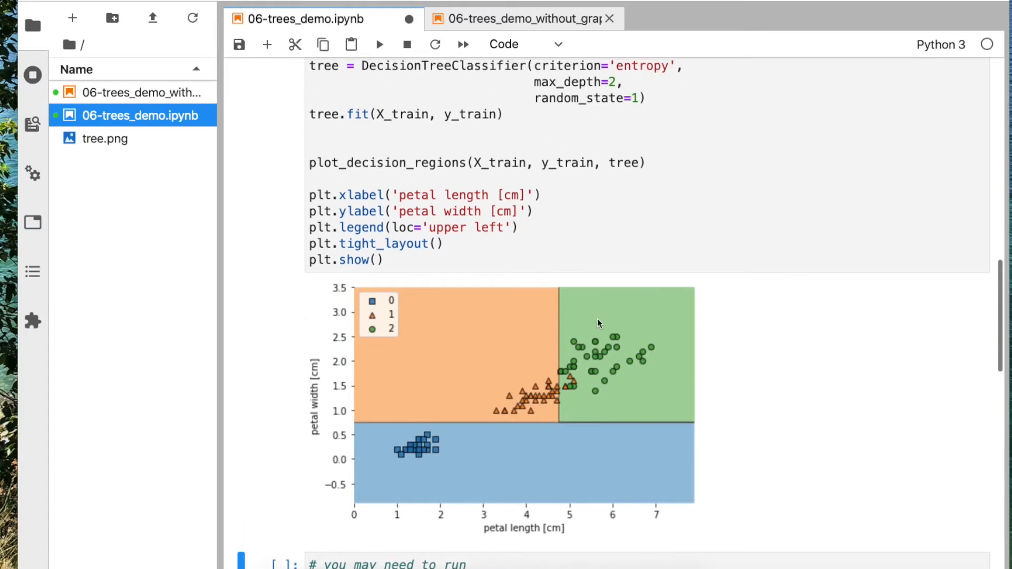
scroll(down, 3)
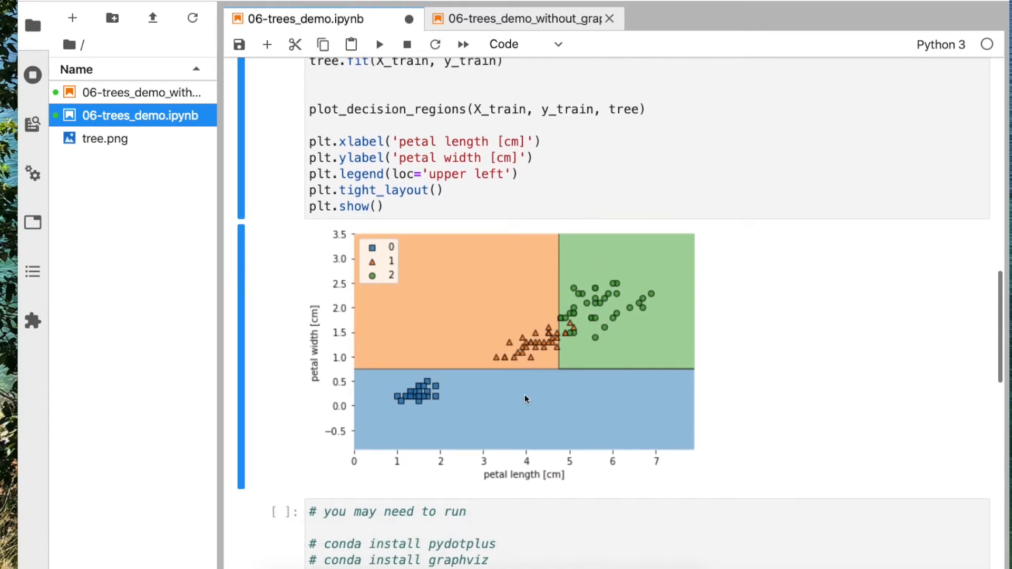
mouse_move(294, 44)
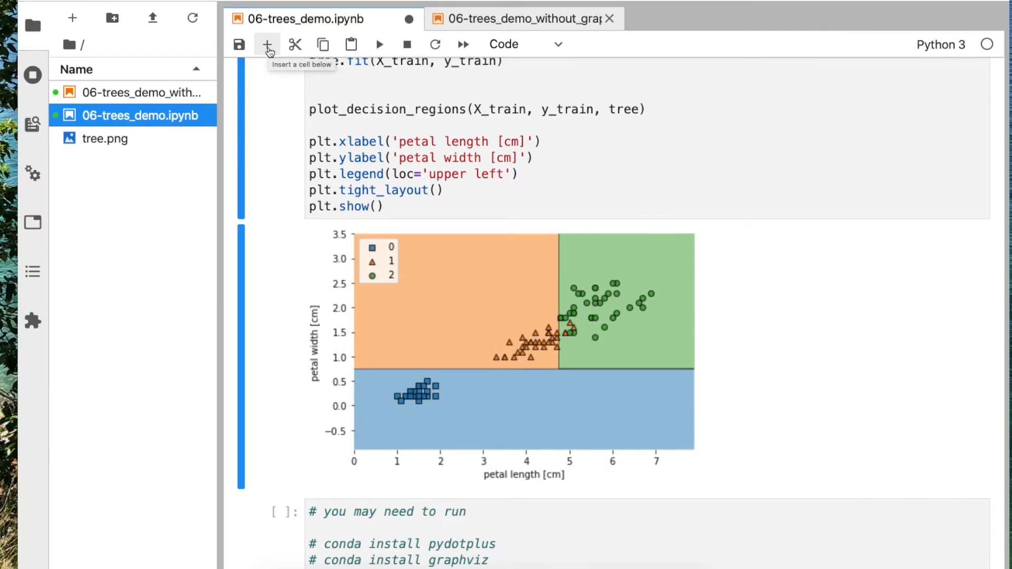
- Run the DecisionTreeClassifier? help cell to show its signature and docstring
scroll(up, 3)
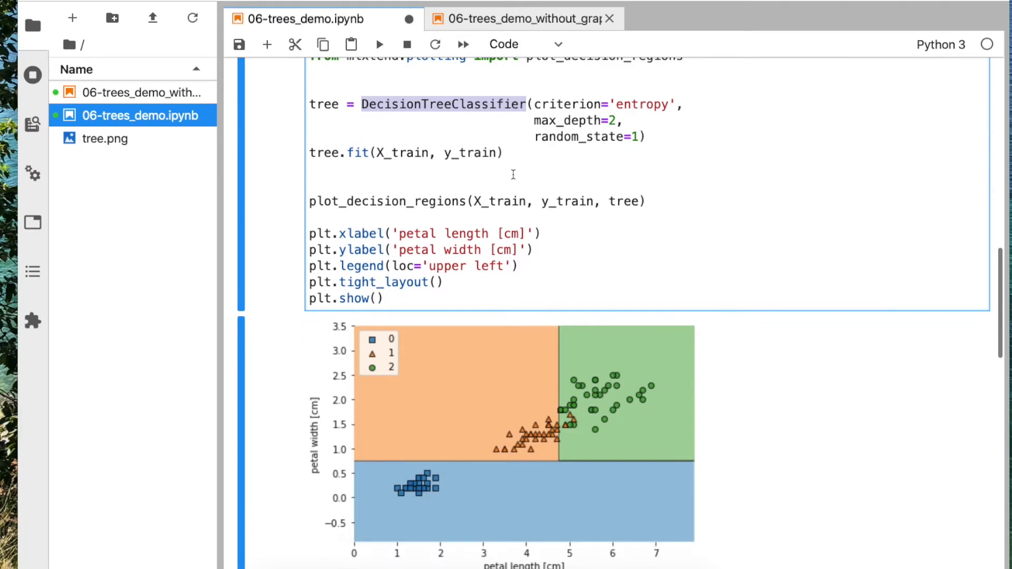
scroll(down, 3)
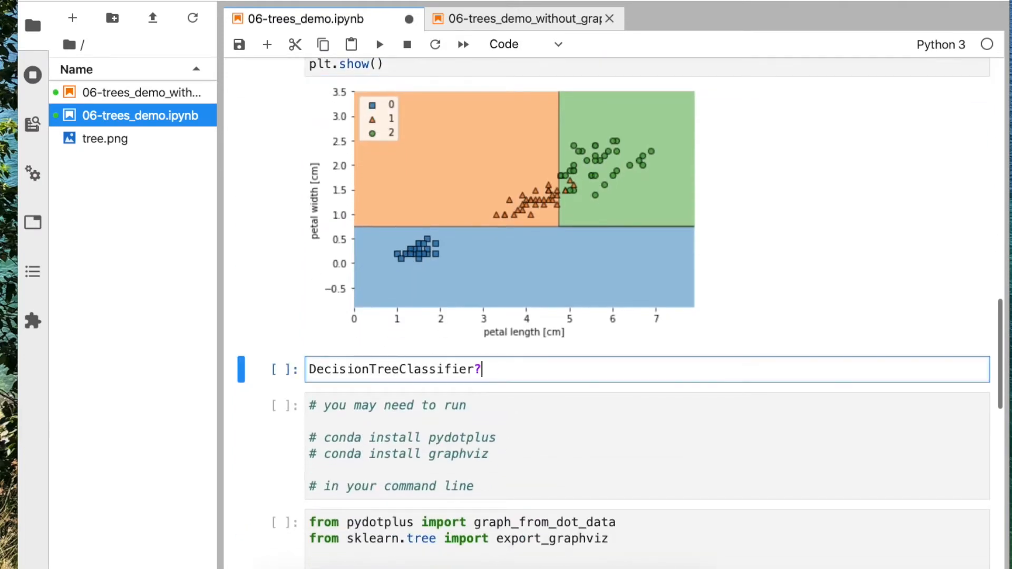
key(Shift+Enter)
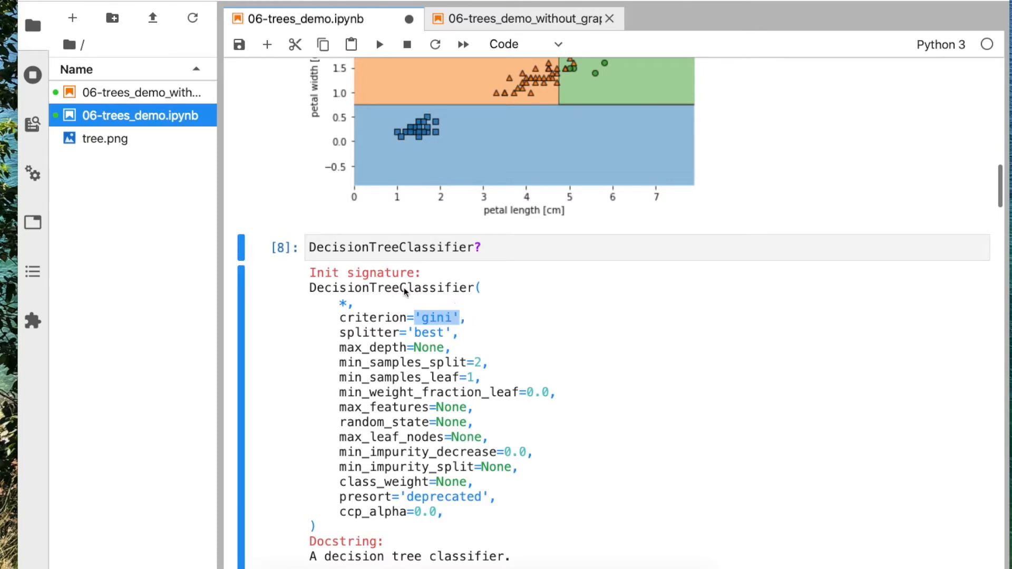
scroll(down, 3)
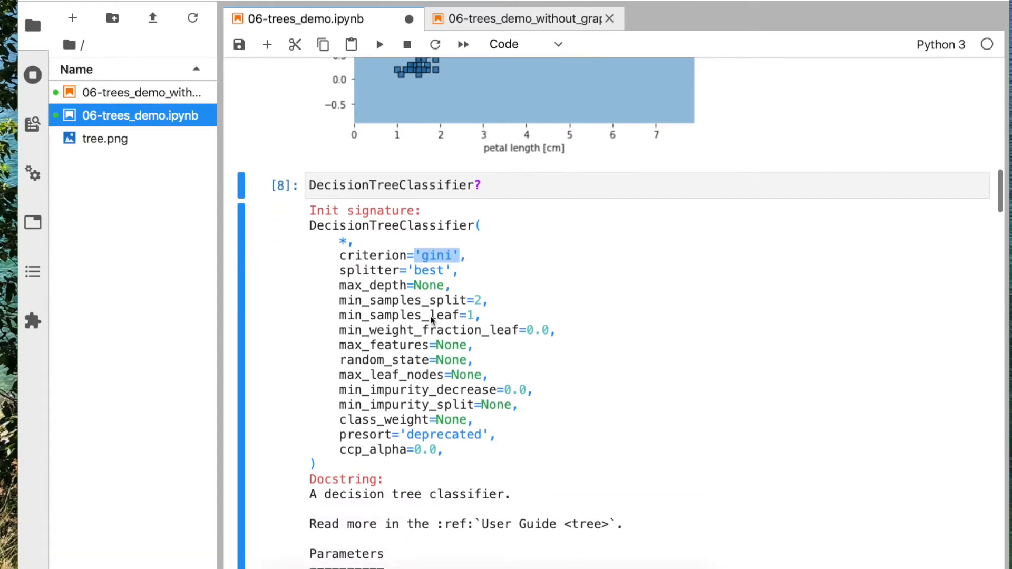
scroll(down, 3)
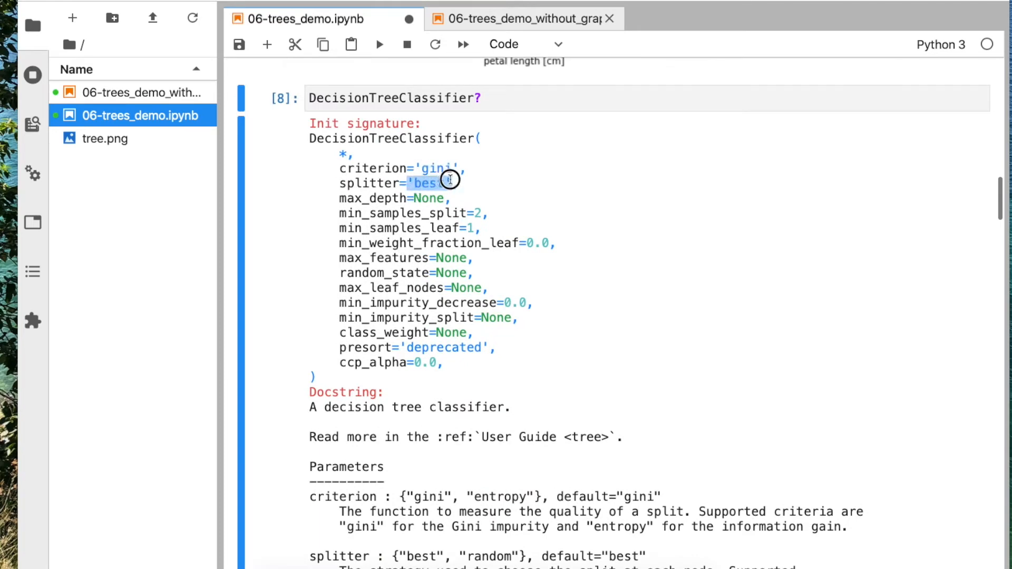
- Highlight the max_depth and min_samples_split defaults in the signature output
click(426, 198)
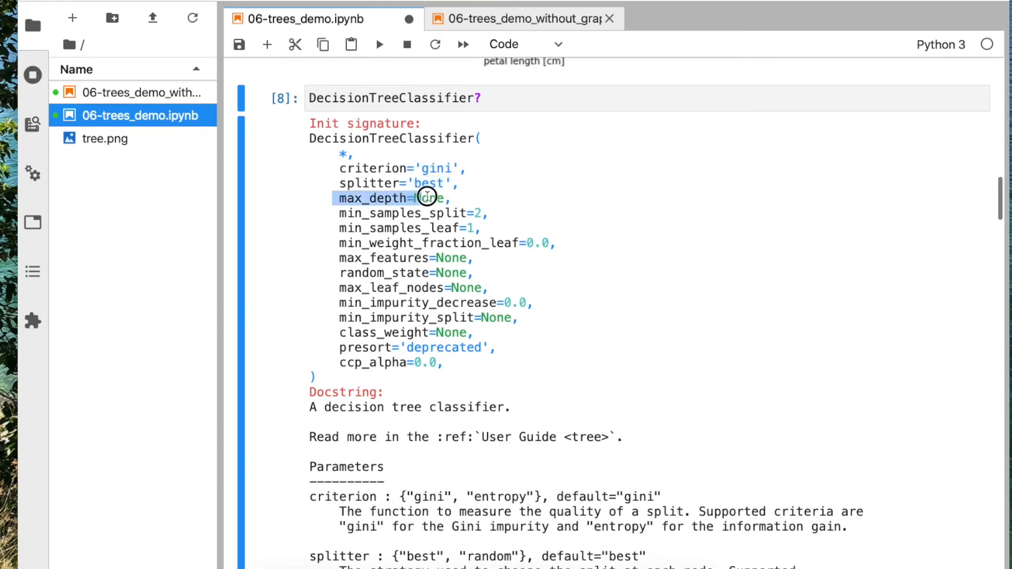
scroll(up, 3)
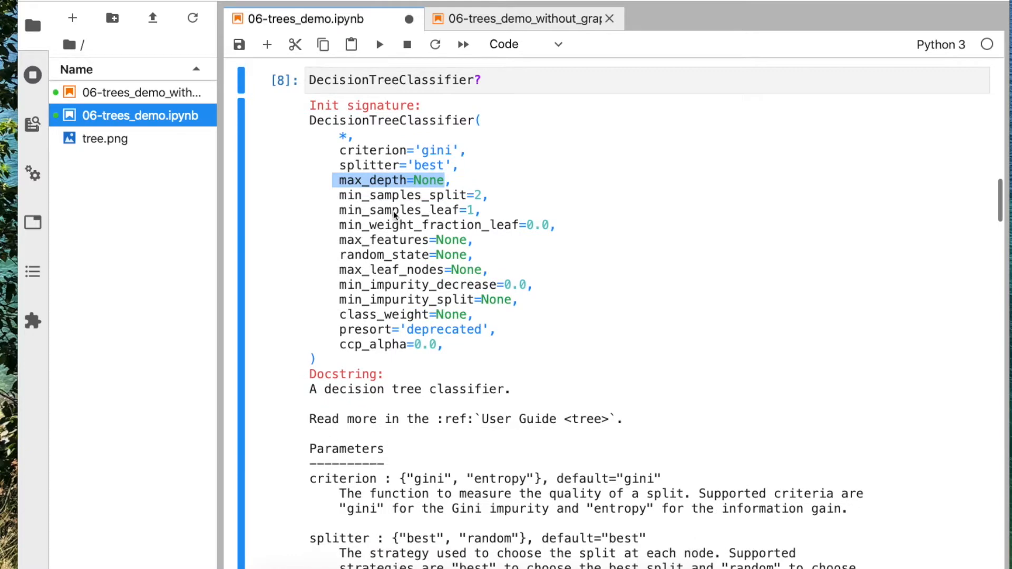
mouse_move(429, 203)
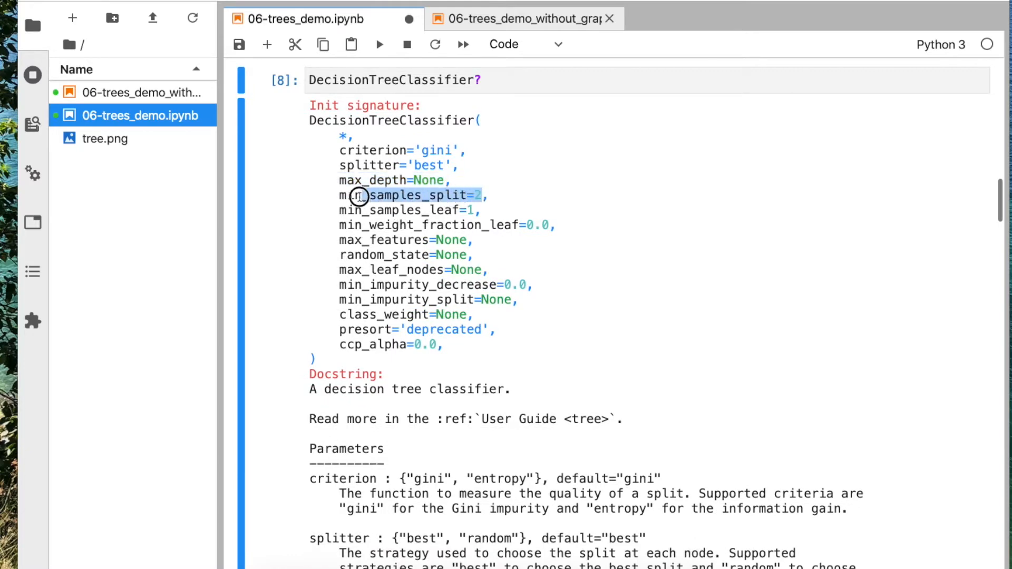
double_click(400, 195)
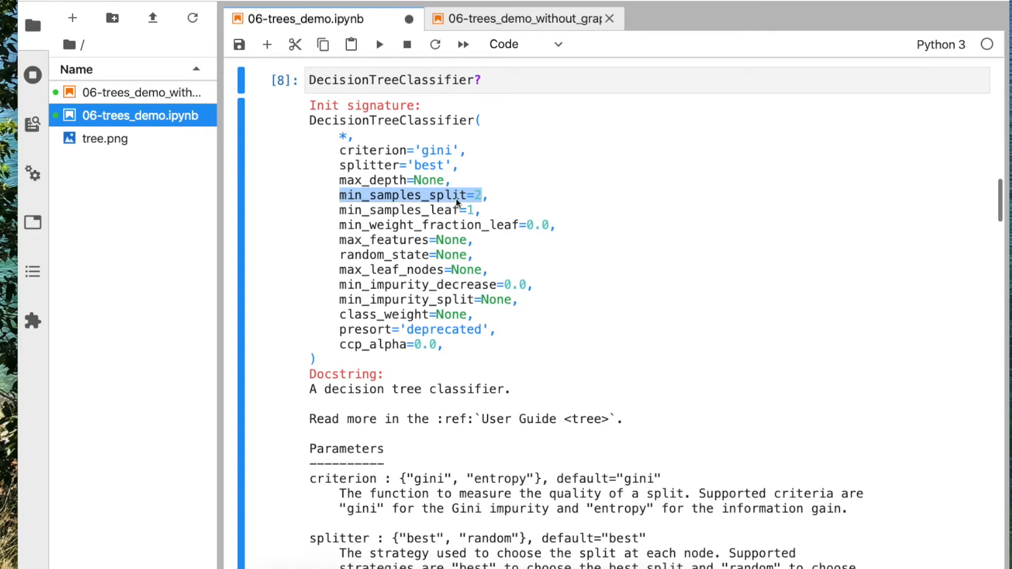
mouse_move(550, 216)
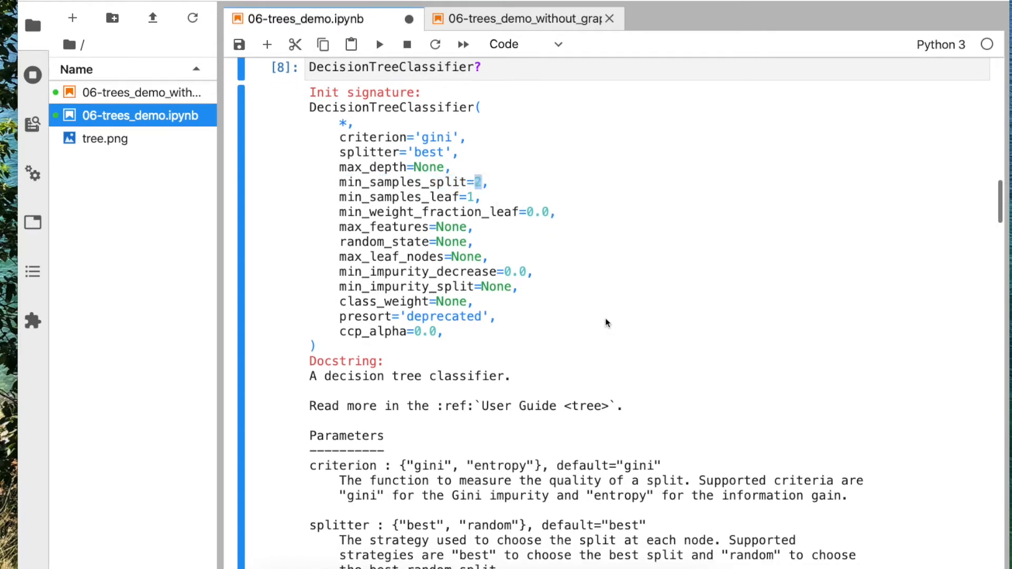
mouse_move(569, 297)
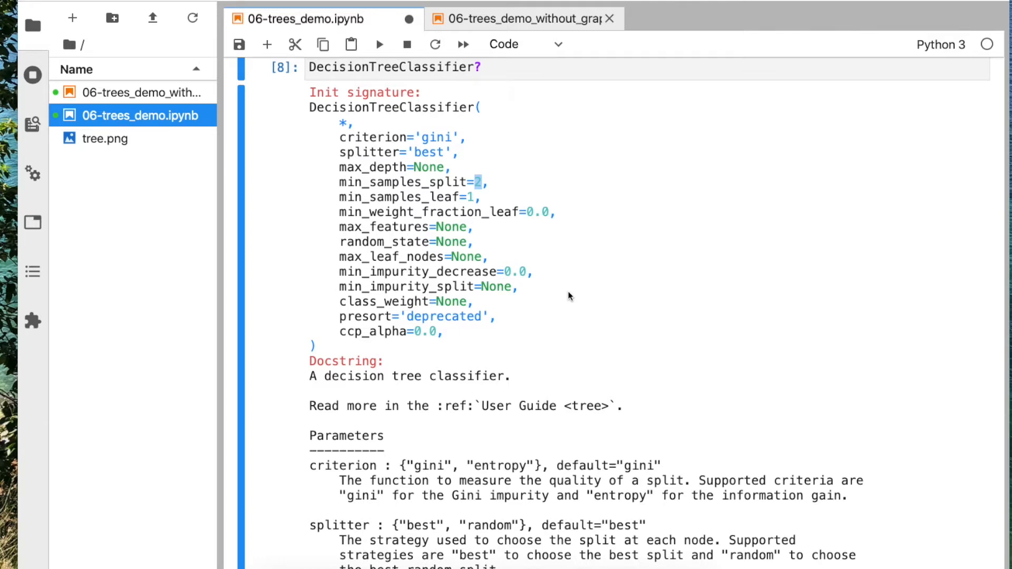
scroll(down, 3)
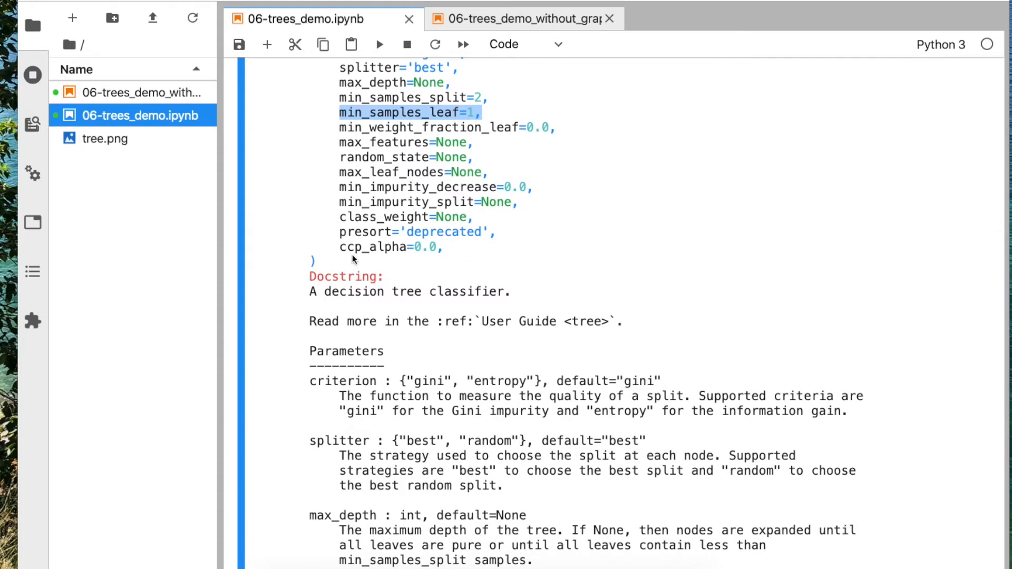
- Scroll through the docstring parameters and back up to the help cell
scroll(down, 3)
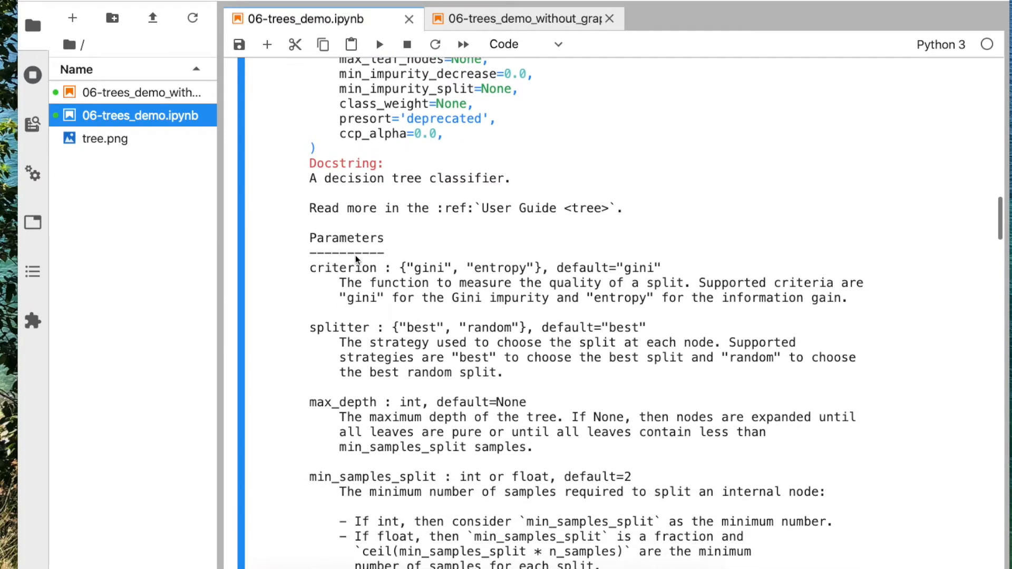
scroll(up, 3)
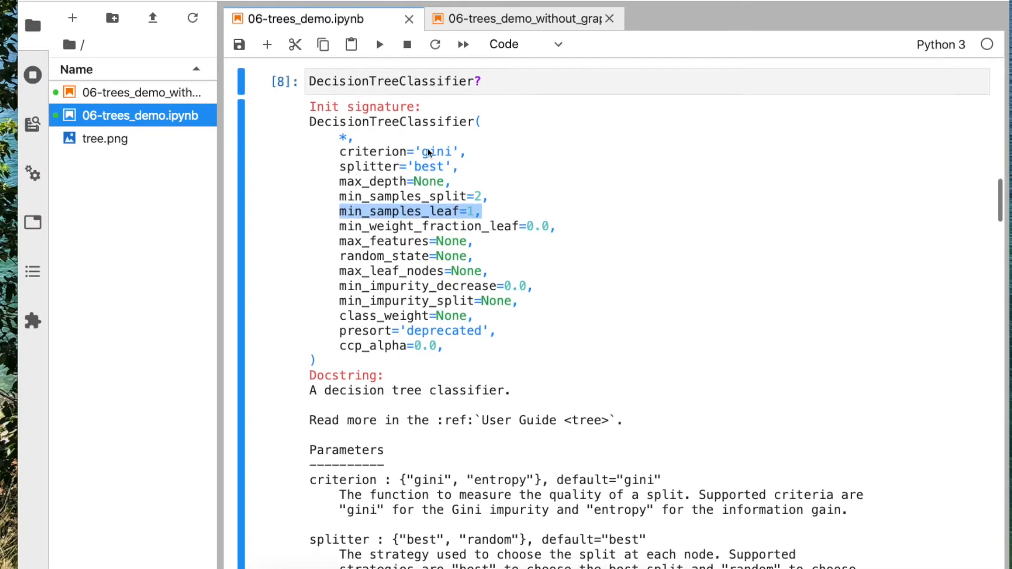
scroll(down, 3)
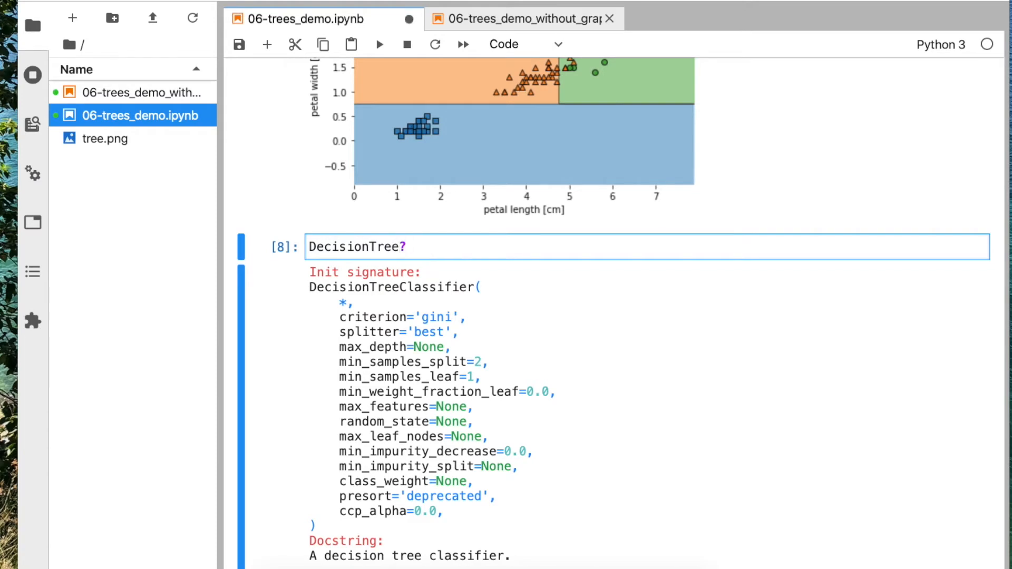
scroll(up, 3)
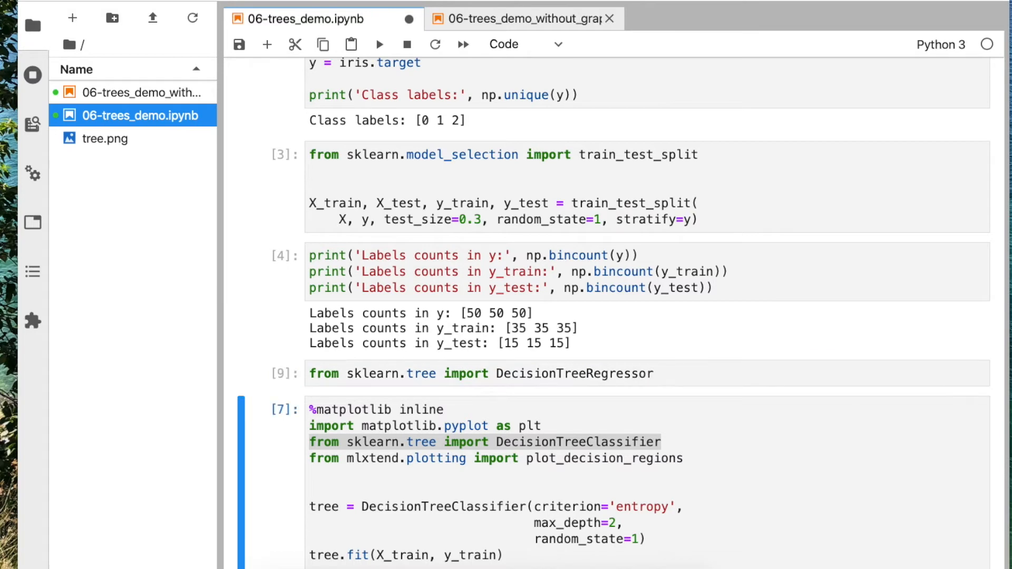
scroll(down, 3)
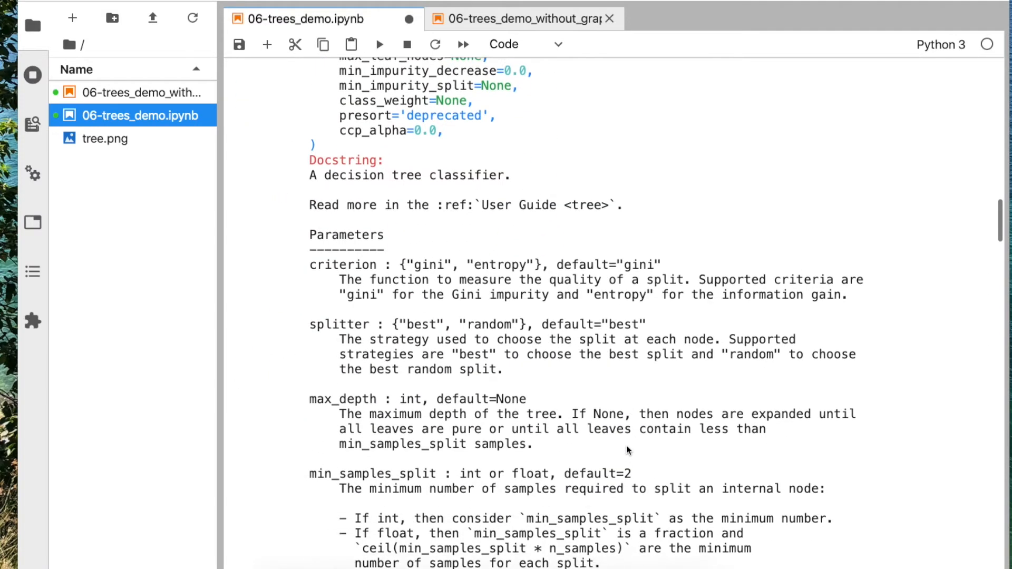
scroll(down, 3)
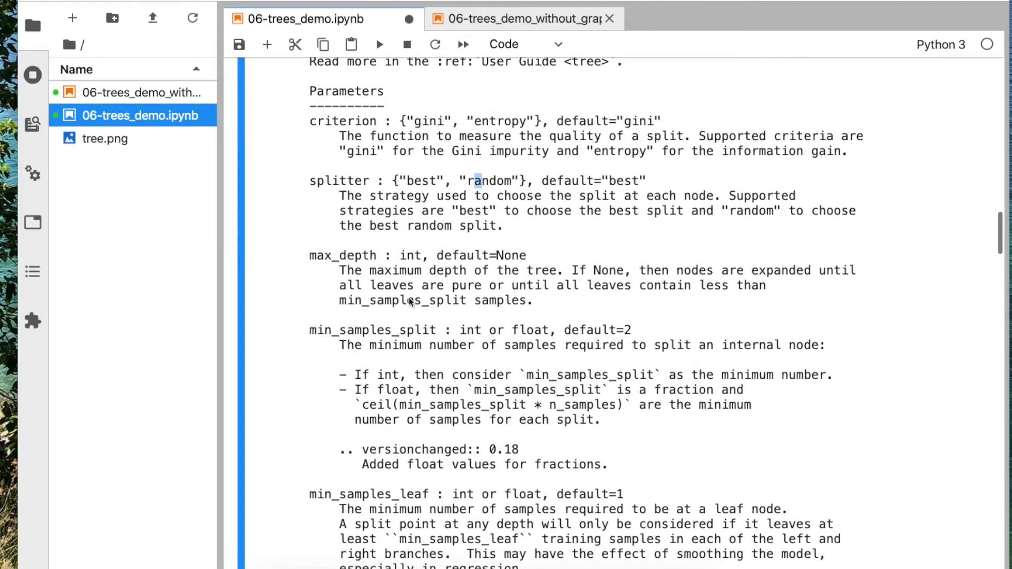
scroll(down, 3)
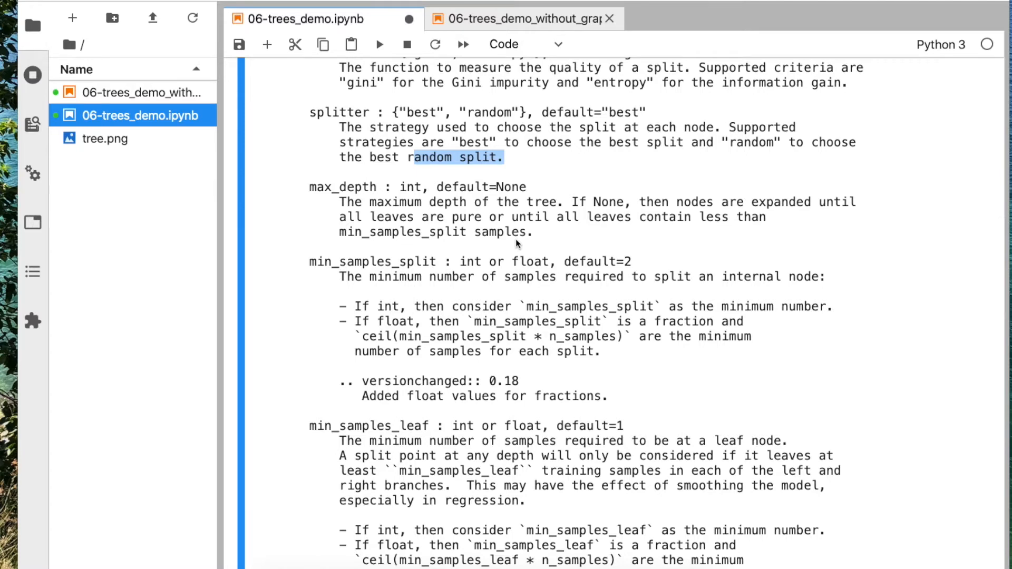
scroll(up, 3)
text(# Extr)
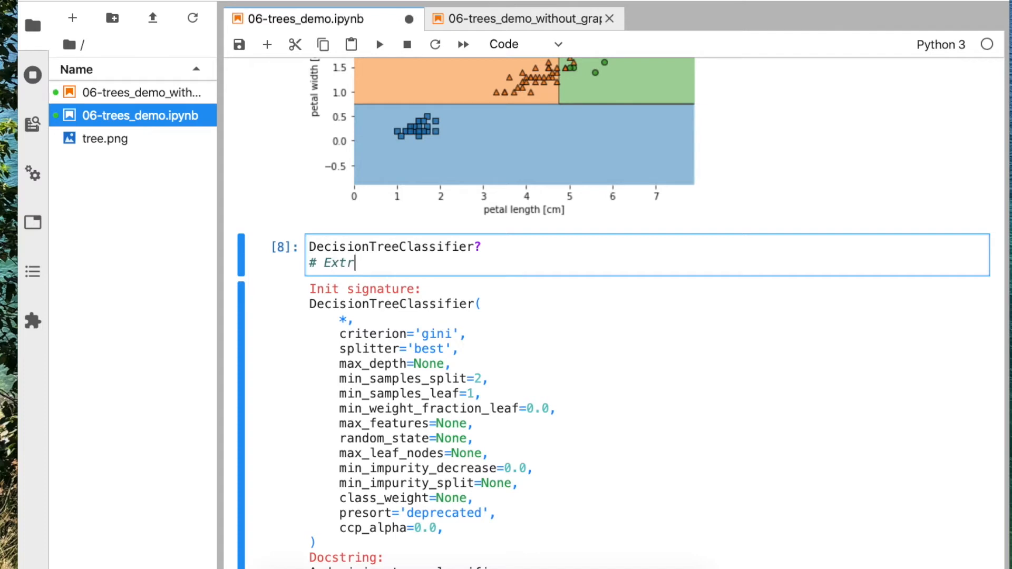
text(aTr)
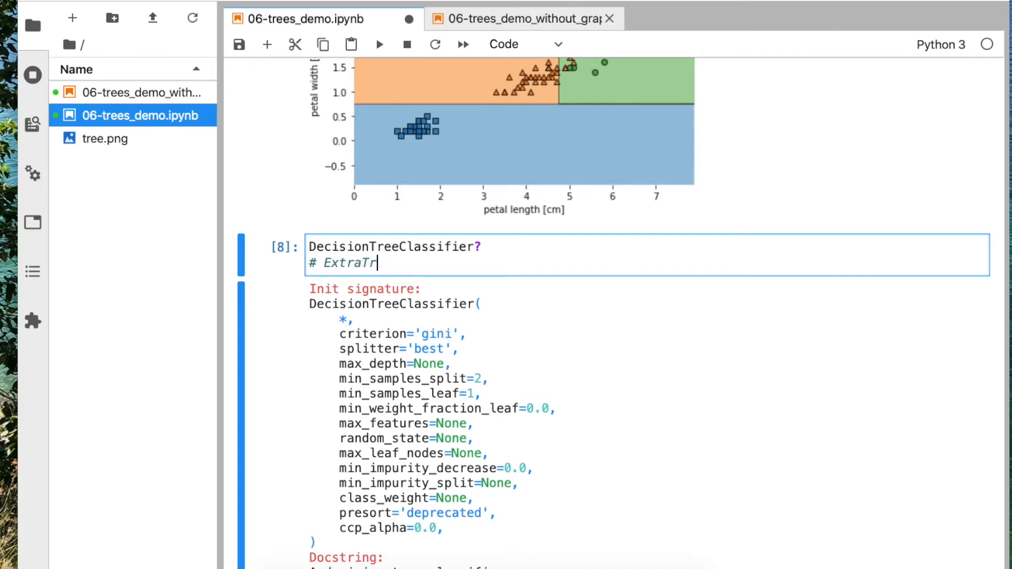
text(esClassifier)
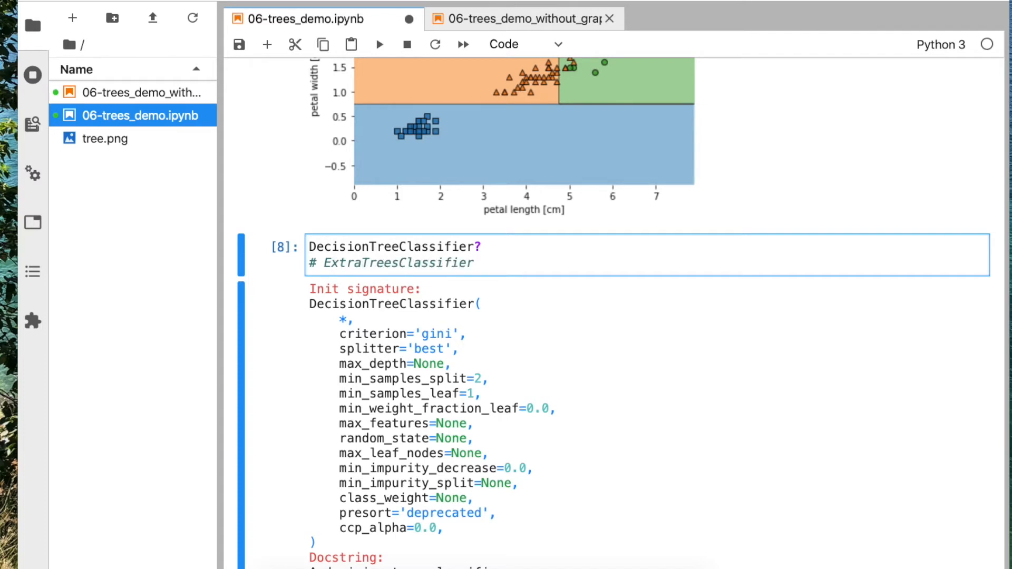
scroll(down, 3)
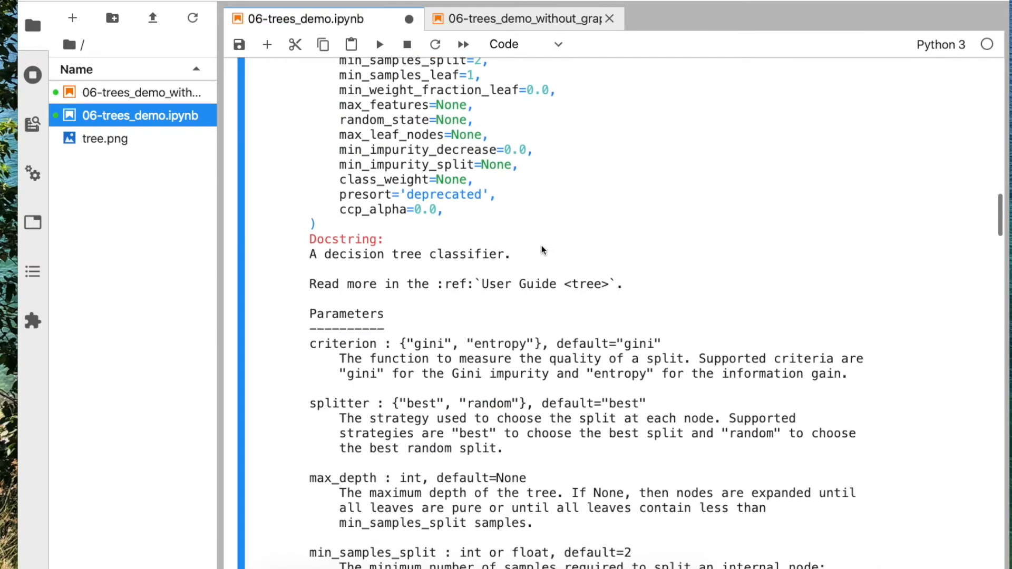
scroll(up, 3)
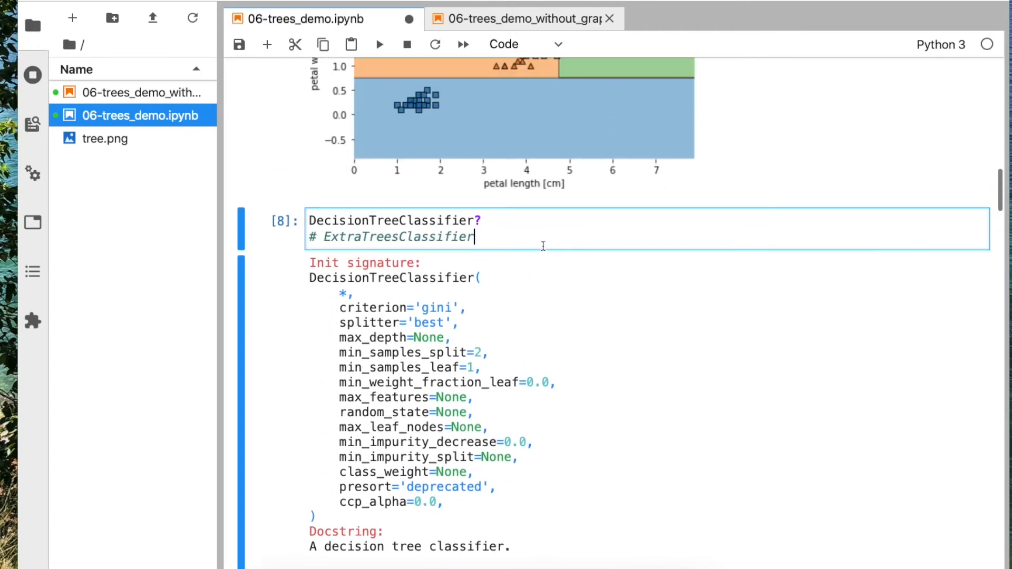
double_click(399, 236)
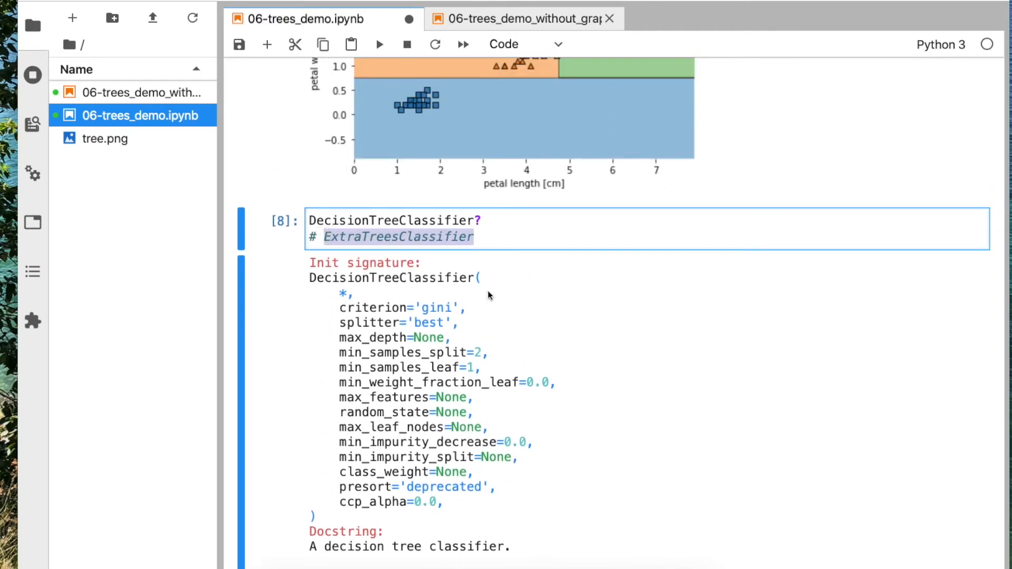
scroll(down, 3)
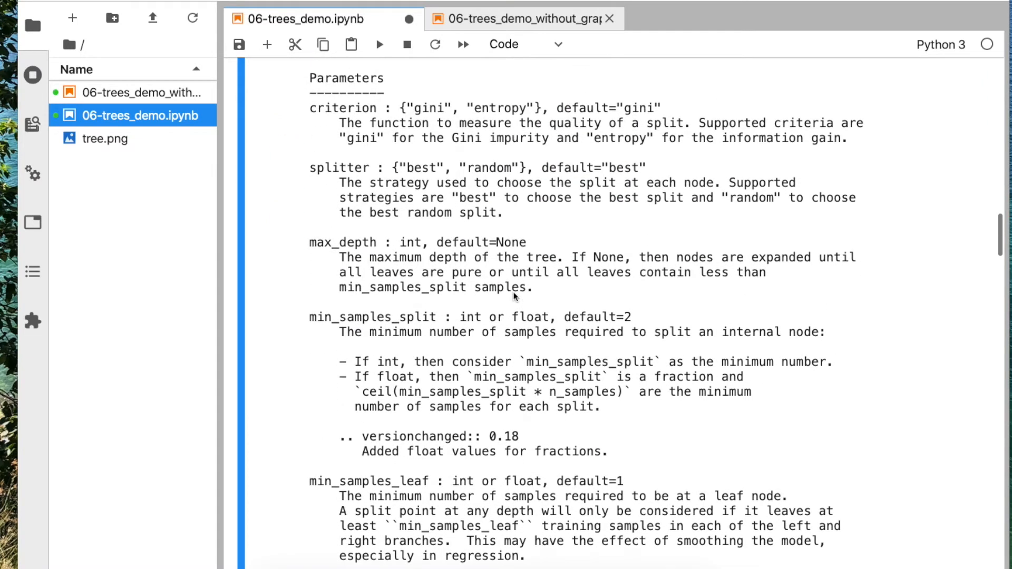
scroll(up, 3)
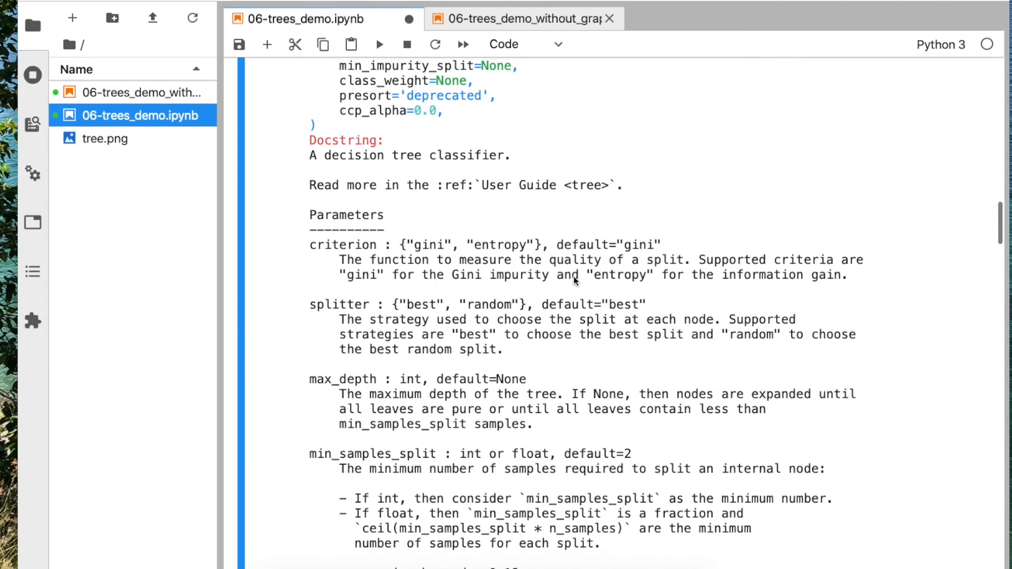
scroll(down, 3)
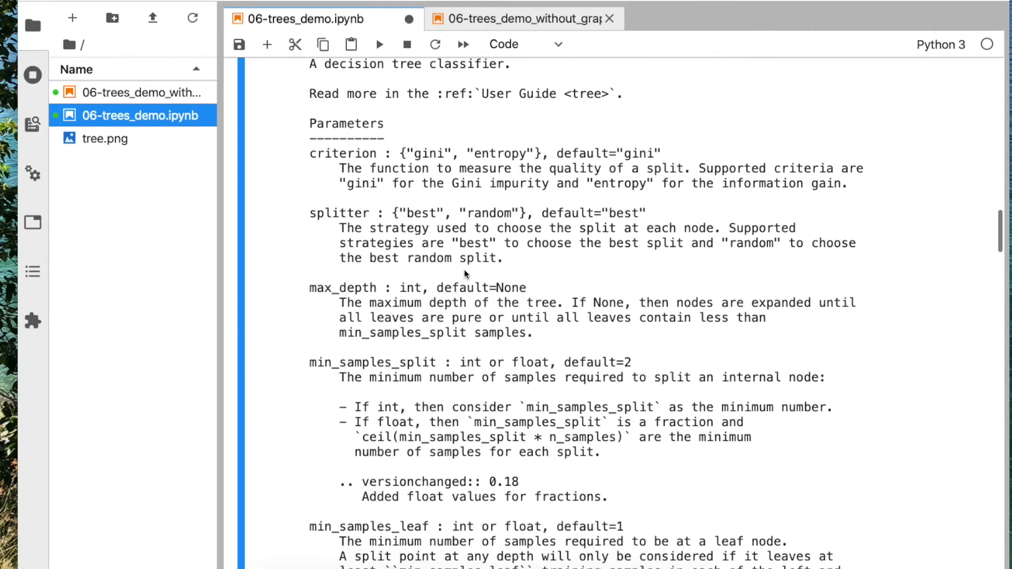
scroll(up, 3)
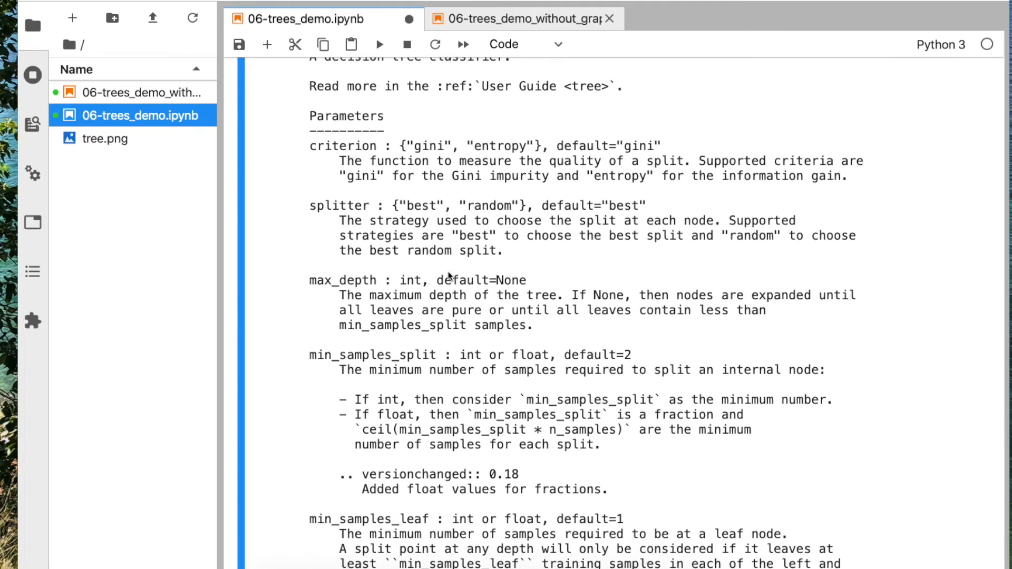
scroll(down, 3)
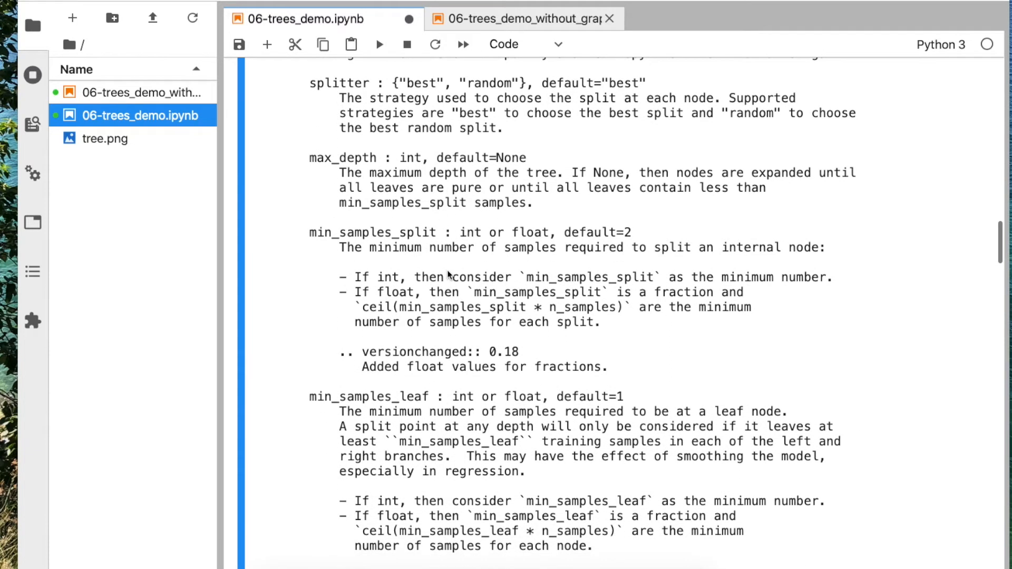
scroll(down, 3)
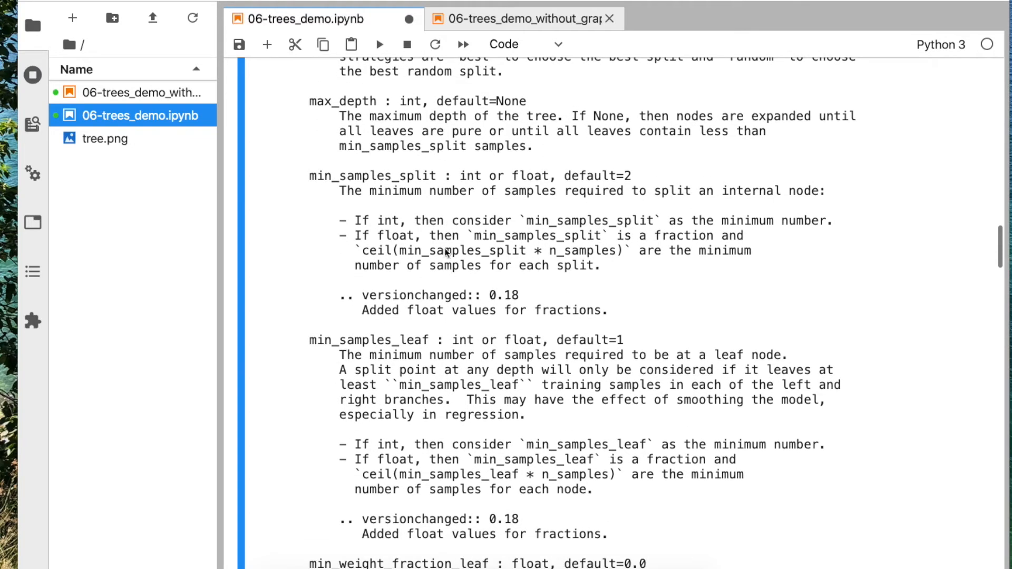
mouse_move(342, 198)
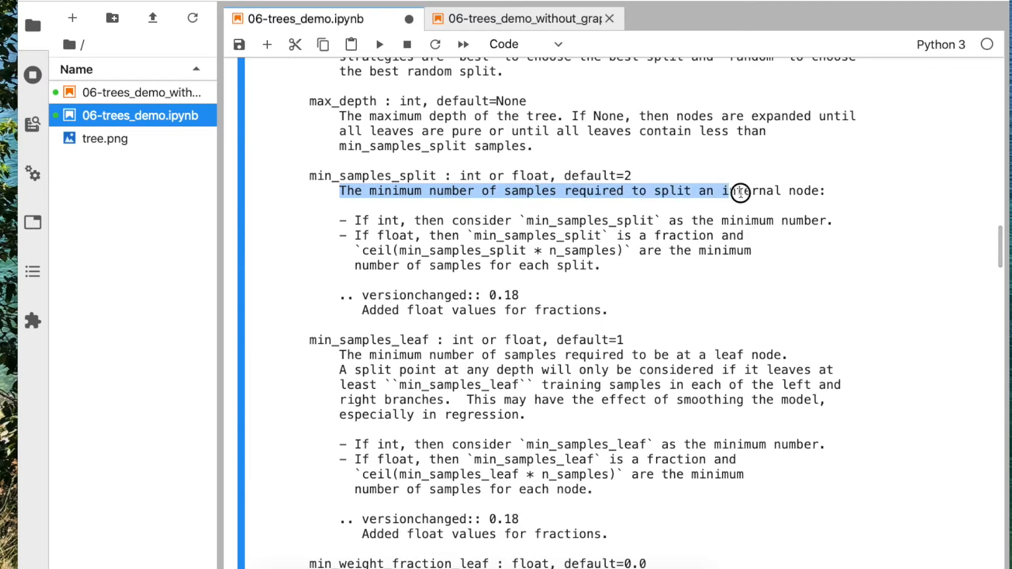
scroll(down, 3)
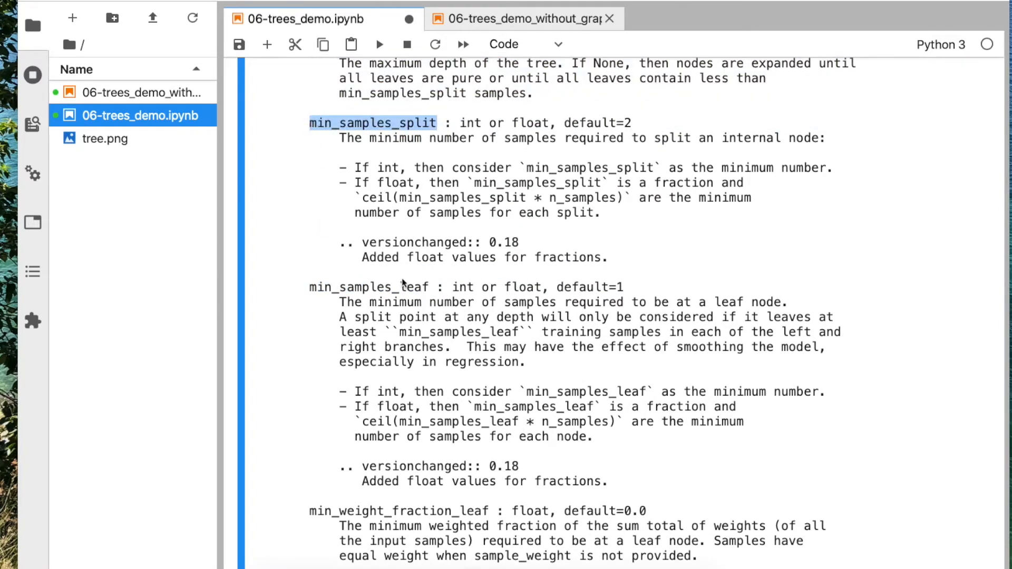
mouse_move(429, 156)
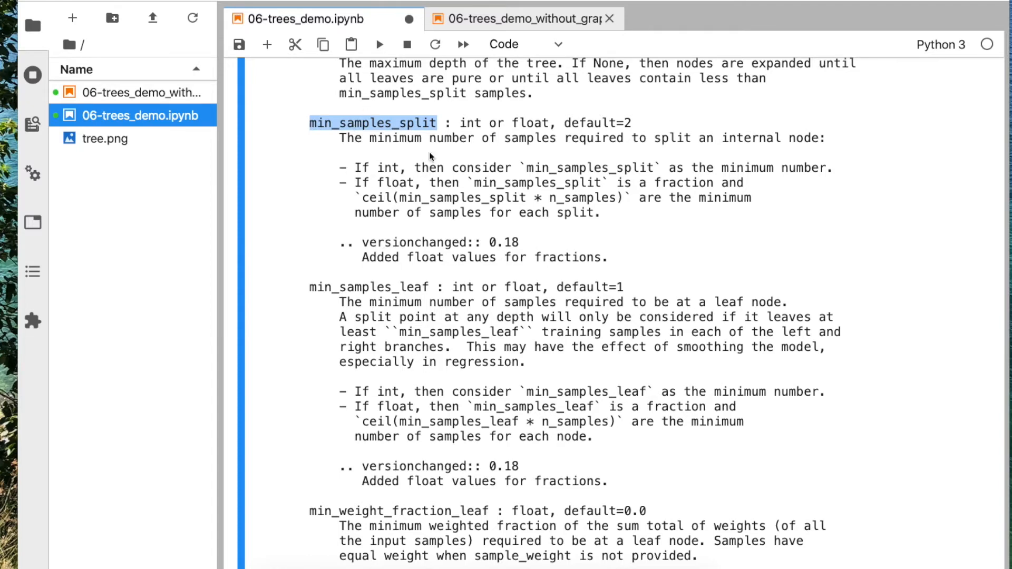
mouse_move(438, 133)
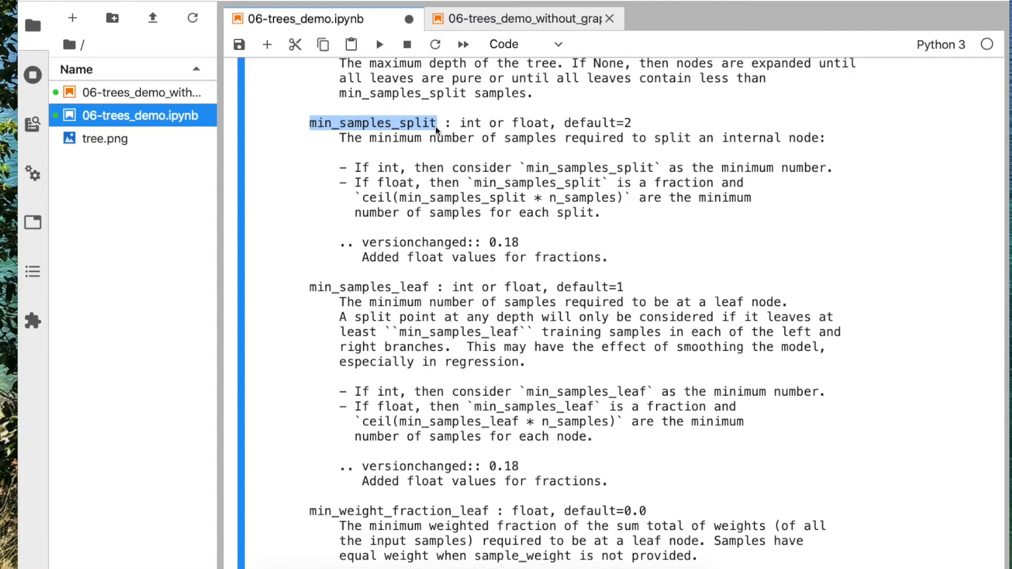
double_click(373, 287)
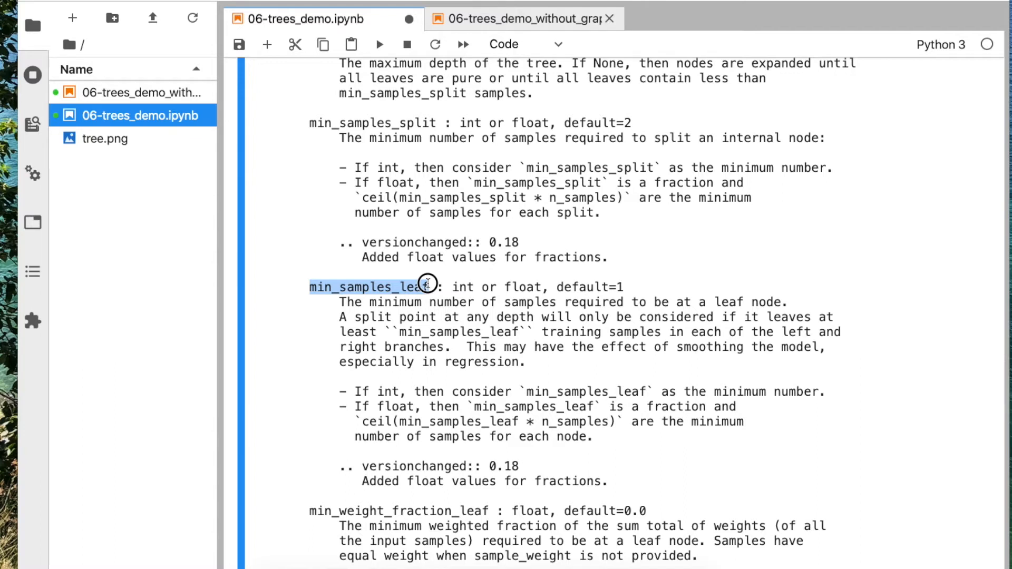
scroll(down, 3)
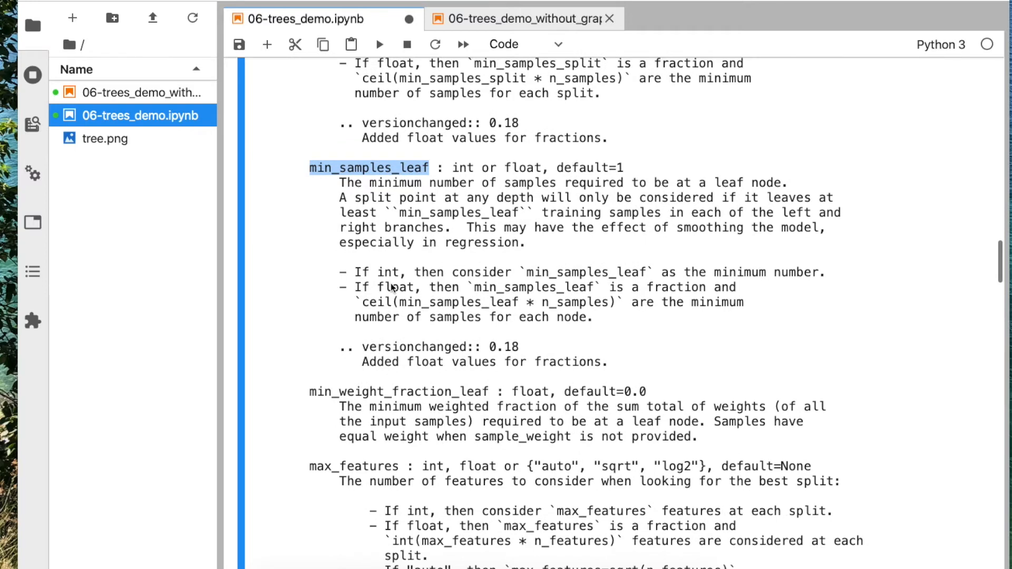
scroll(down, 3)
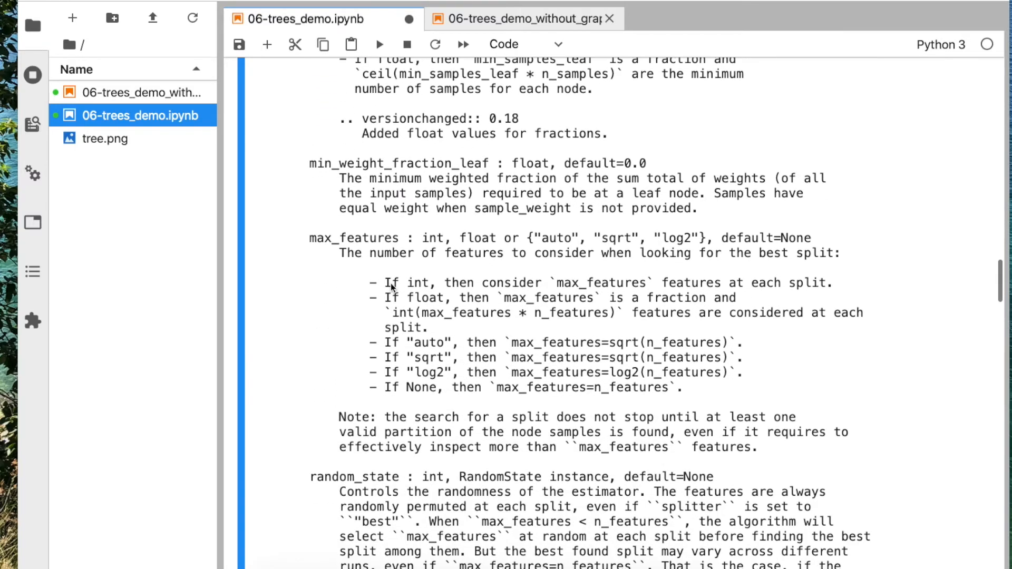
scroll(down, 3)
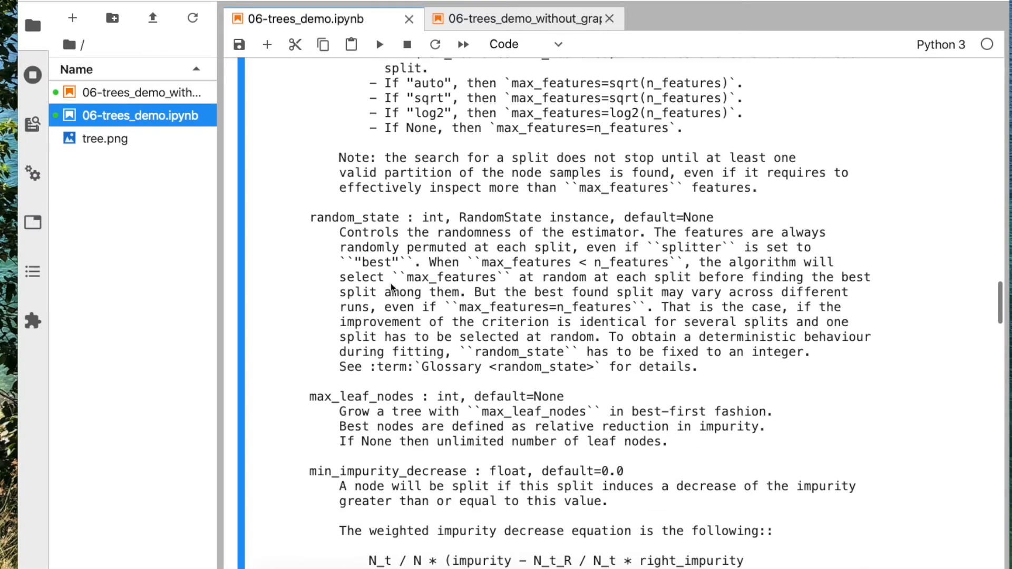
scroll(down, 3)
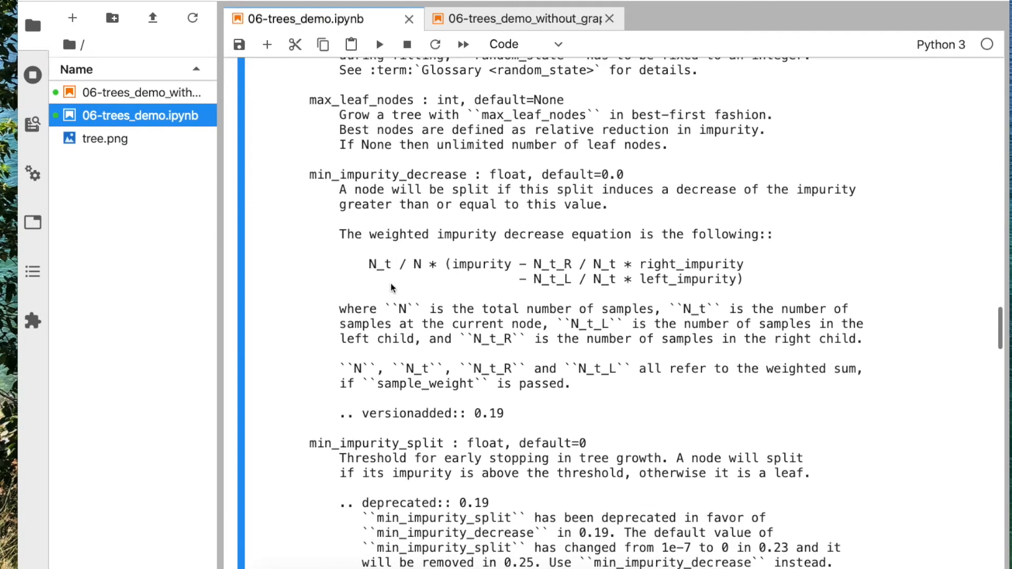
scroll(down, 3)
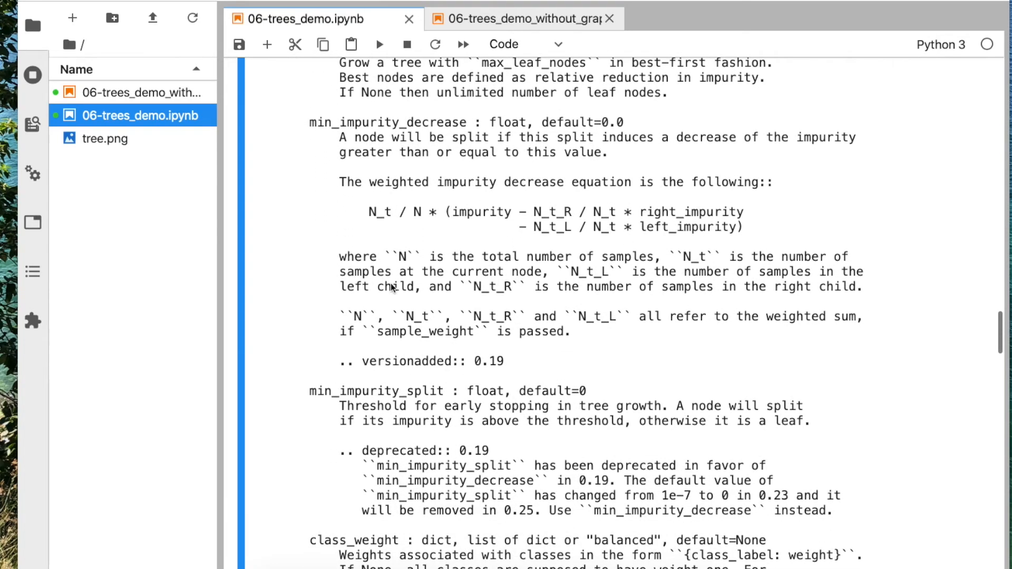
scroll(up, 3)
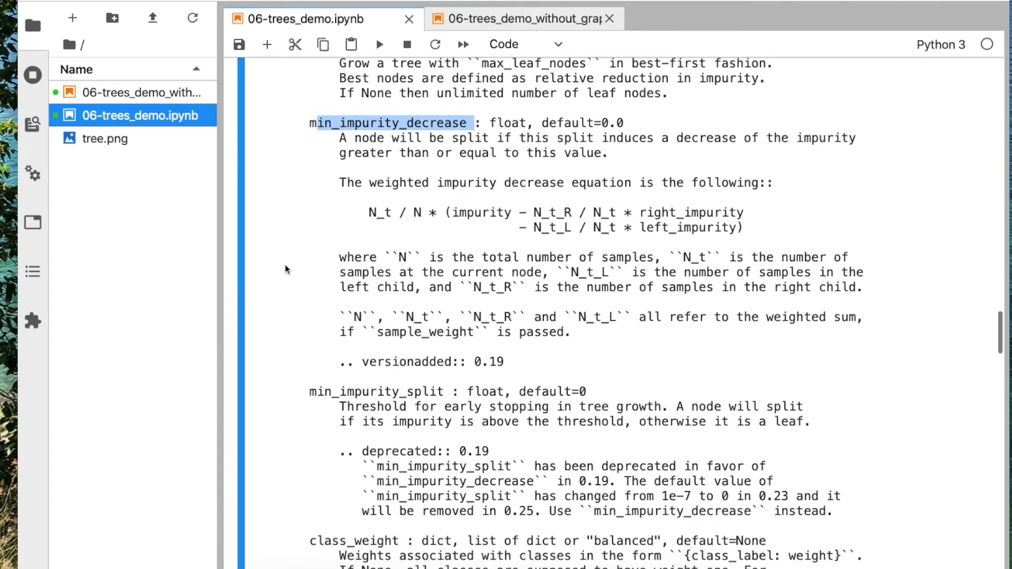
scroll(down, 3)
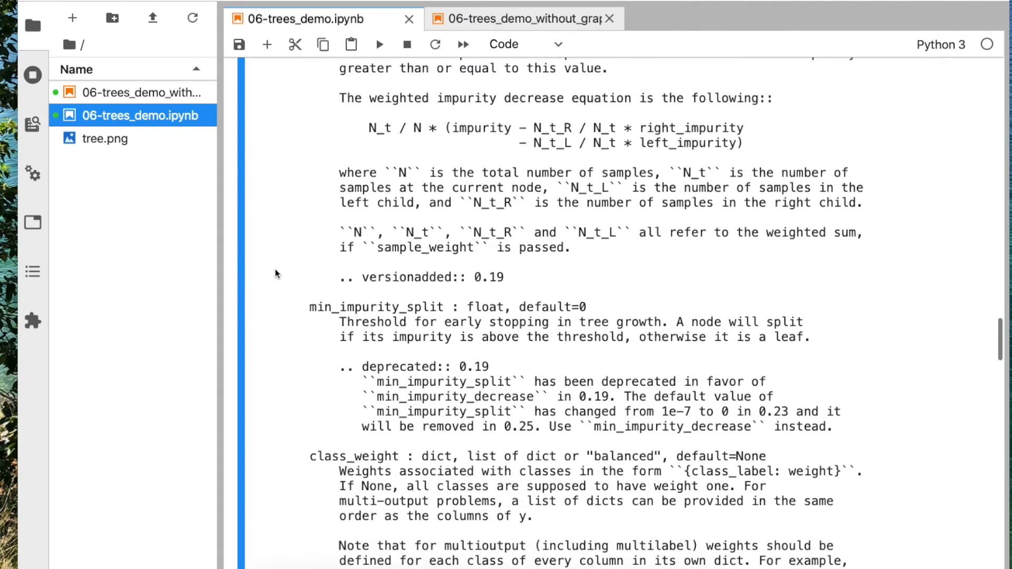
scroll(down, 3)
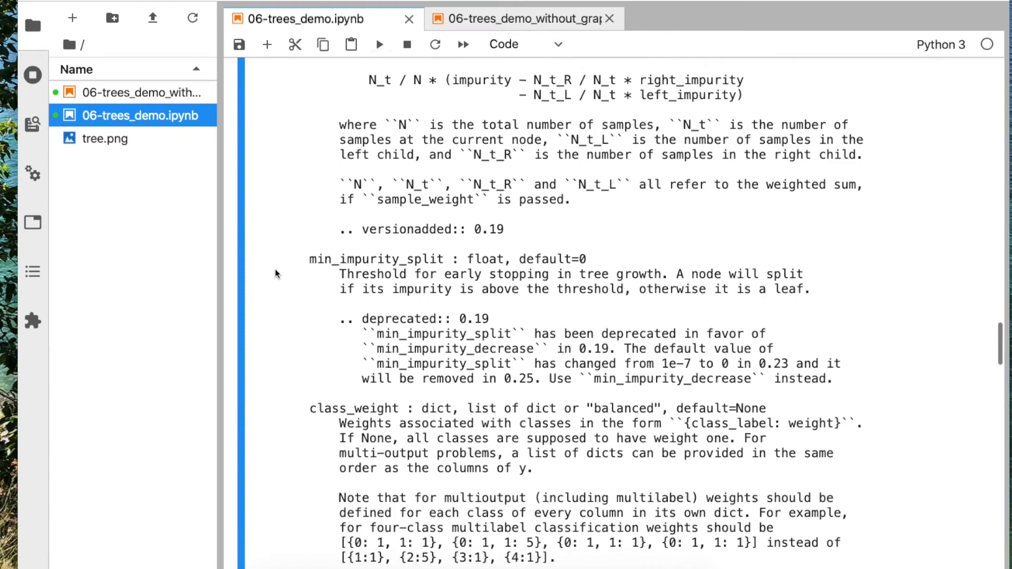
scroll(up, 3)
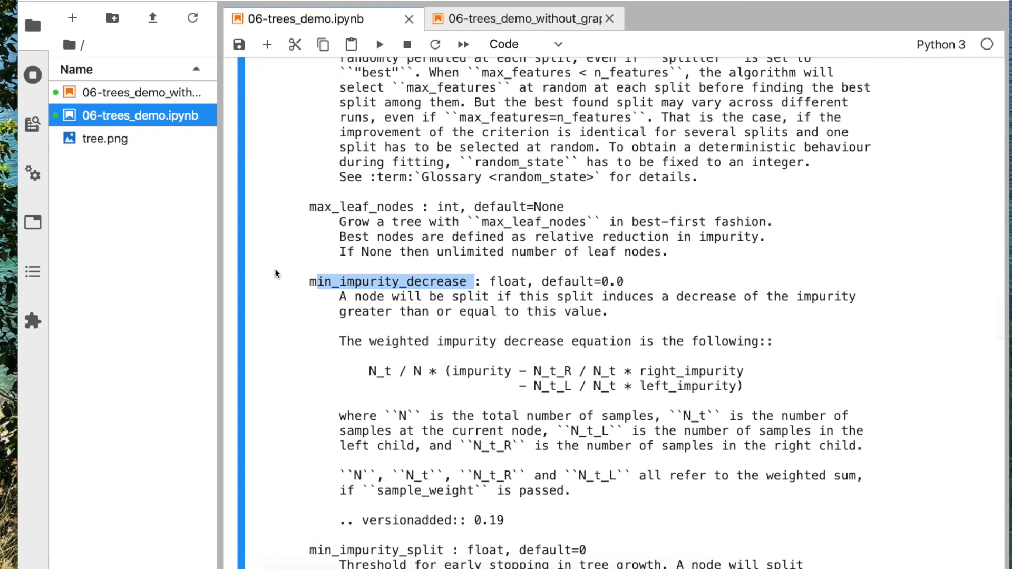
scroll(down, 3)
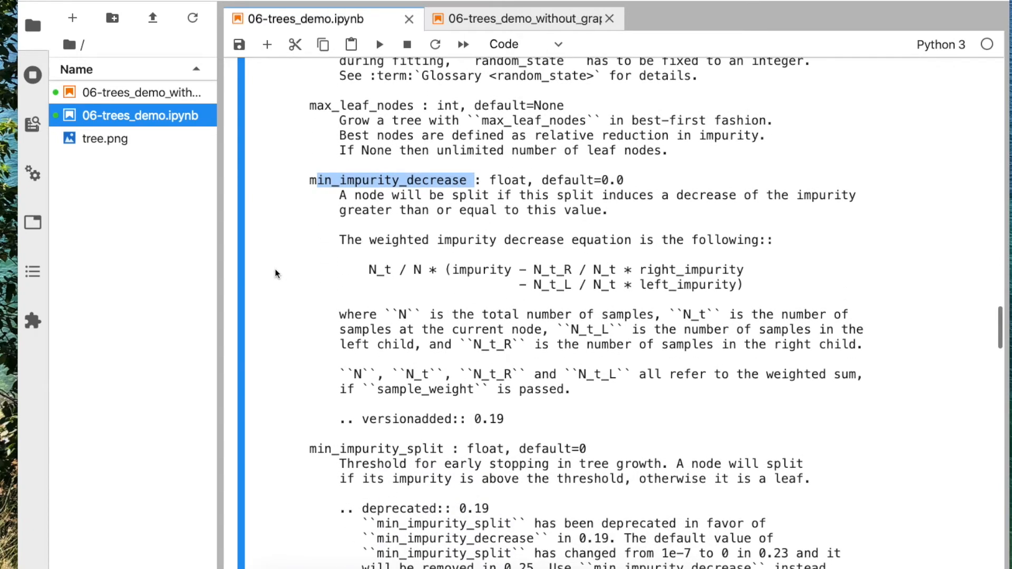
scroll(up, 3)
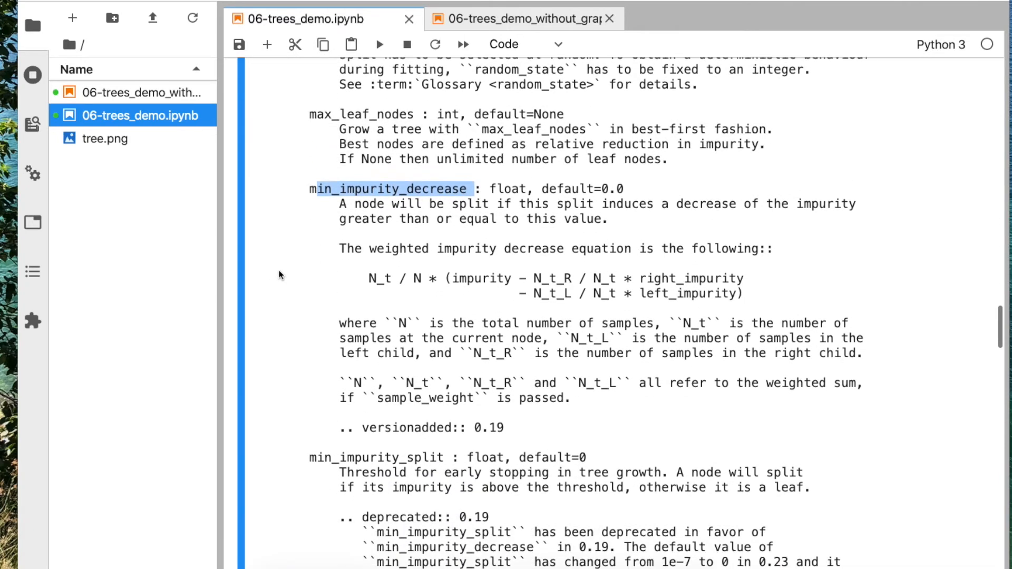
scroll(down, 3)
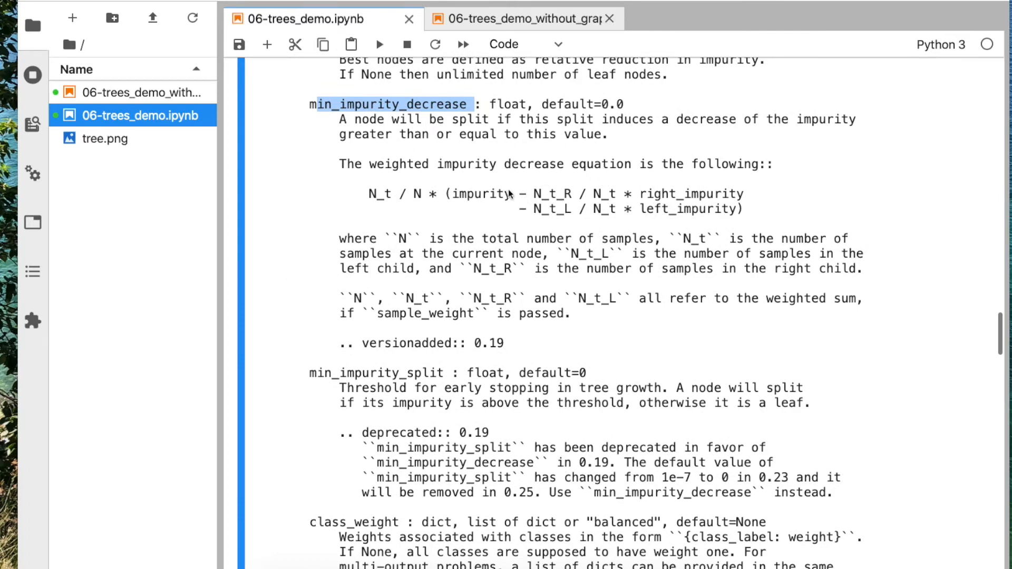
scroll(down, 3)
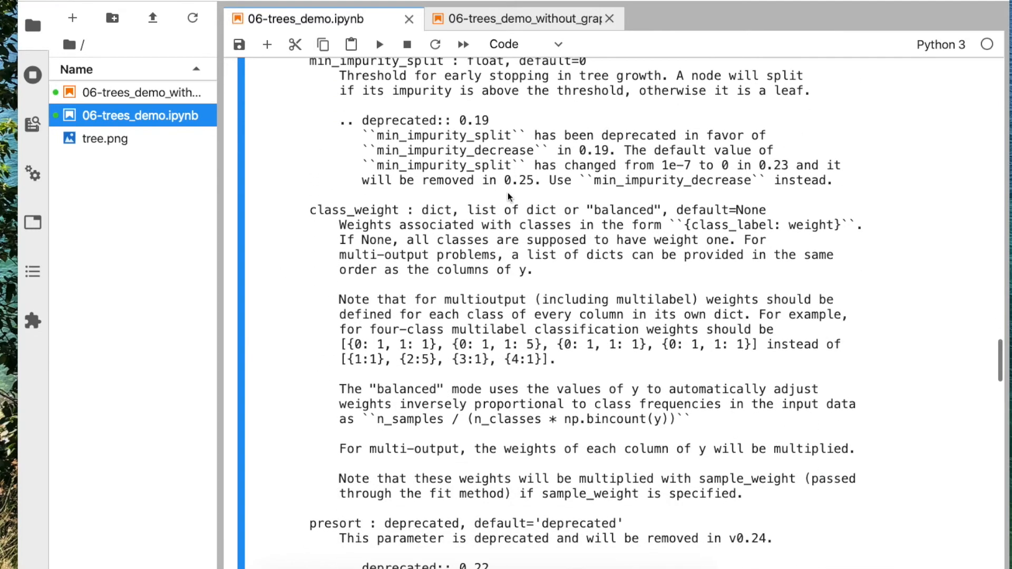
scroll(down, 3)
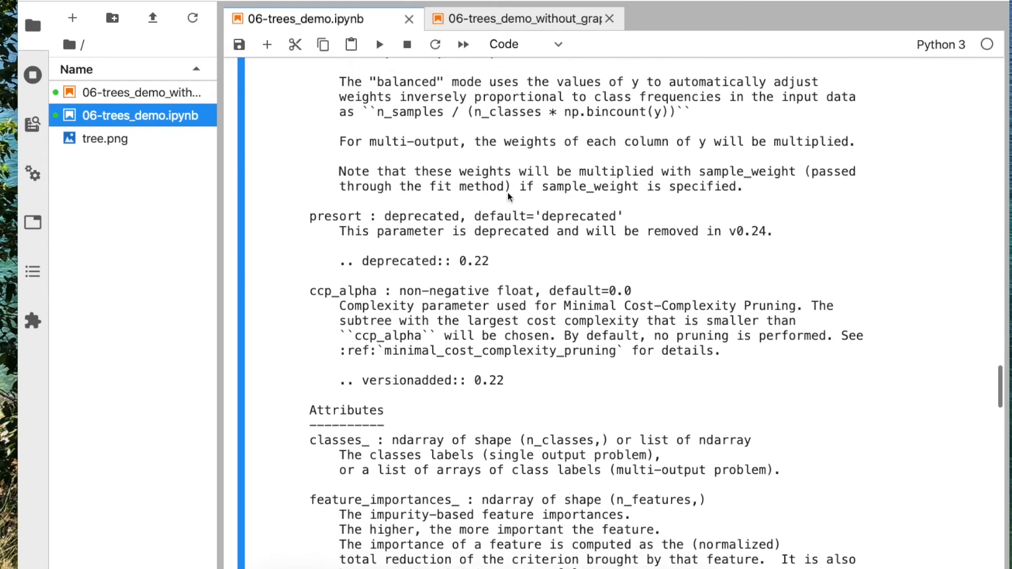
scroll(down, 3)
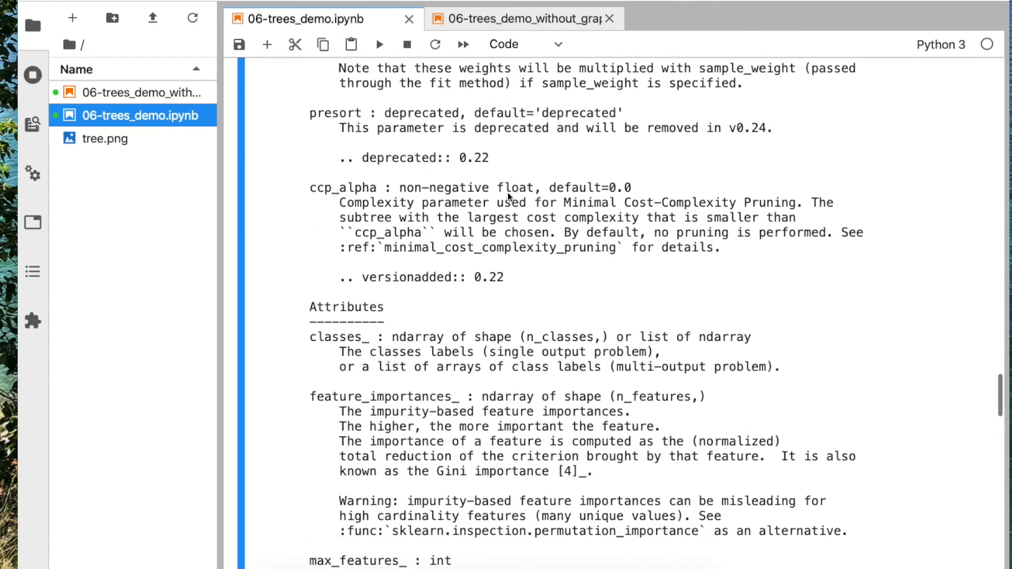
scroll(down, 3)
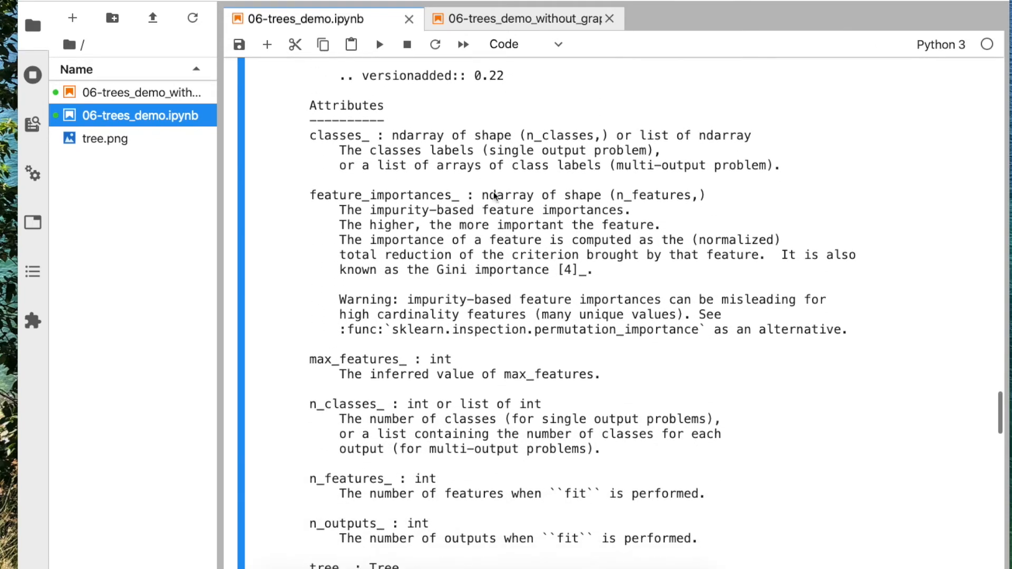
mouse_move(409, 221)
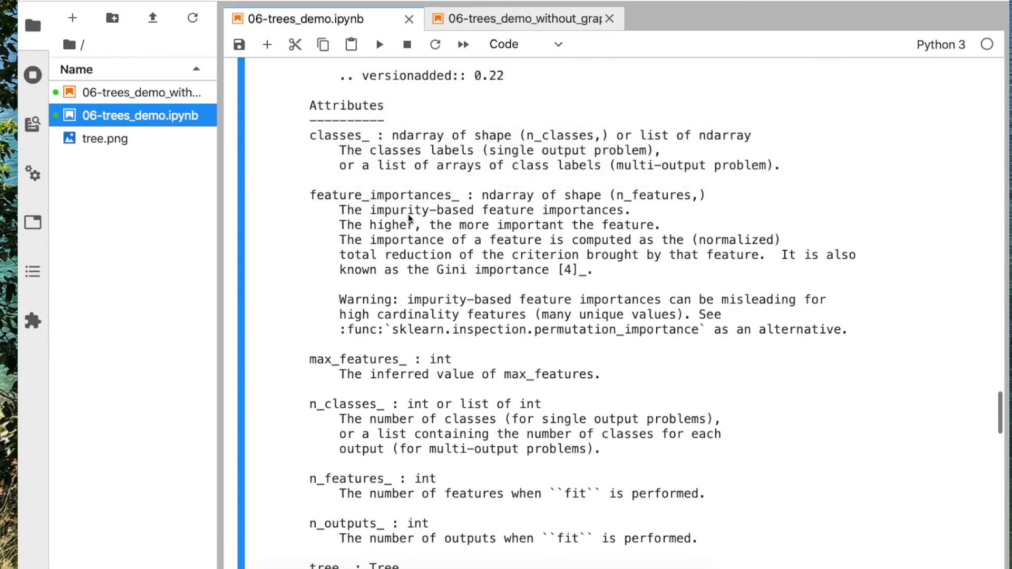
scroll(down, 3)
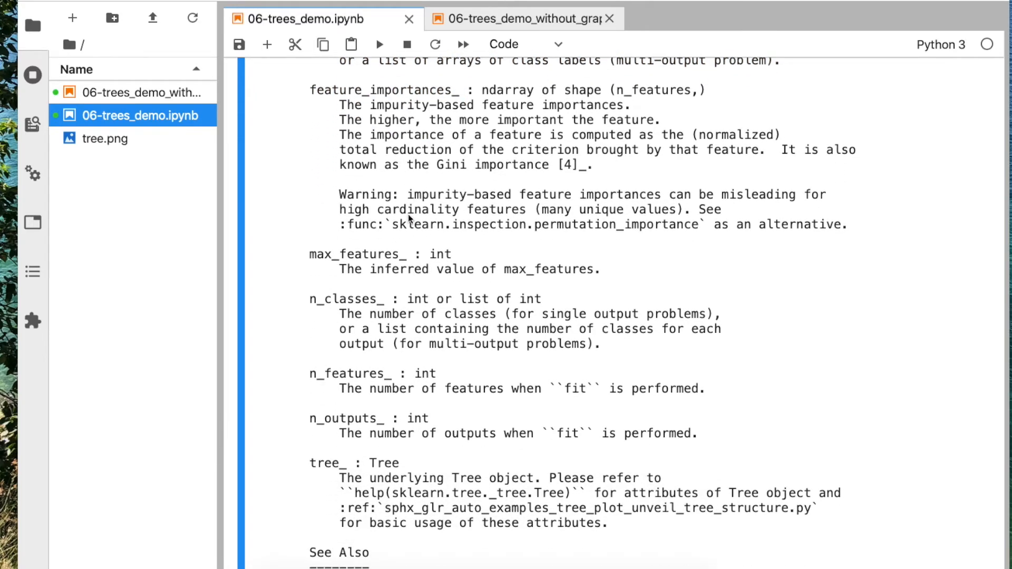
scroll(down, 3)
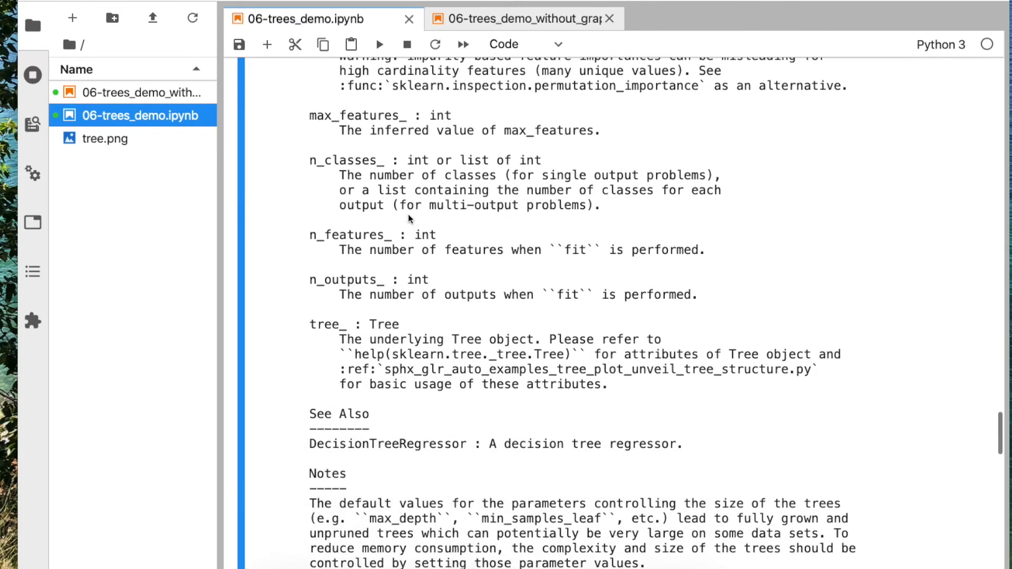
scroll(up, 3)
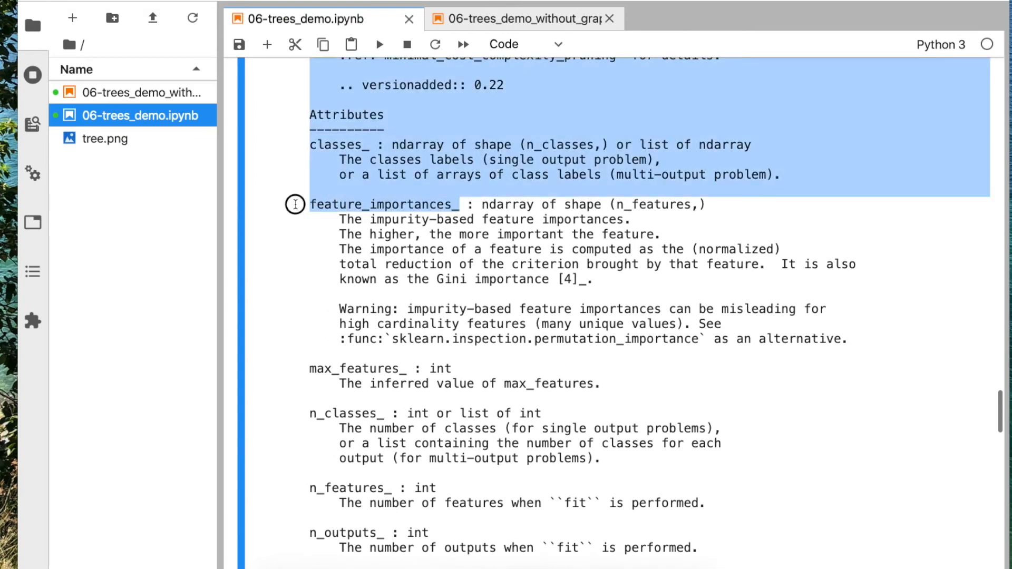
scroll(up, 3)
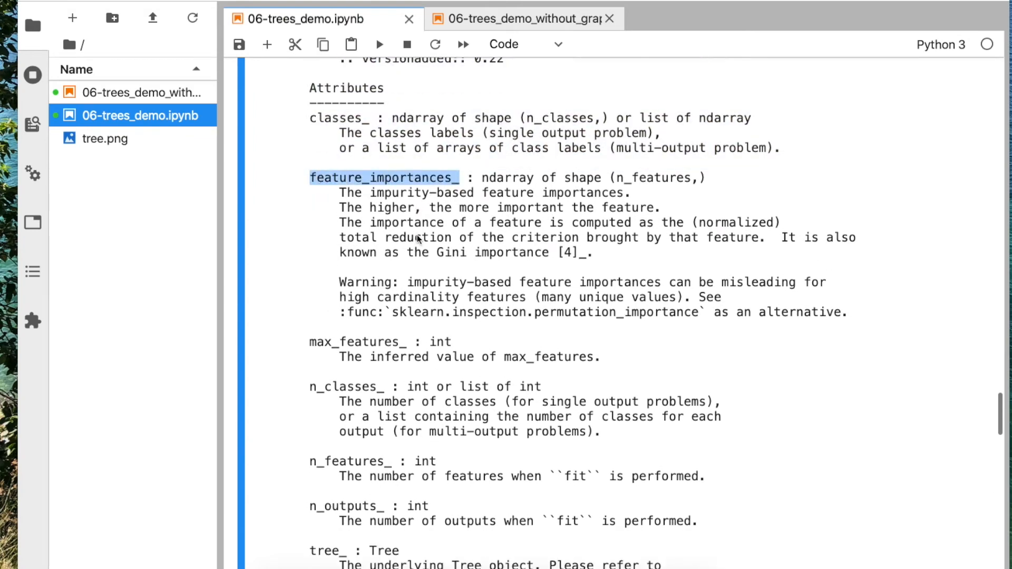
scroll(down, 3)
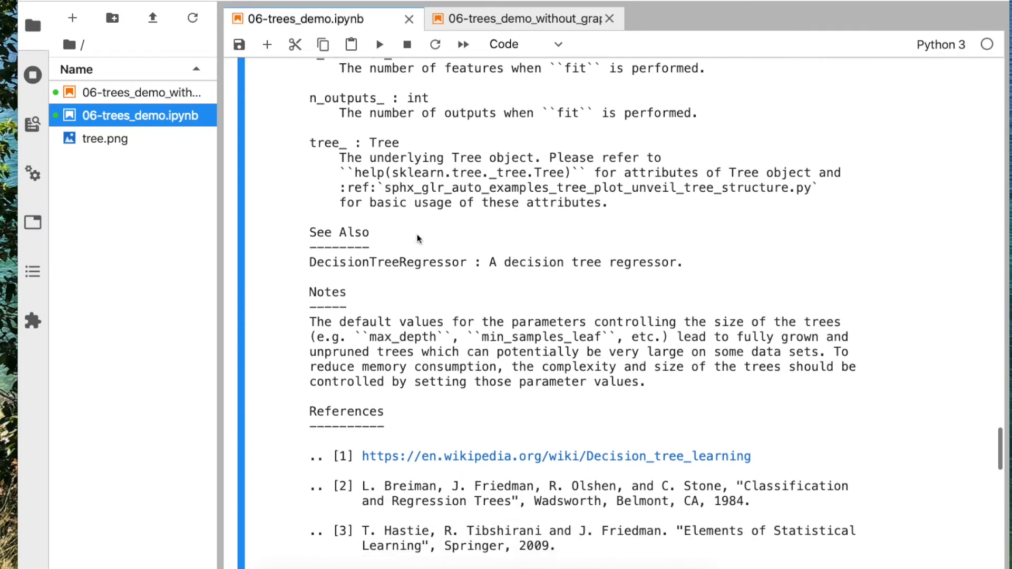
scroll(down, 3)
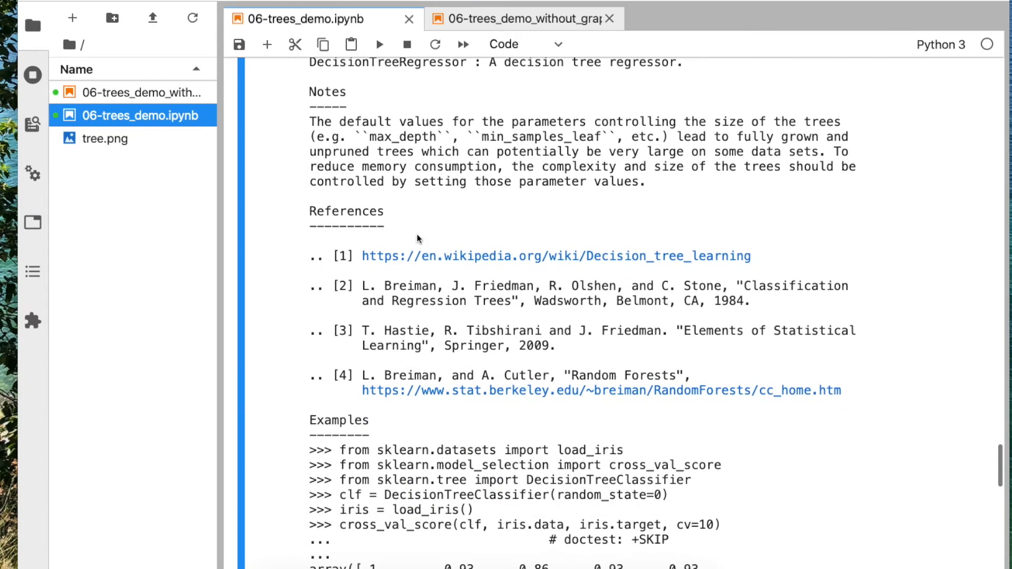
scroll(down, 3)
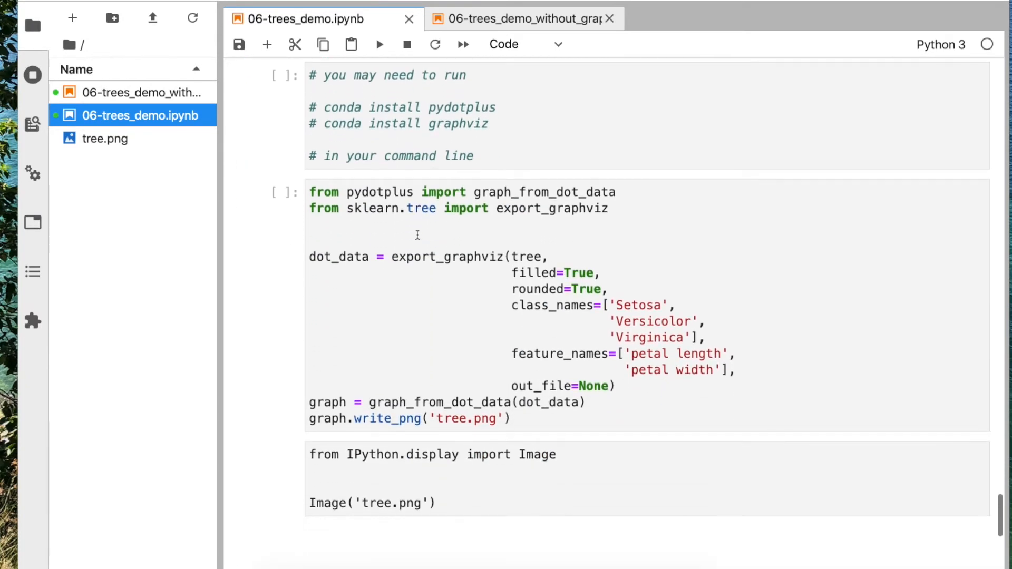
- Highlight pydotplus, graphviz and the conda install graphviz line in the install notes
scroll(up, 3)
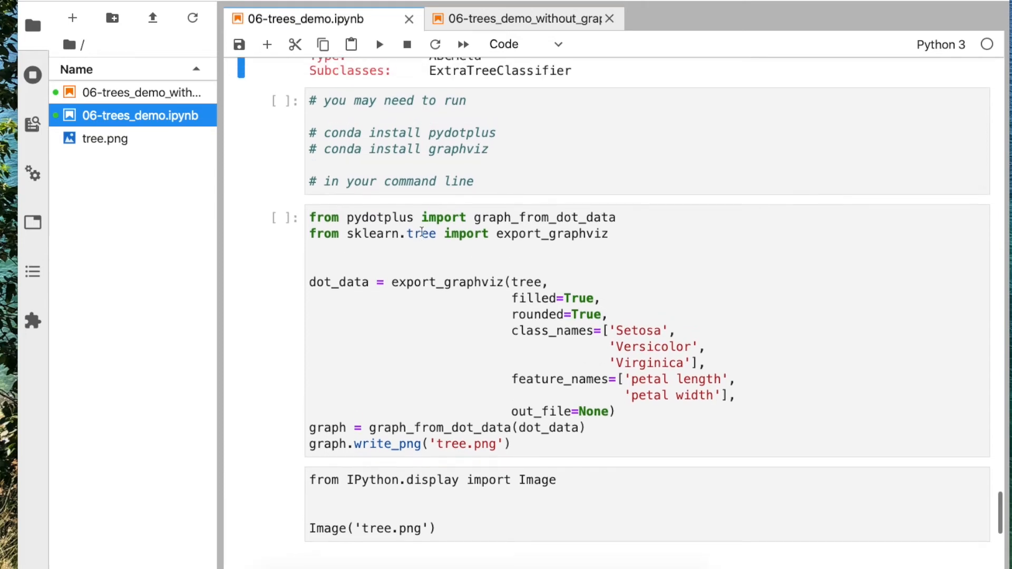
scroll(up, 3)
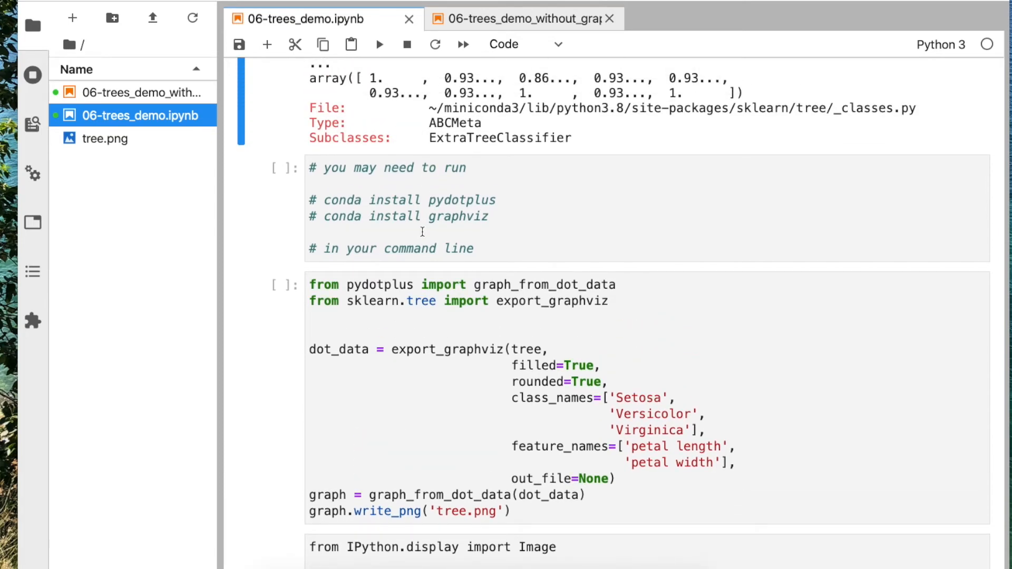
mouse_move(438, 211)
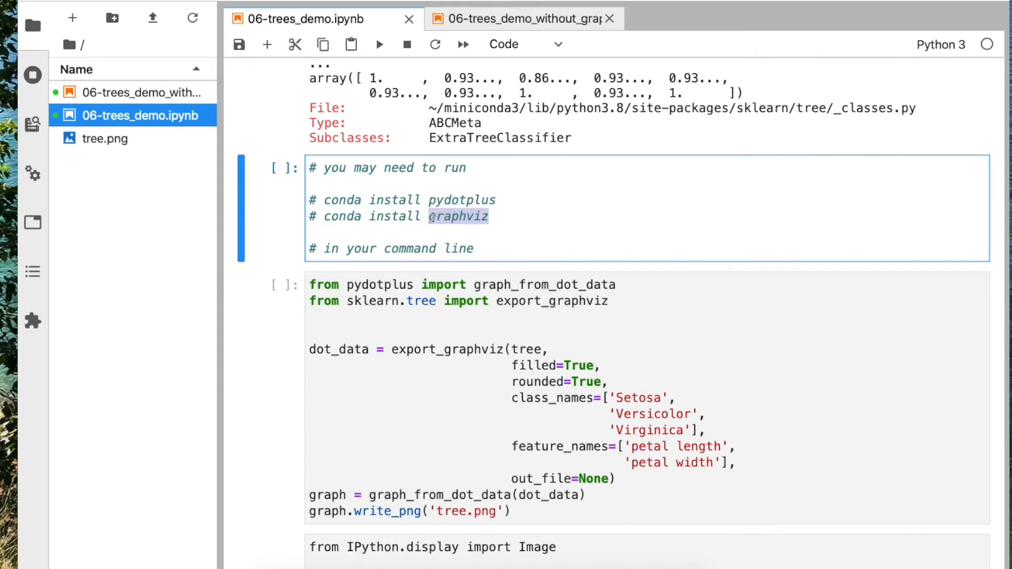
mouse_move(443, 207)
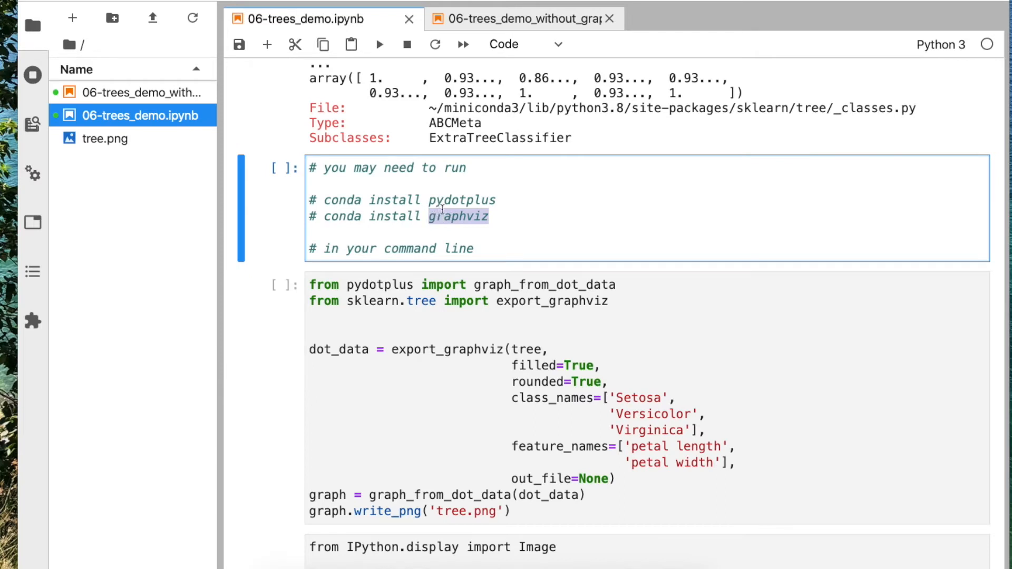
mouse_move(570, 215)
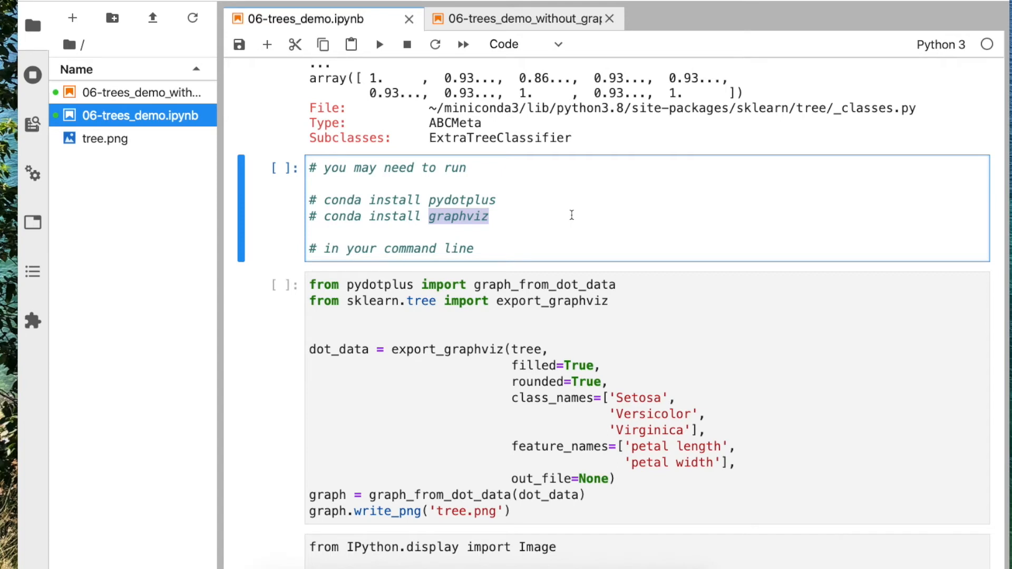
mouse_move(541, 206)
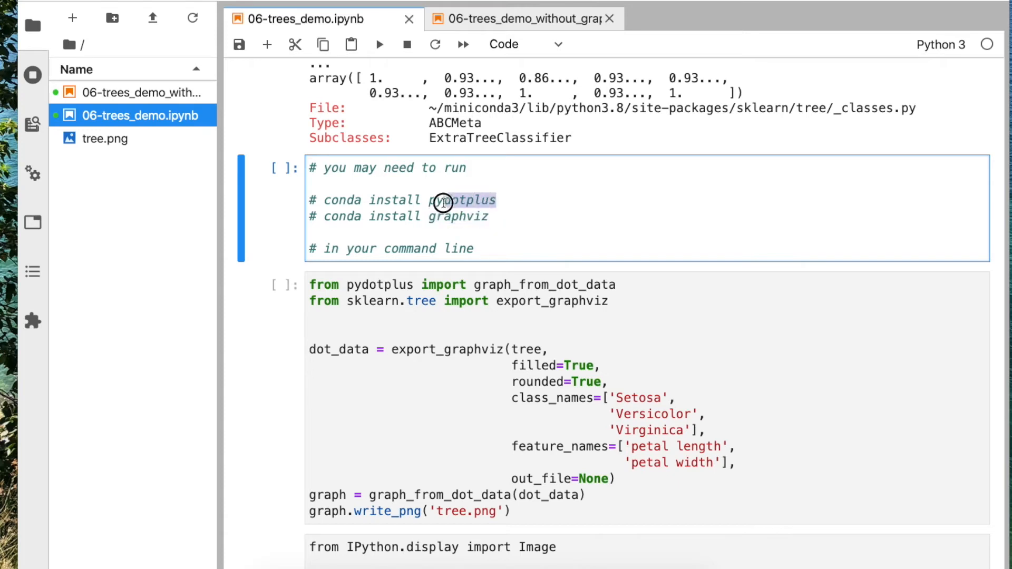
double_click(463, 200)
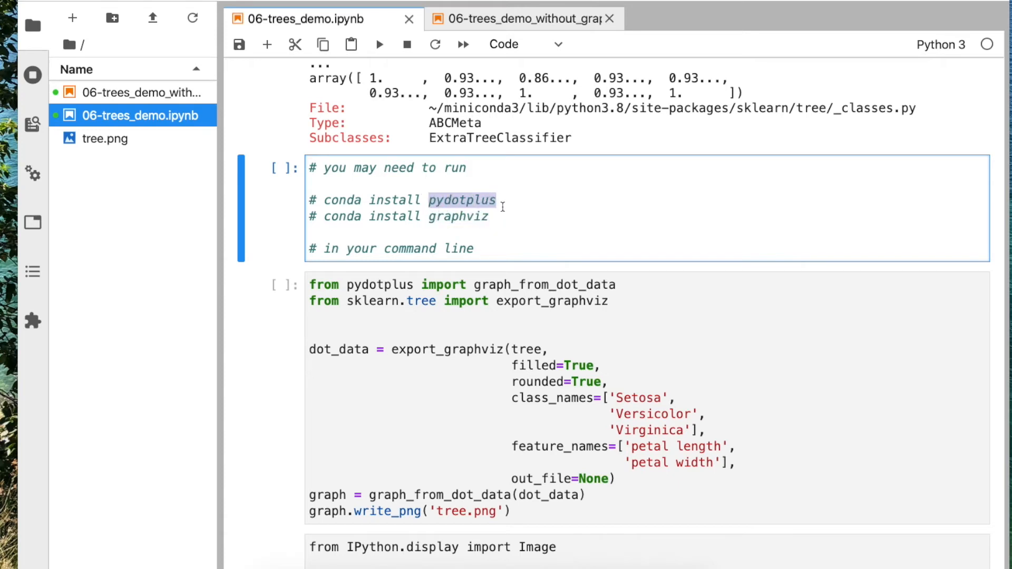
mouse_move(522, 191)
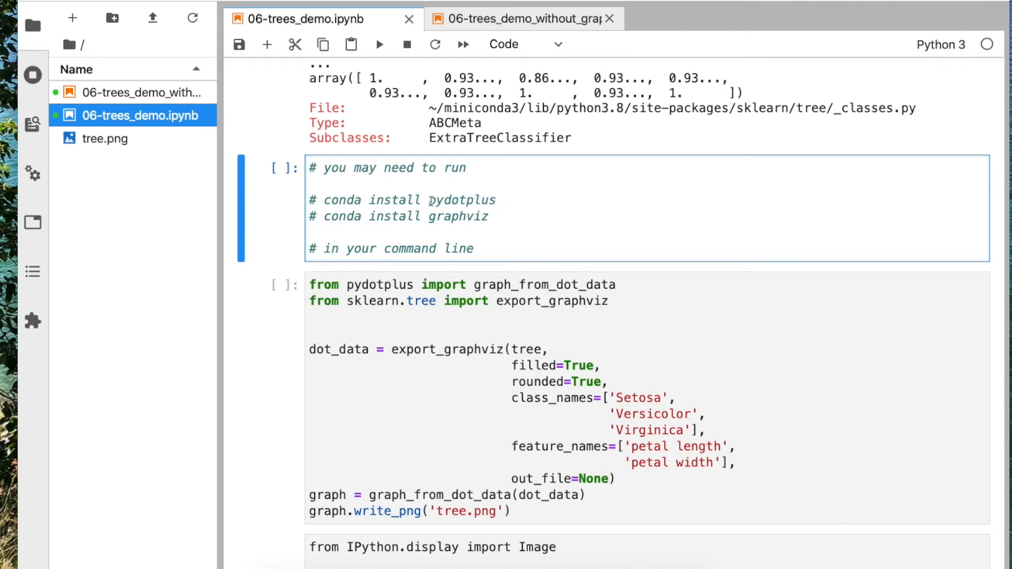
double_click(458, 216)
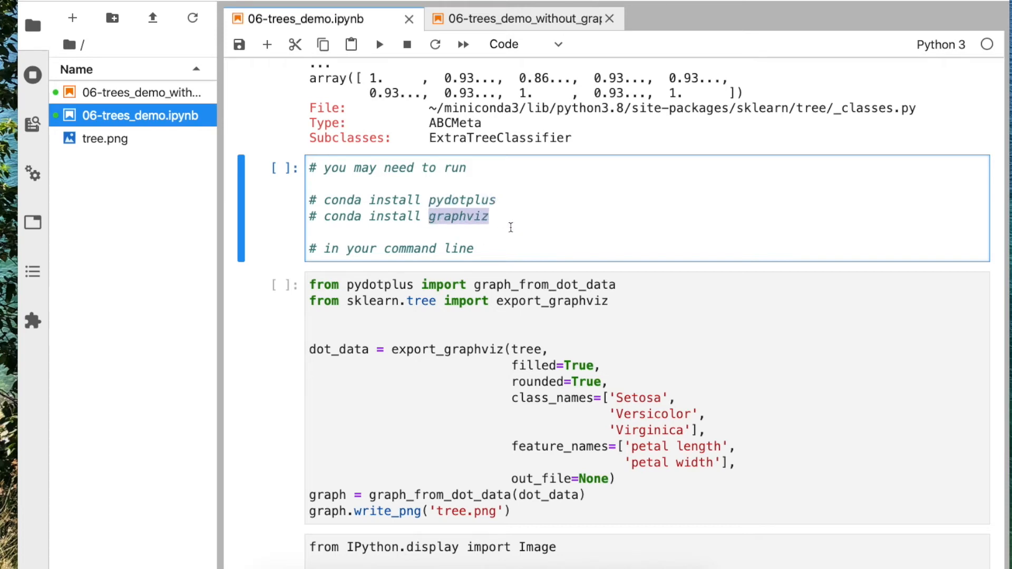
scroll(down, 3)
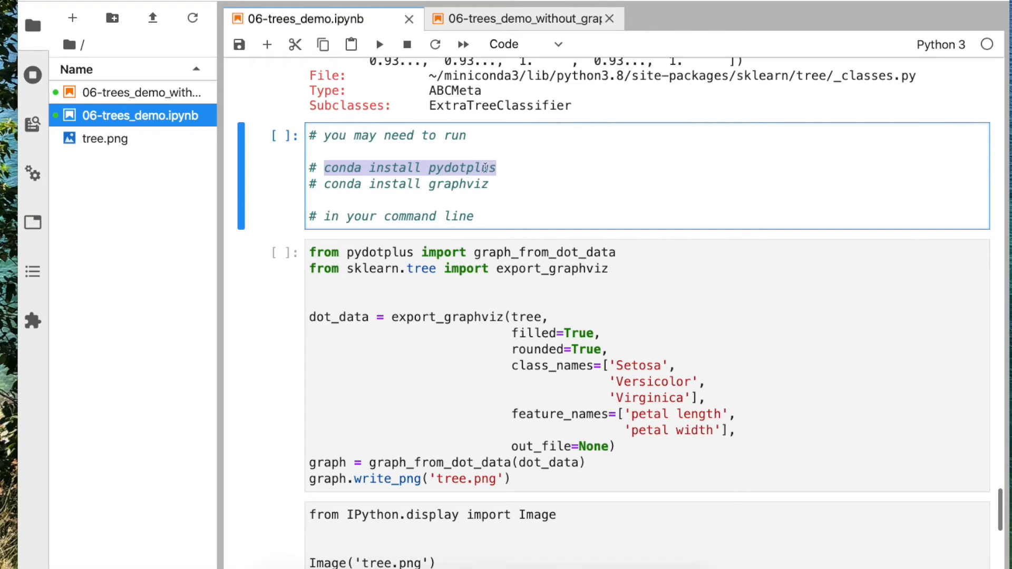
double_click(457, 184)
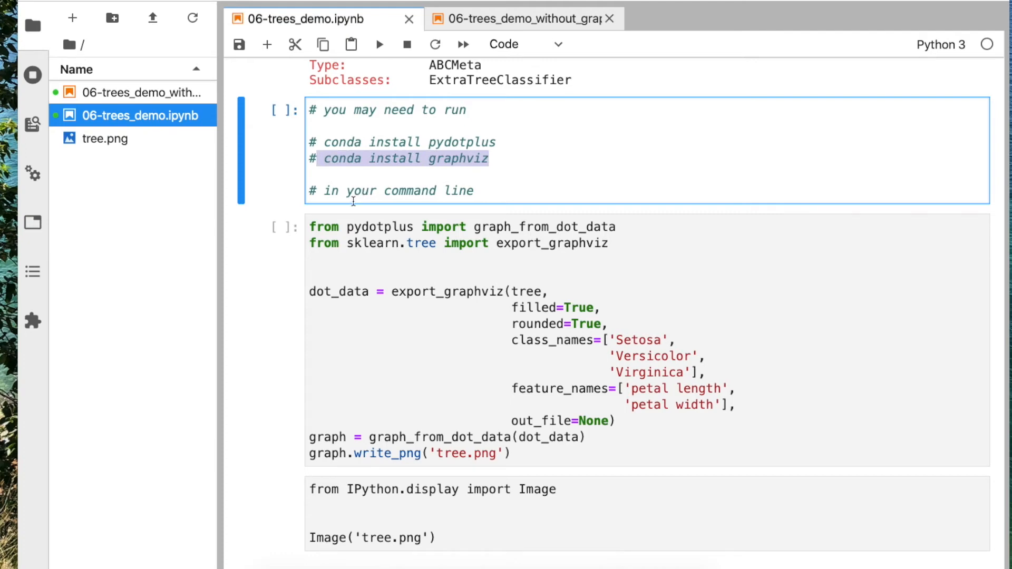
mouse_move(450, 229)
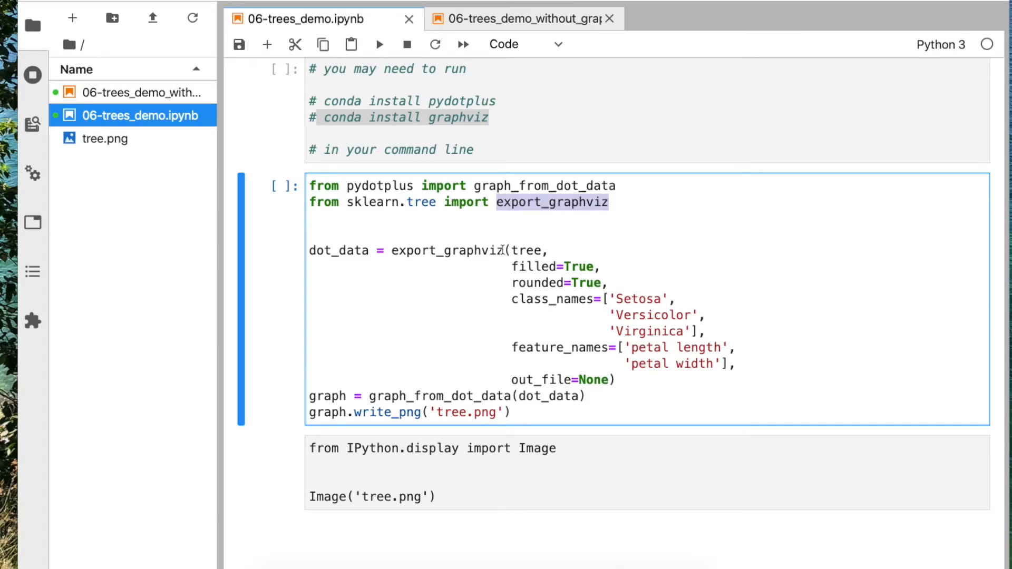
- Highlight the tree model and class_names list in export_graphviz and begin a # comment after 'Setosa'
scroll(up, 3)
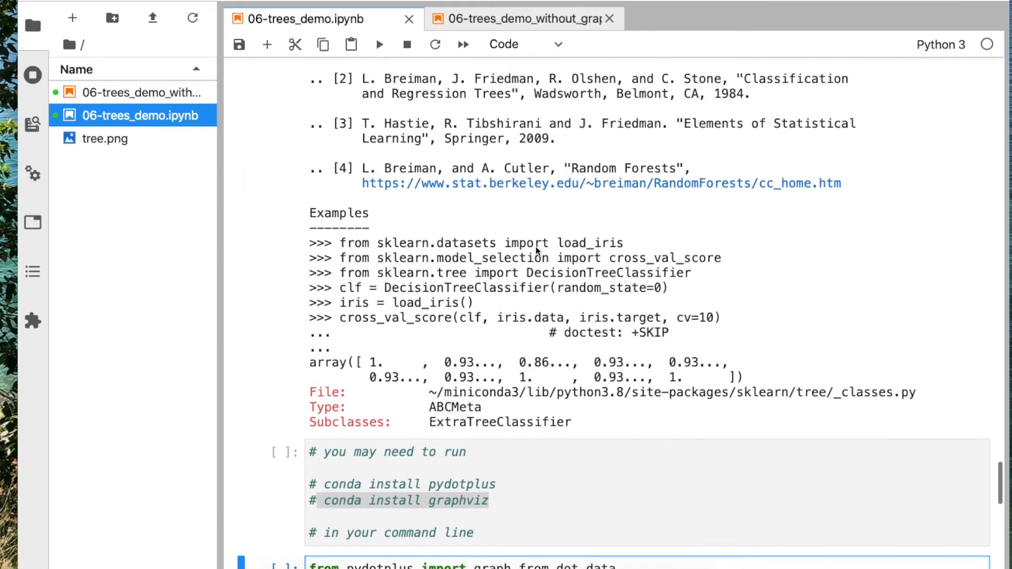
scroll(up, 3)
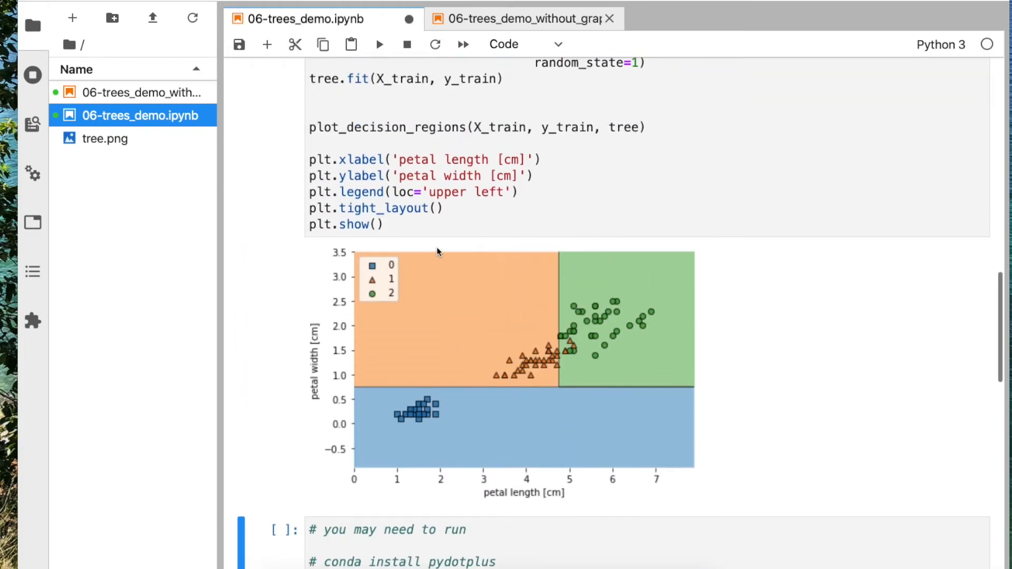
scroll(up, 3)
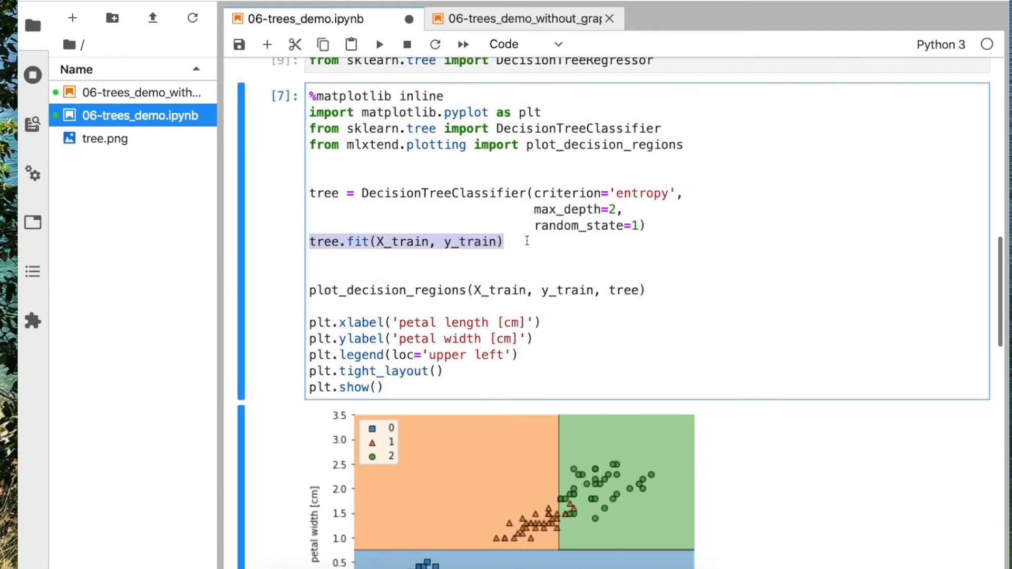
scroll(up, 3)
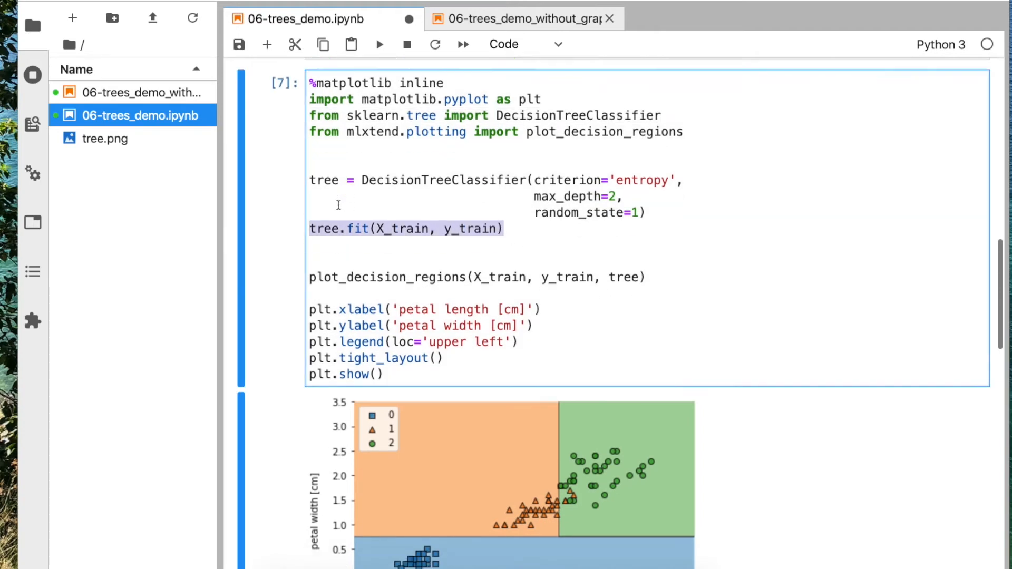
scroll(down, 3)
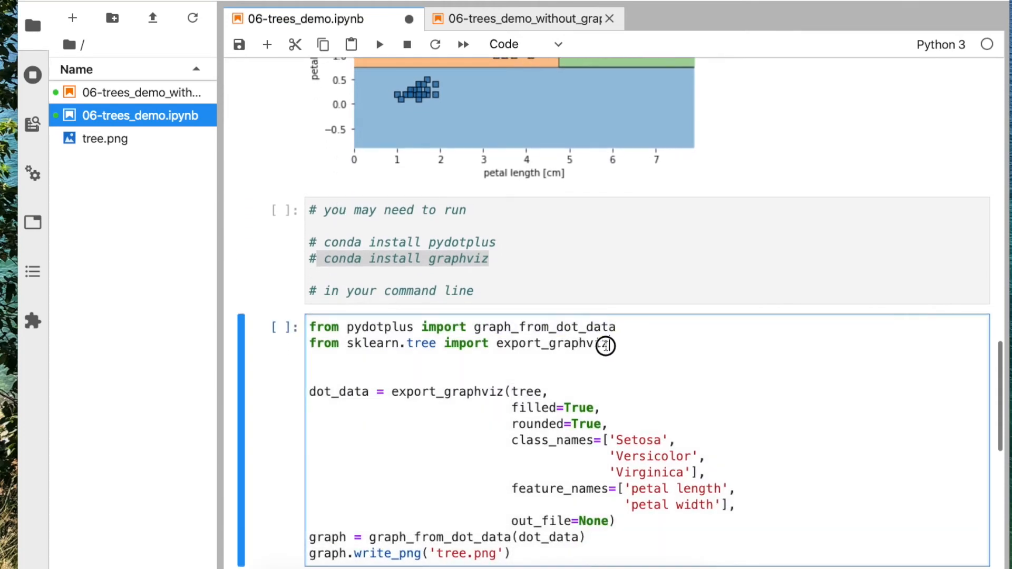
double_click(552, 343)
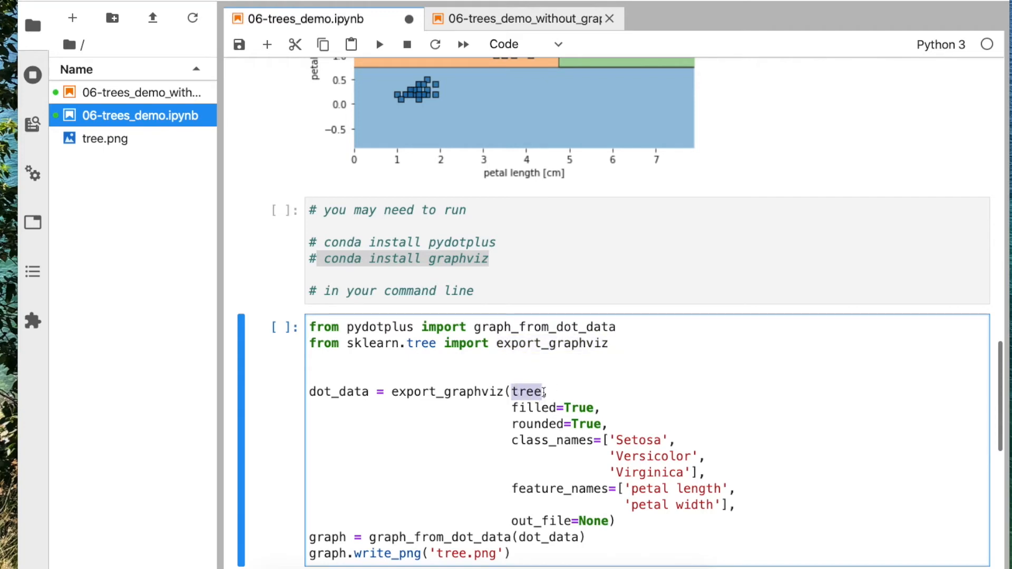
scroll(down, 3)
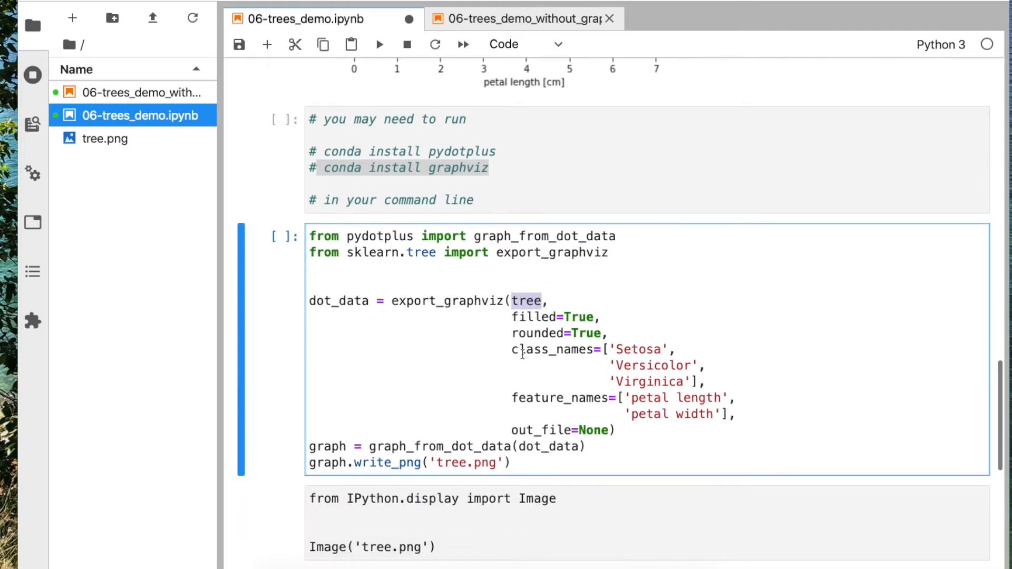
double_click(533, 317)
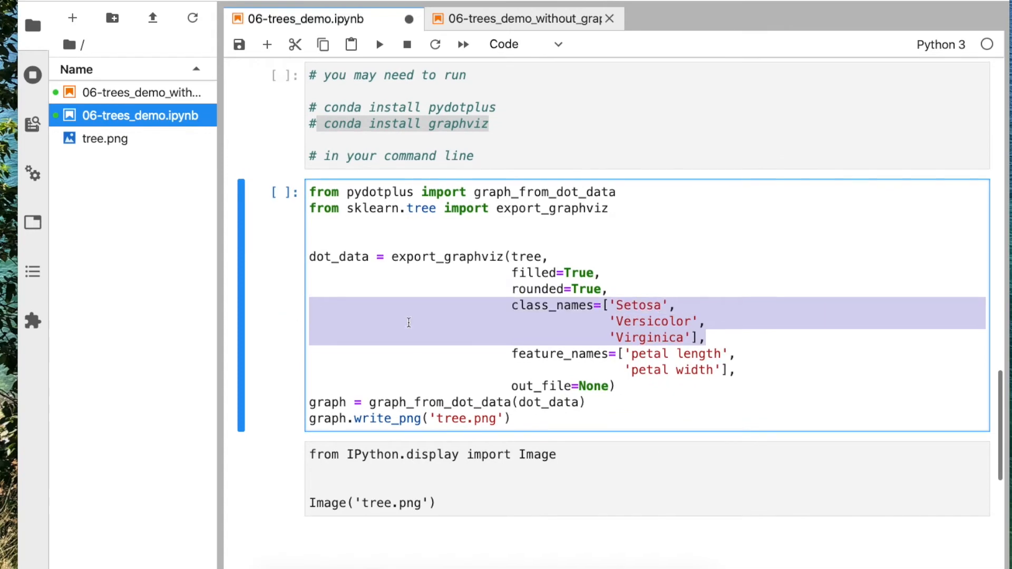
text(#)
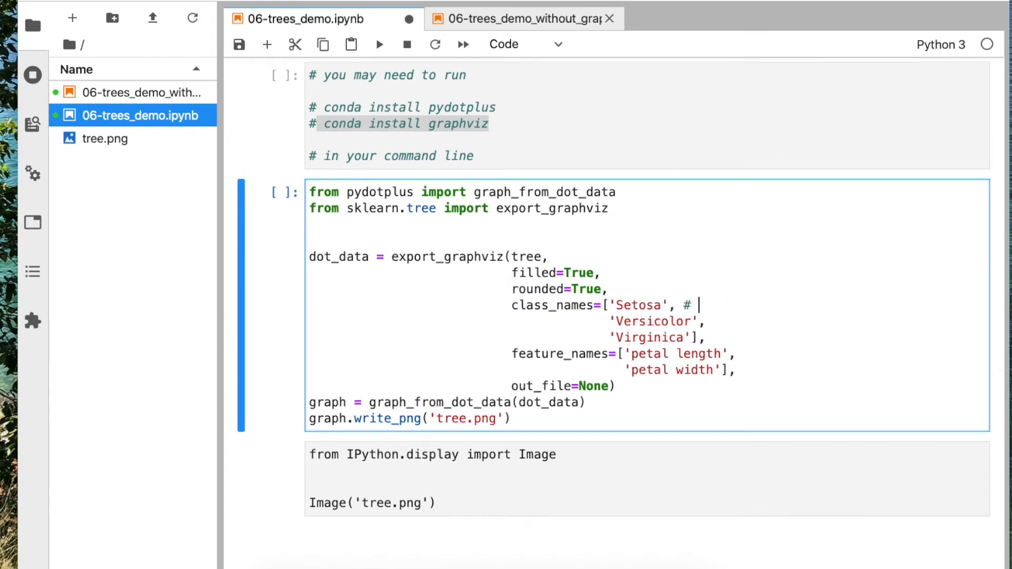
- Comment the class names with indices 0, 1, 2 and the feature names as #X0, #X1
text(0)
click(658, 321)
text( #1)
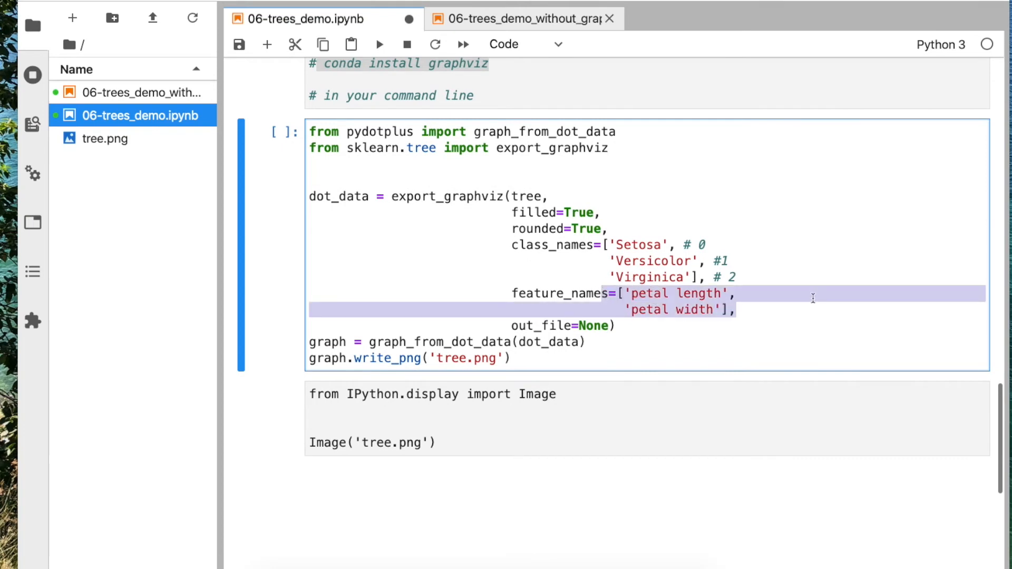
text(#X)
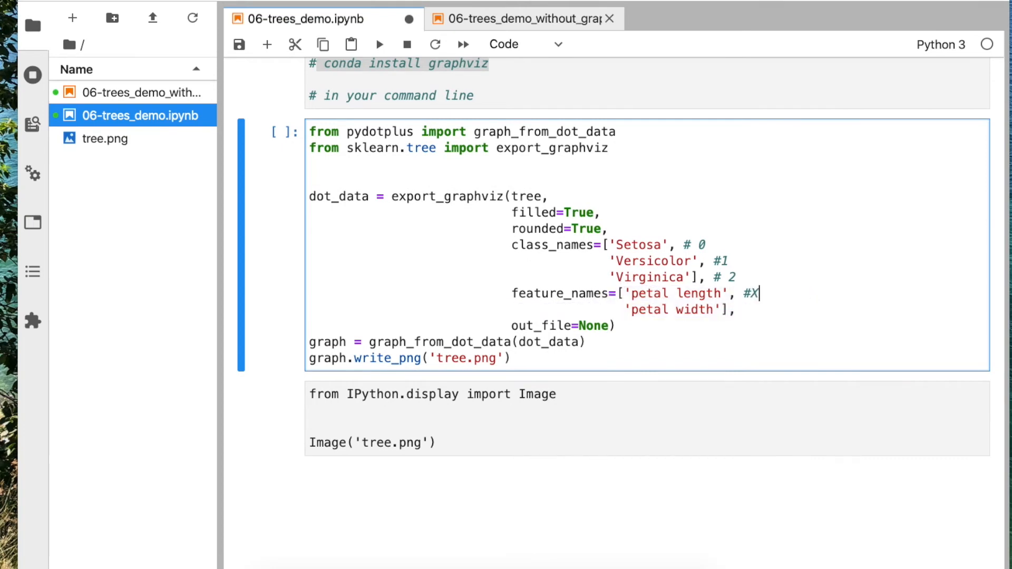
text(0)
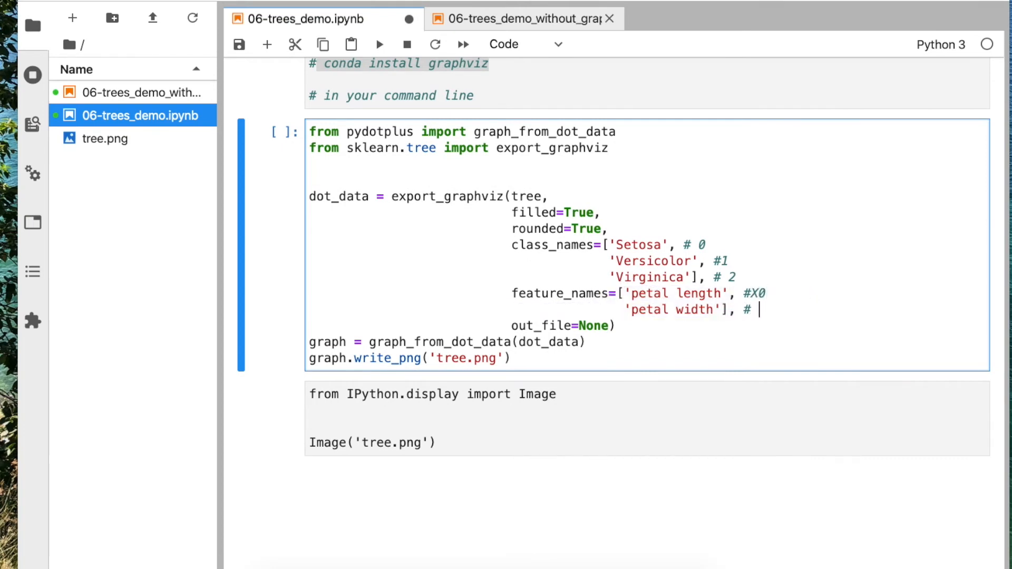
text(X1)
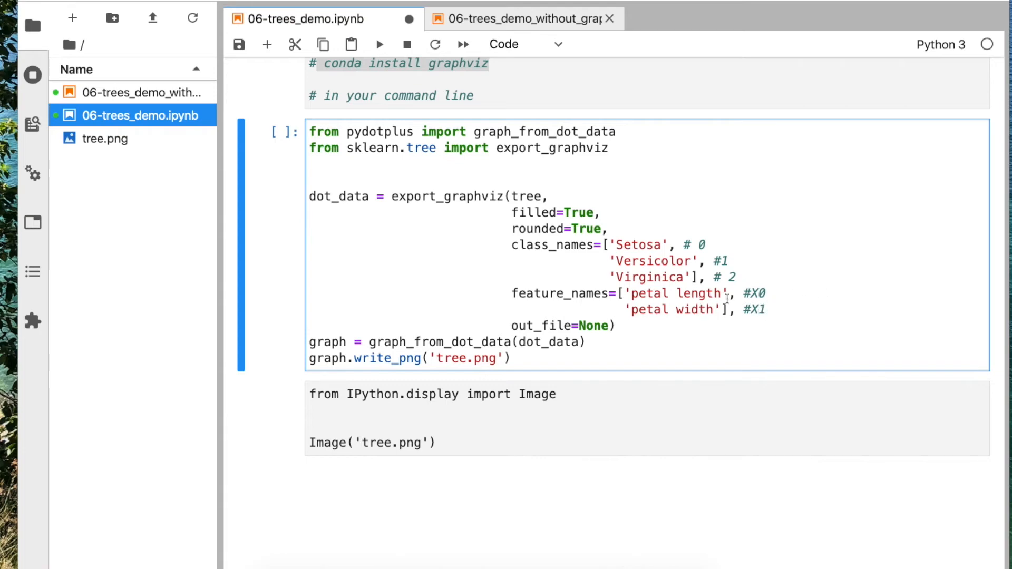
double_click(695, 293)
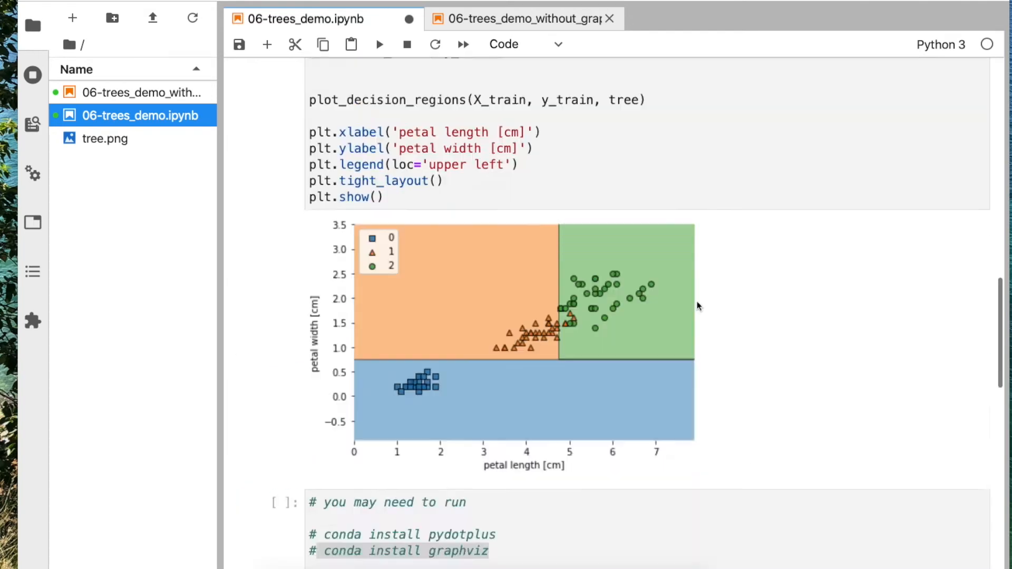
scroll(up, 3)
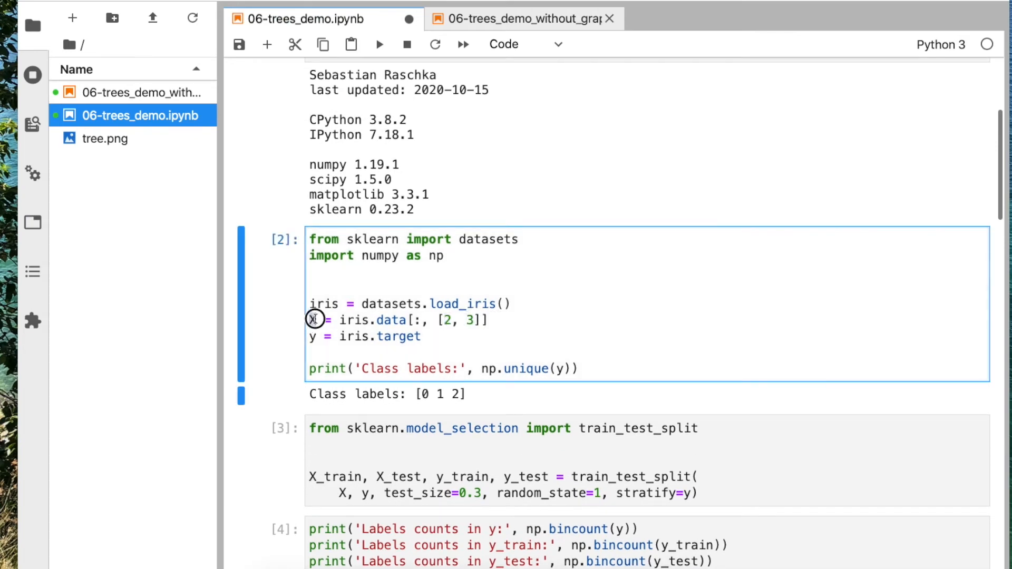
scroll(down, 3)
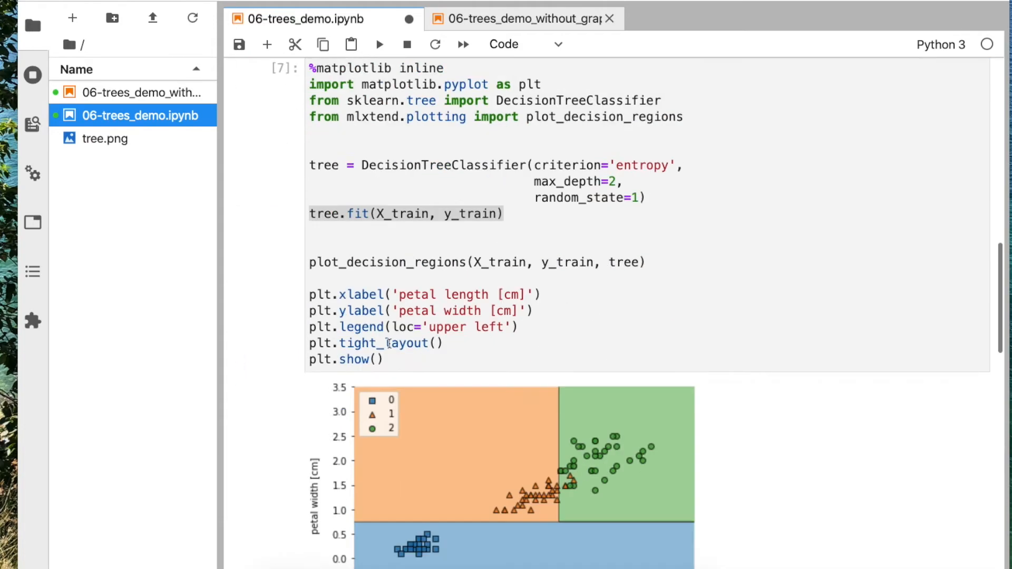
scroll(down, 3)
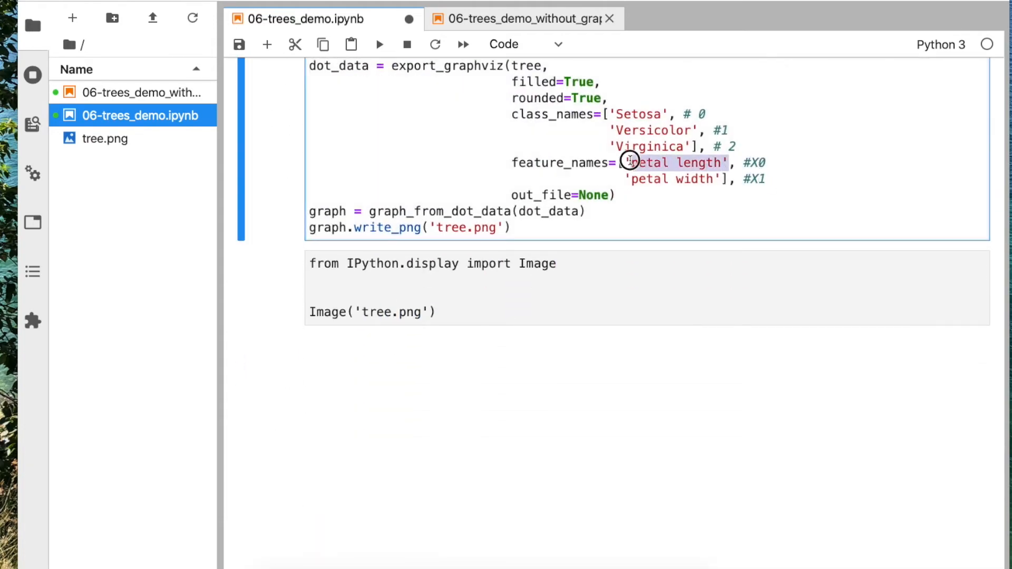
scroll(up, 3)
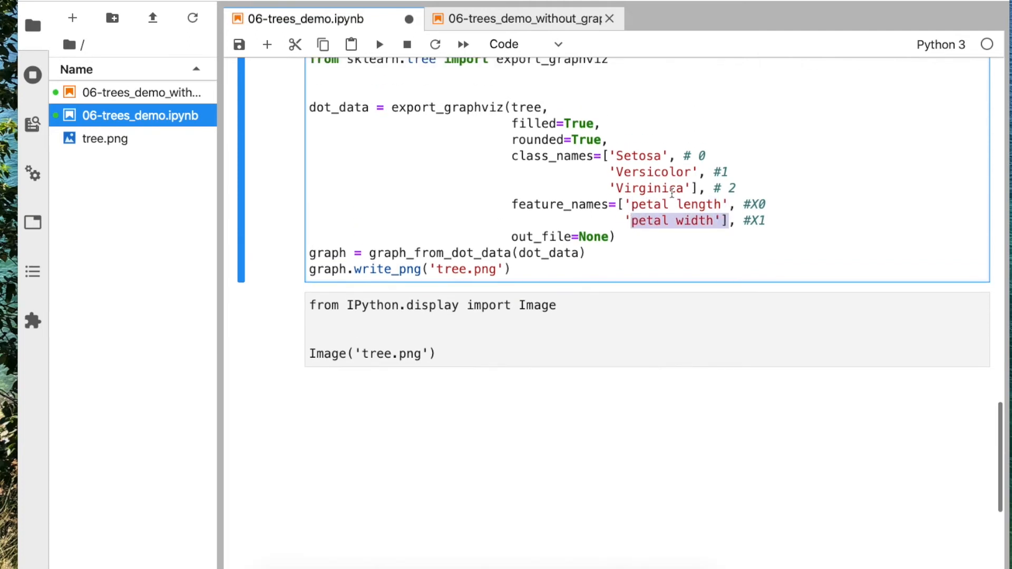
click(607, 236)
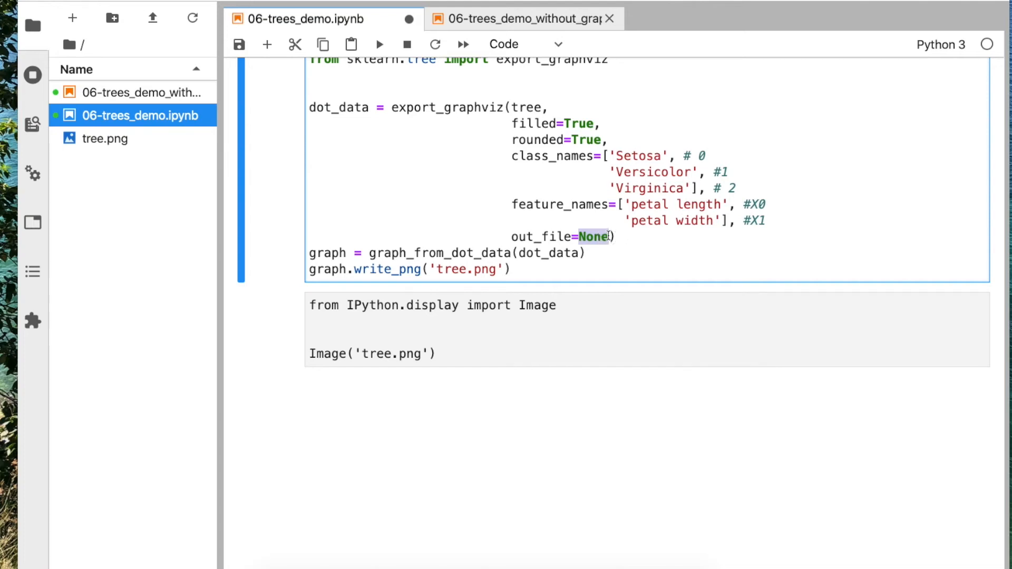
scroll(up, 3)
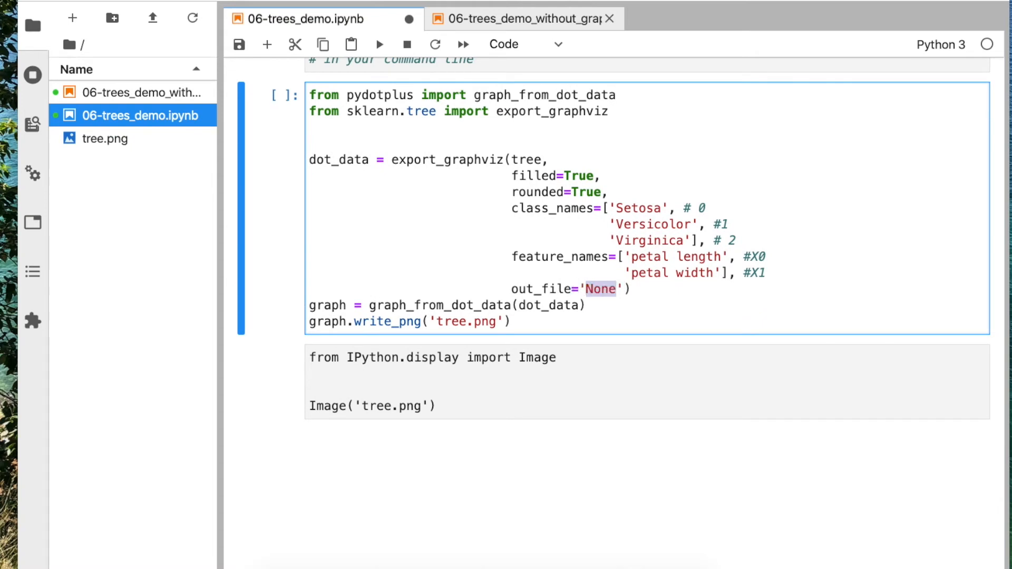
text(tree.dot)
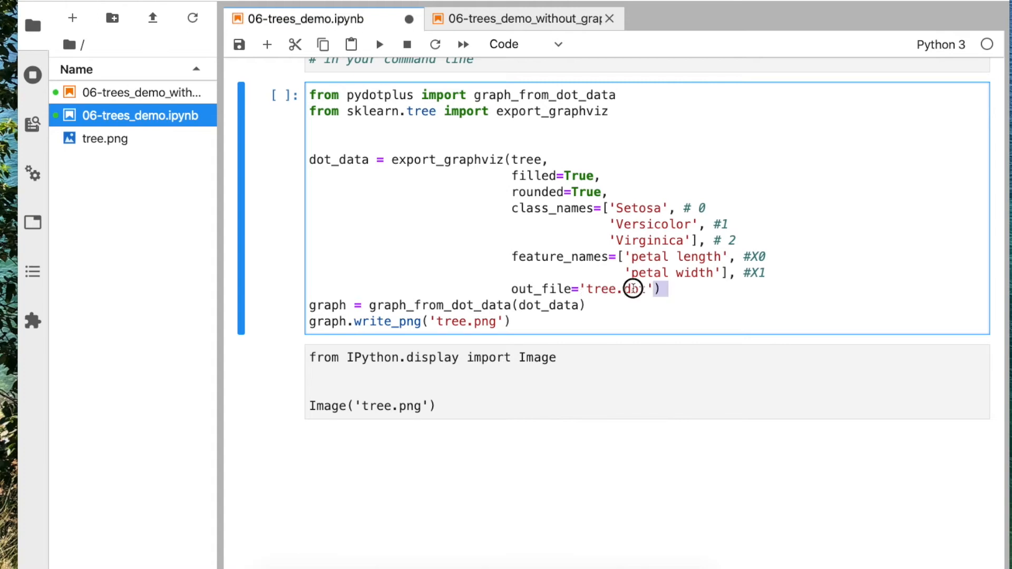
text(None)
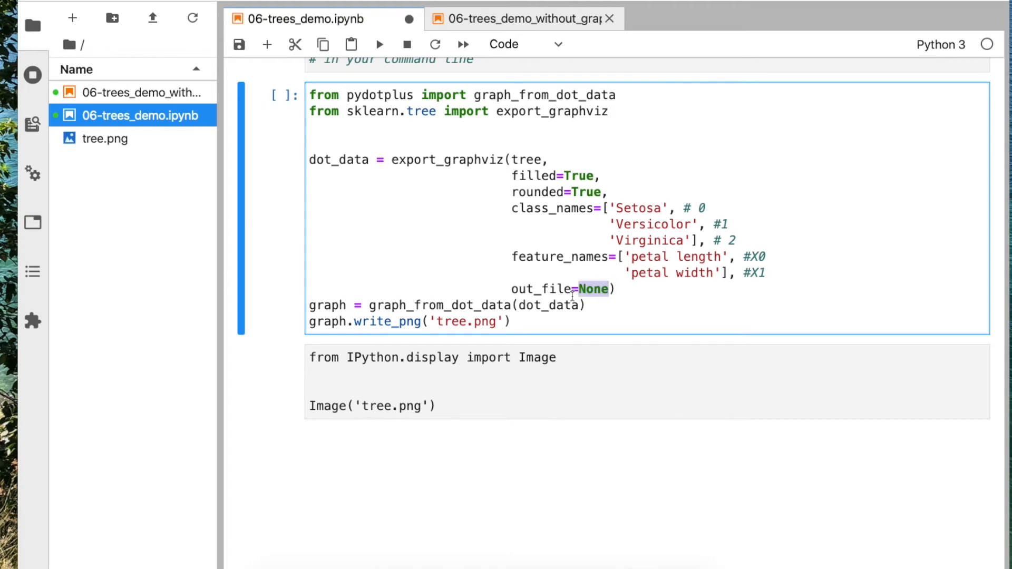
double_click(336, 160)
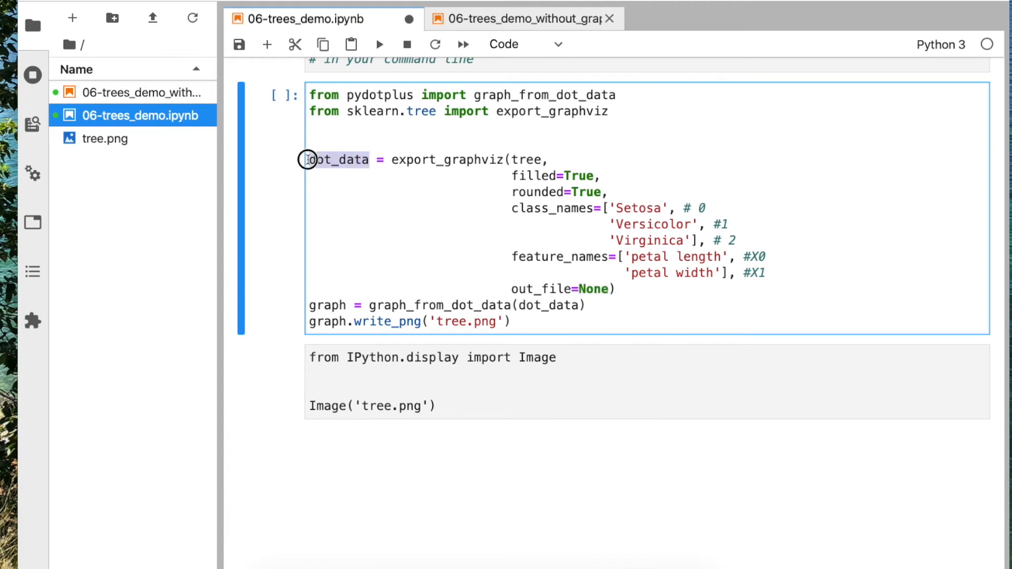
double_click(336, 159)
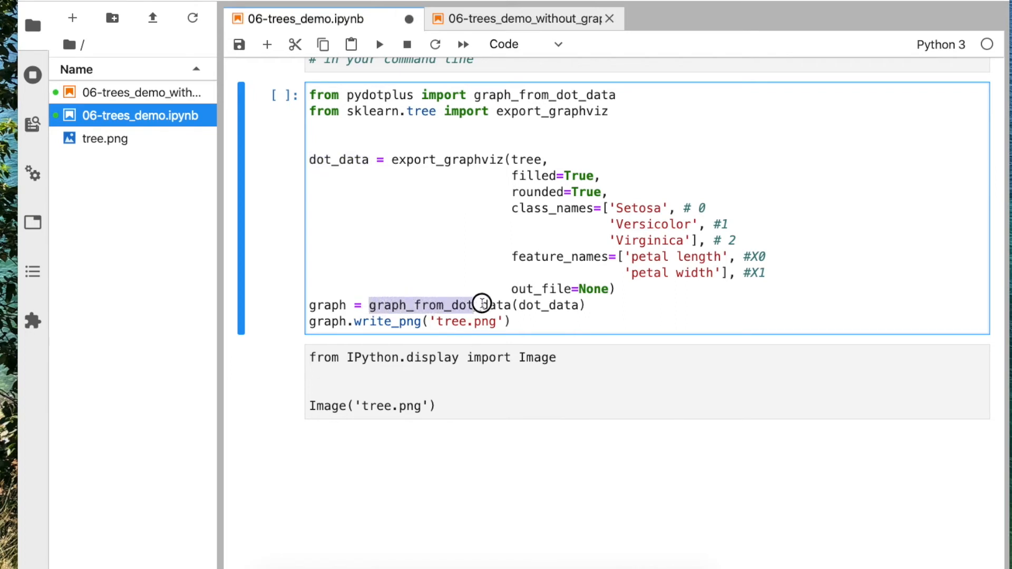
scroll(up, 3)
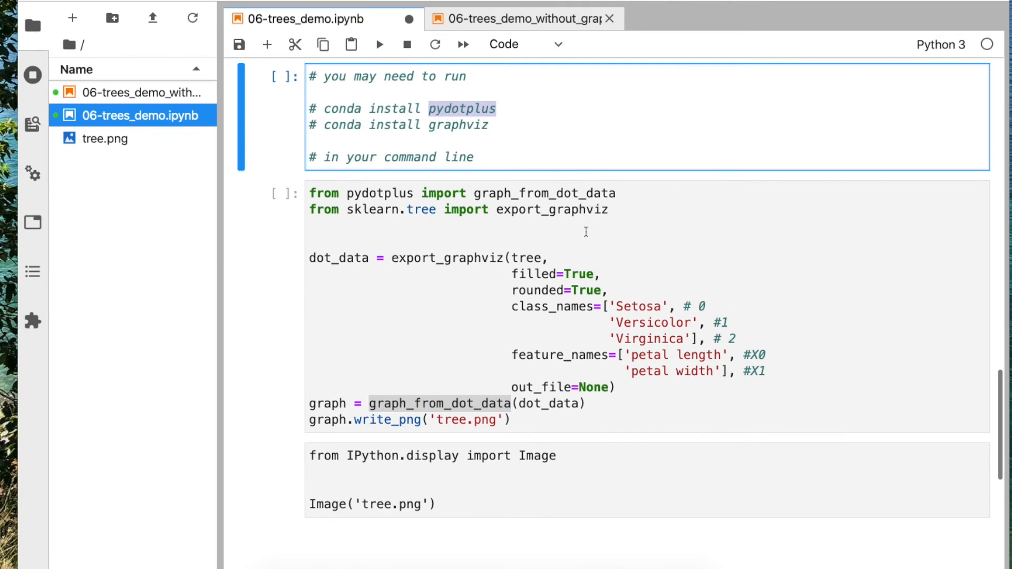
scroll(down, 3)
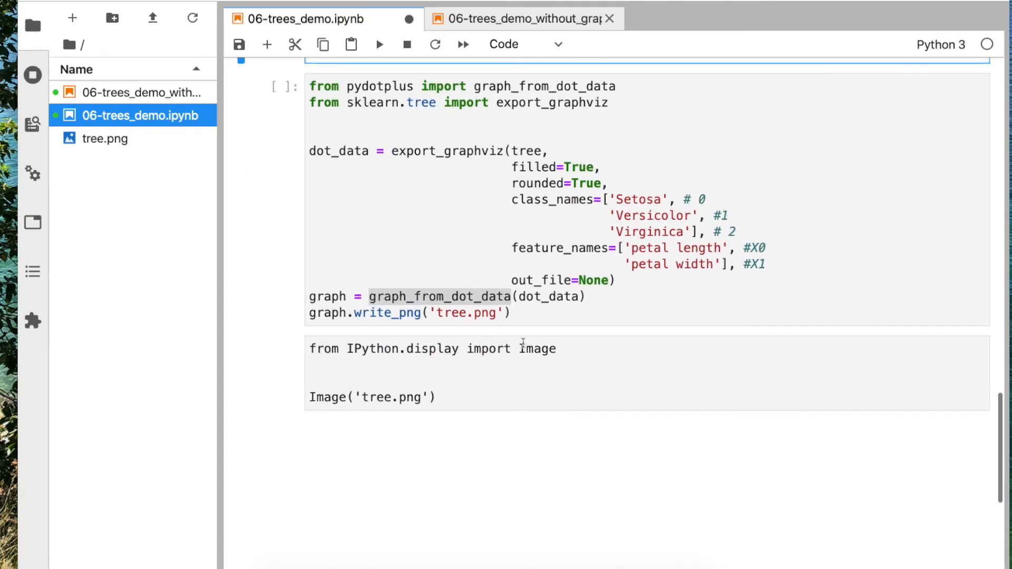
- Run the export_graphviz cell, briefly edit the output name toward 'tree.pdf', then restore 'tree.png'
click(429, 313)
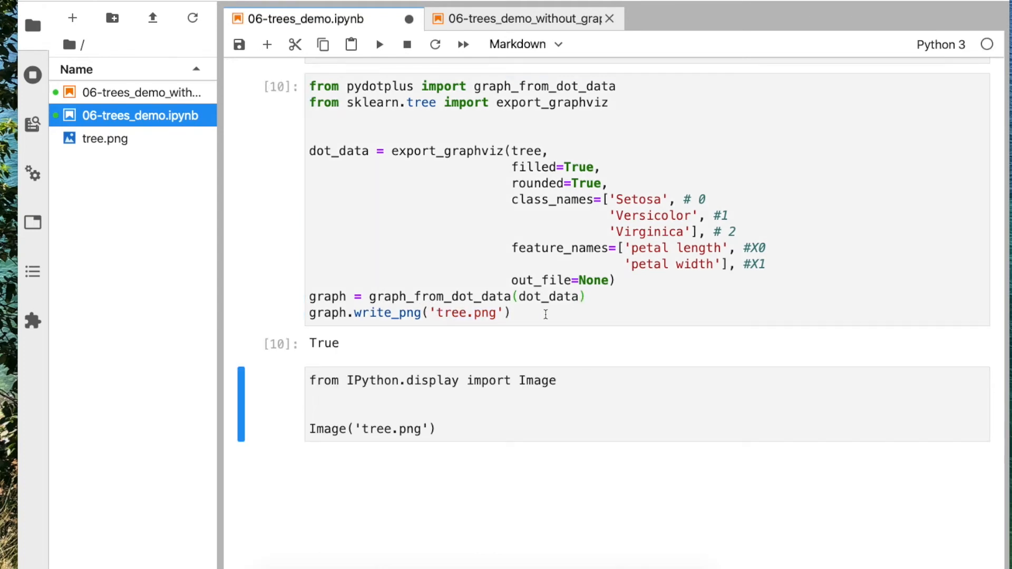
click(494, 313)
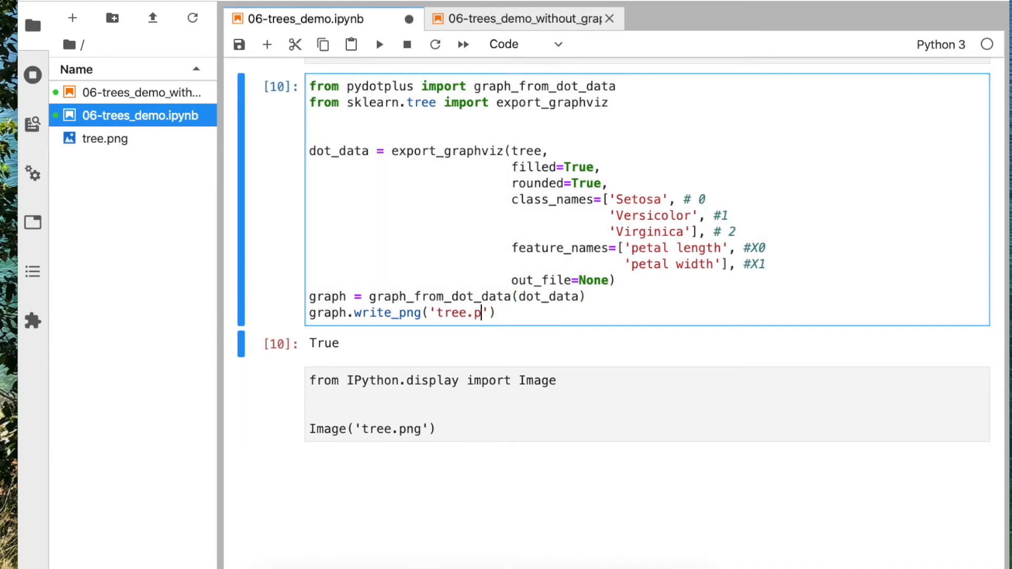
text(df)
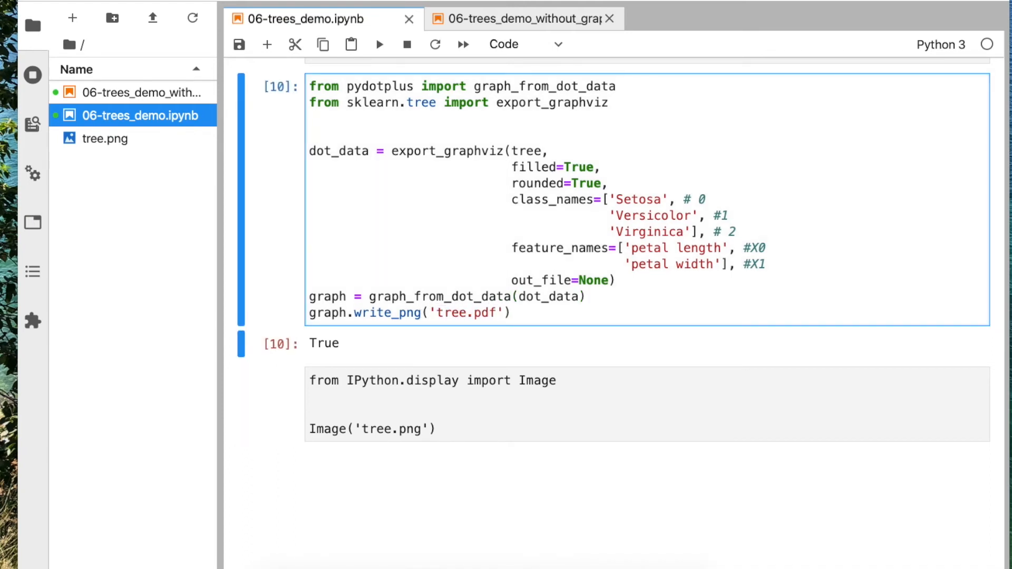
click(495, 316)
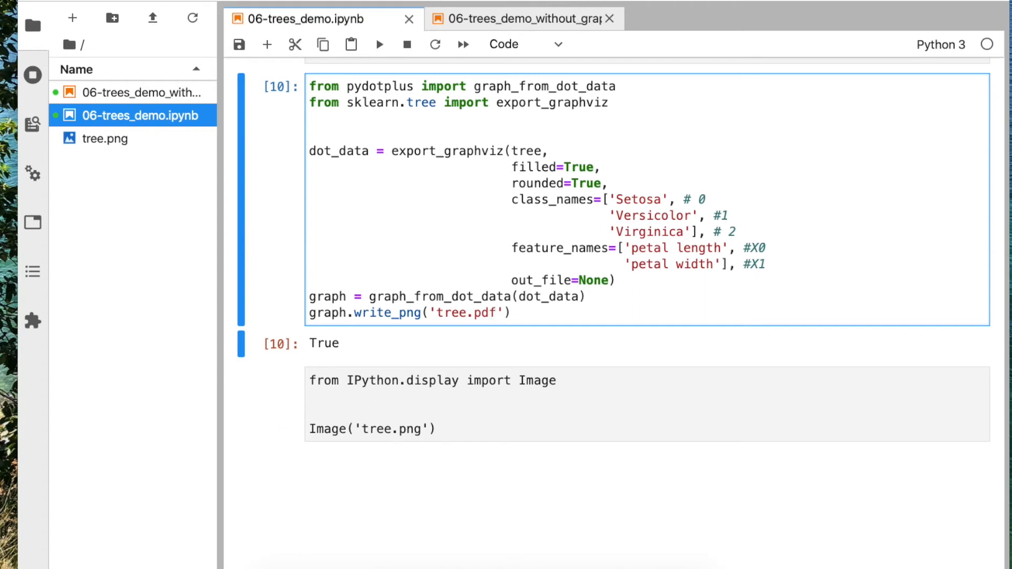
key(Backspace)
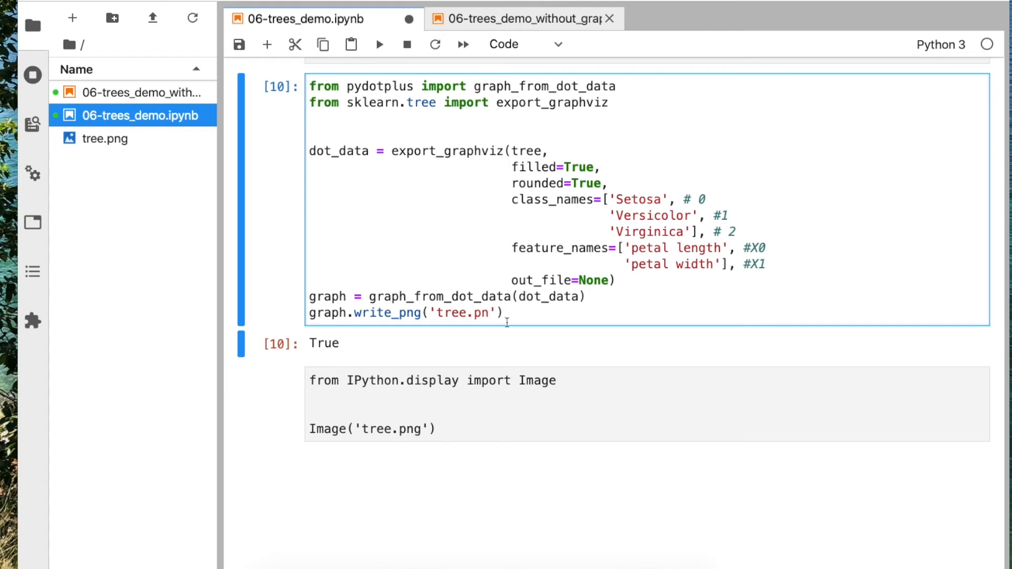
text(g)
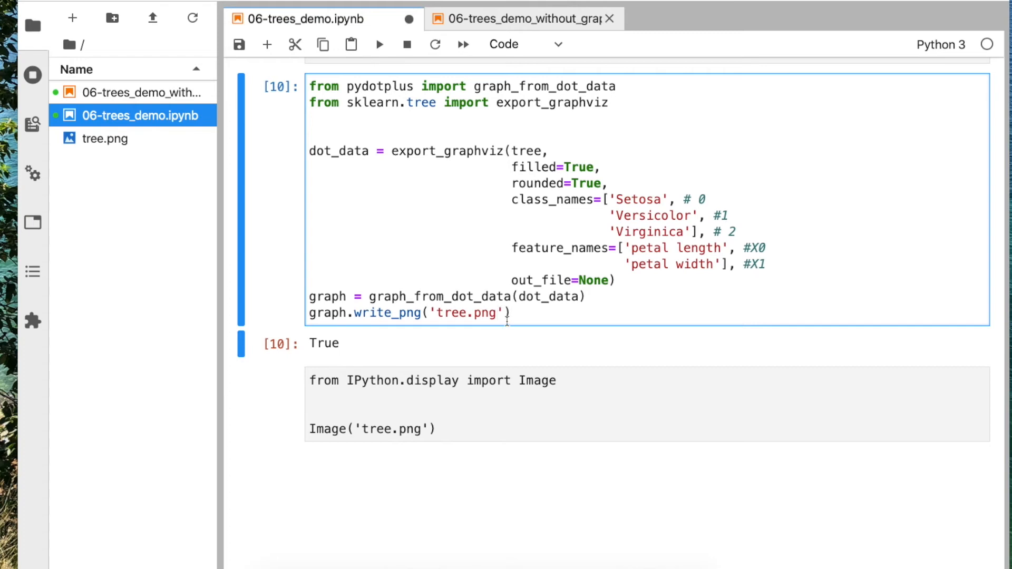
scroll(up, 3)
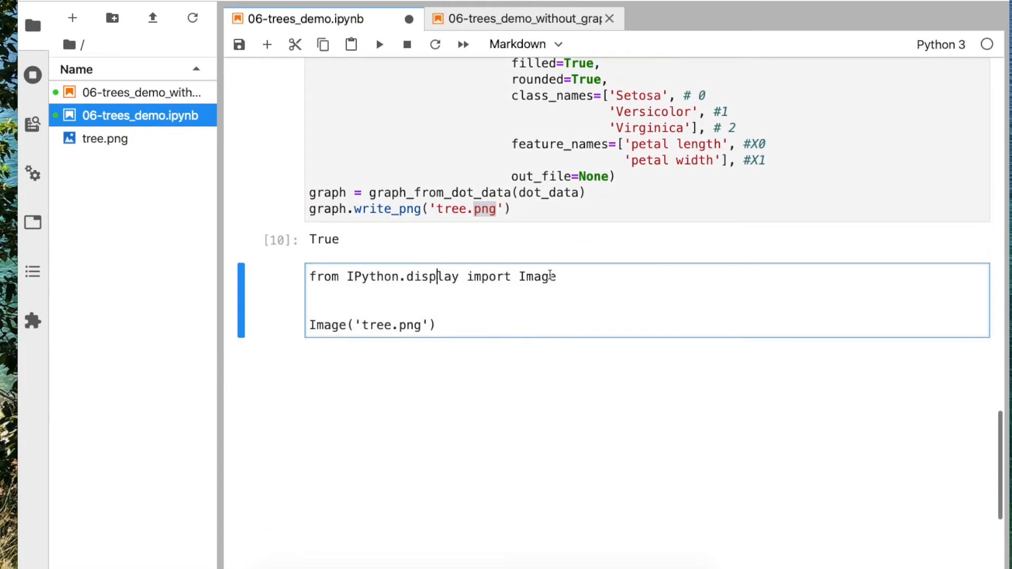
mouse_move(510, 250)
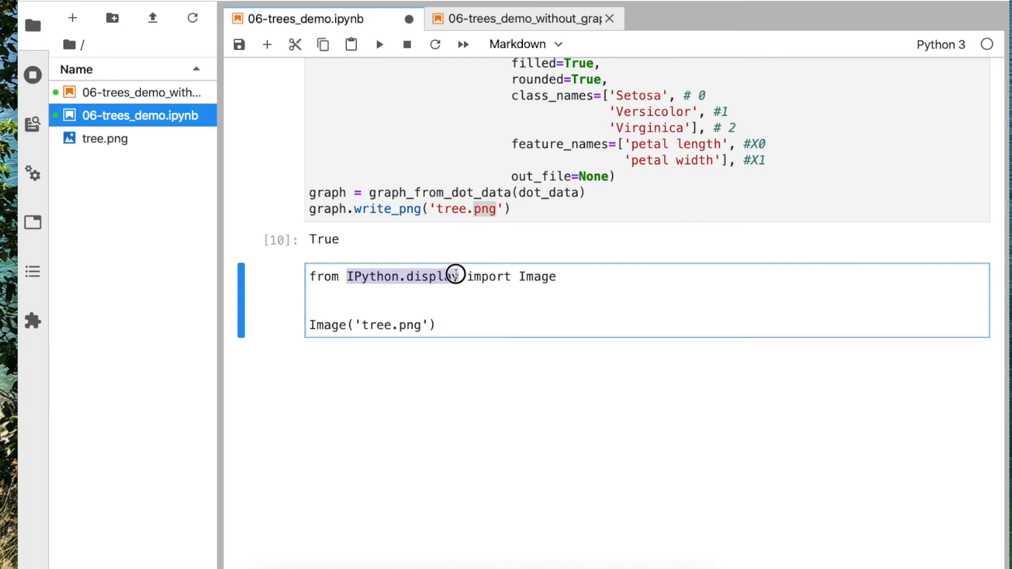
mouse_move(607, 379)
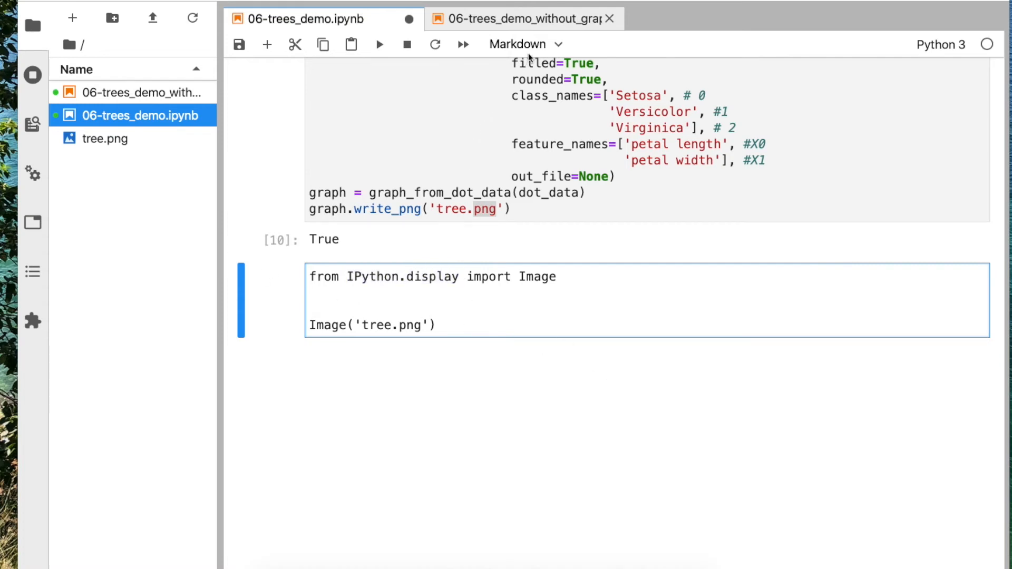
- Make the Image('tree.png') cell a code cell, adding and deleting a scratch '[](_)' markdown cell
click(388, 290)
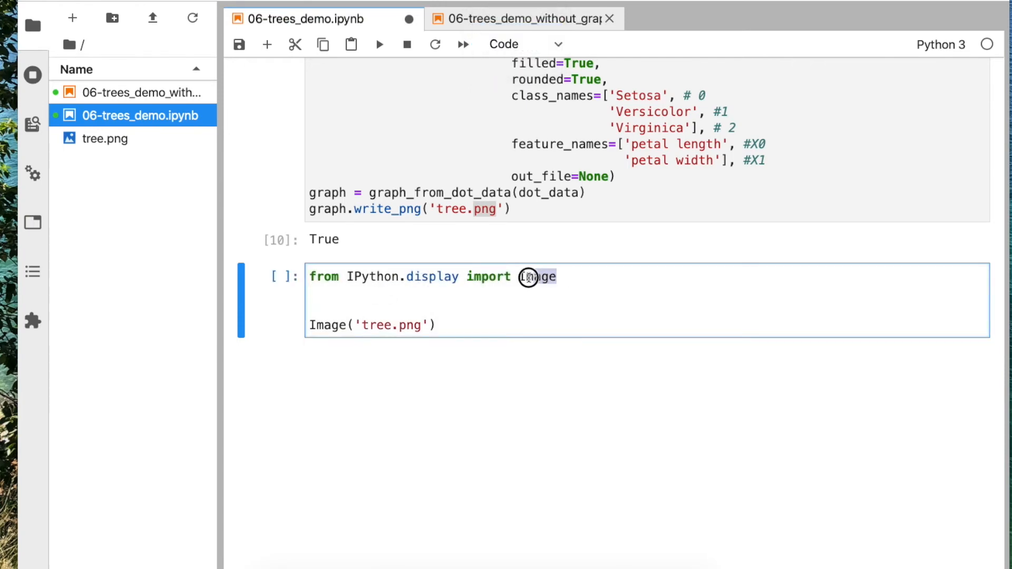
double_click(536, 277)
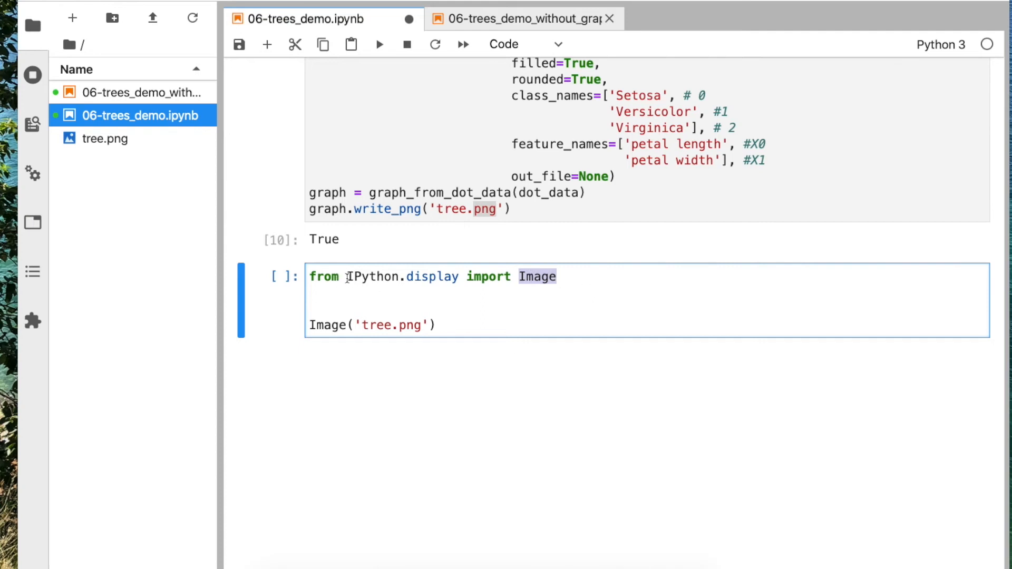
click(437, 325)
text(!)
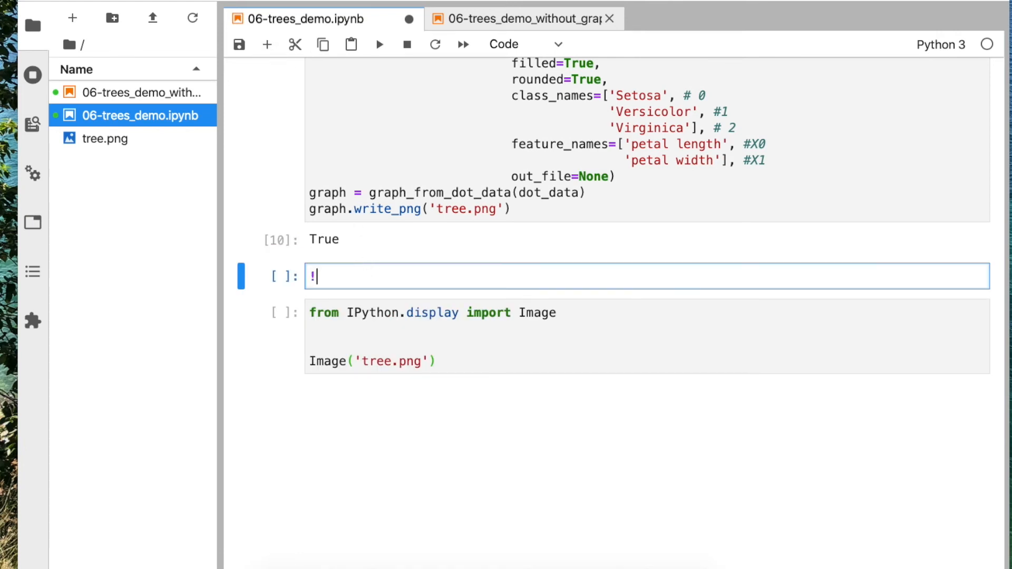
text([](_))
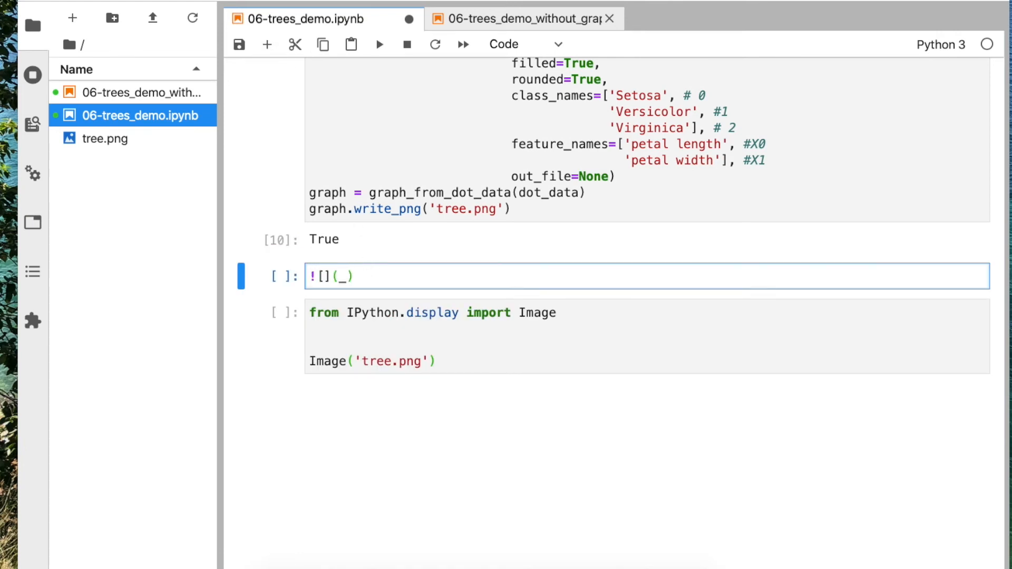
click(419, 362)
text('tree.png)
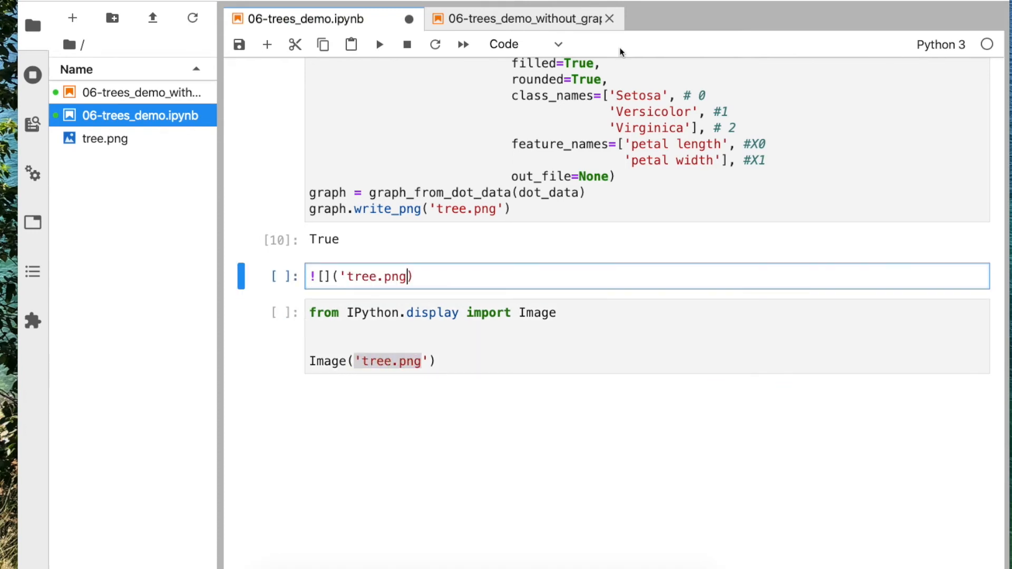
click(524, 44)
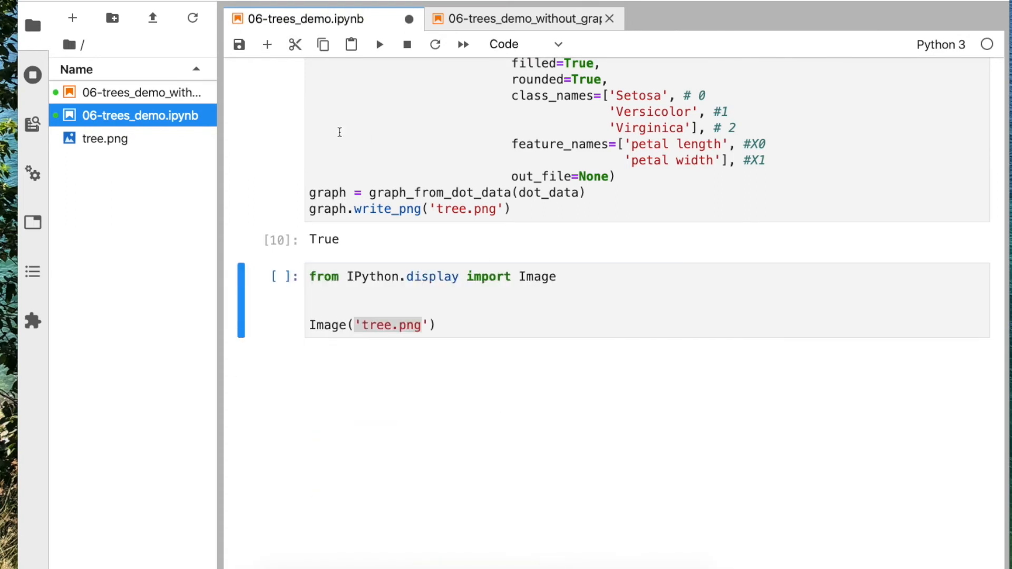
- Run the Image cell so tree.png renders the depth-2 tree inline
click(379, 44)
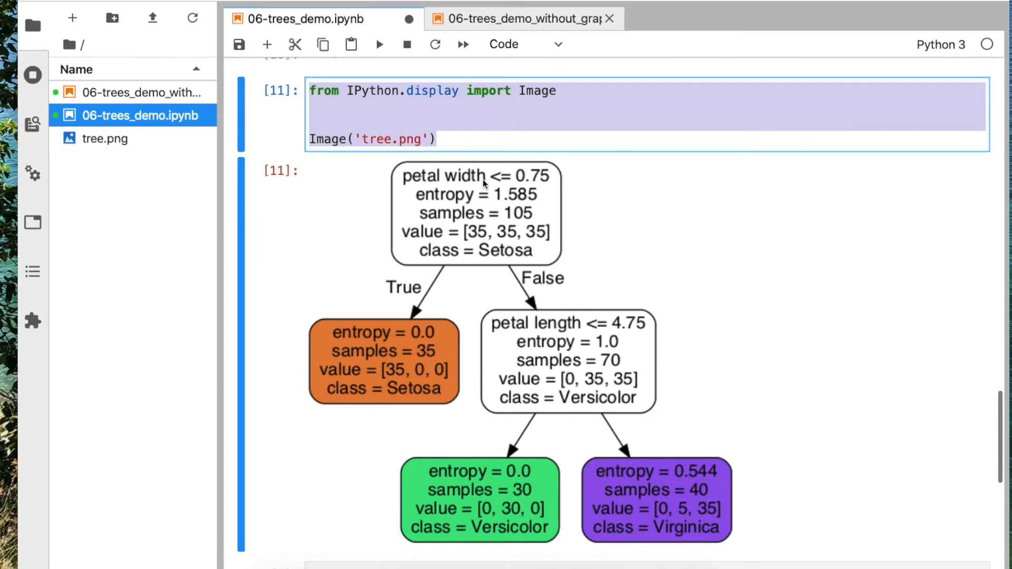
mouse_move(541, 185)
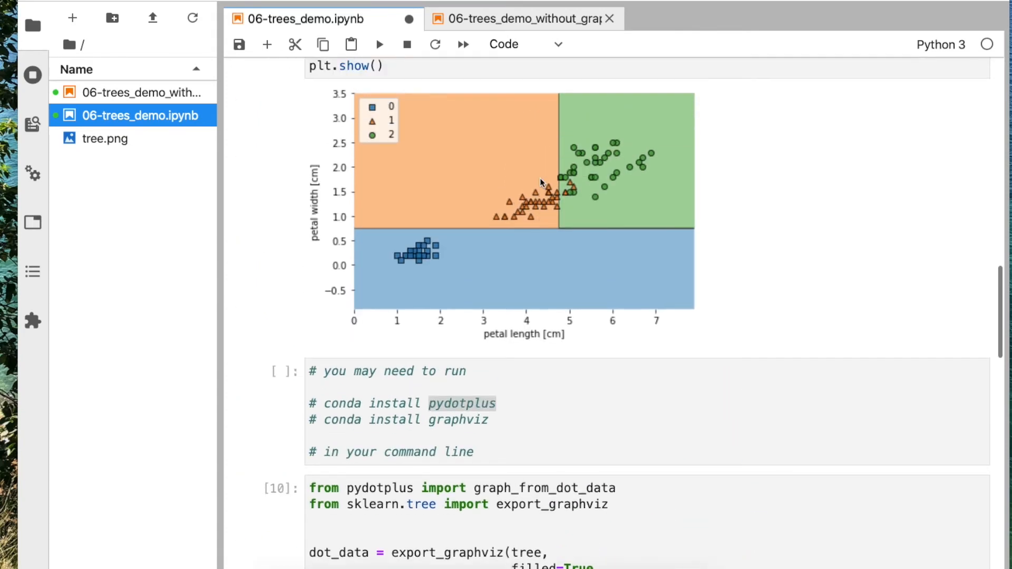
mouse_move(354, 232)
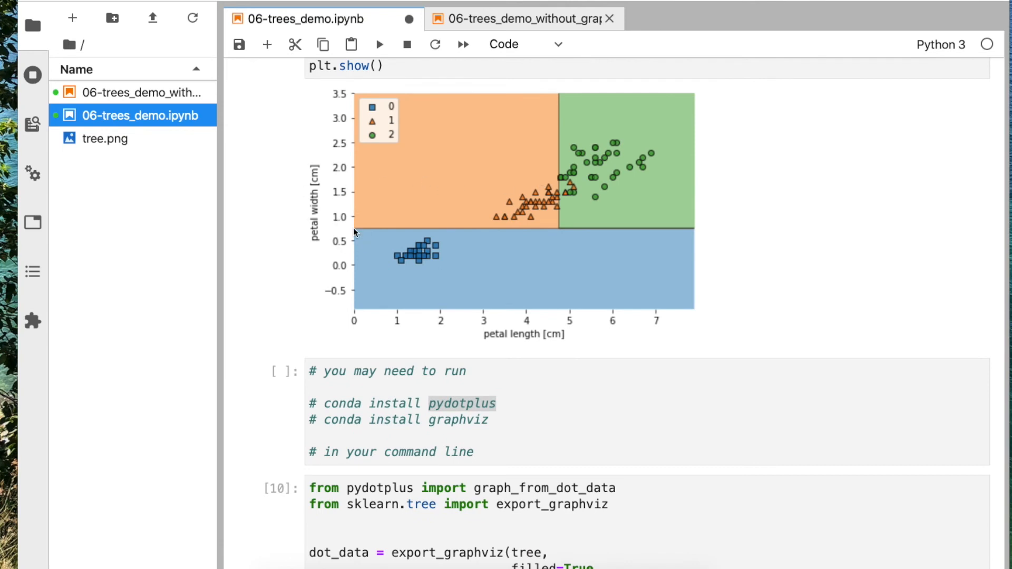
mouse_move(383, 233)
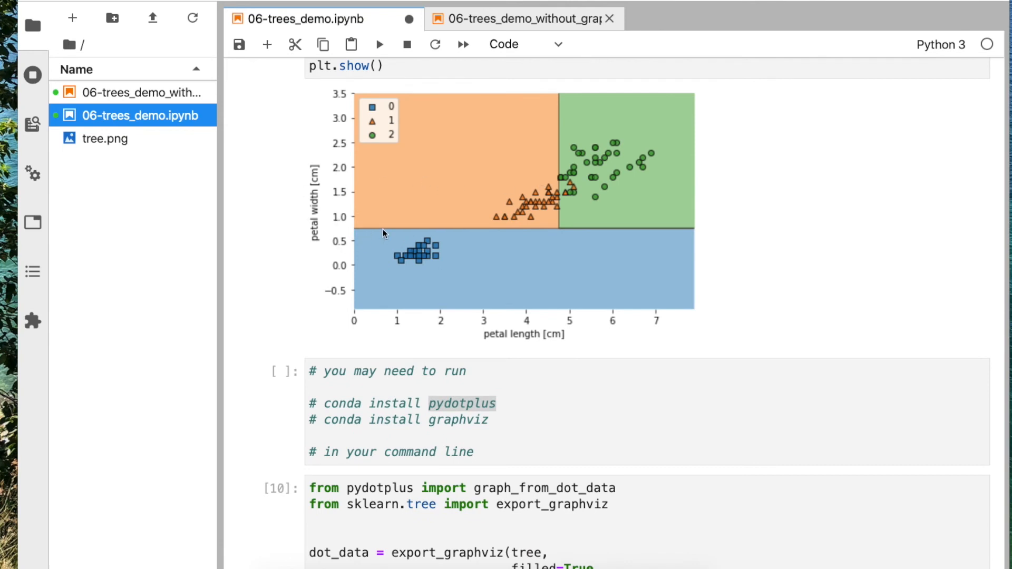
- Scroll down to review the rendered tree.png output before saving
scroll(down, 3)
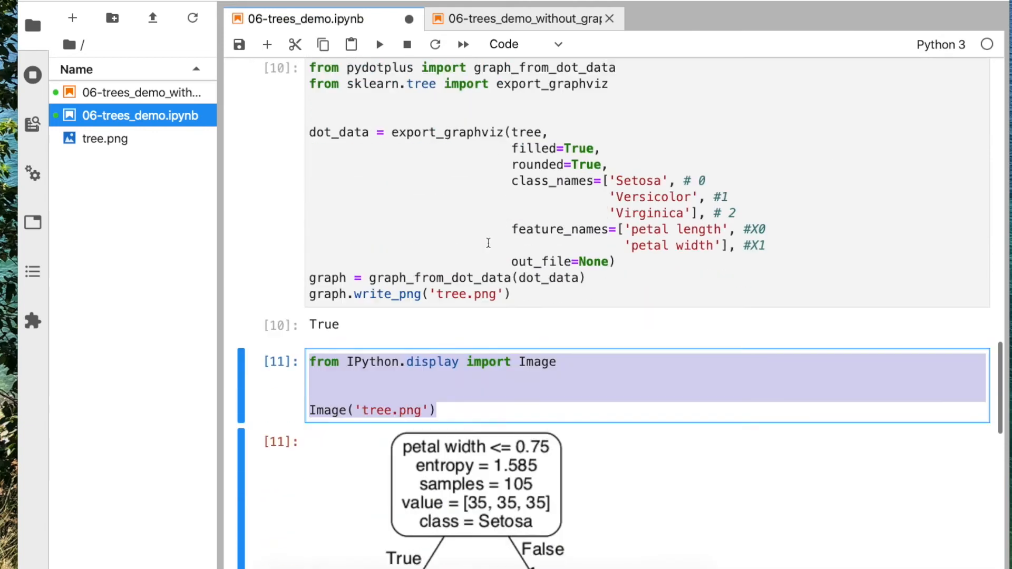
scroll(down, 3)
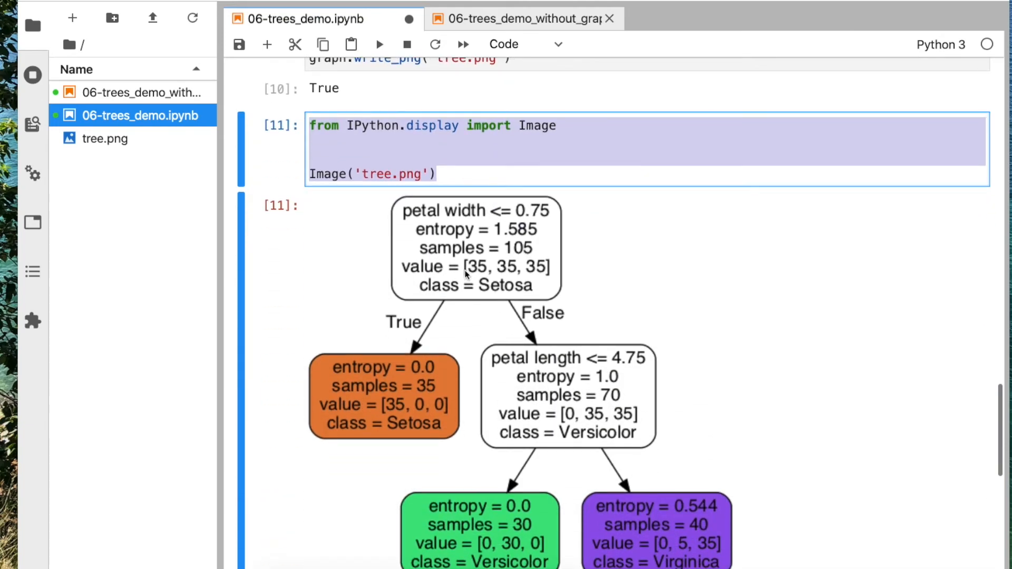
mouse_move(494, 288)
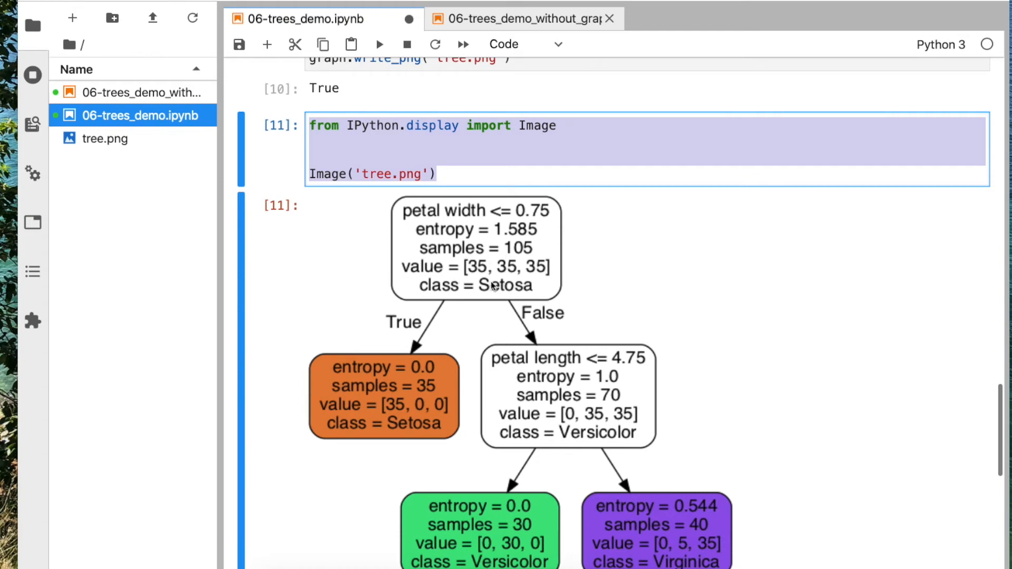
mouse_move(497, 259)
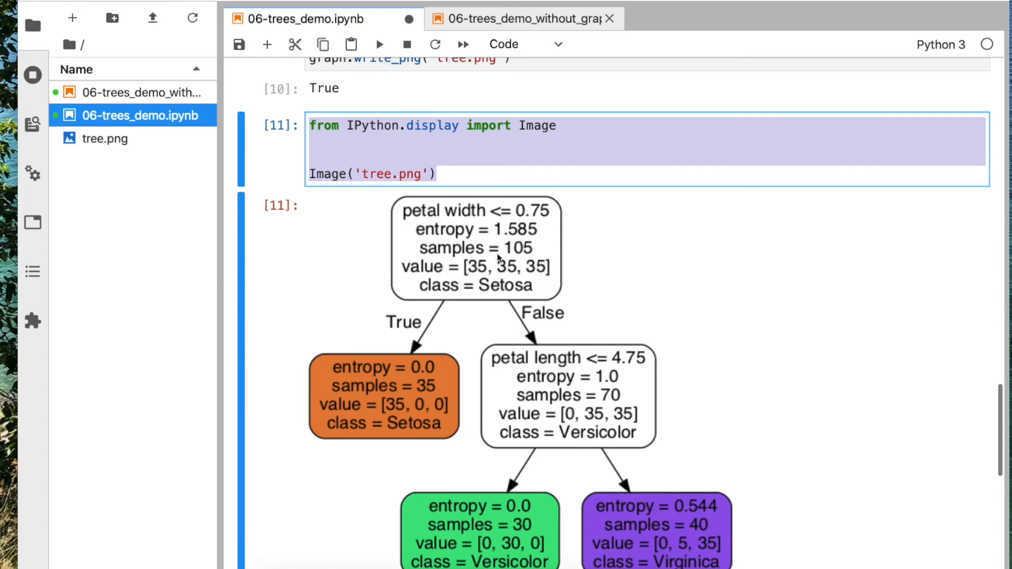
mouse_move(534, 292)
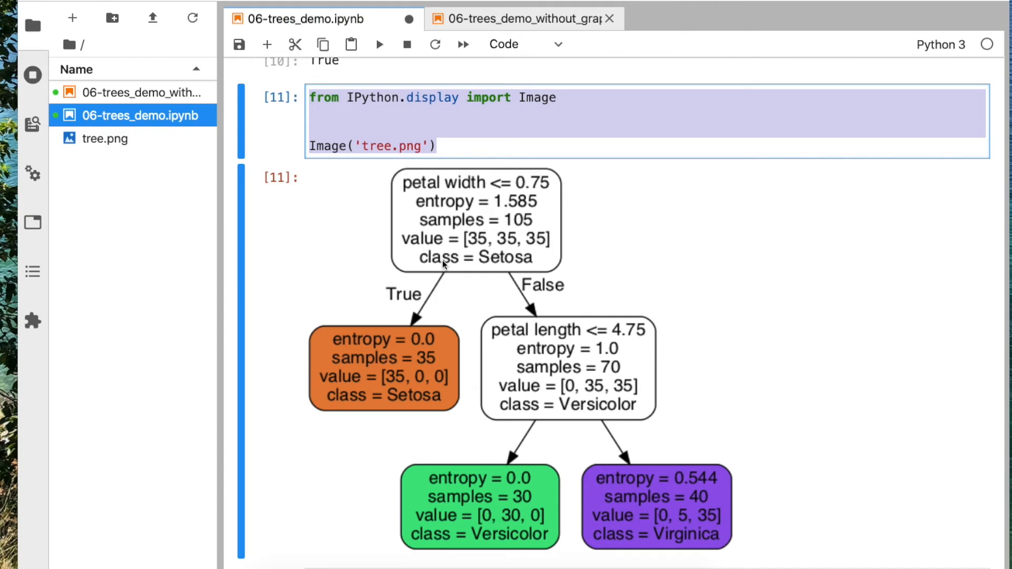
mouse_move(538, 246)
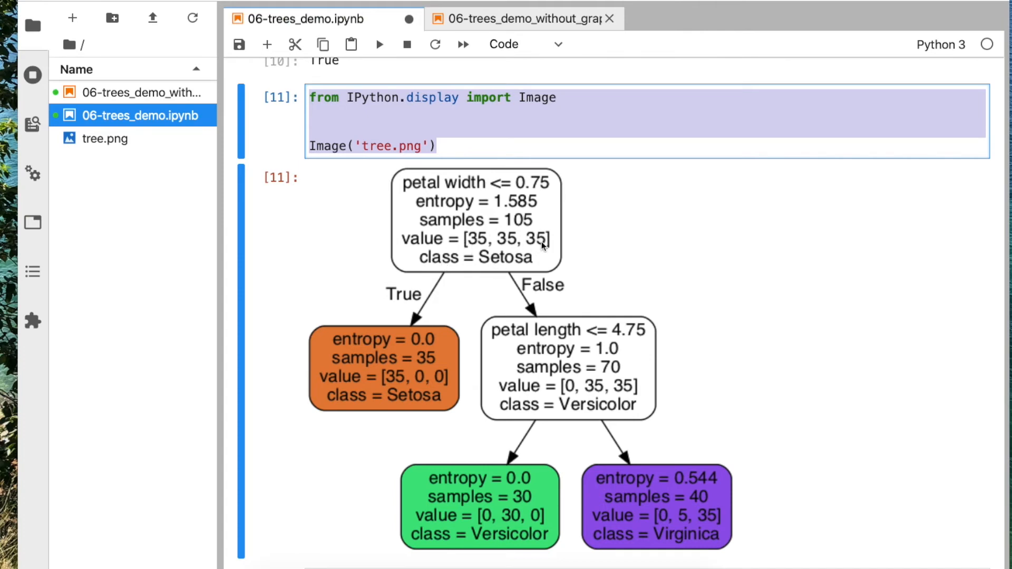
mouse_move(481, 247)
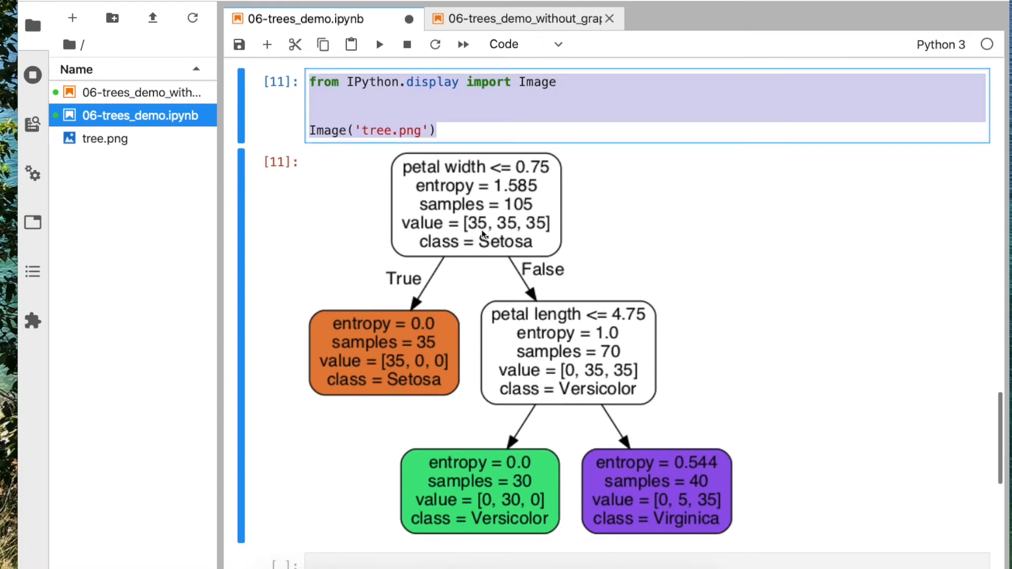
mouse_move(513, 190)
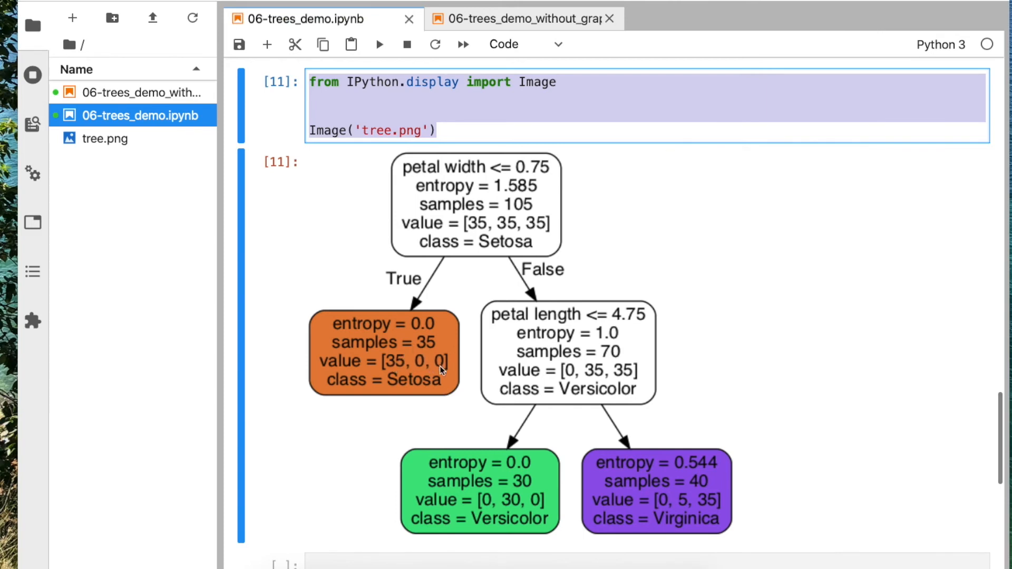
mouse_move(391, 359)
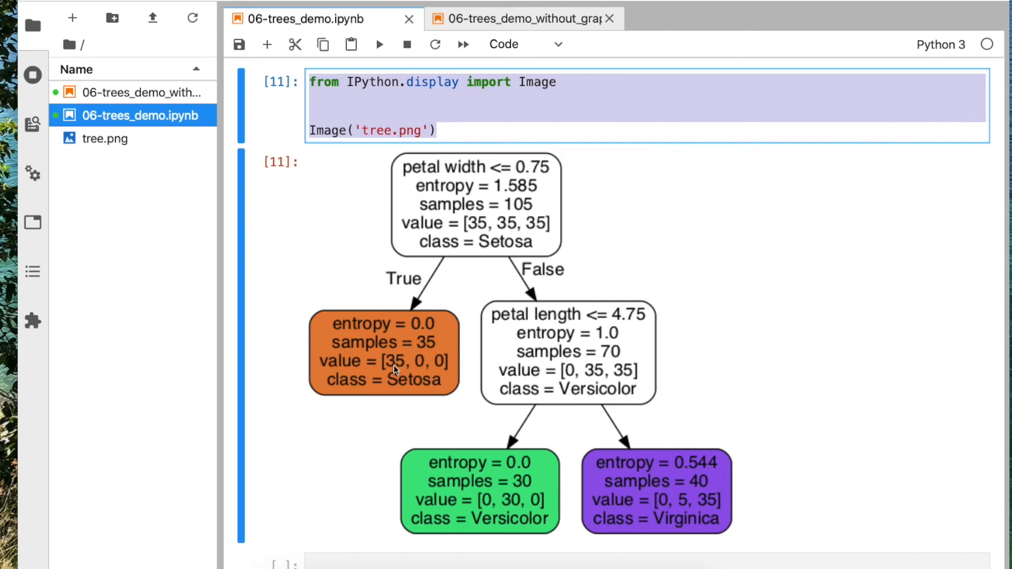
mouse_move(458, 256)
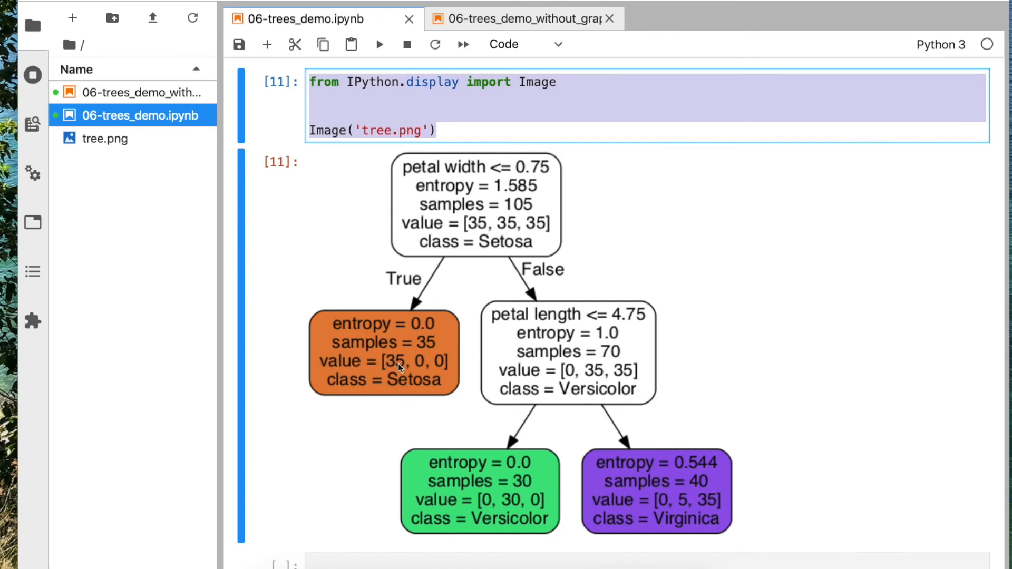
mouse_move(396, 371)
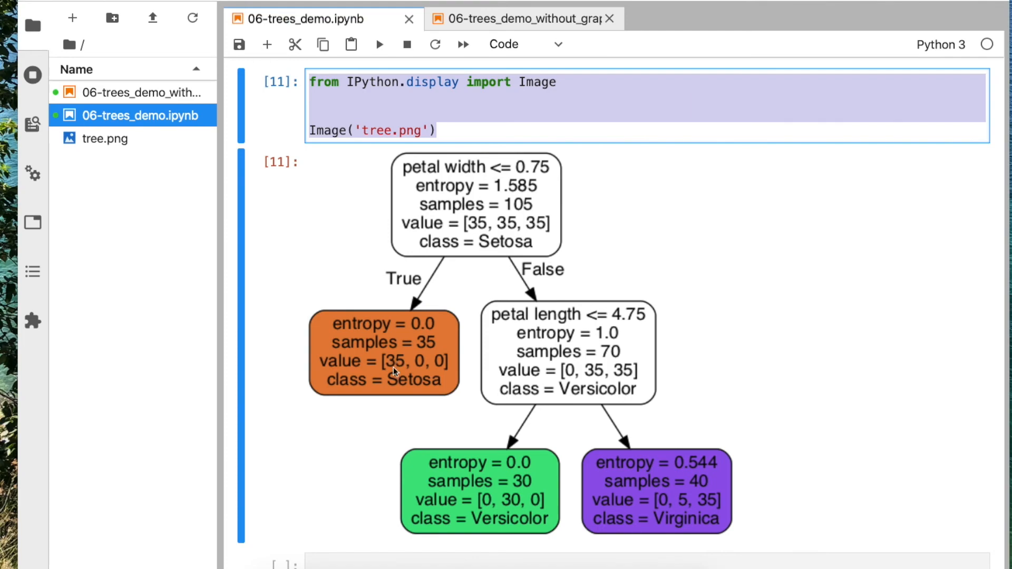
scroll(up, 3)
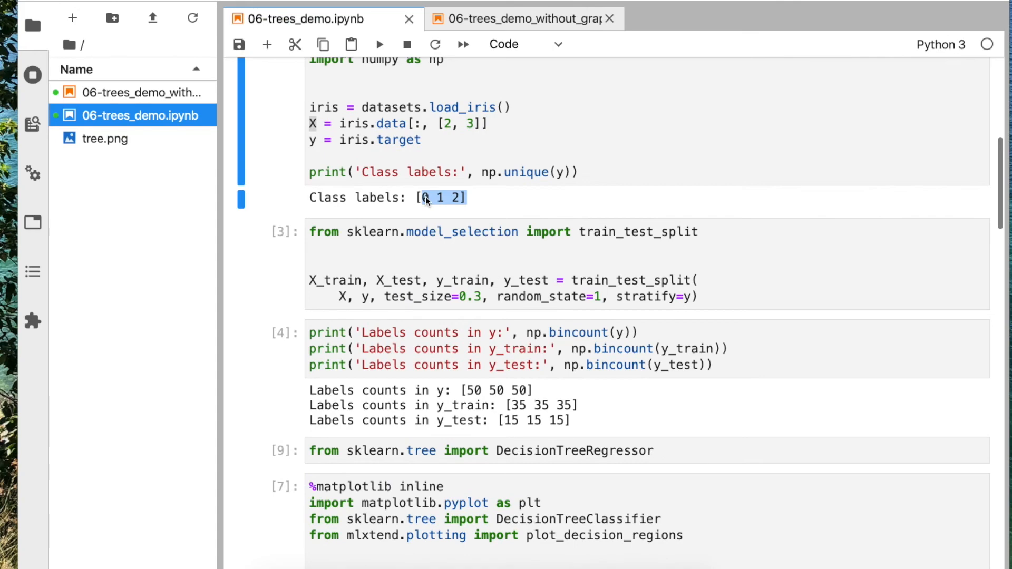
scroll(down, 3)
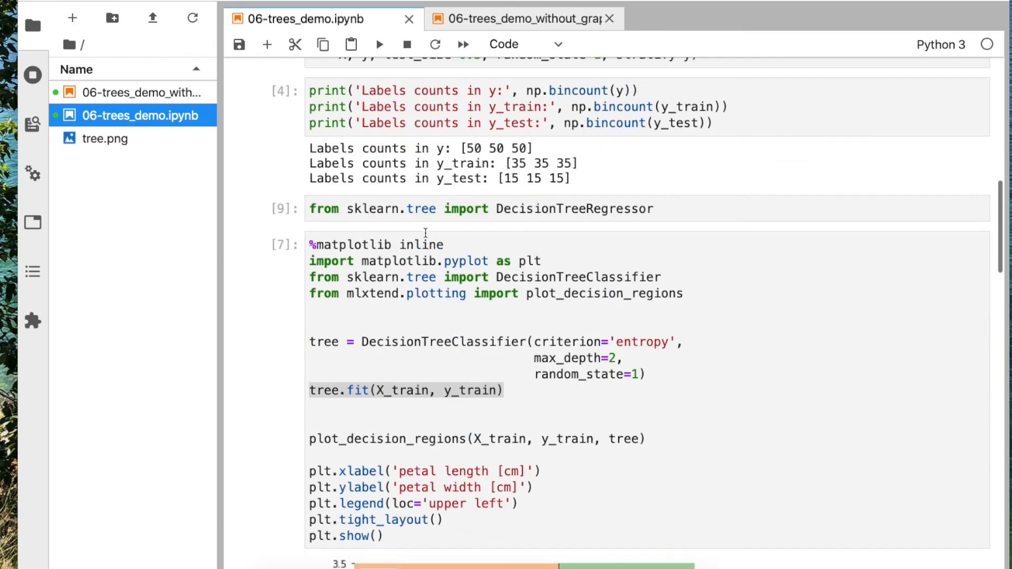
scroll(down, 3)
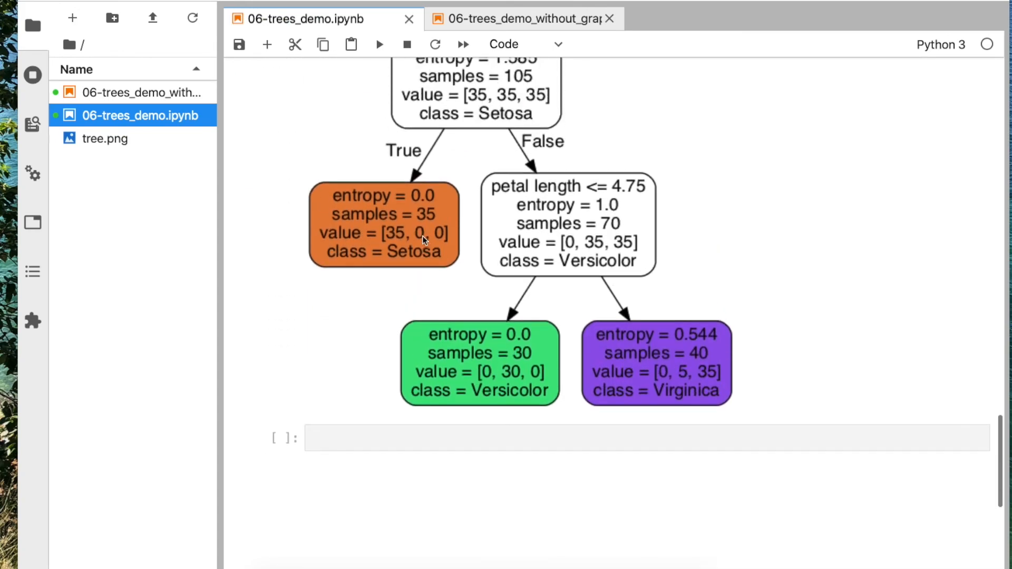
scroll(up, 3)
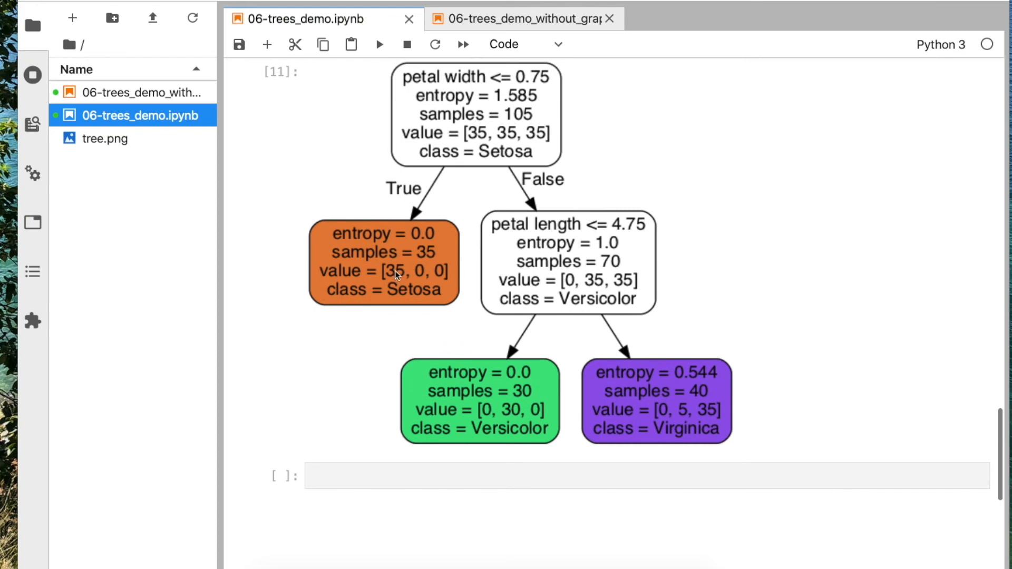
scroll(up, 3)
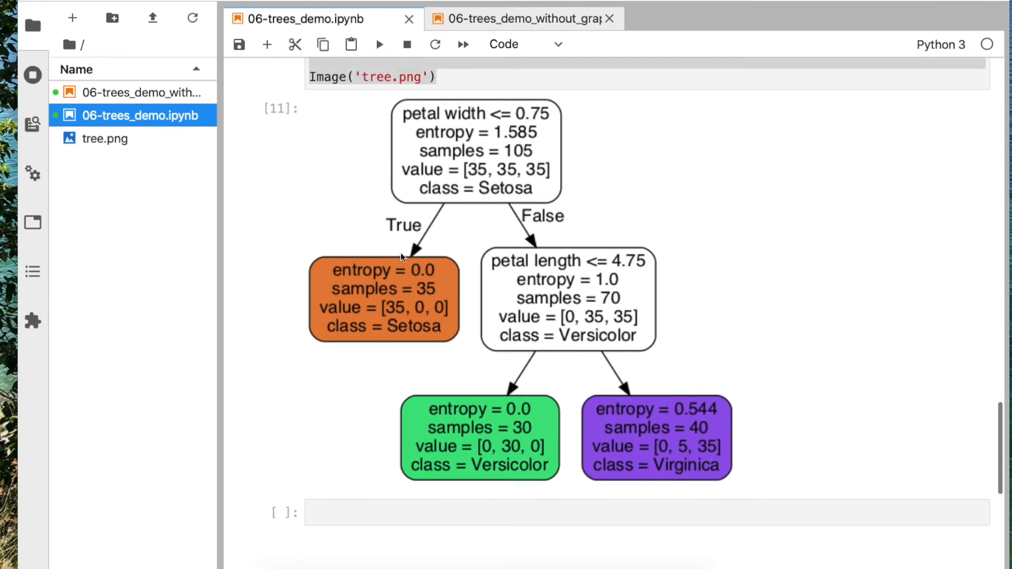
scroll(up, 3)
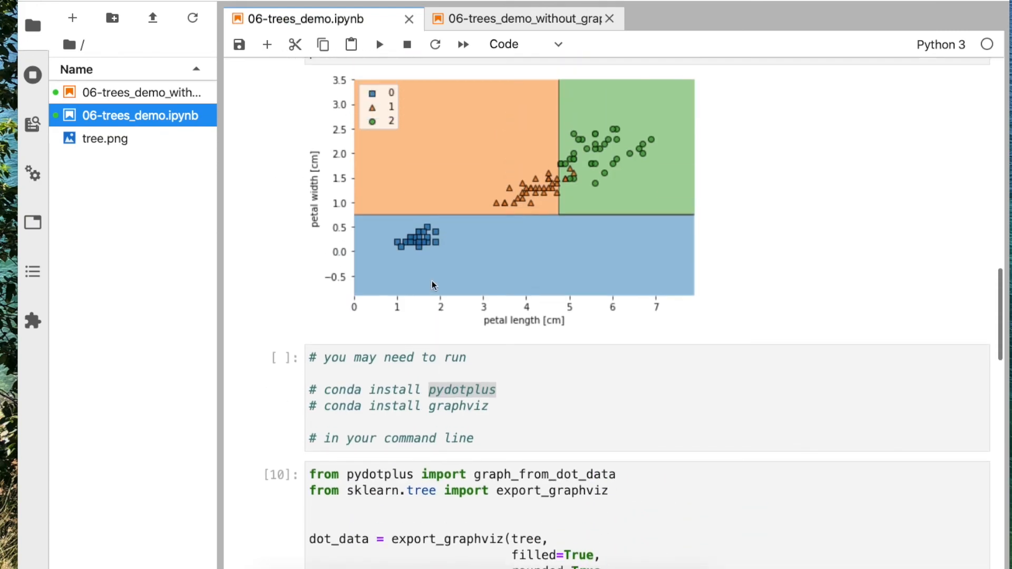
scroll(up, 3)
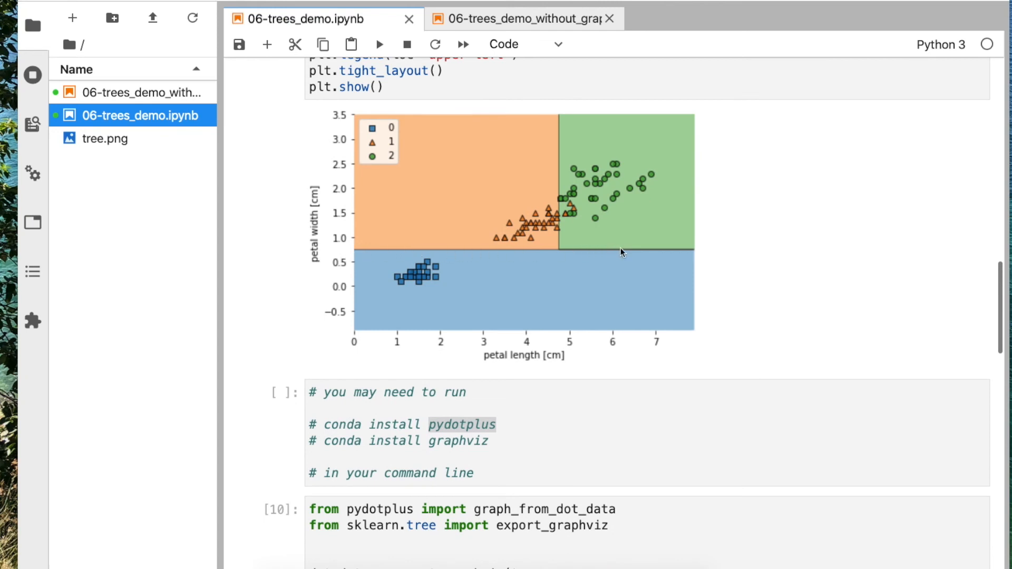
mouse_move(517, 242)
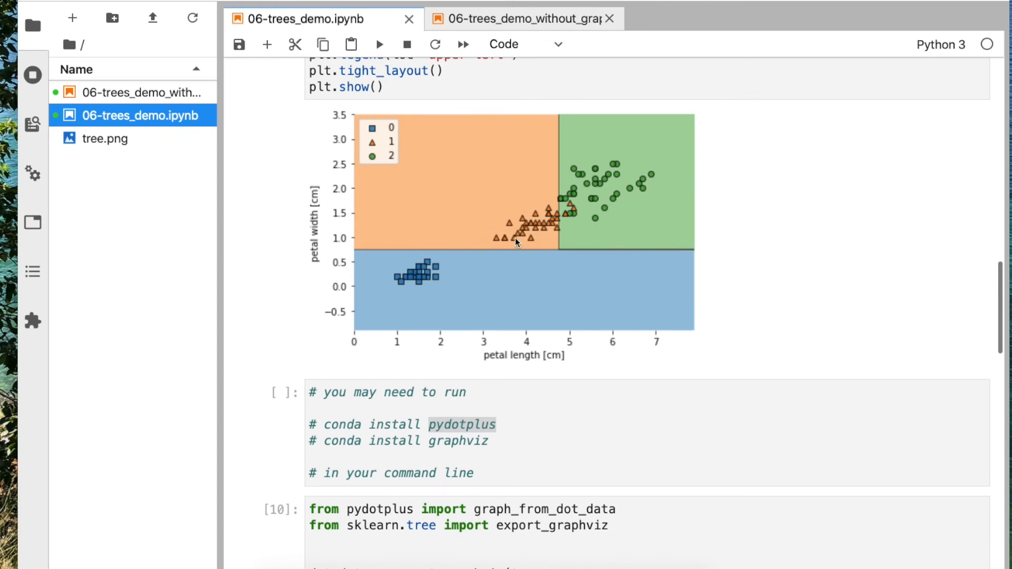
mouse_move(521, 229)
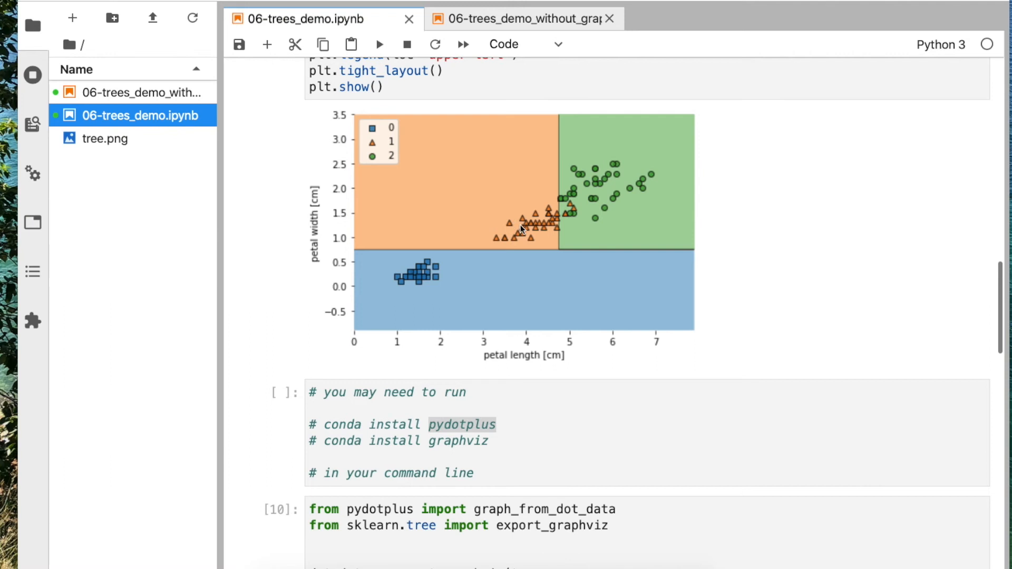
mouse_move(428, 296)
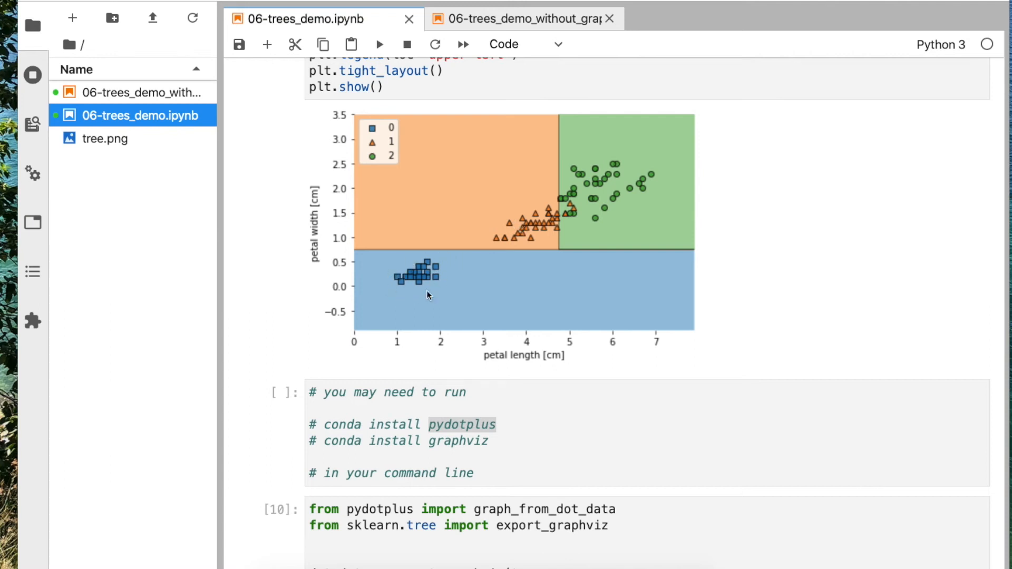
mouse_move(371, 133)
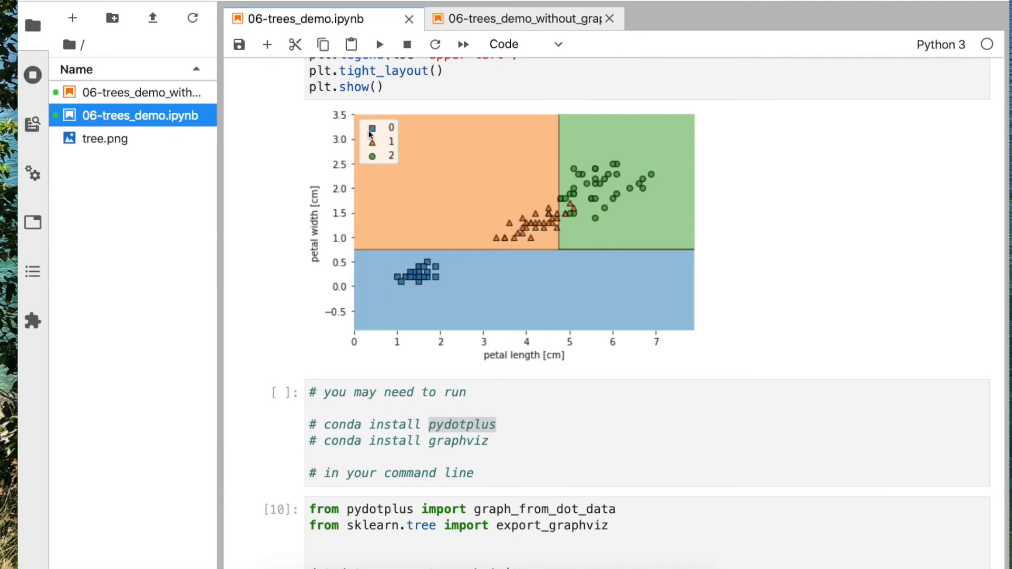
mouse_move(423, 269)
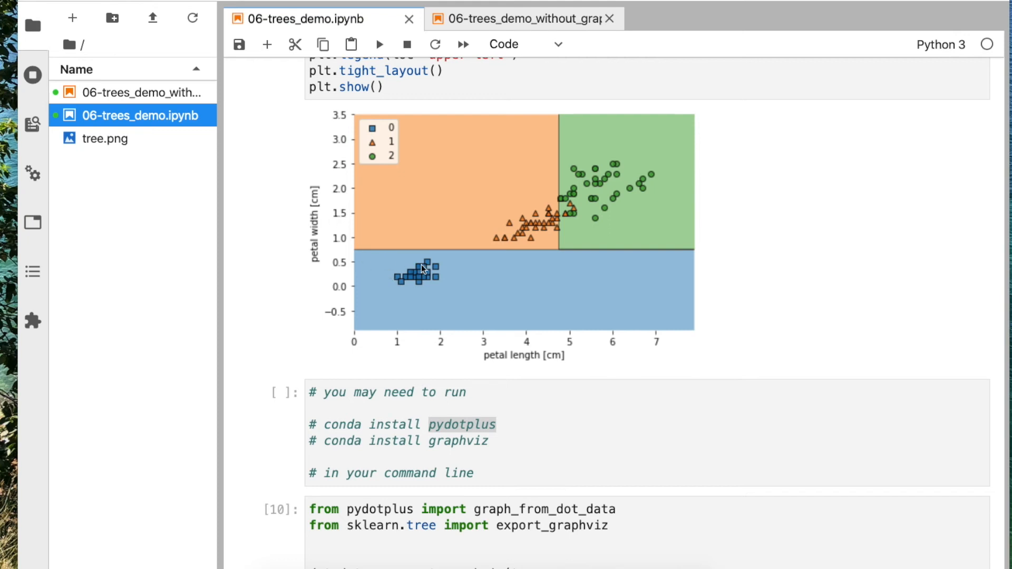
mouse_move(360, 274)
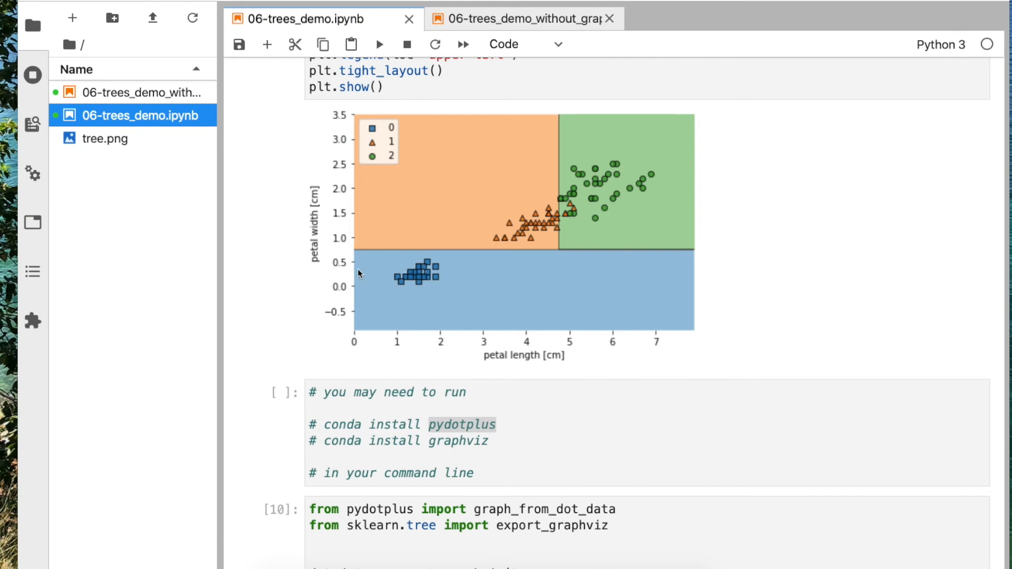
mouse_move(356, 253)
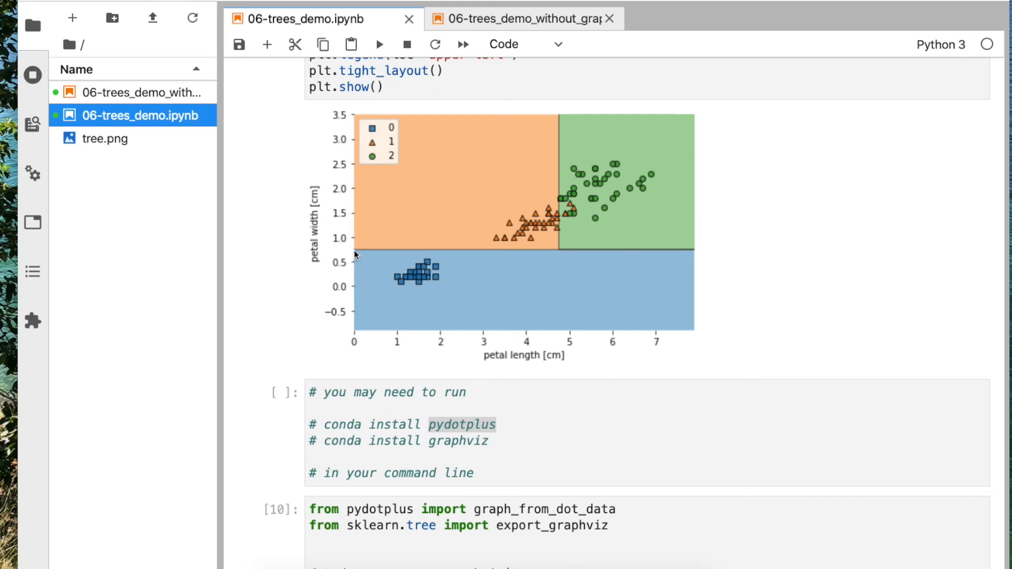
mouse_move(462, 302)
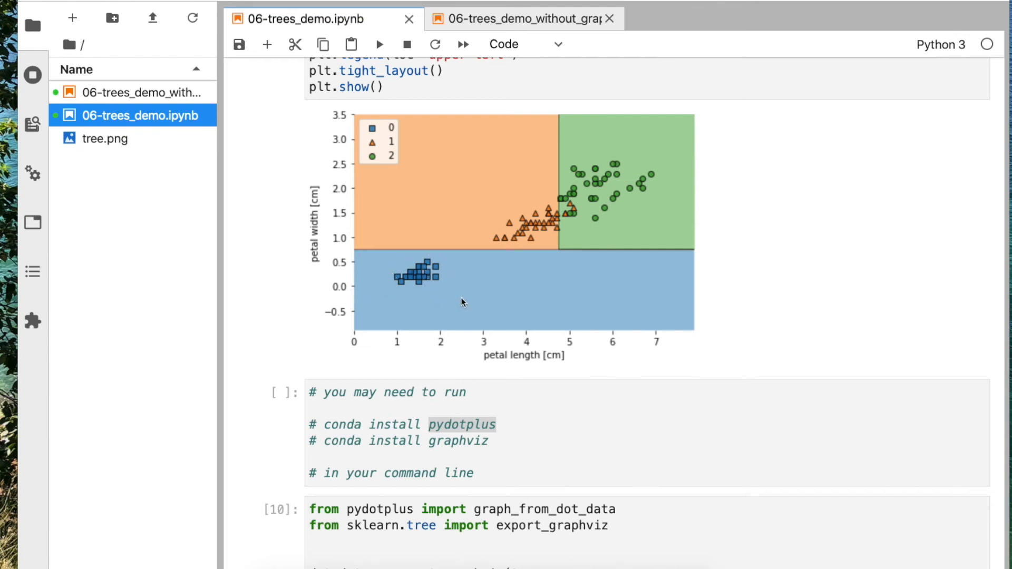
mouse_move(438, 275)
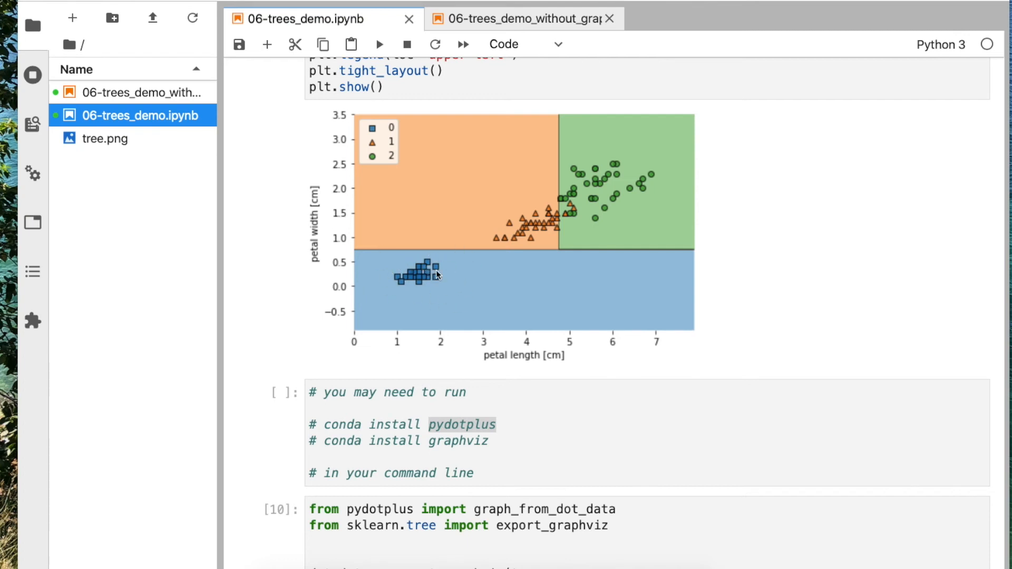
mouse_move(401, 153)
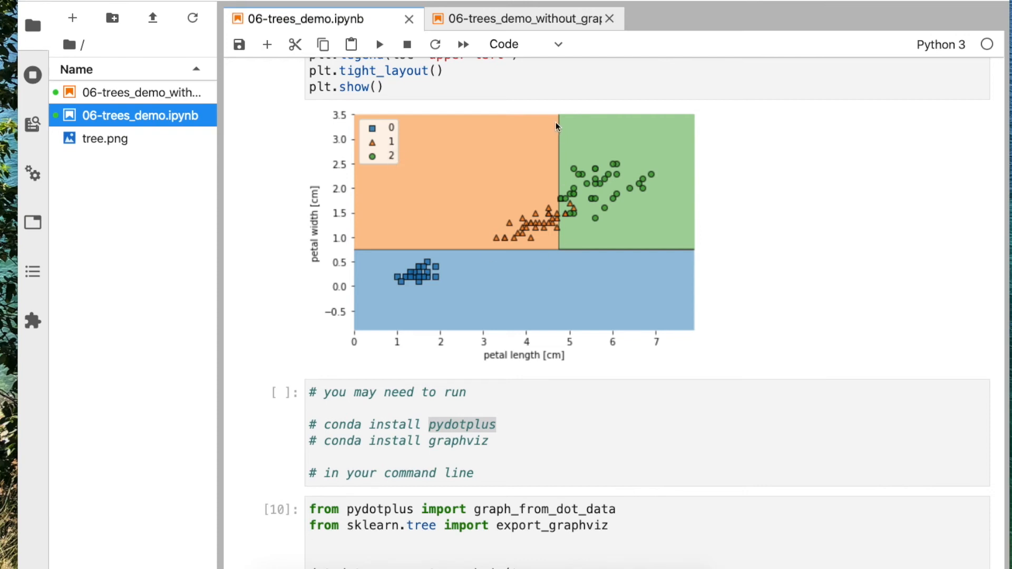
mouse_move(564, 205)
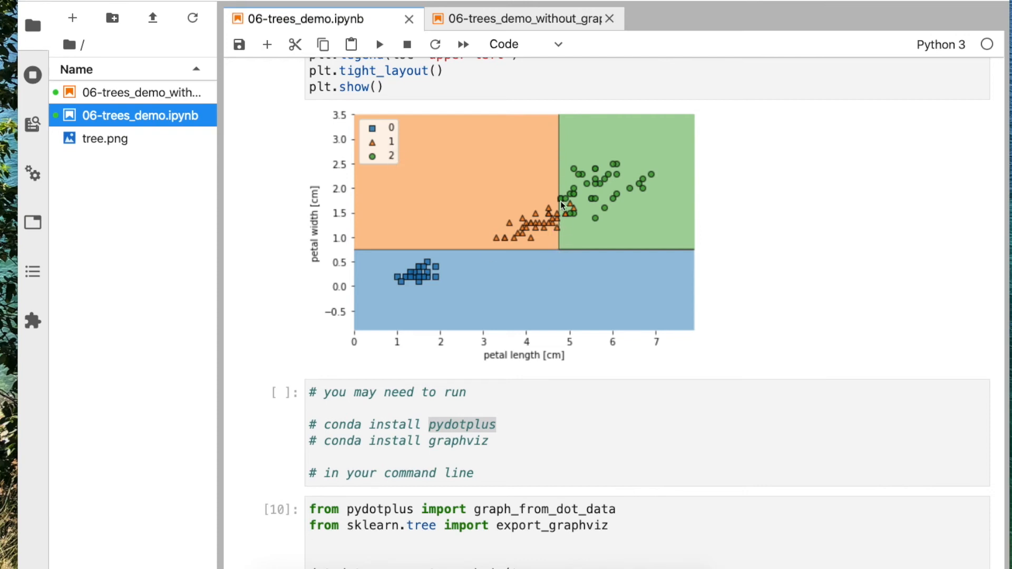
scroll(down, 3)
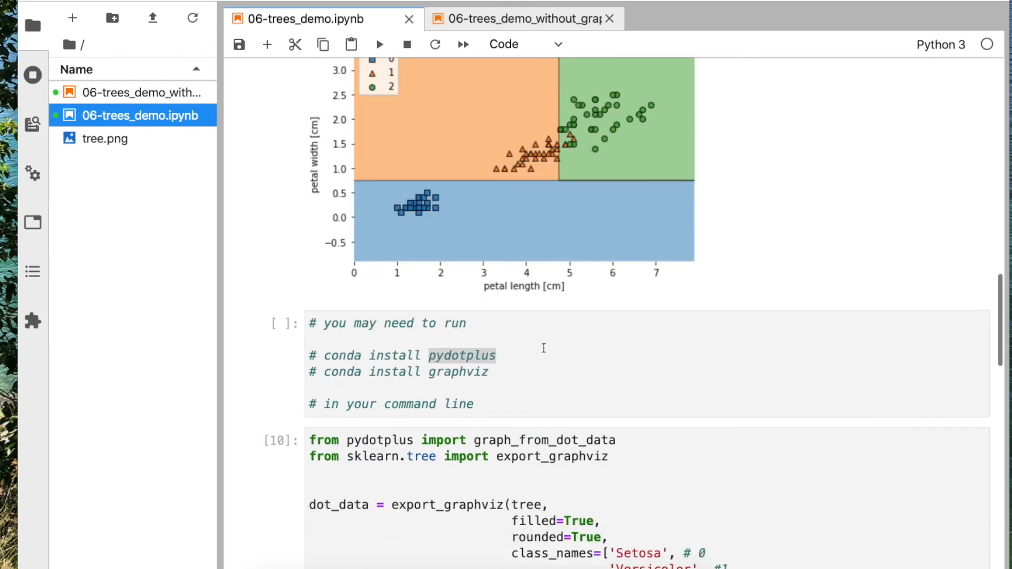
scroll(down, 3)
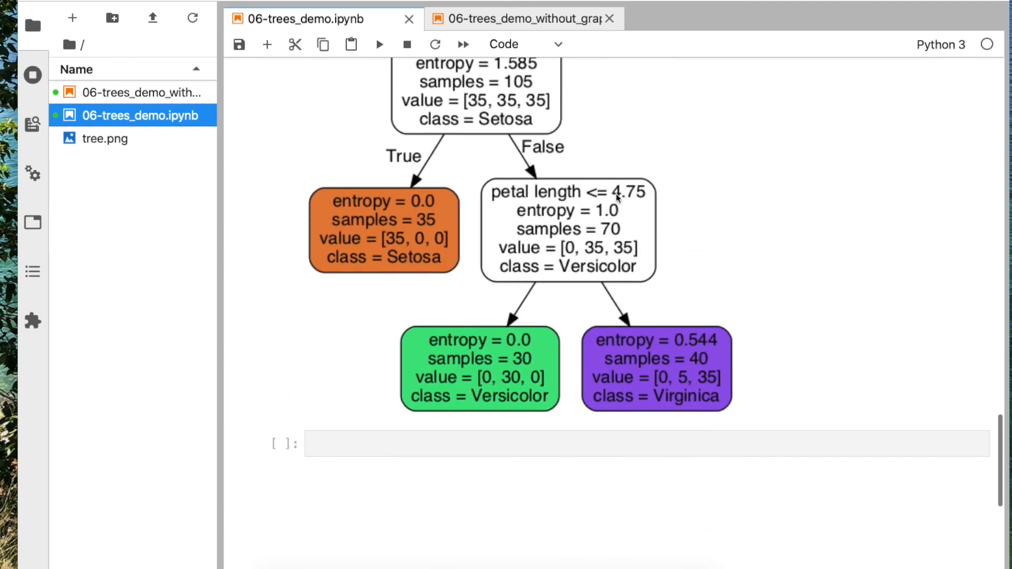
mouse_move(621, 202)
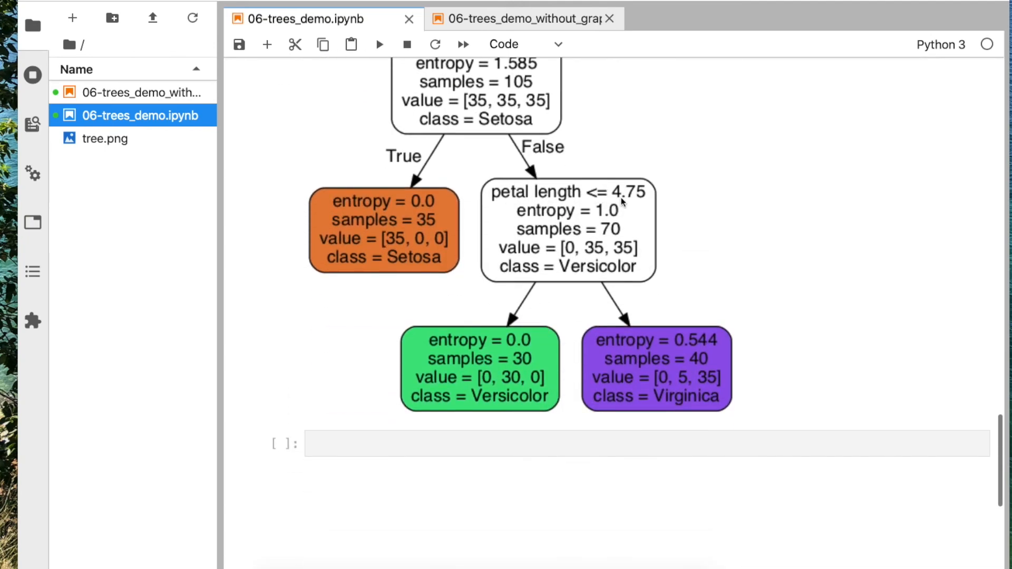
scroll(up, 3)
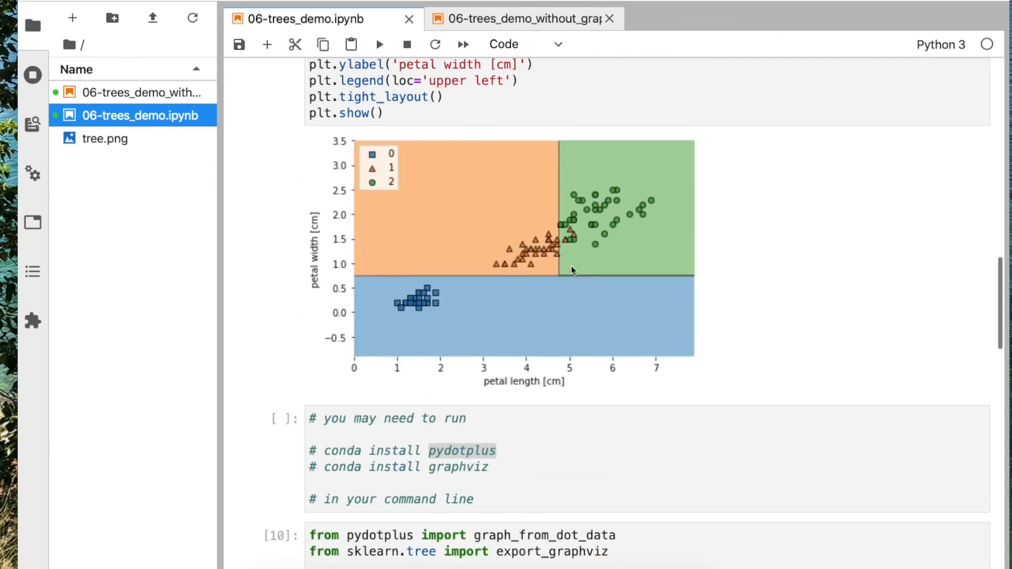
mouse_move(486, 251)
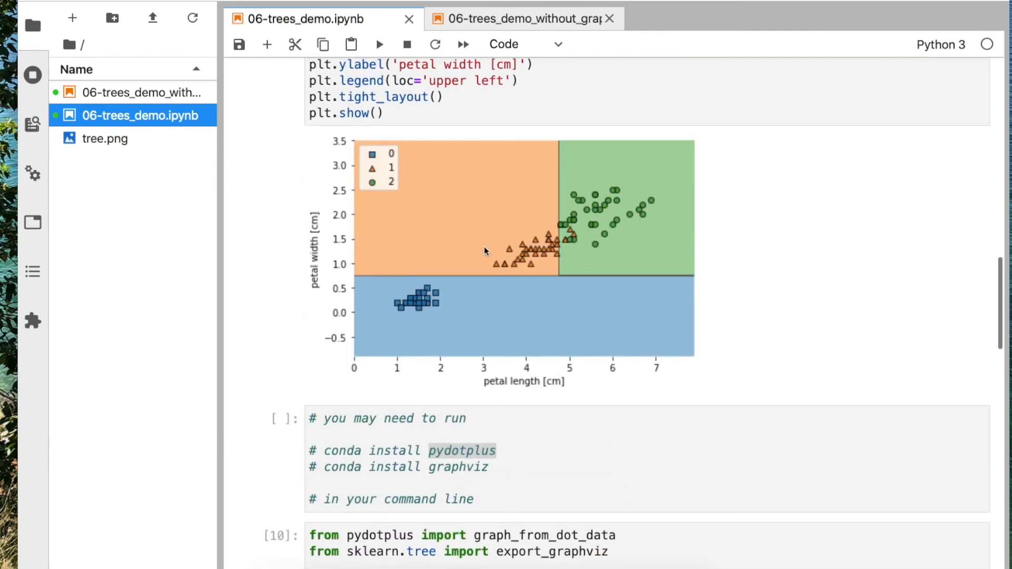
mouse_move(379, 173)
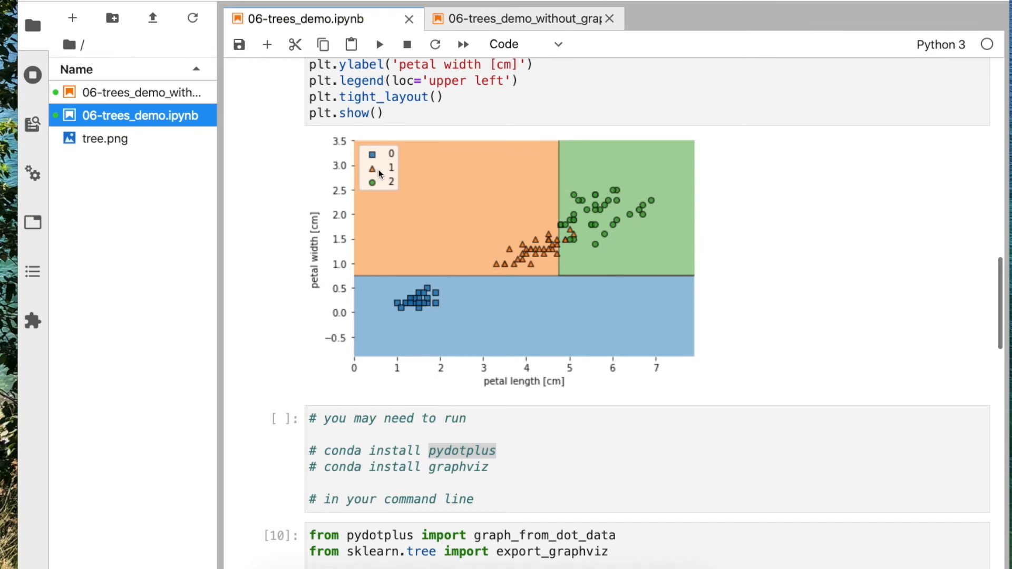
mouse_move(371, 183)
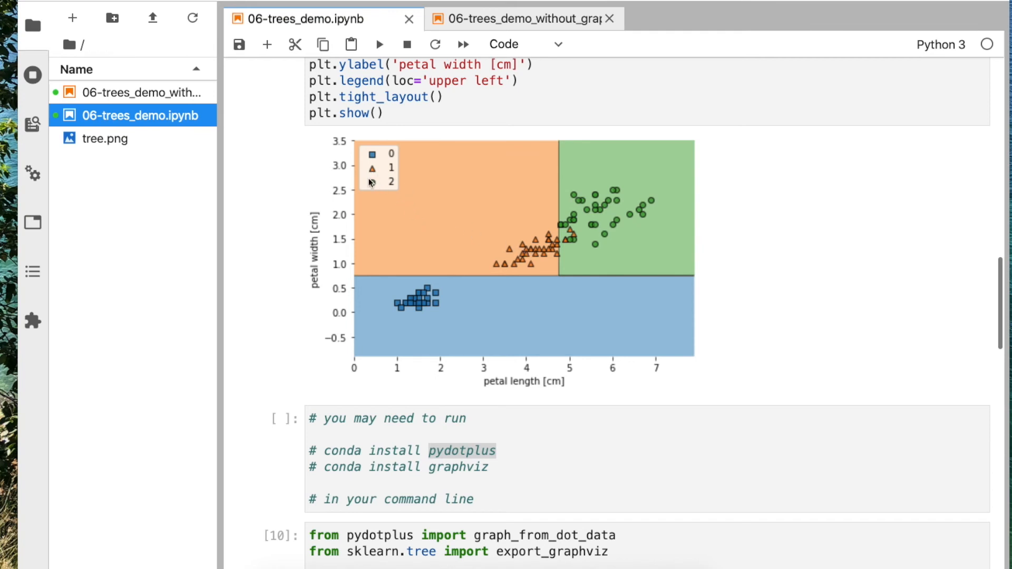
mouse_move(560, 284)
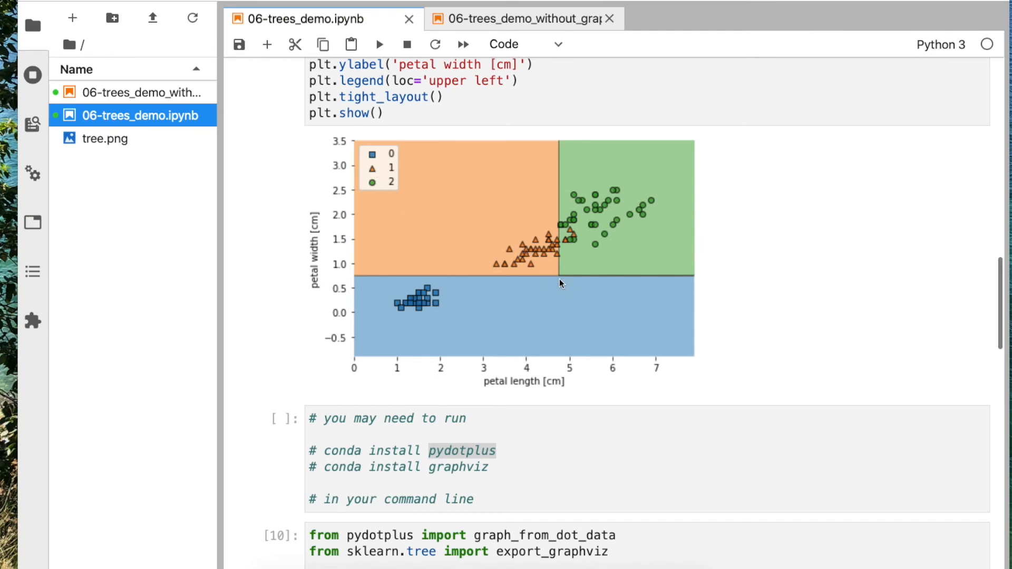
mouse_move(569, 216)
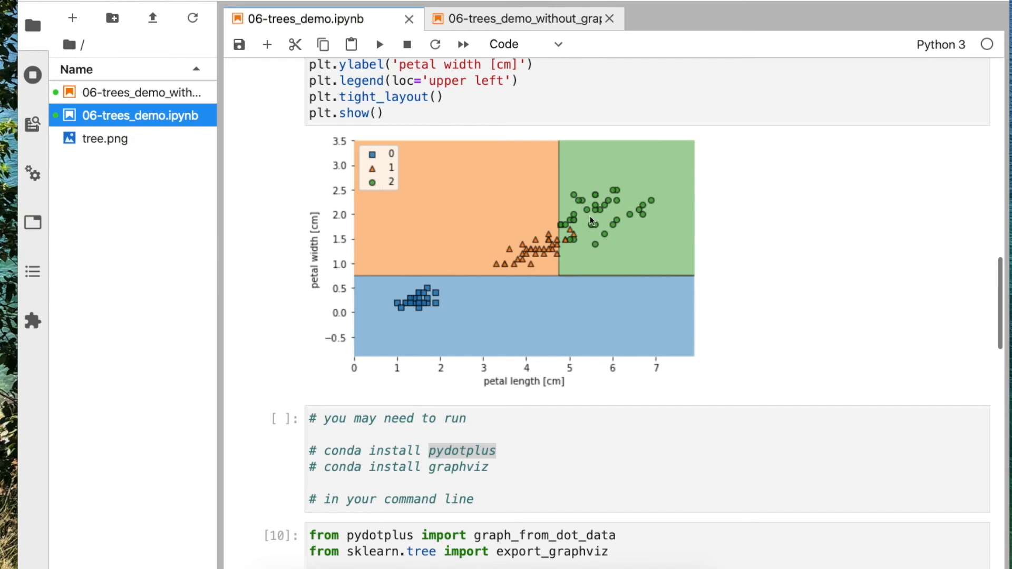
scroll(down, 3)
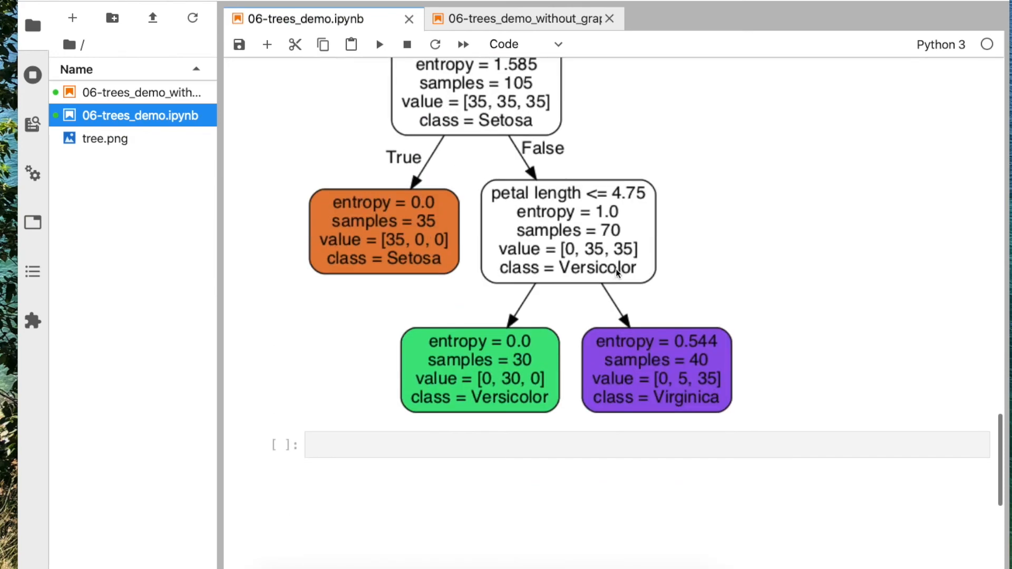
mouse_move(642, 242)
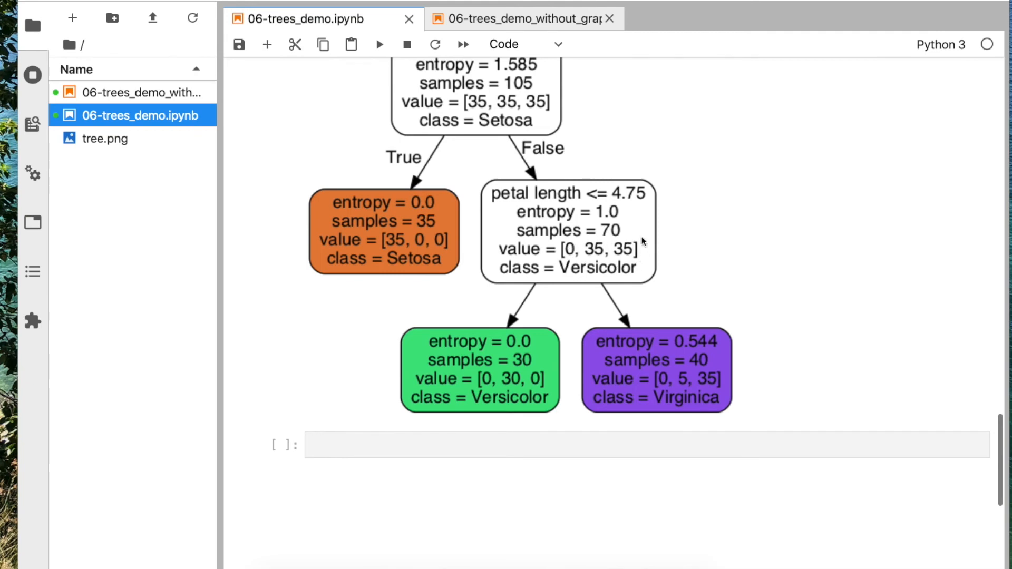
mouse_move(619, 261)
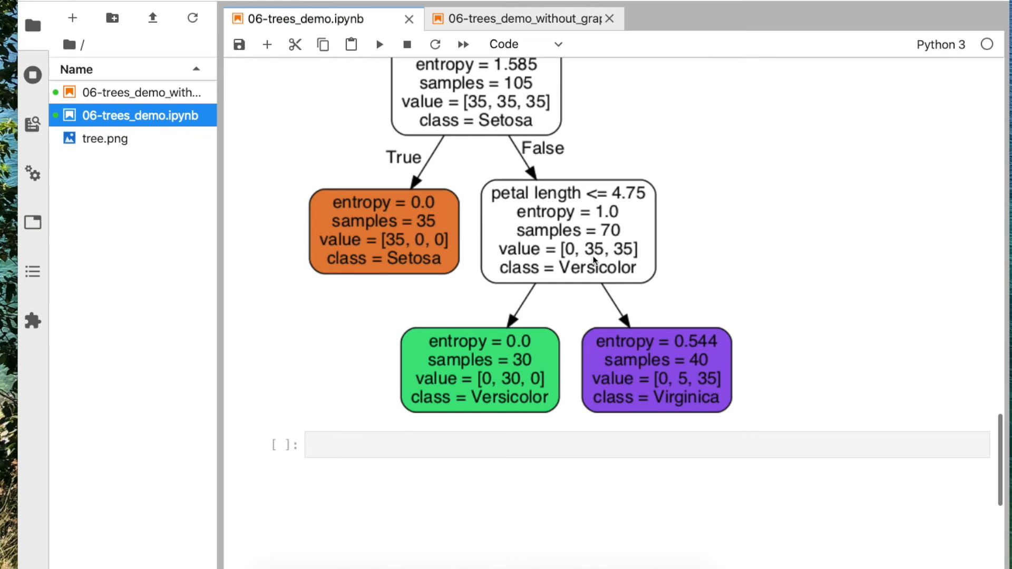
scroll(down, 3)
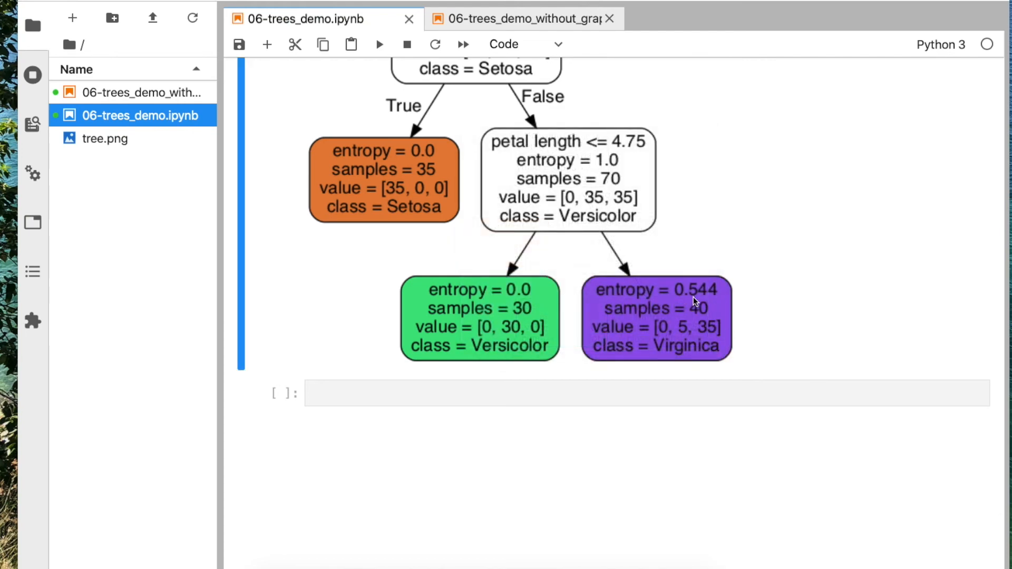
mouse_move(674, 326)
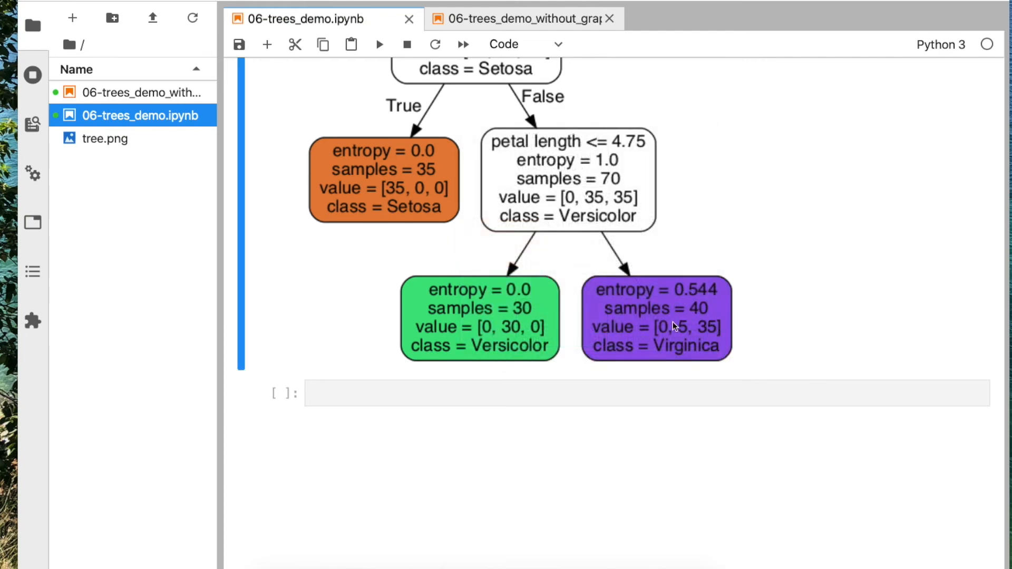
mouse_move(710, 324)
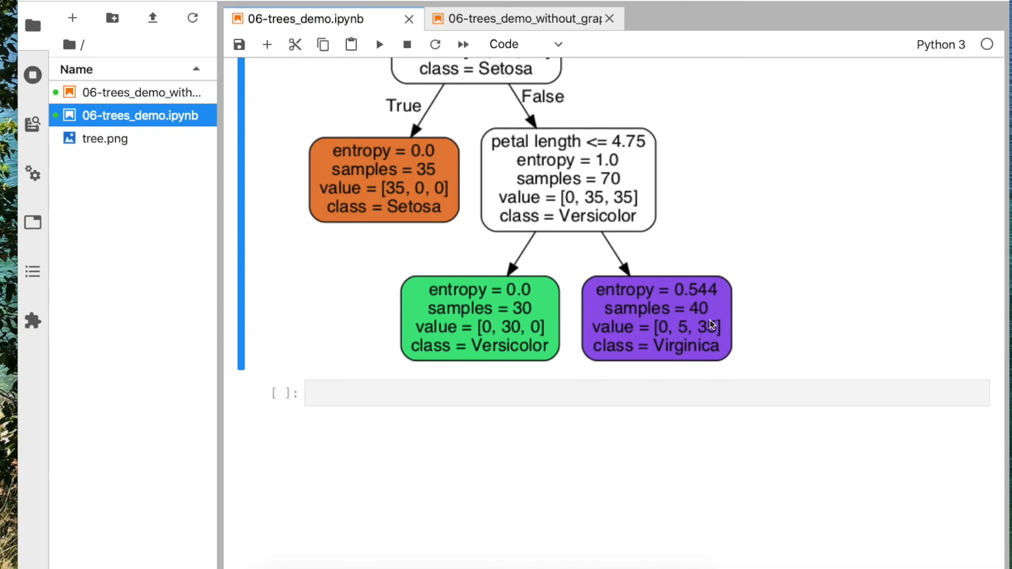
mouse_move(636, 347)
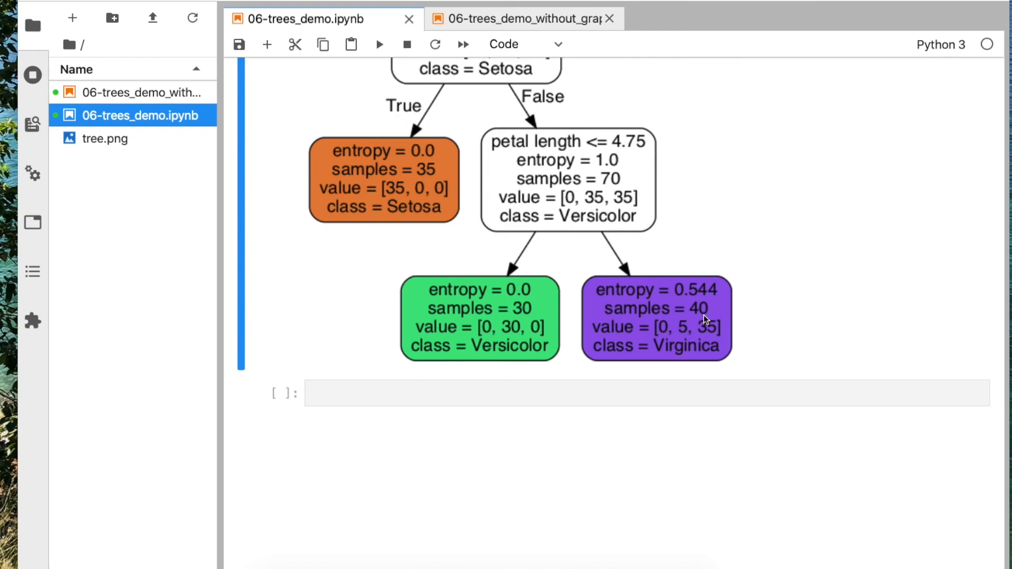
mouse_move(684, 319)
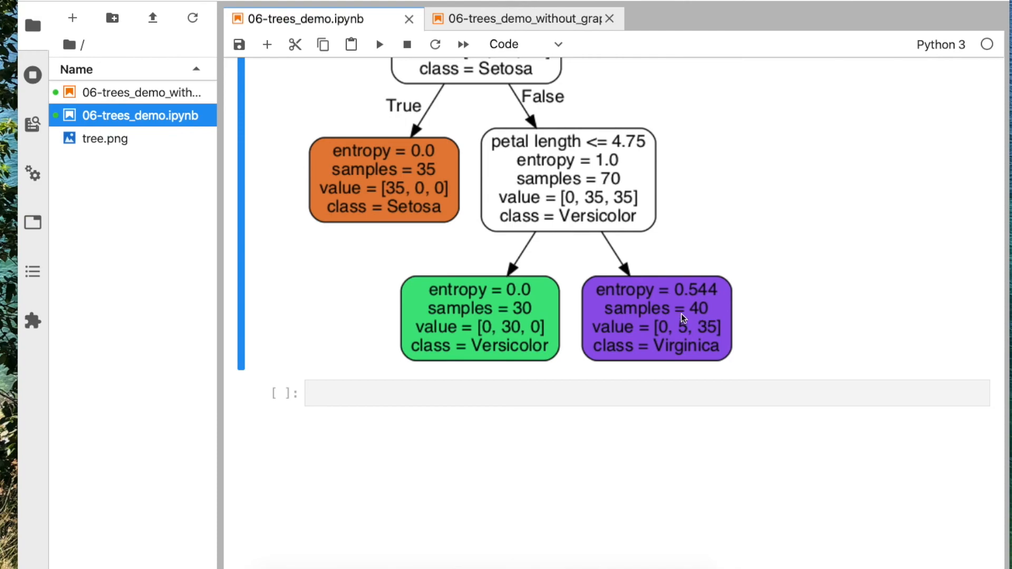
scroll(up, 3)
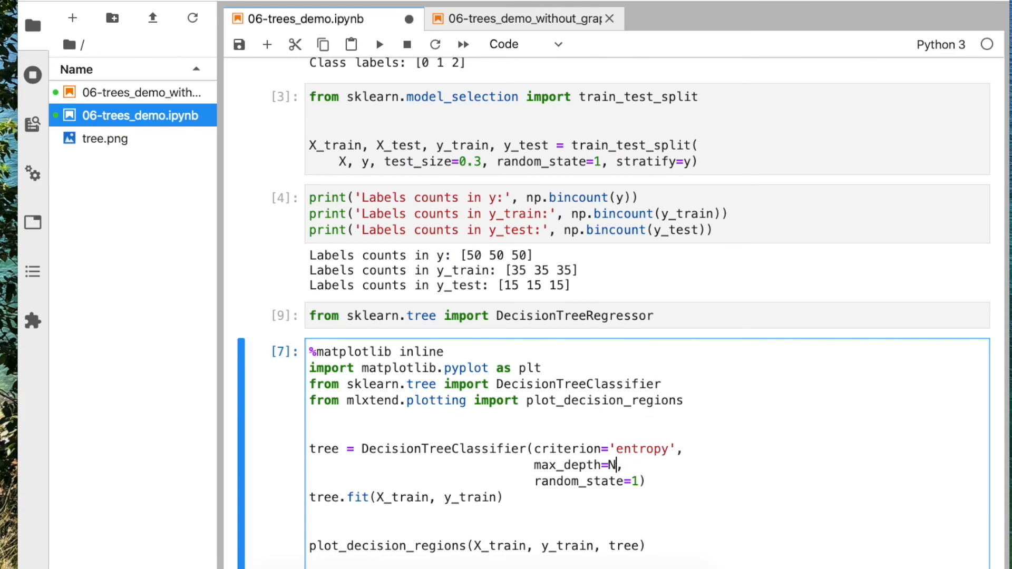
- Scroll through the regenerated unlimited-depth tree image with its many extra splits
scroll(down, 3)
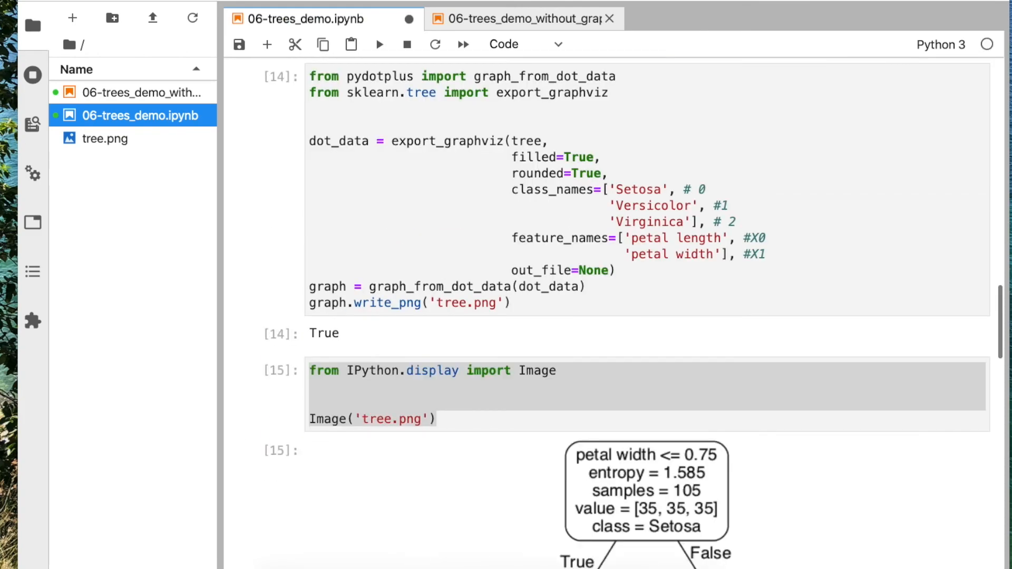
scroll(down, 3)
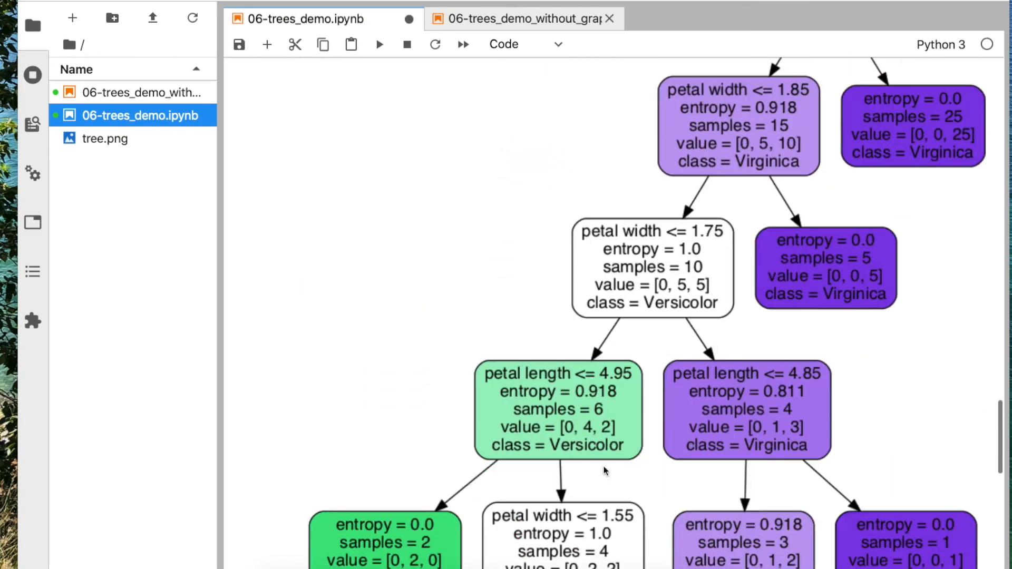
scroll(down, 3)
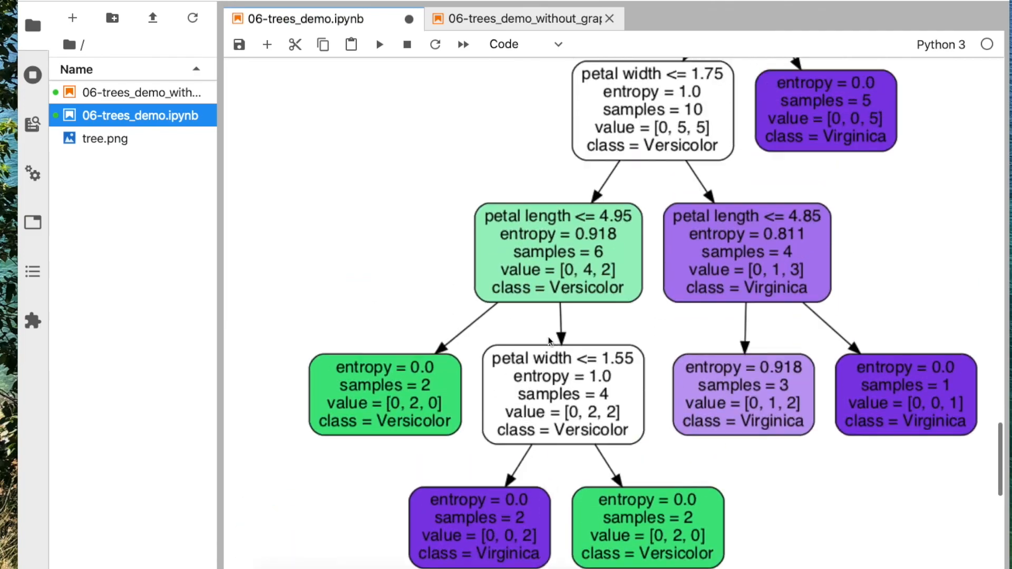
scroll(up, 3)
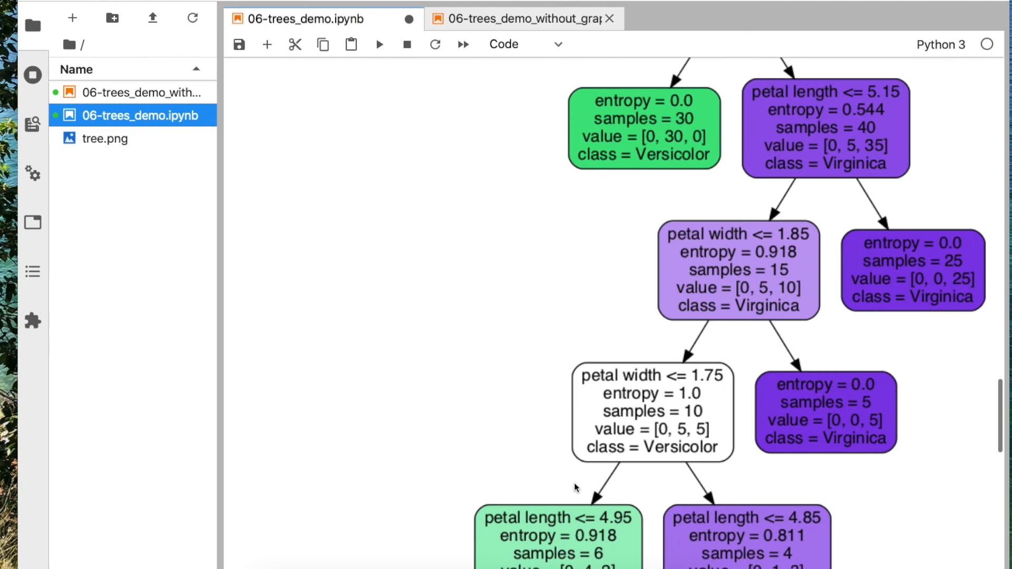
scroll(up, 3)
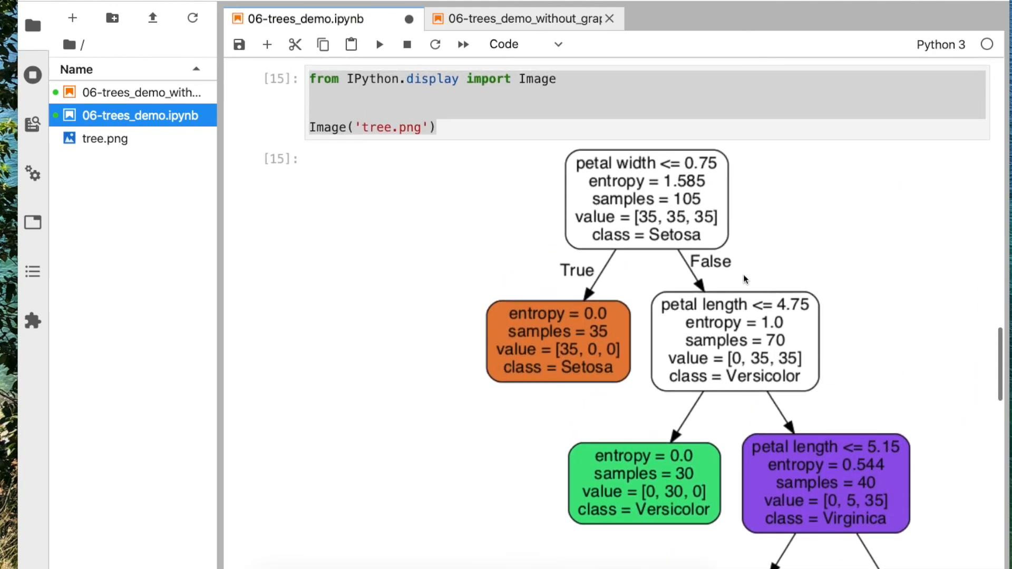
scroll(down, 3)
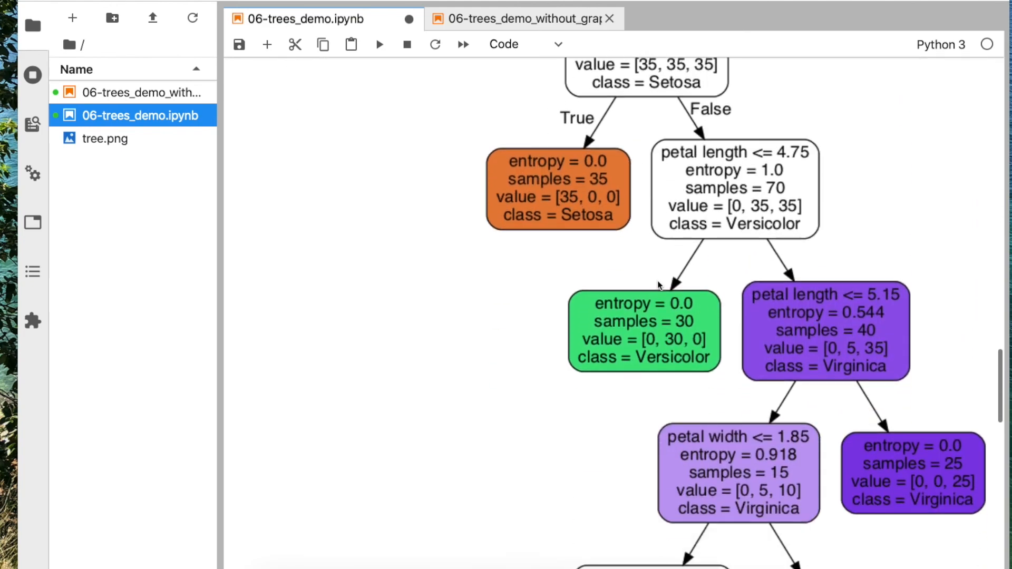
scroll(down, 3)
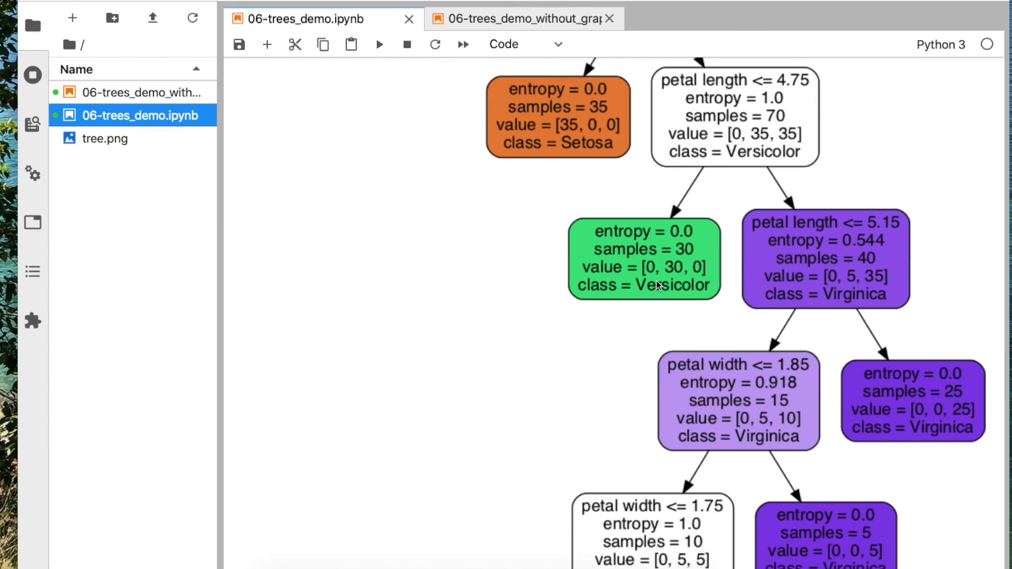
scroll(up, 3)
text(max_depth=2,)
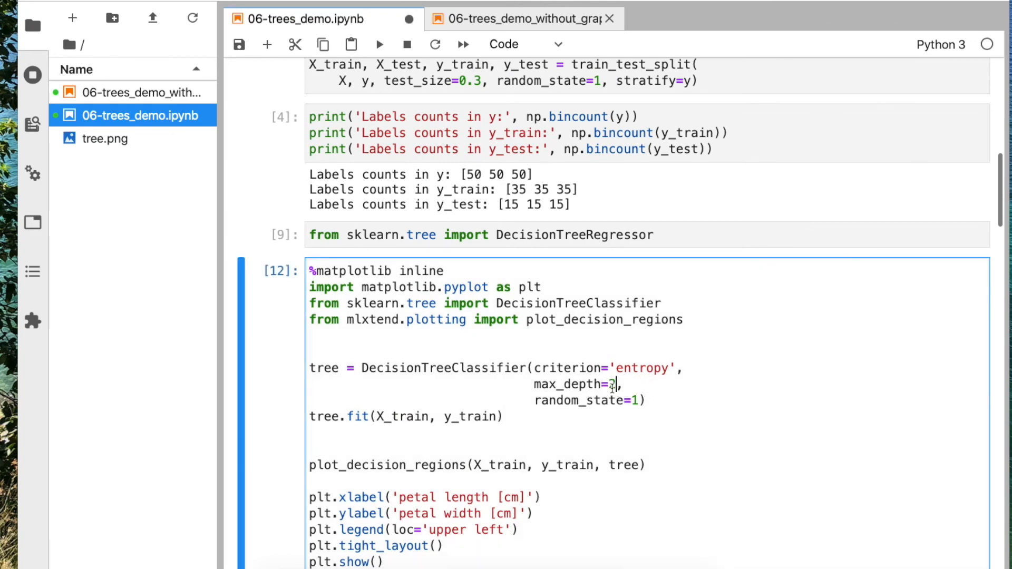
scroll(down, 3)
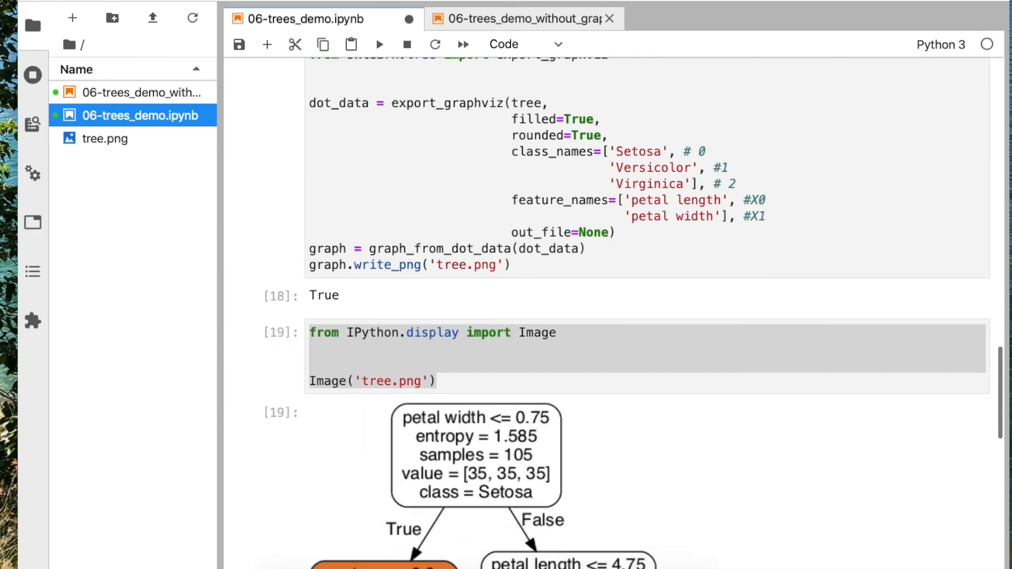
scroll(down, 3)
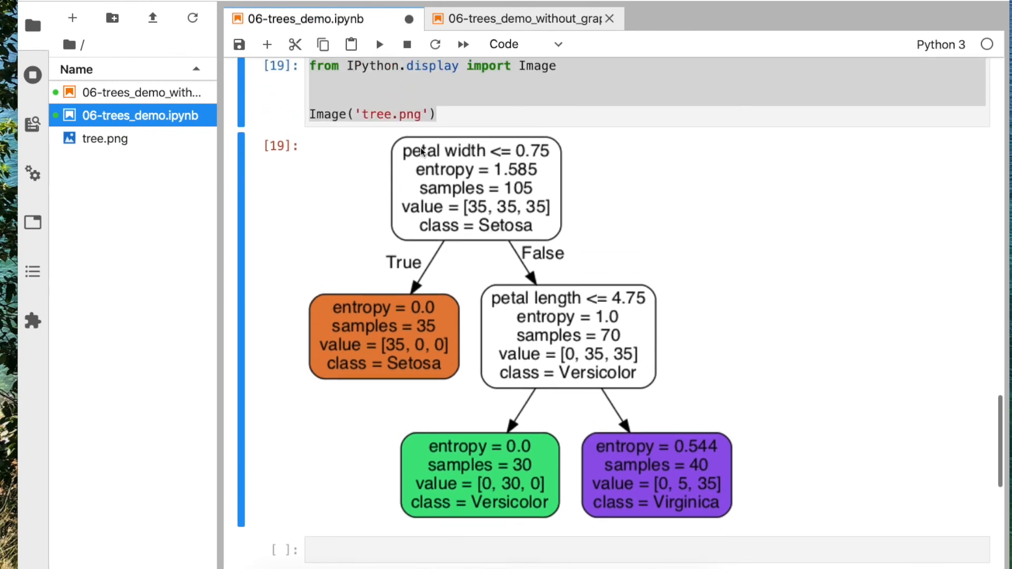
mouse_move(420, 381)
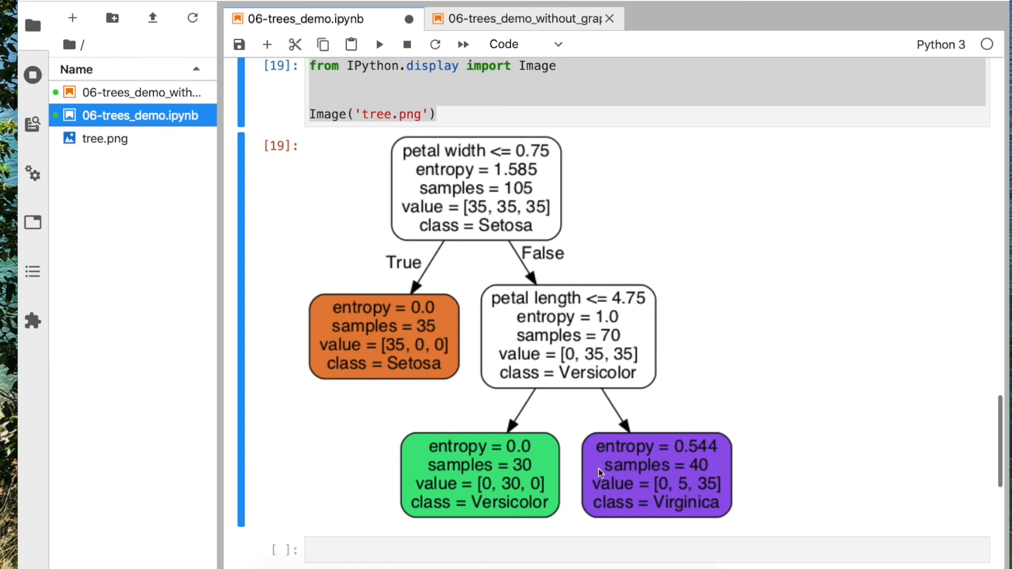
mouse_move(536, 296)
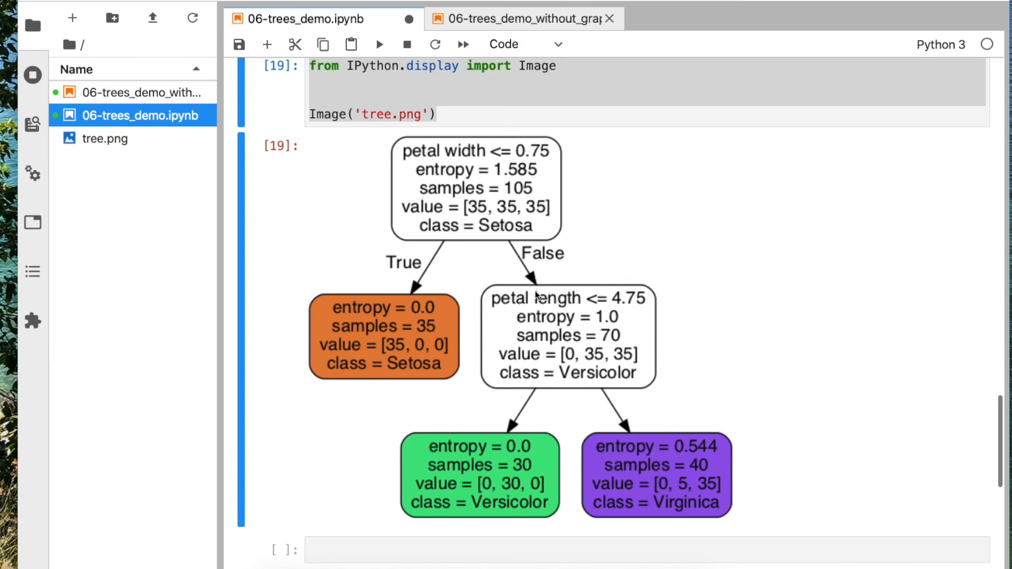
mouse_move(492, 203)
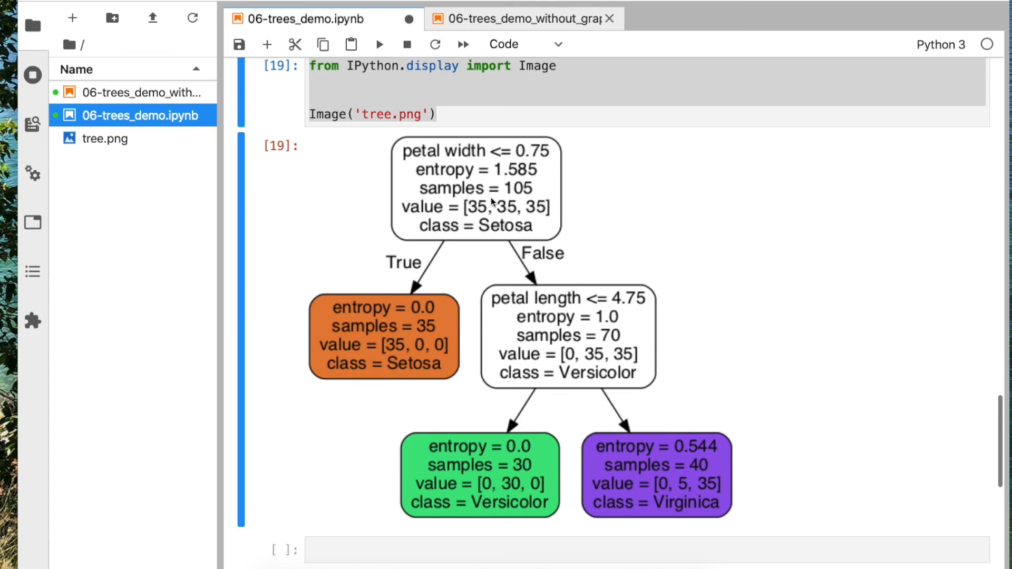
mouse_move(579, 299)
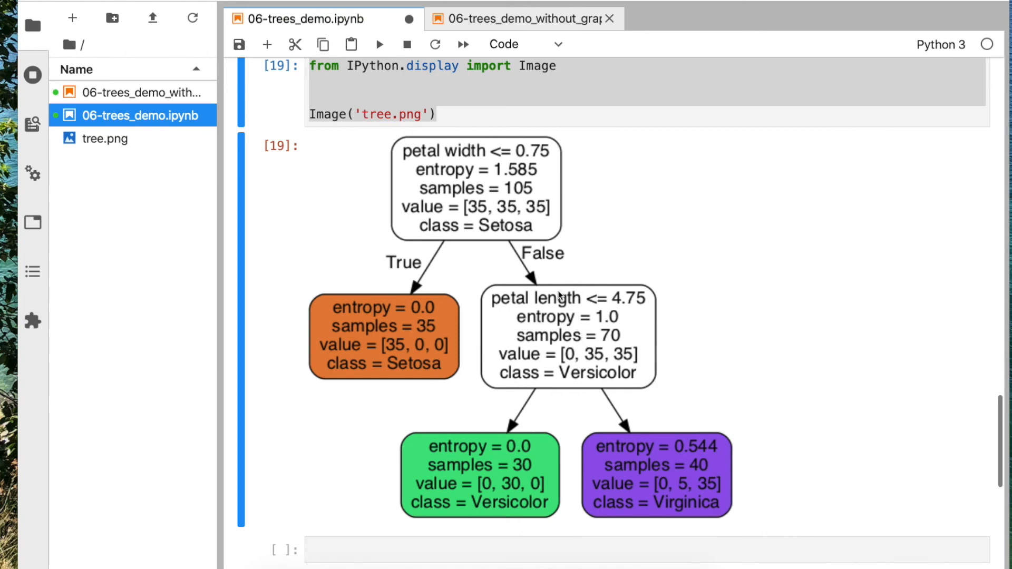
mouse_move(526, 475)
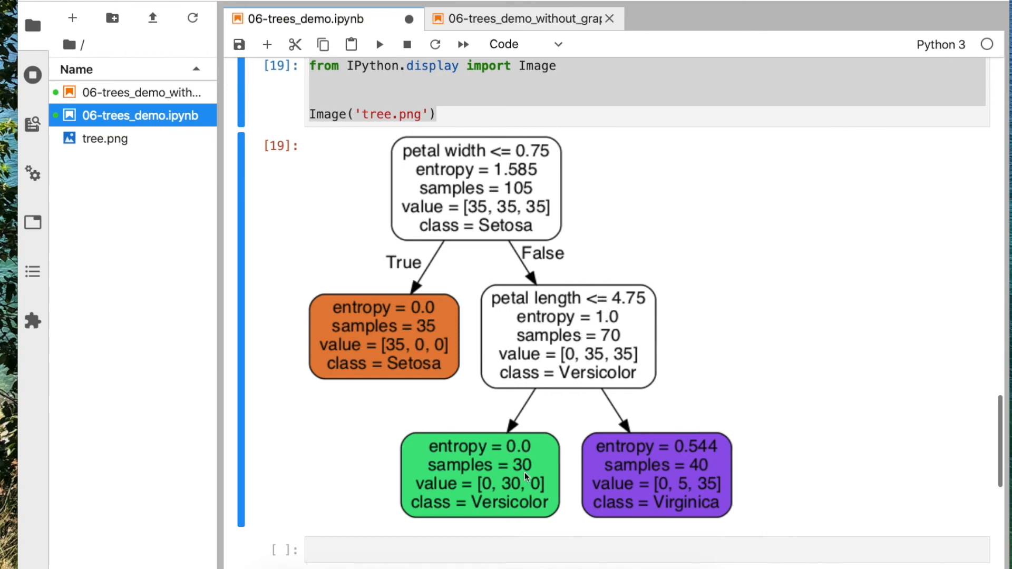
mouse_move(533, 513)
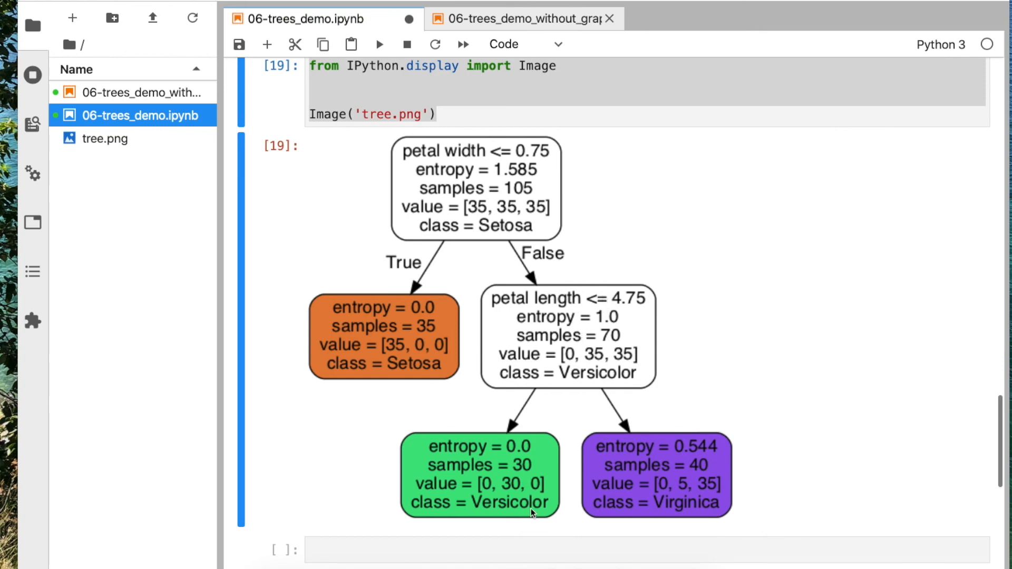
mouse_move(722, 507)
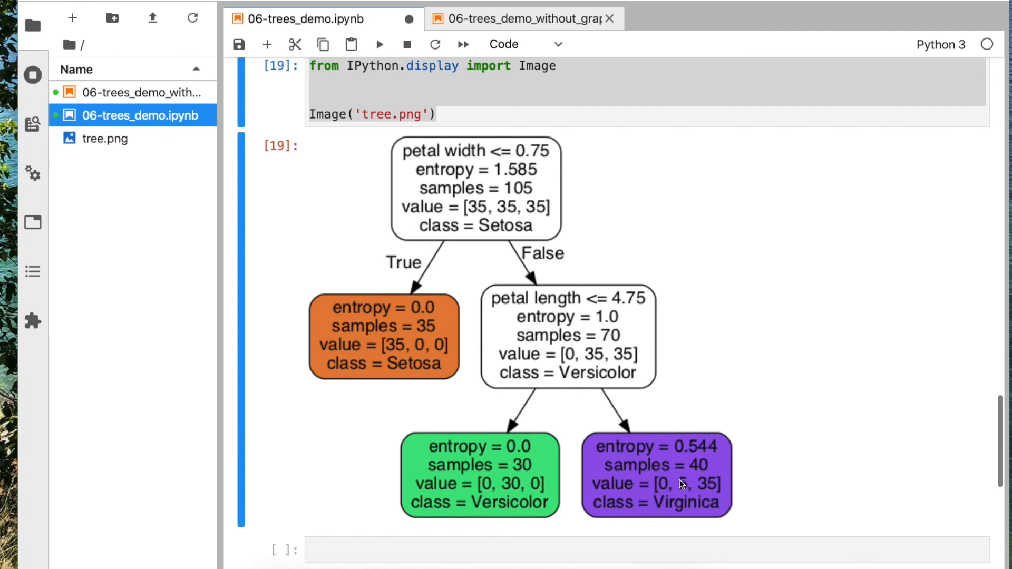
scroll(up, 3)
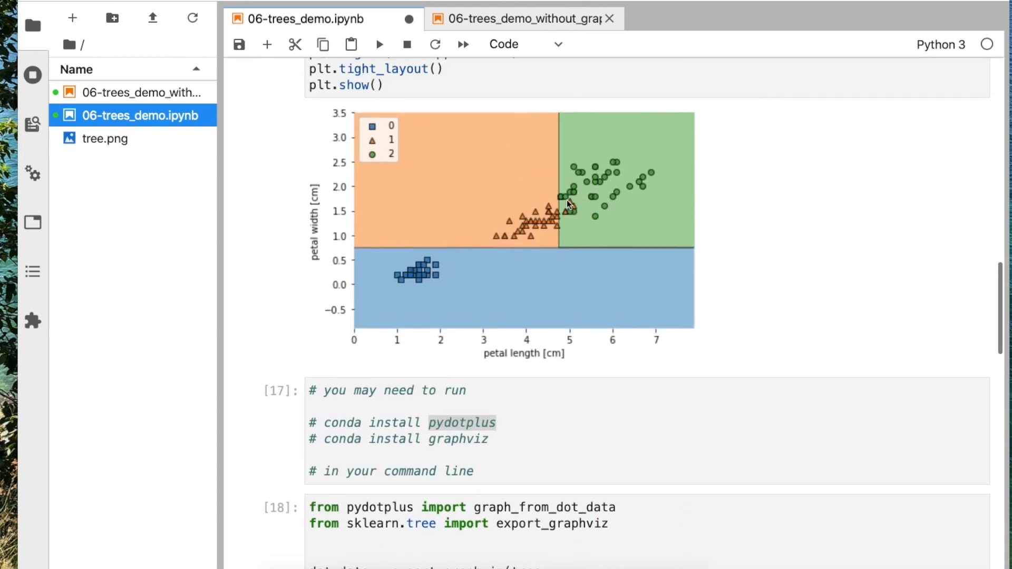
scroll(down, 3)
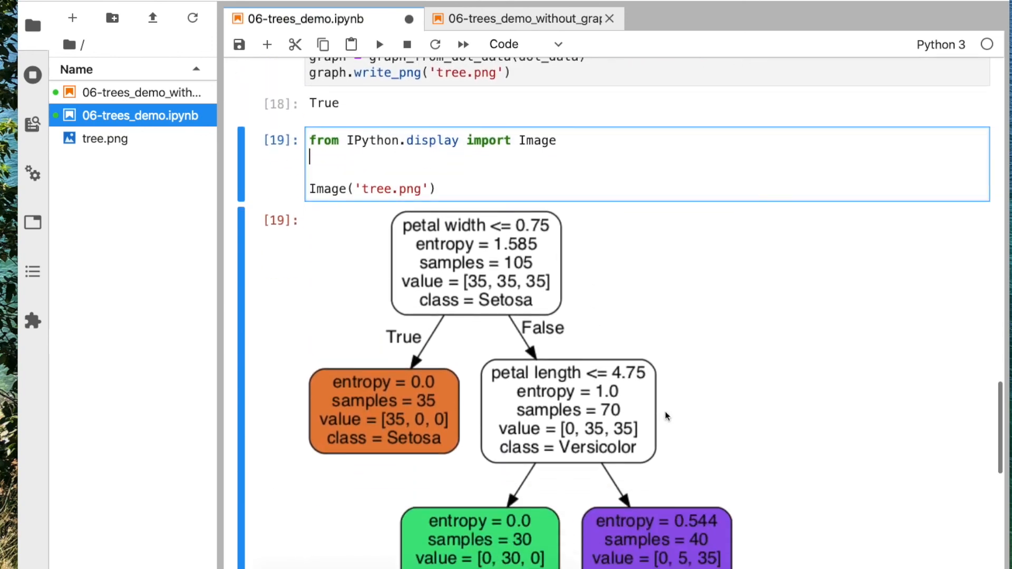
scroll(up, 3)
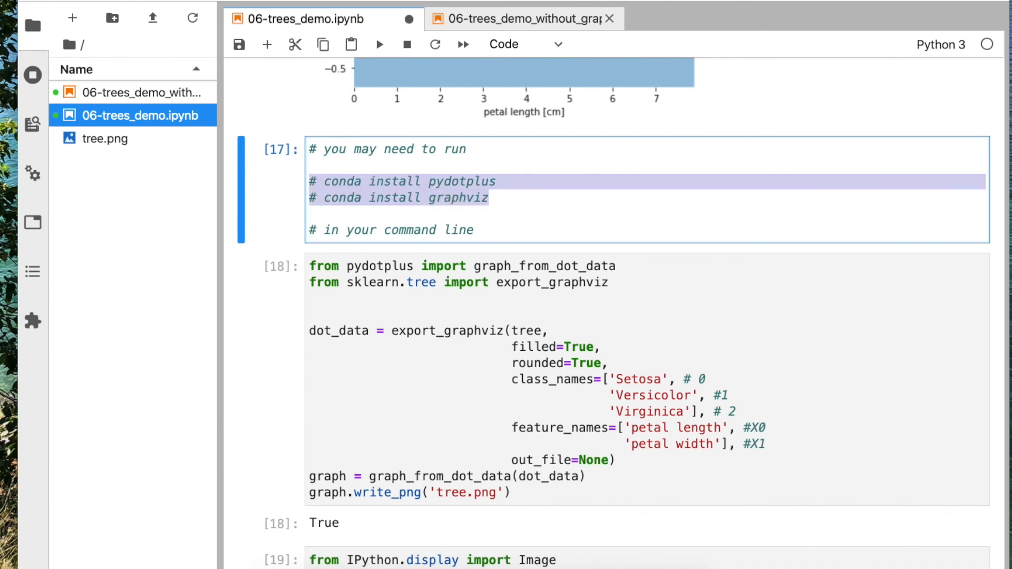
mouse_move(519, 18)
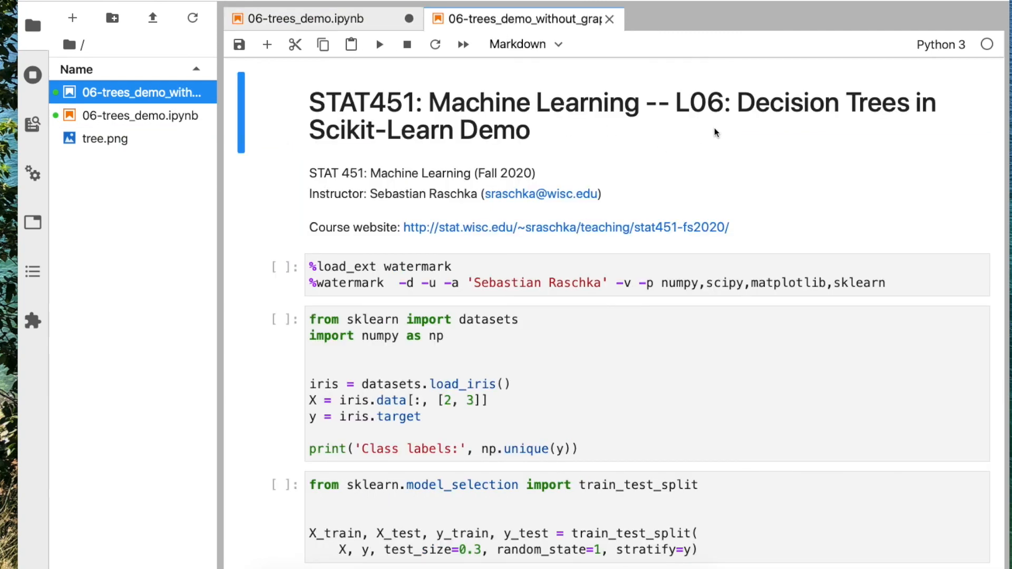
mouse_move(703, 138)
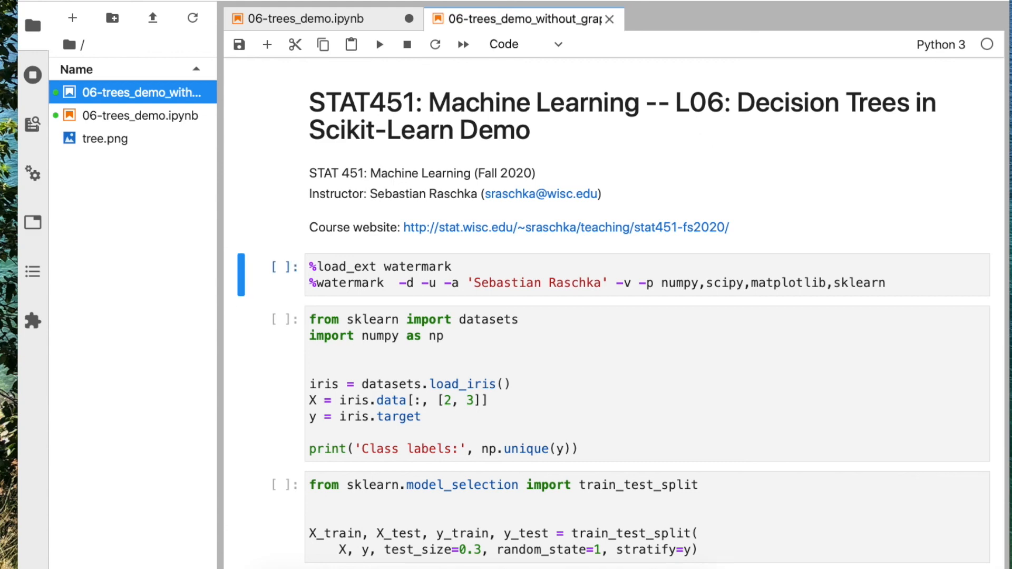
- Scroll past the decision-region plot to reach the plot_tree cell
scroll(down, 3)
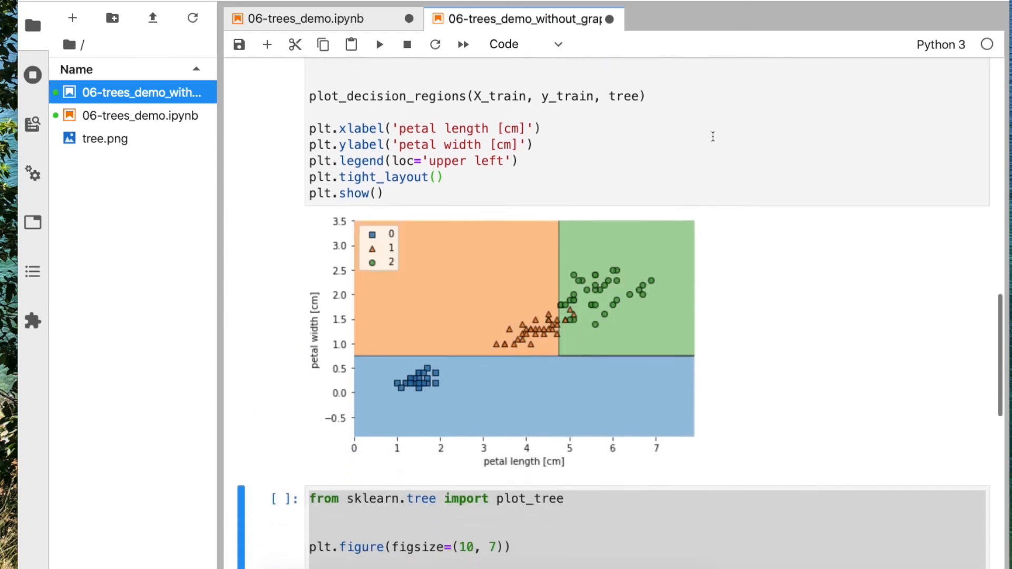
scroll(down, 3)
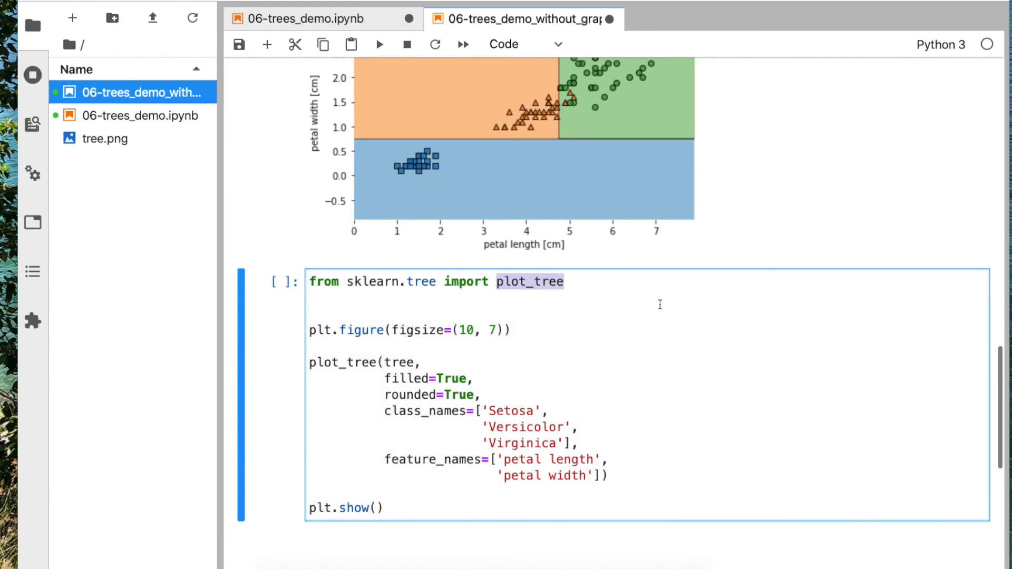
mouse_move(584, 316)
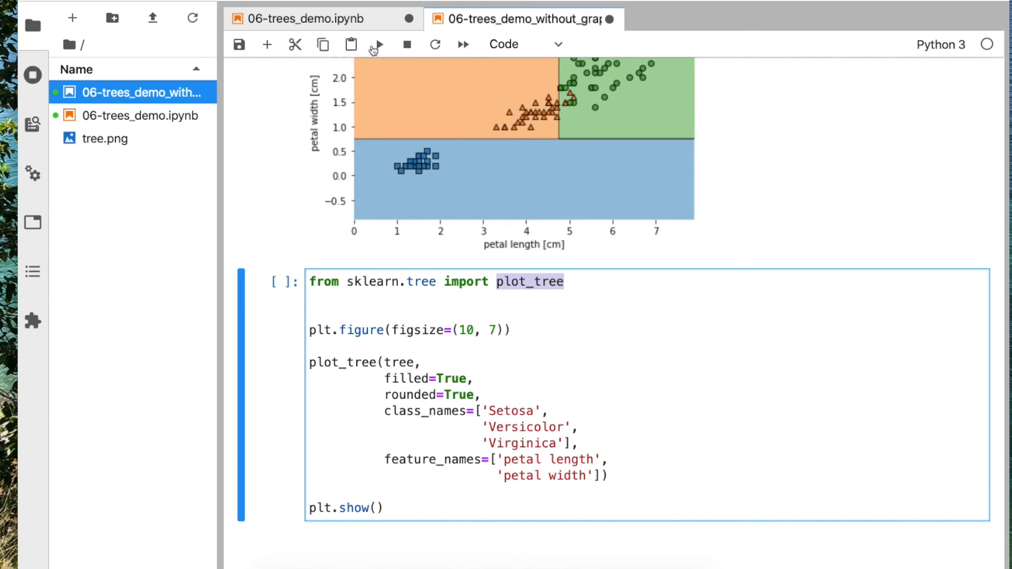
scroll(up, 3)
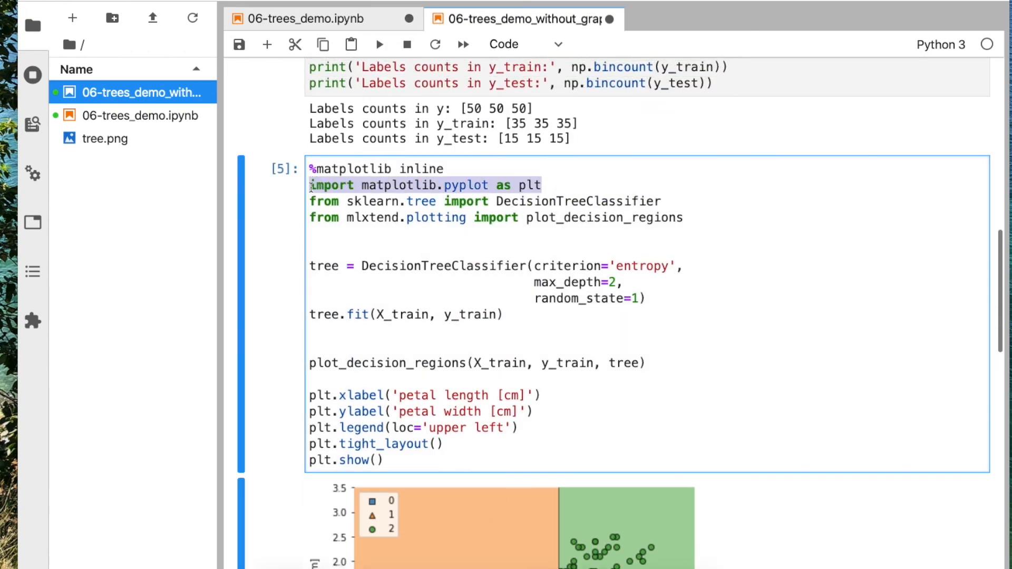
scroll(down, 3)
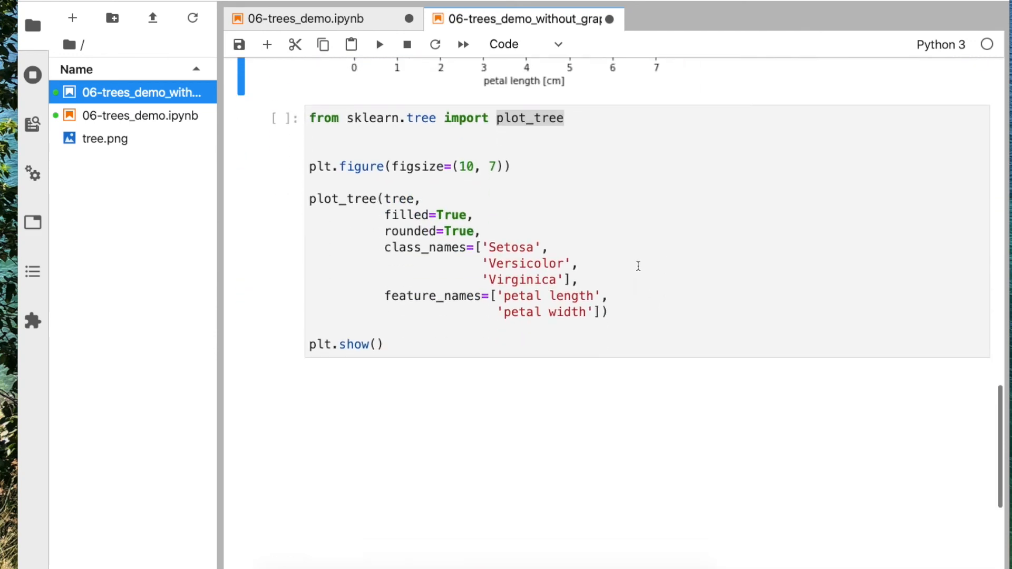
- Run the plot_tree cell to draw the filled, rounded depth-2 Iris tree and review it
click(487, 181)
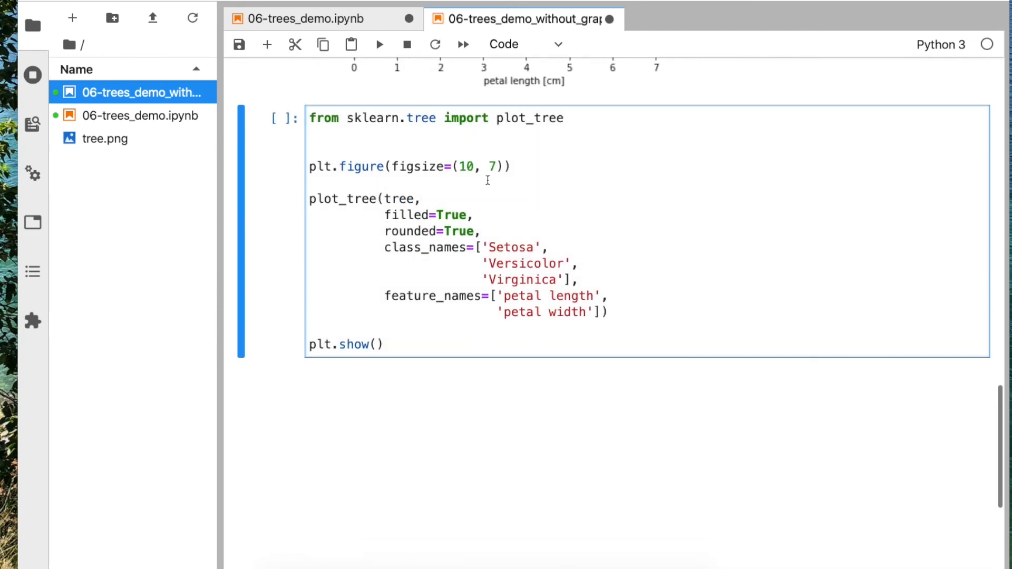
click(379, 45)
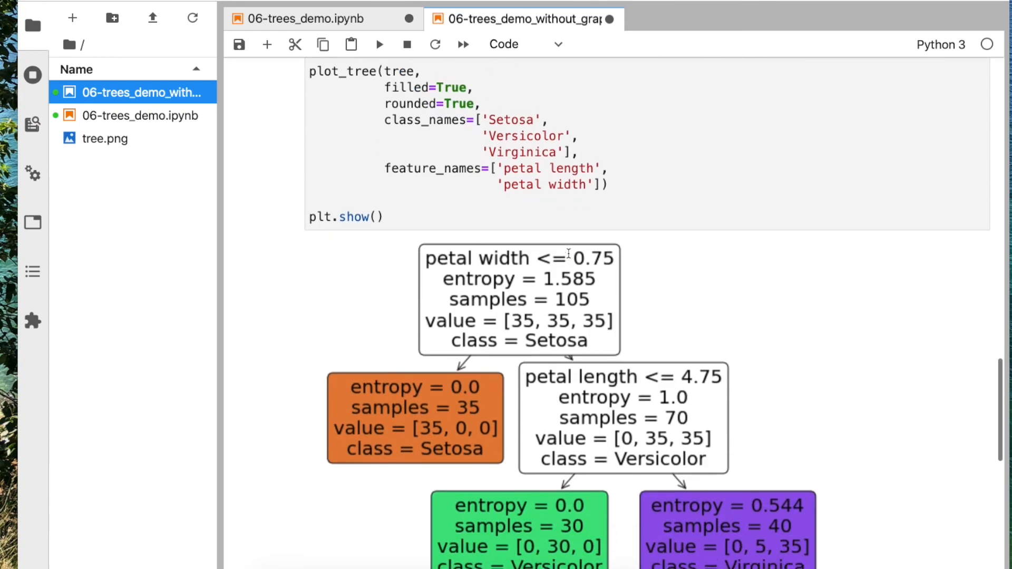
scroll(down, 3)
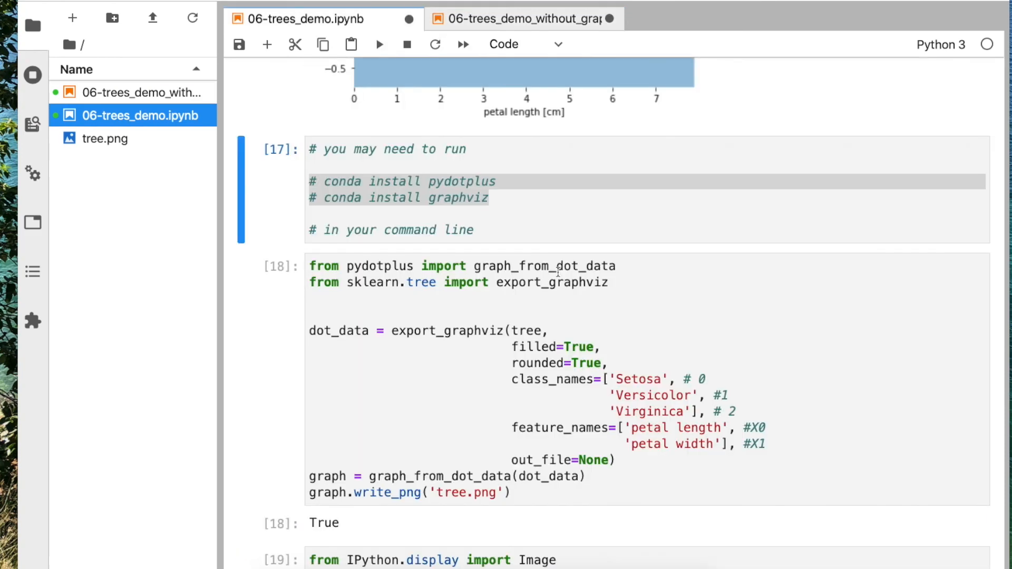
scroll(down, 3)
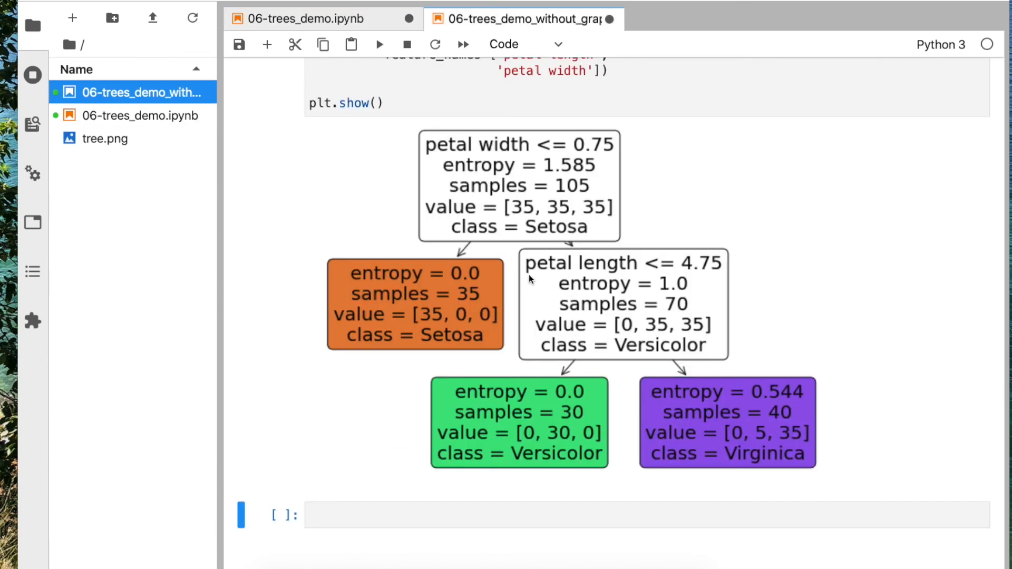
scroll(up, 3)
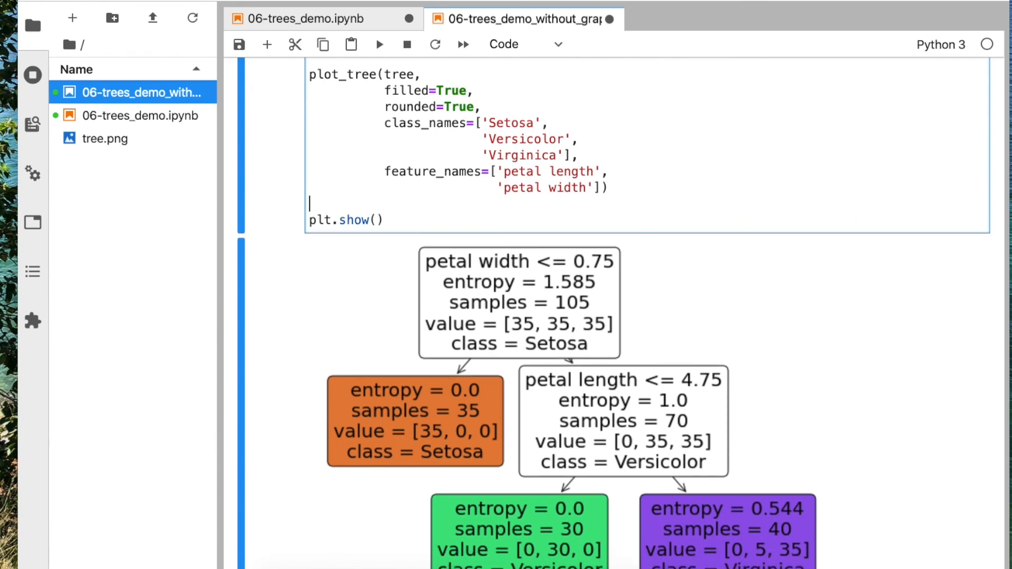
- Add plt.tight_layout() above plt.show() in the plot_tree cell and review the redrawn diagram
text(p)
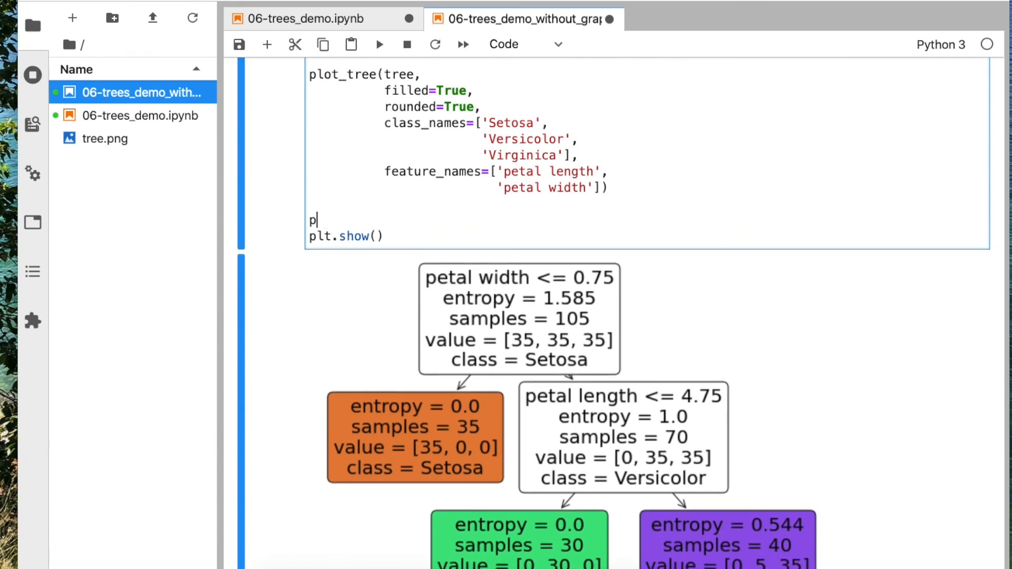
text(lt.tigh)
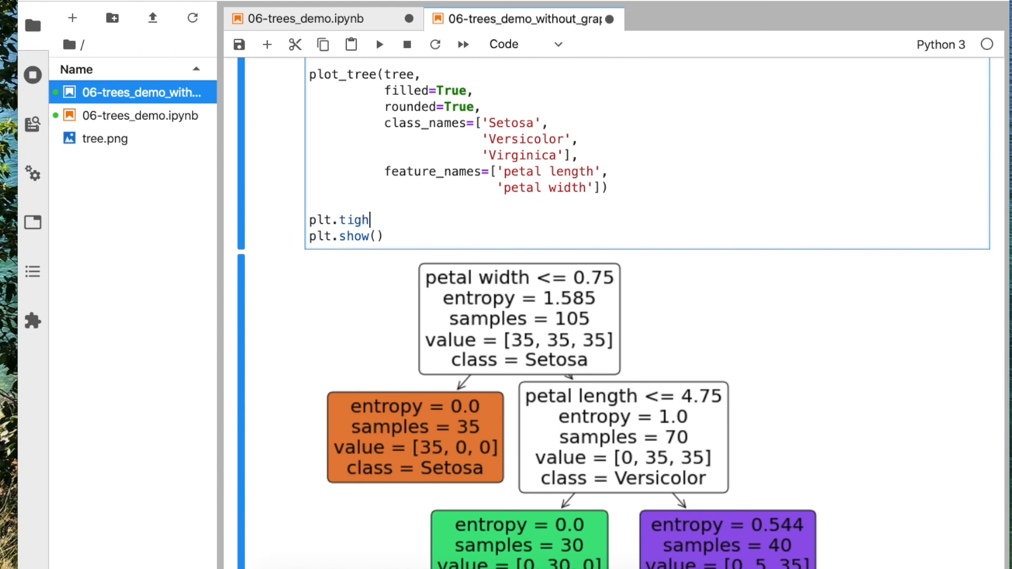
text(t_layout())
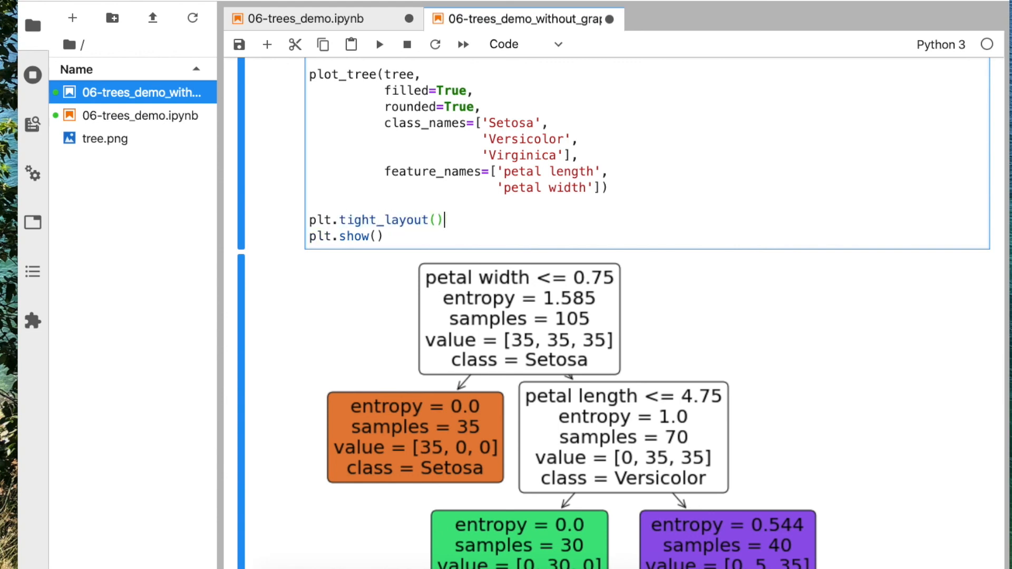
scroll(down, 3)
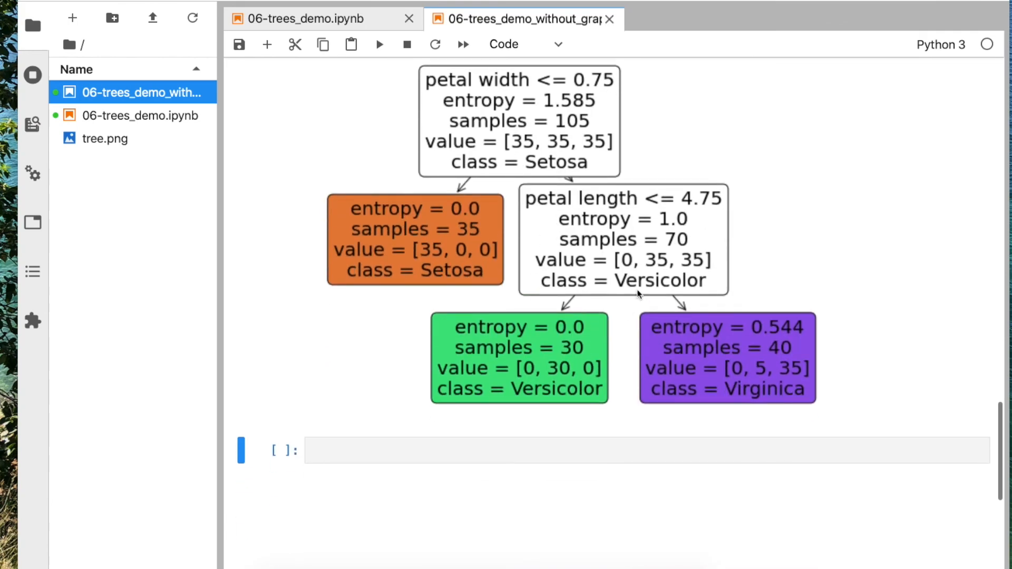
scroll(down, 3)
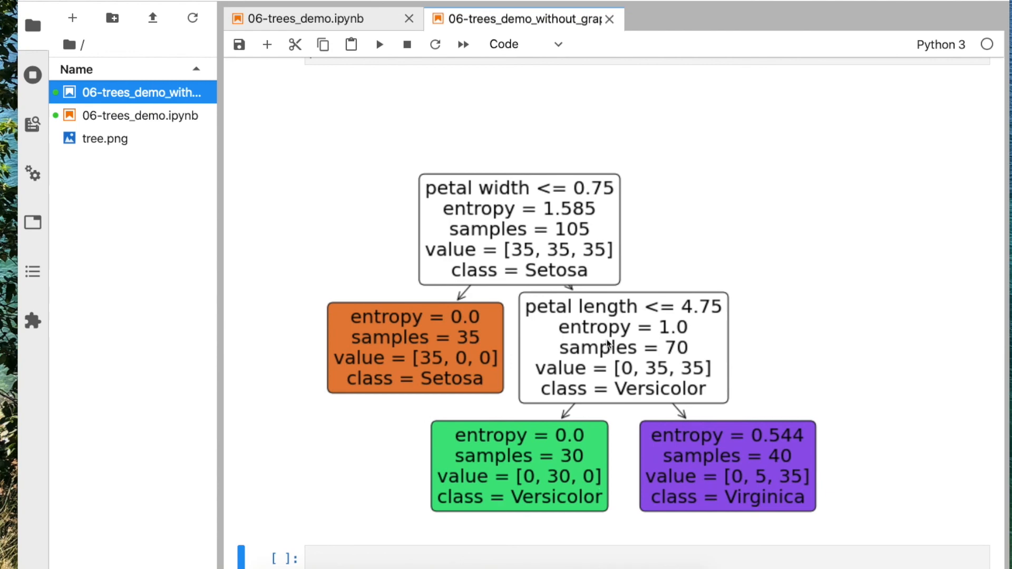
scroll(up, 3)
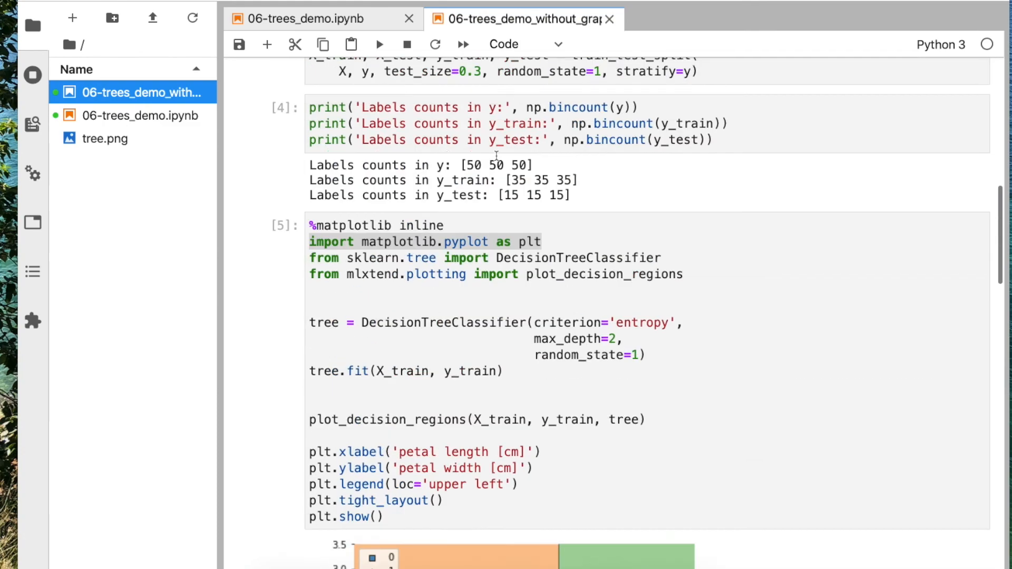
scroll(up, 3)
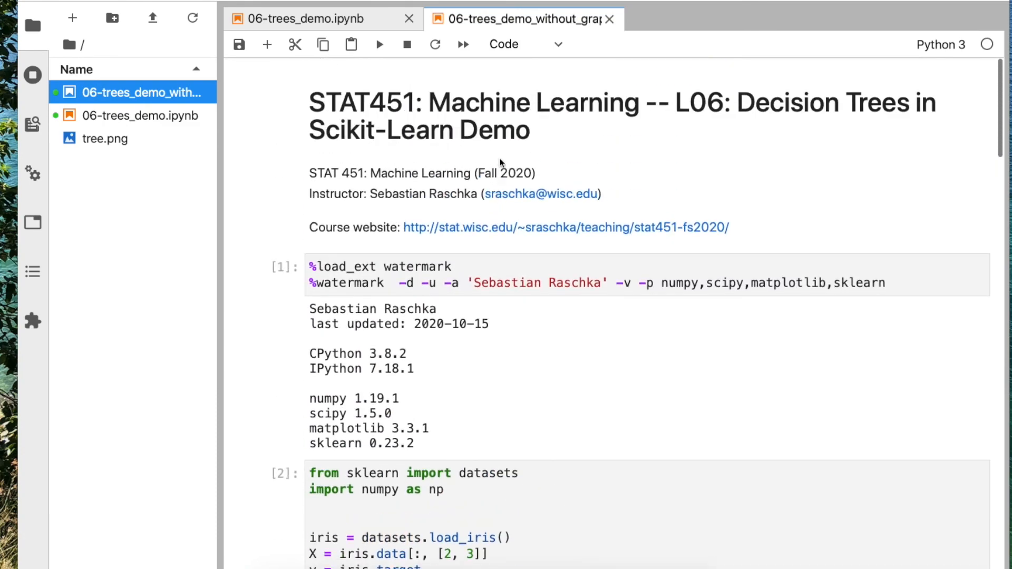